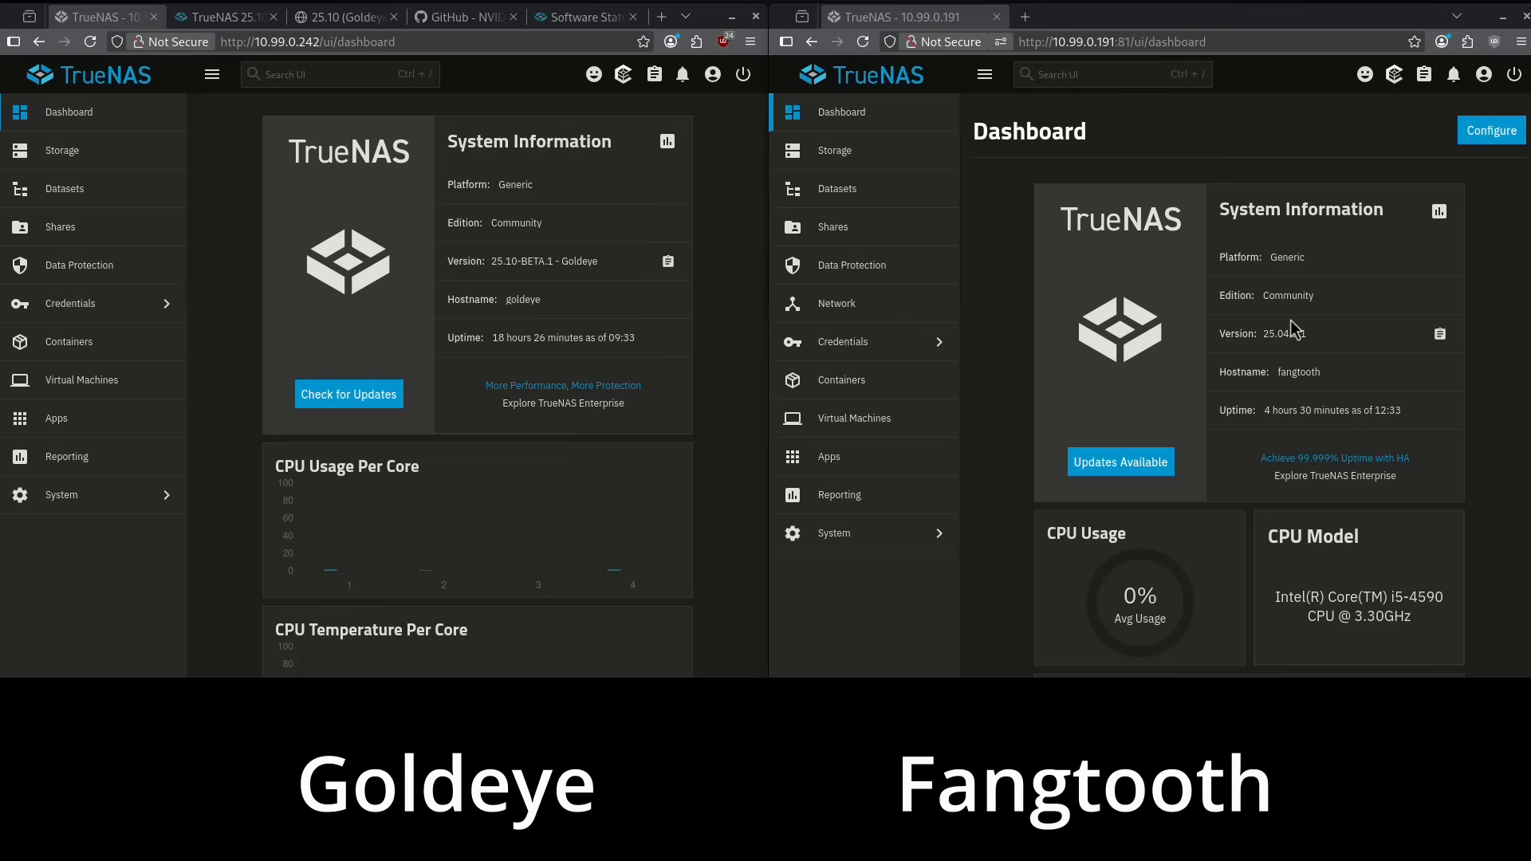
mouse_move(1262, 320)
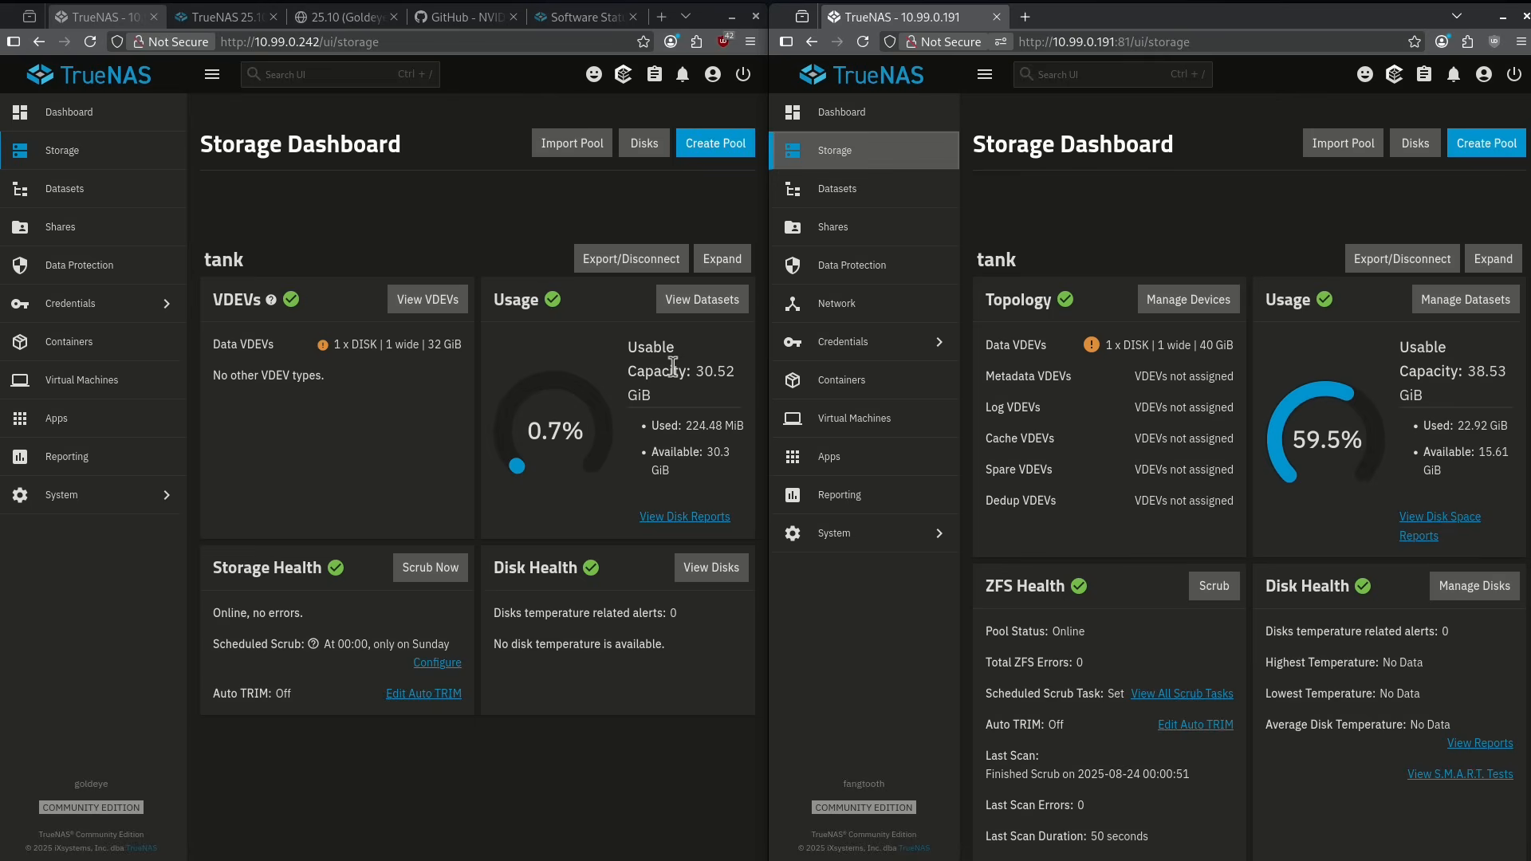
mouse_move(1062, 632)
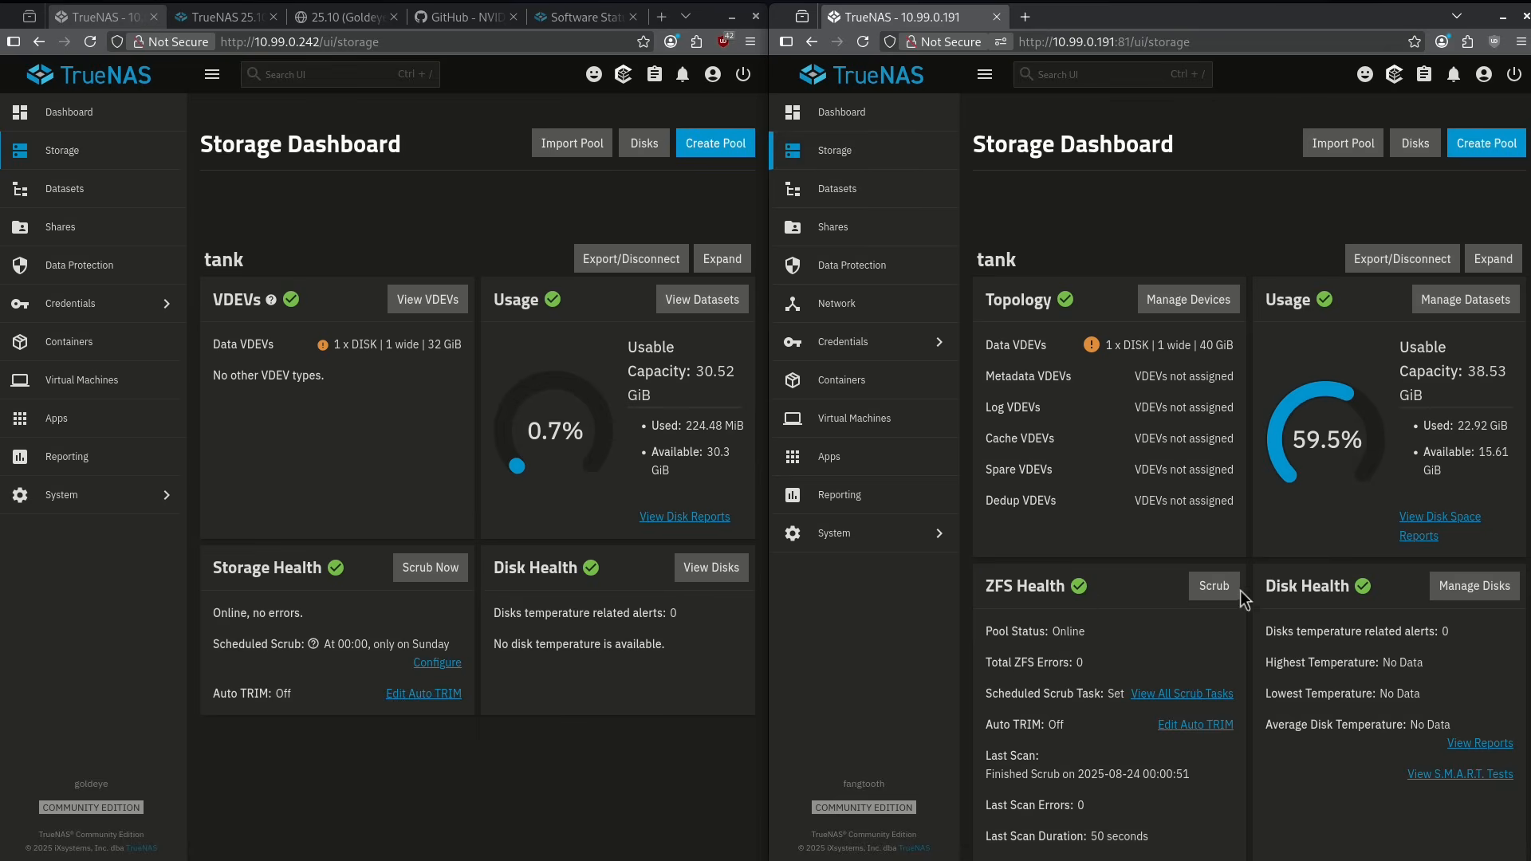
mouse_move(1033, 803)
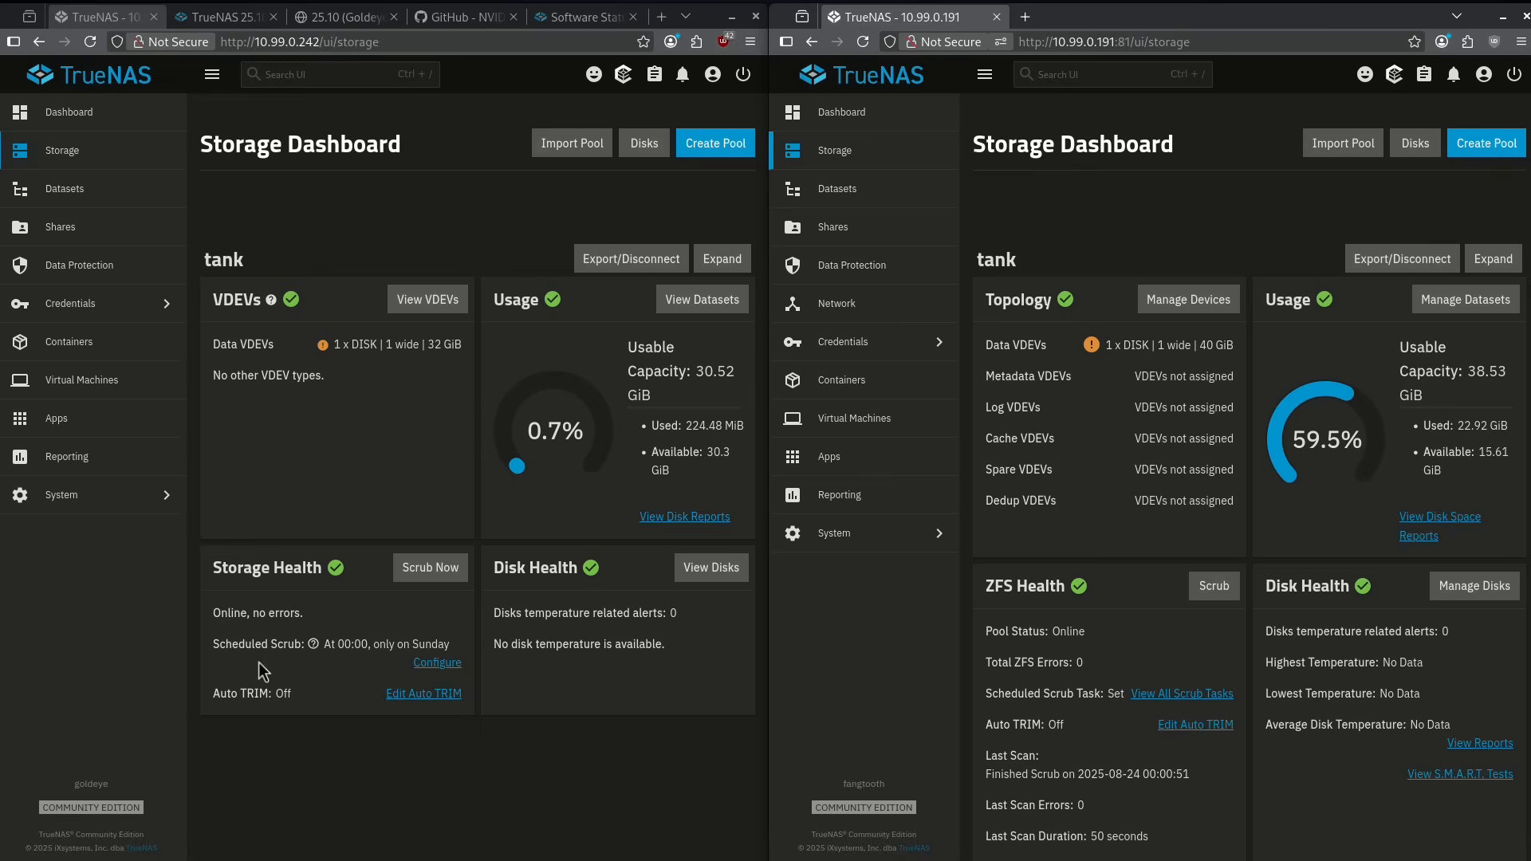
mouse_move(252, 645)
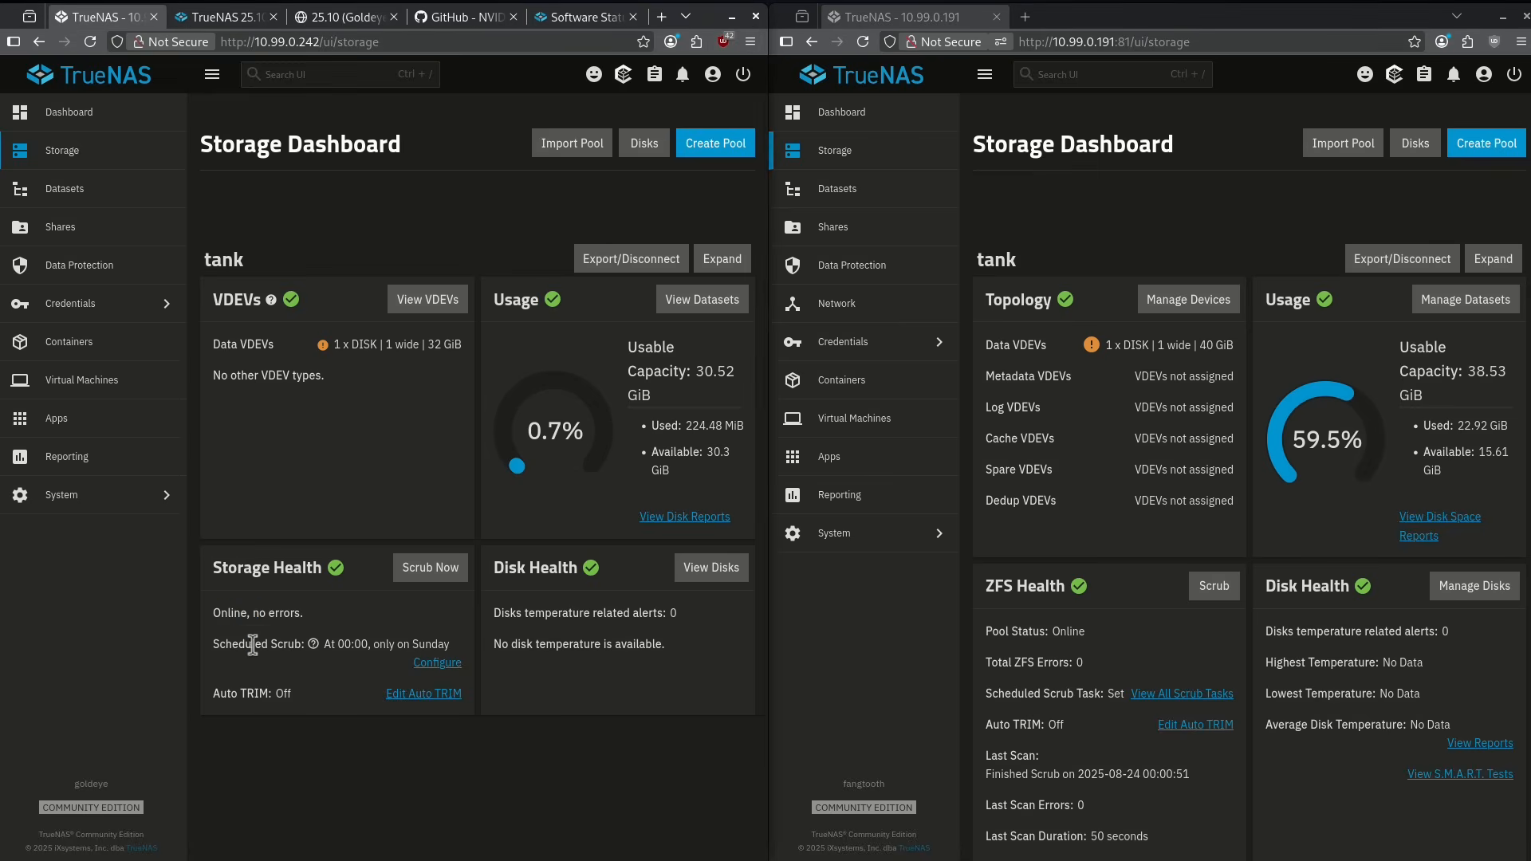
Arrange the Goldeye and Fangtooth windows to compare both tank storage dashboards
drag(249, 644, 398, 643)
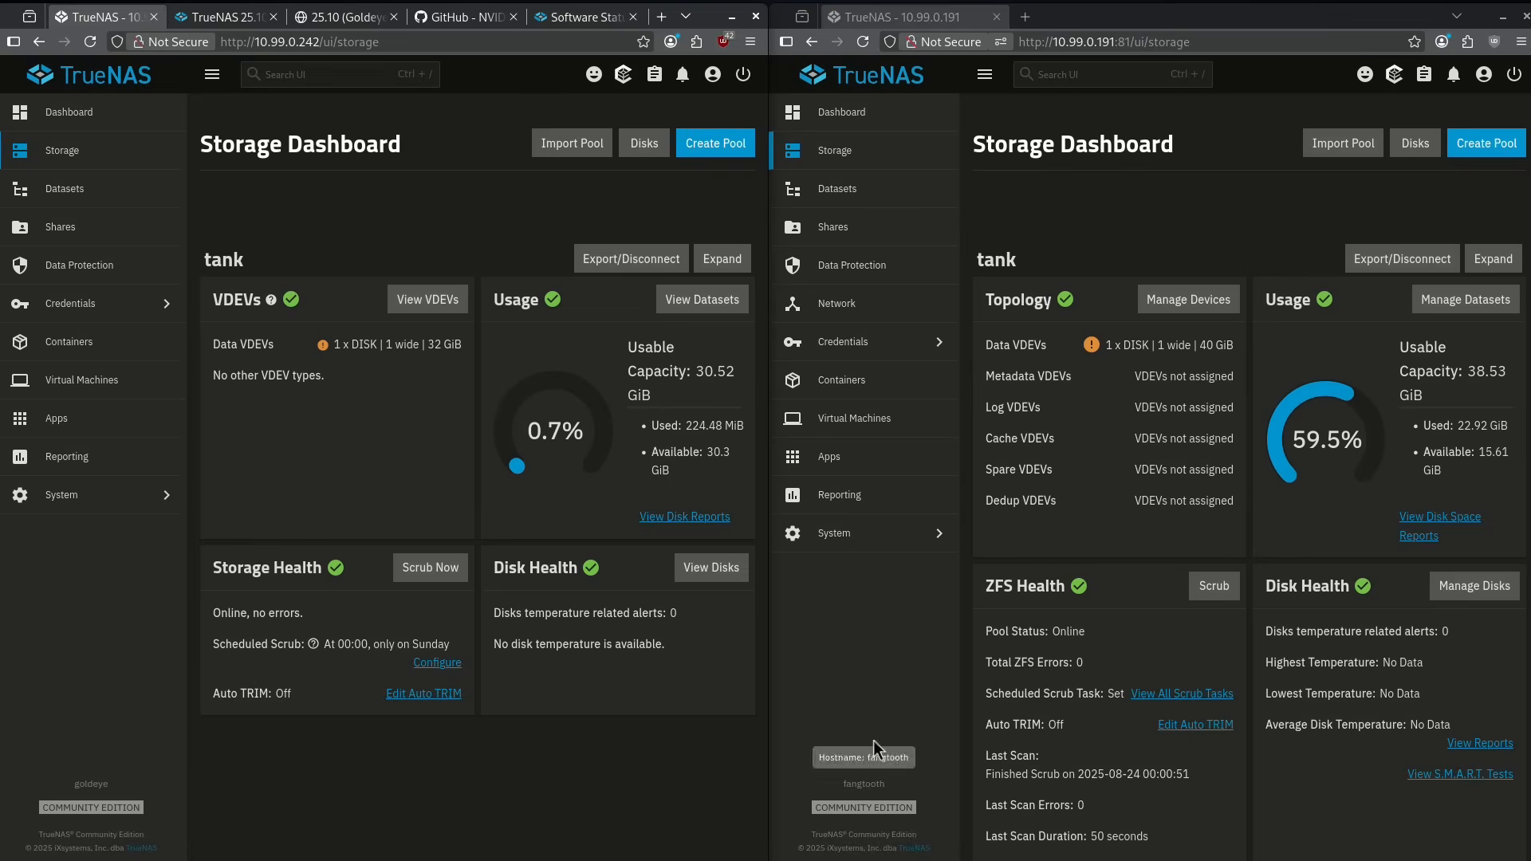
mouse_move(959, 628)
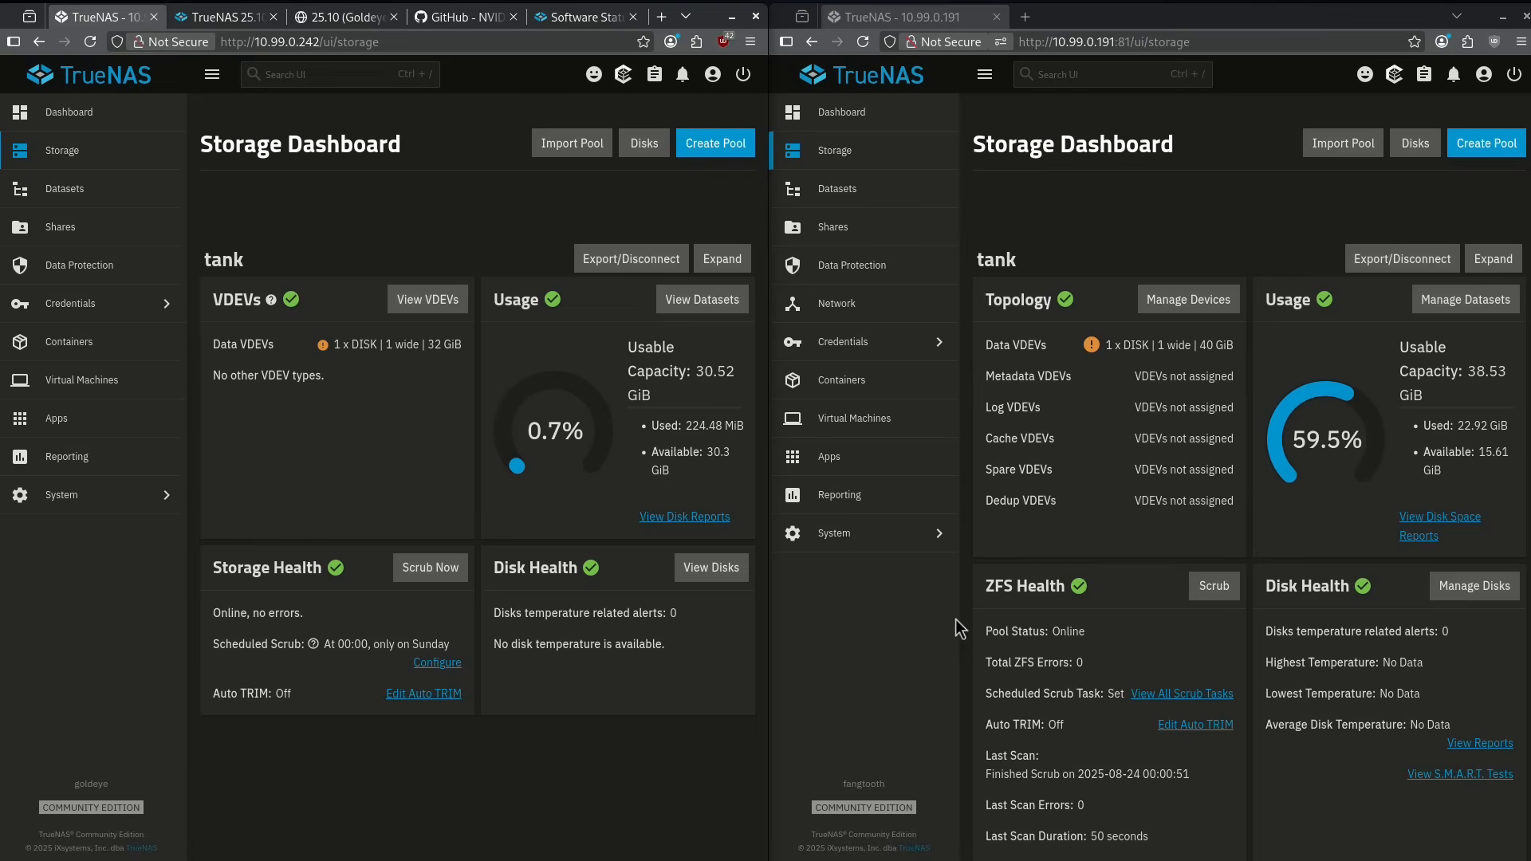
mouse_move(988, 630)
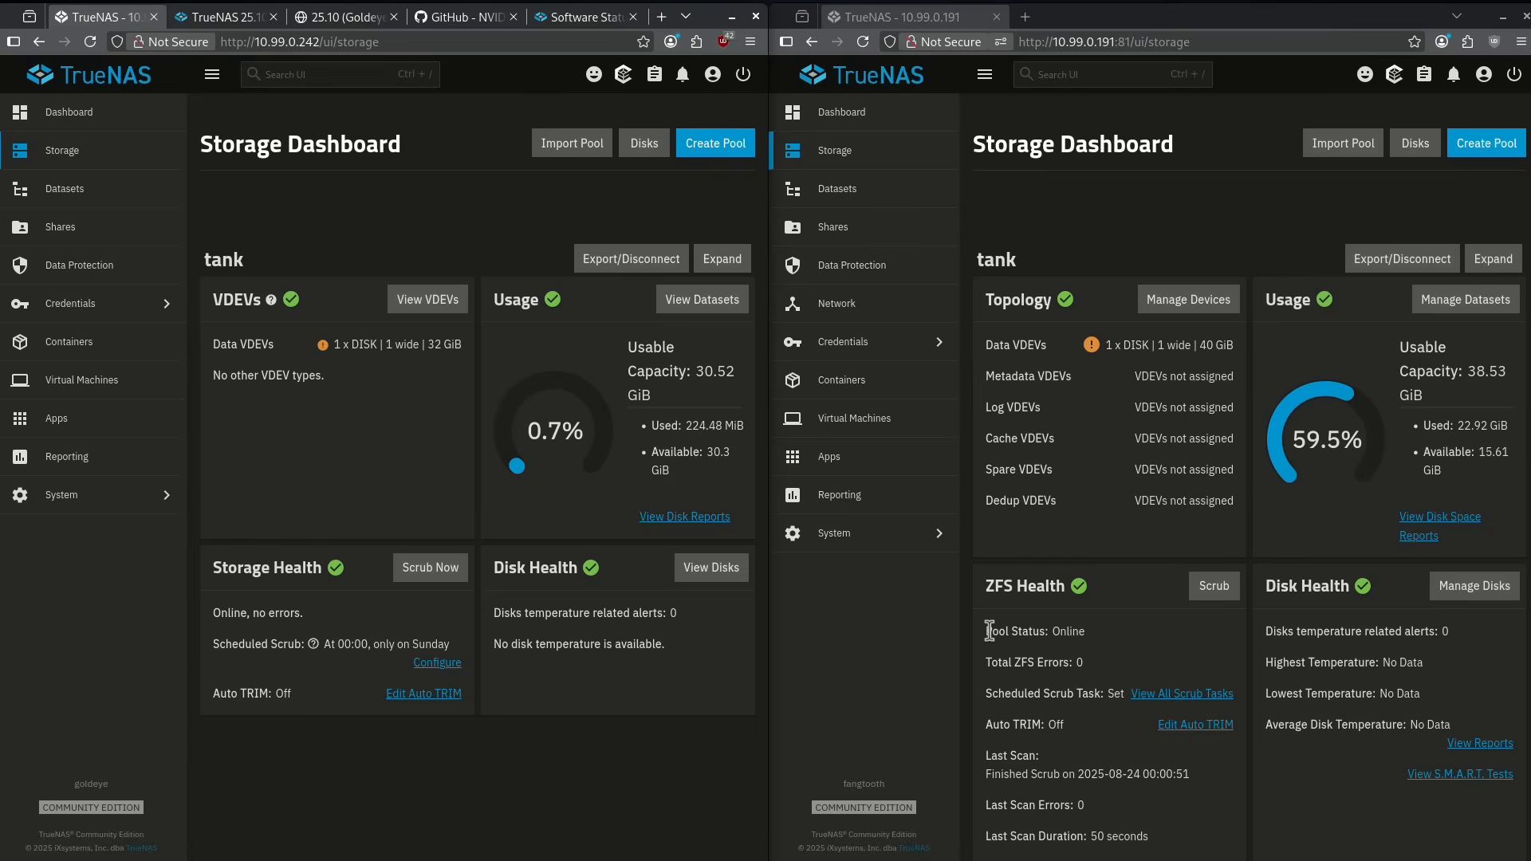
mouse_move(1062, 631)
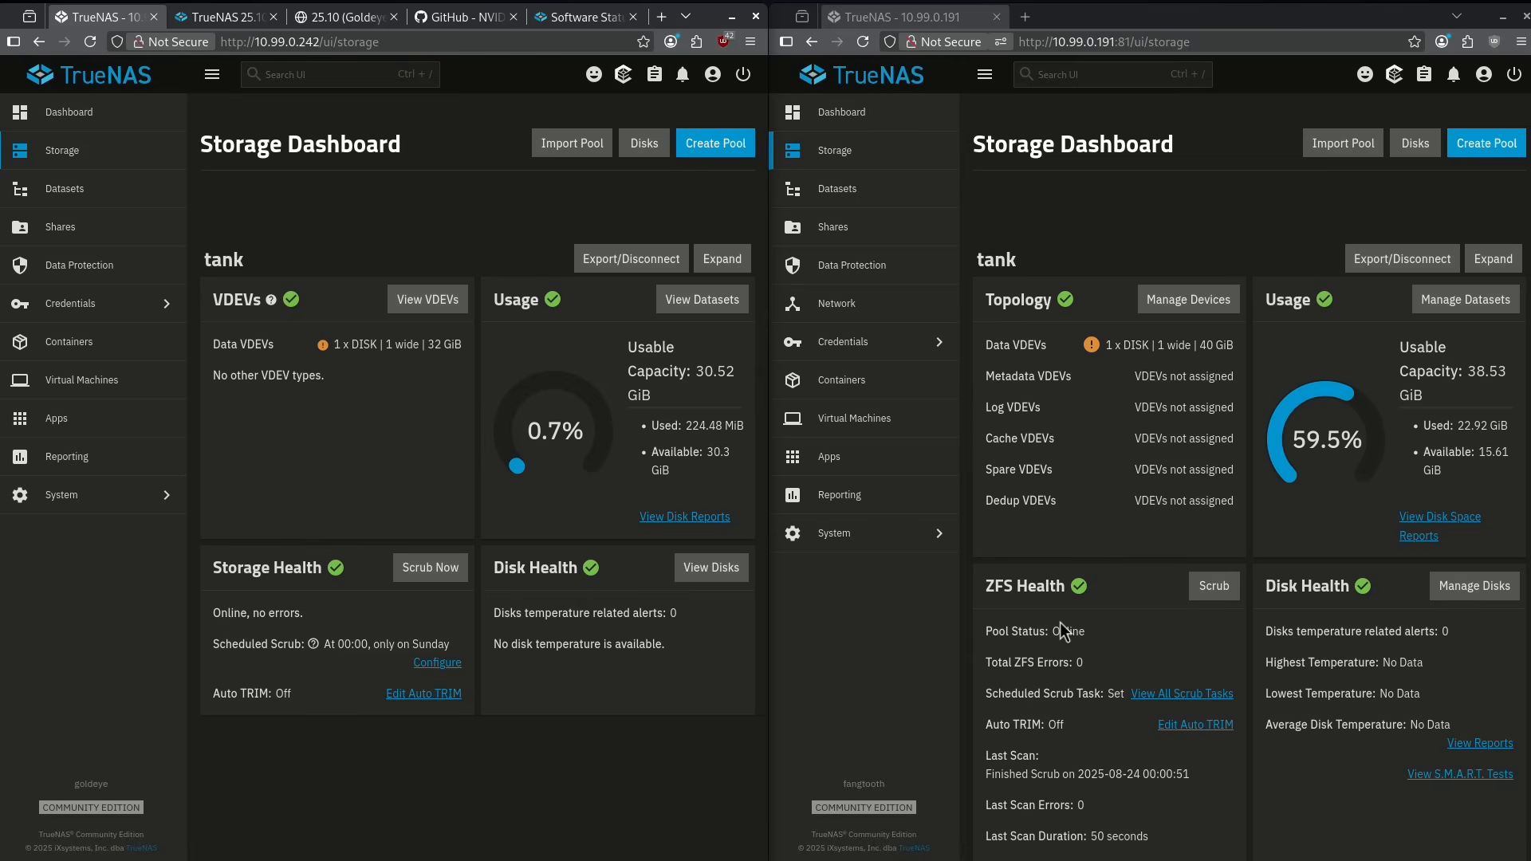
mouse_move(309, 402)
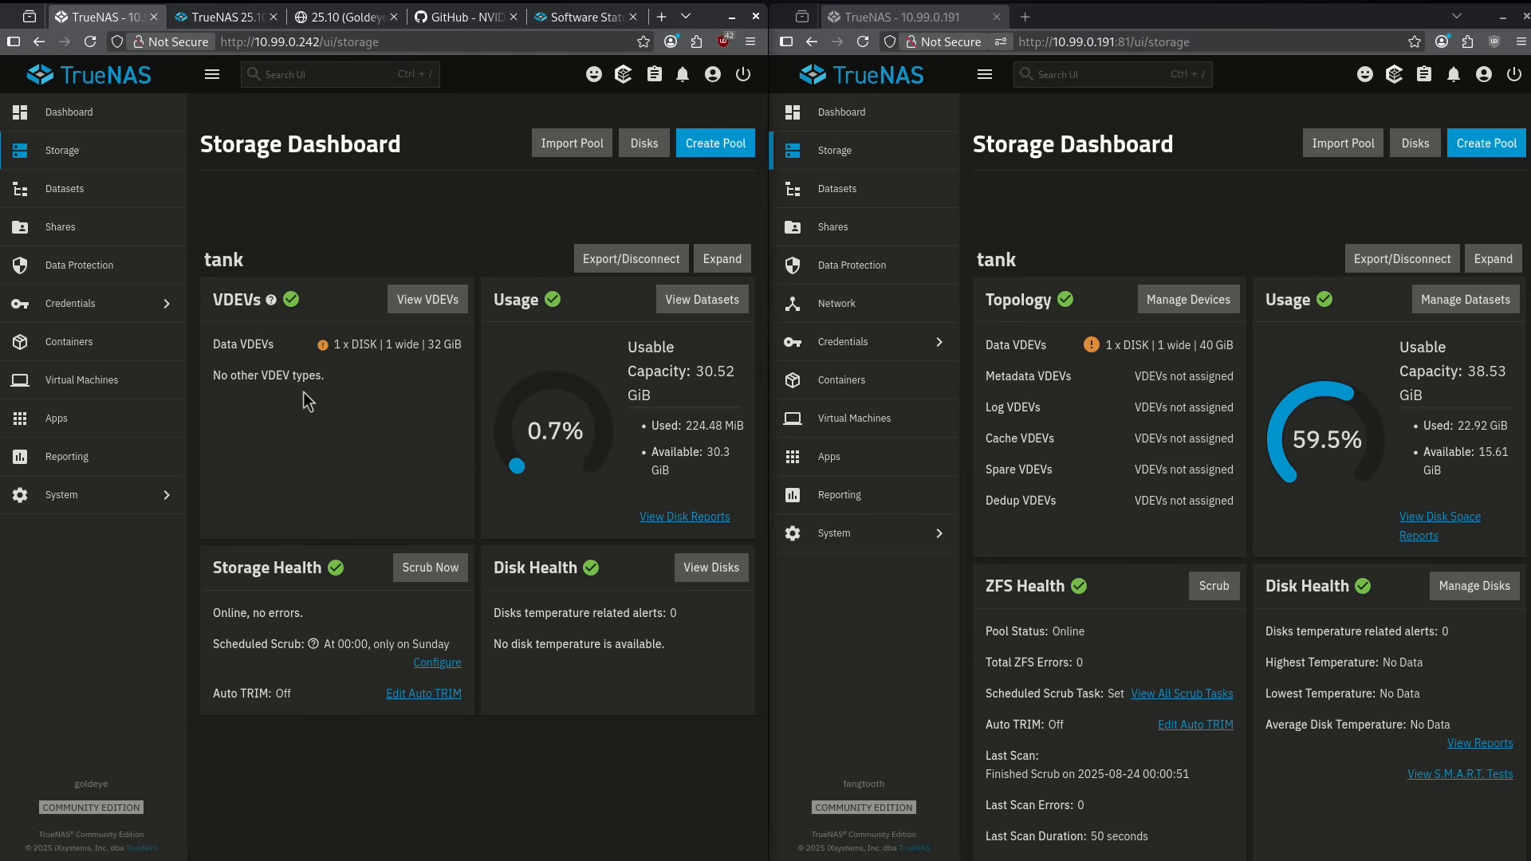
Open Data Protection and scroll through the backup, sync, snapshot, rsync and replication cards
click(851, 264)
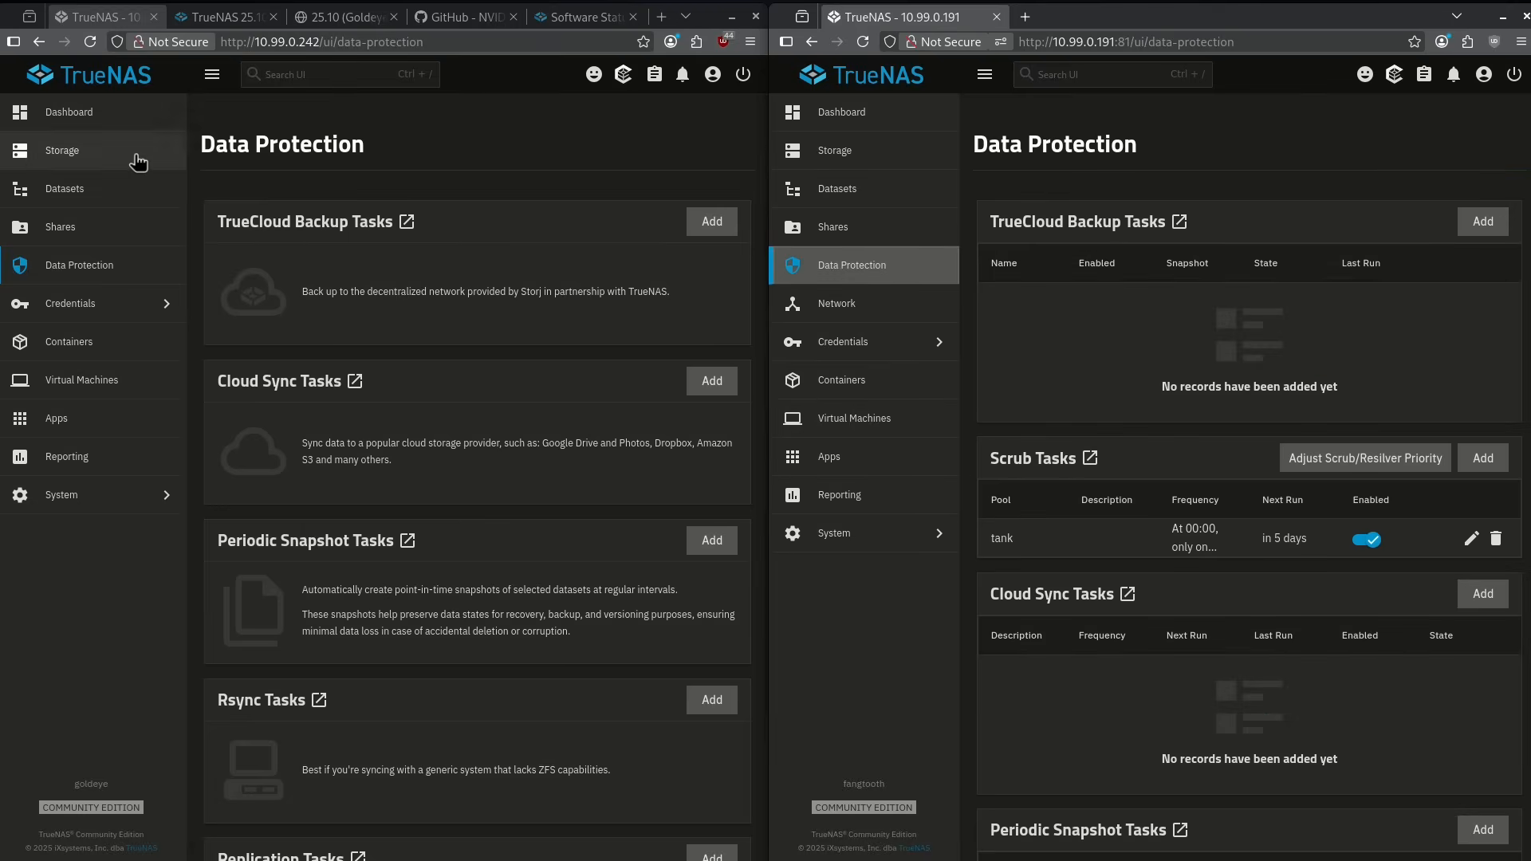
mouse_move(1134, 327)
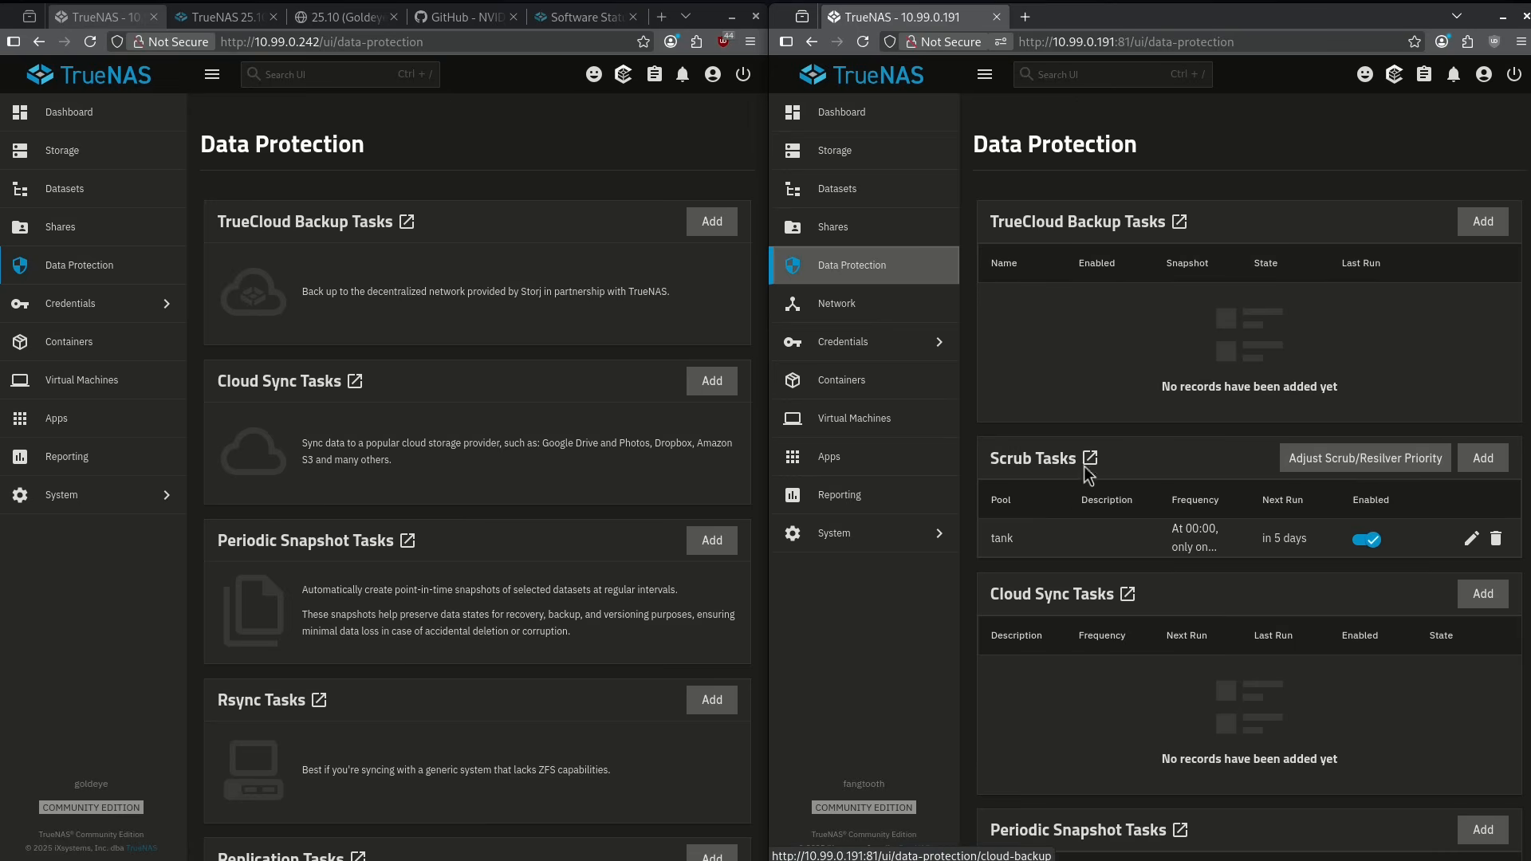
scroll(down, 3)
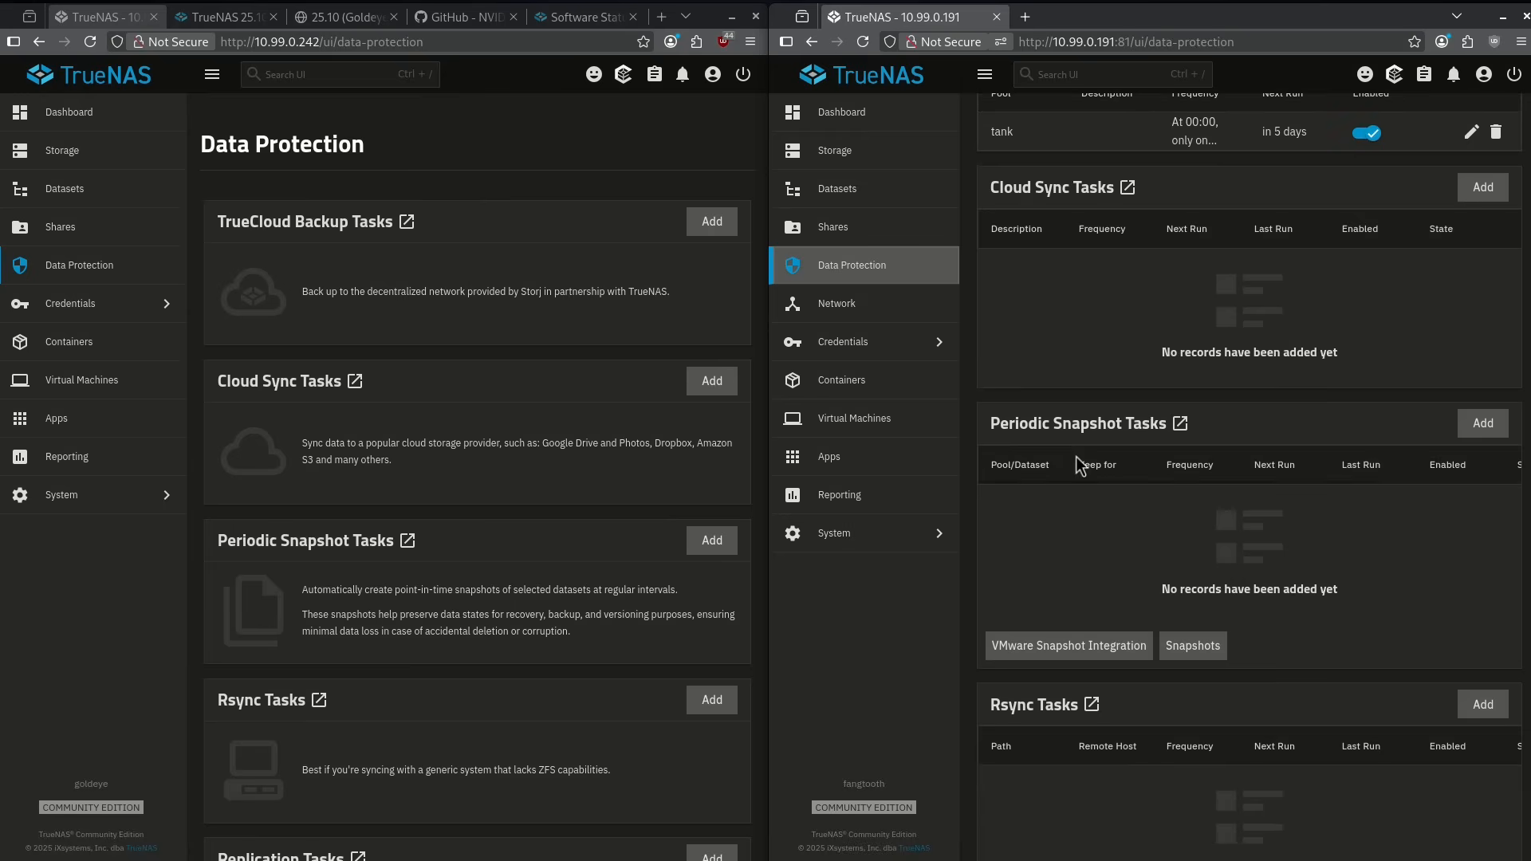
scroll(down, 3)
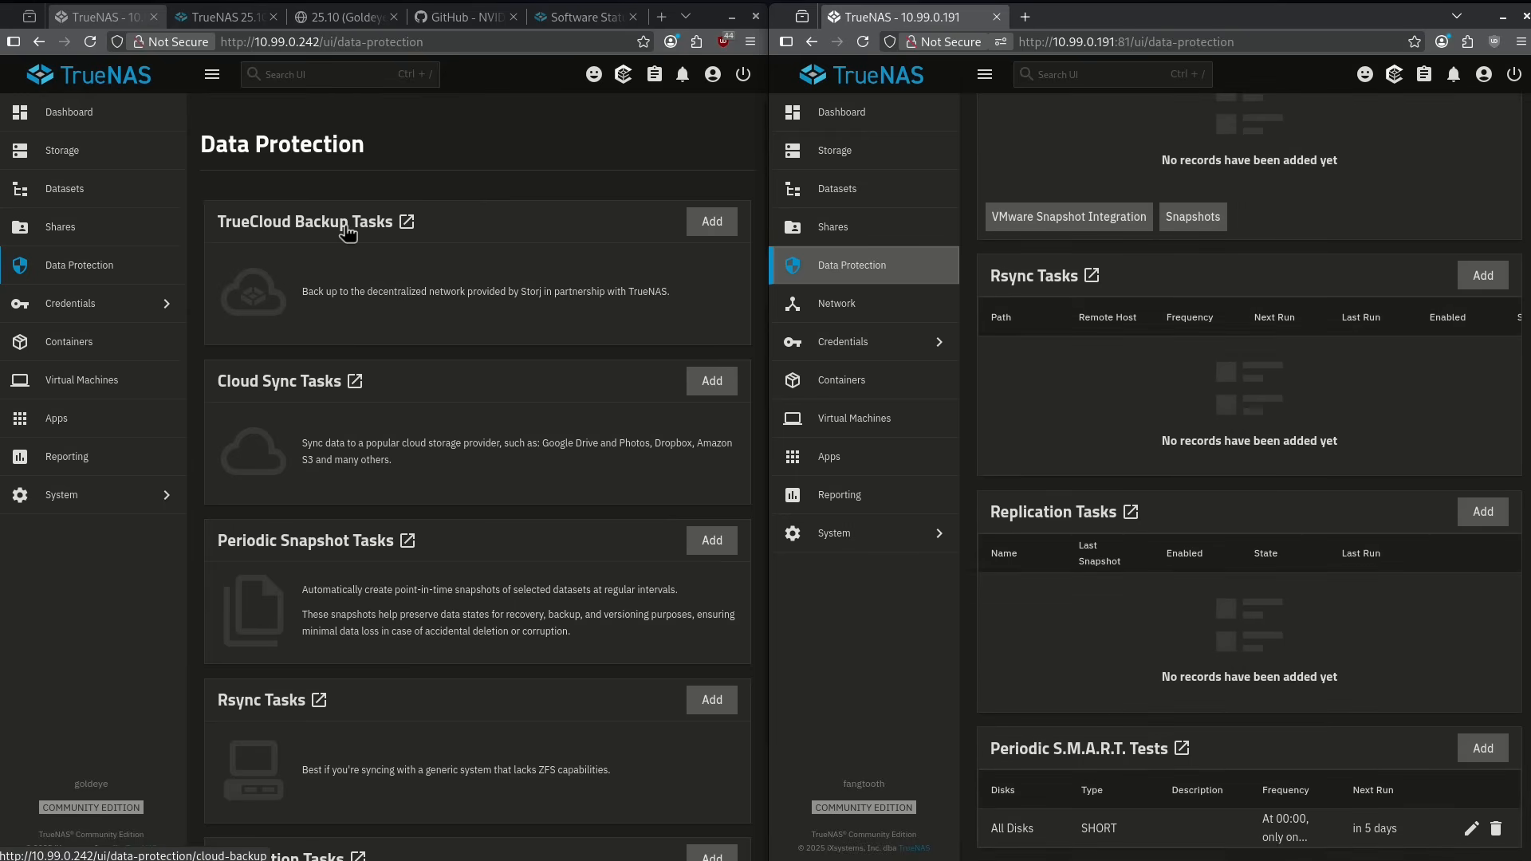
scroll(down, 3)
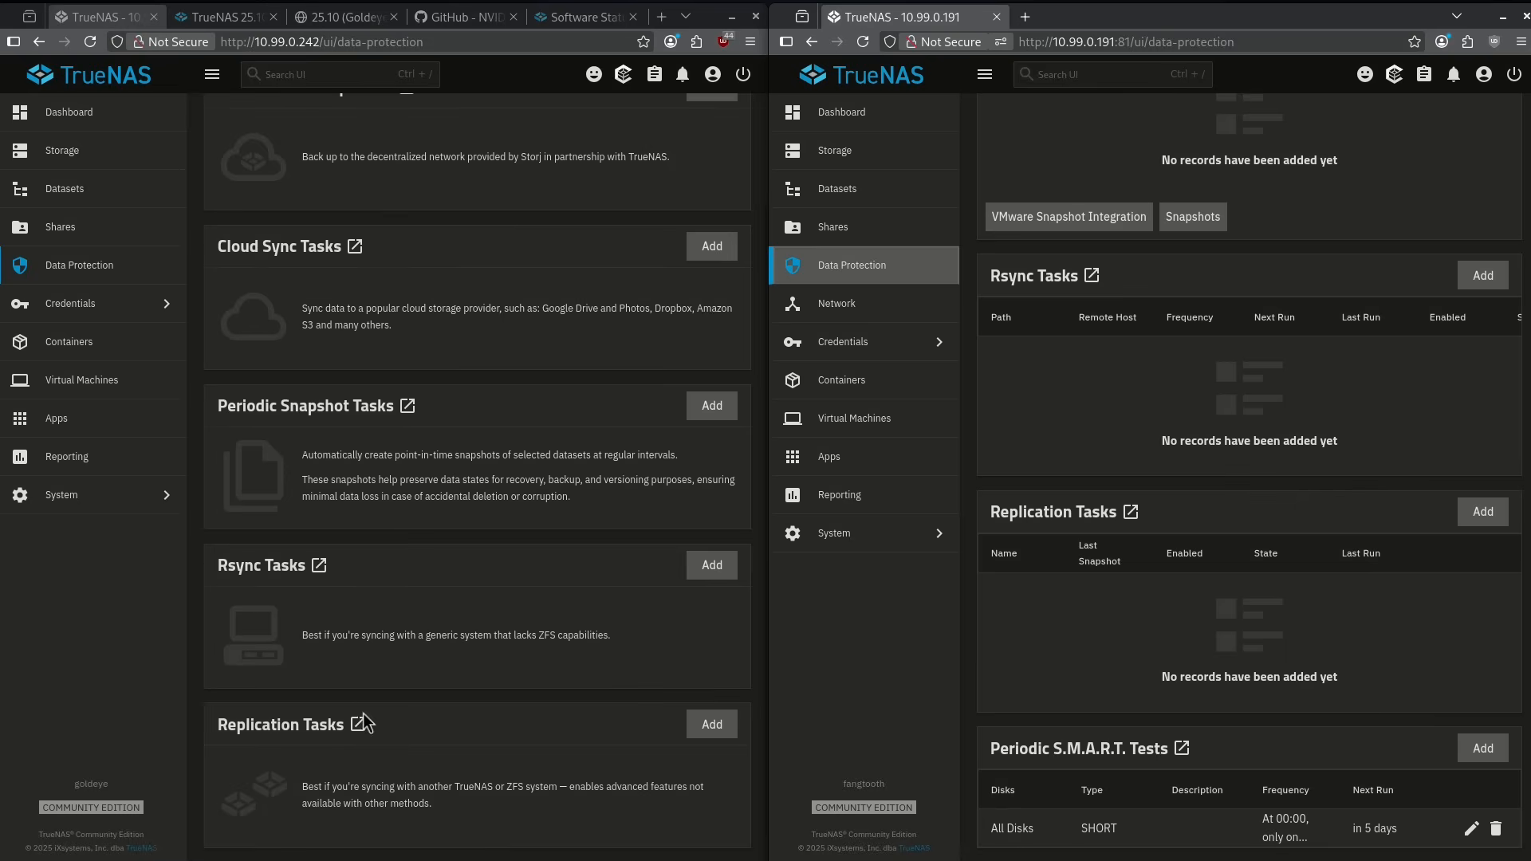
mouse_move(1065, 792)
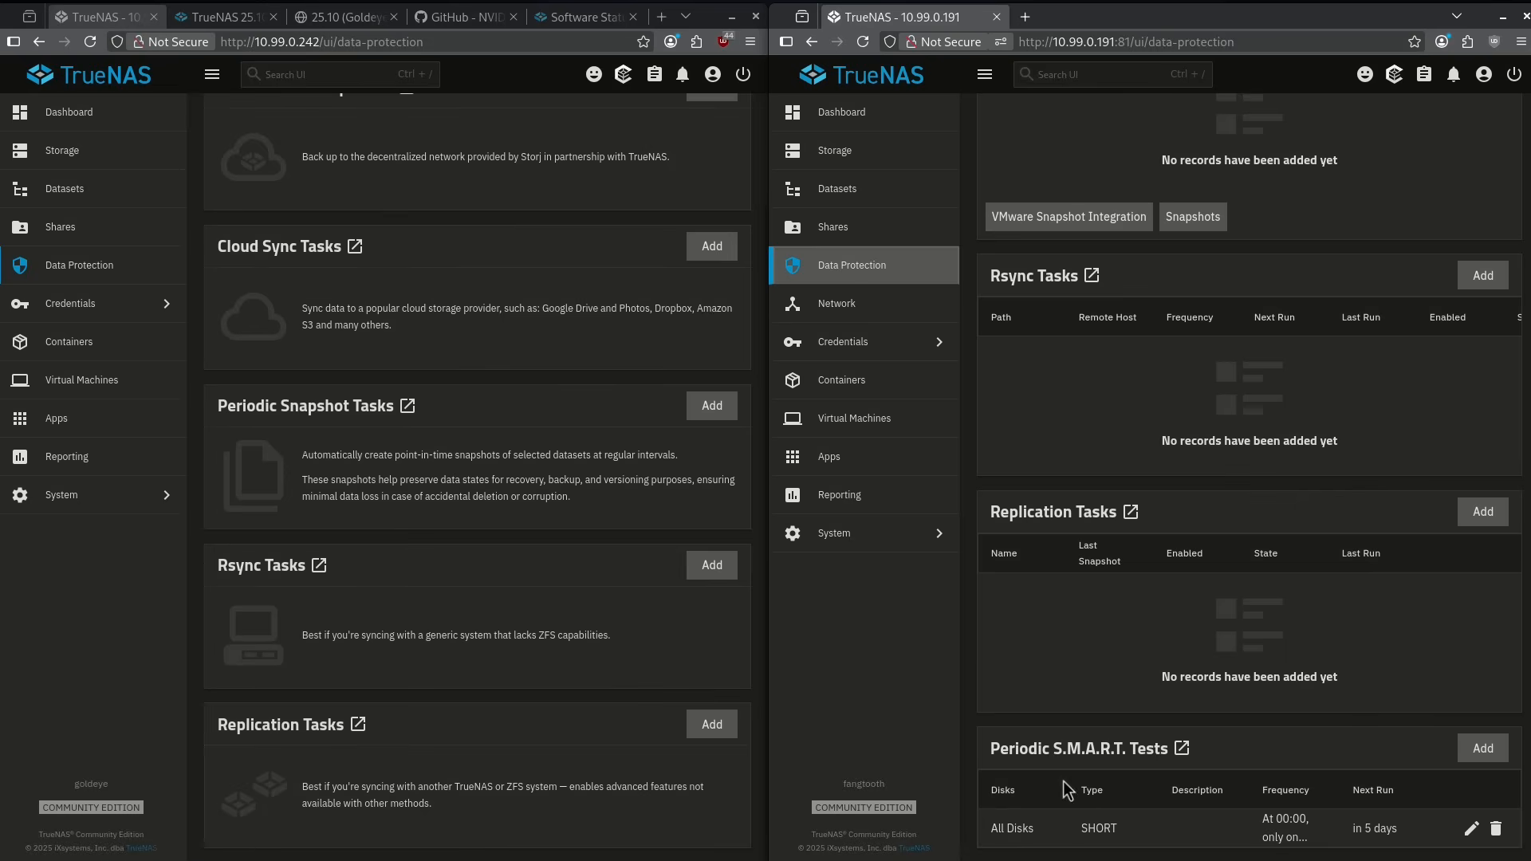
mouse_move(1187, 778)
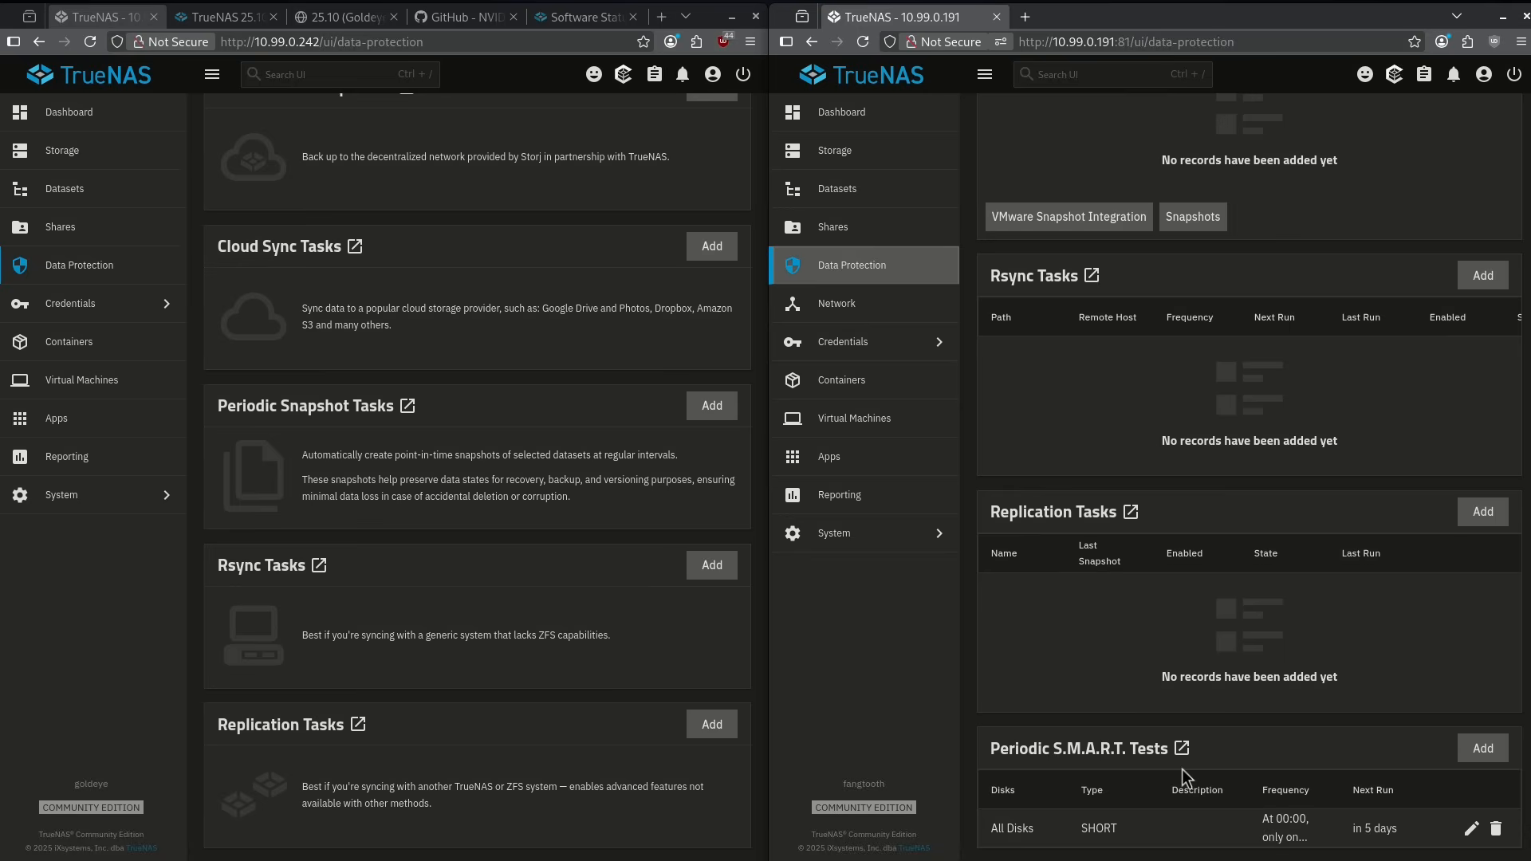
mouse_move(1227, 778)
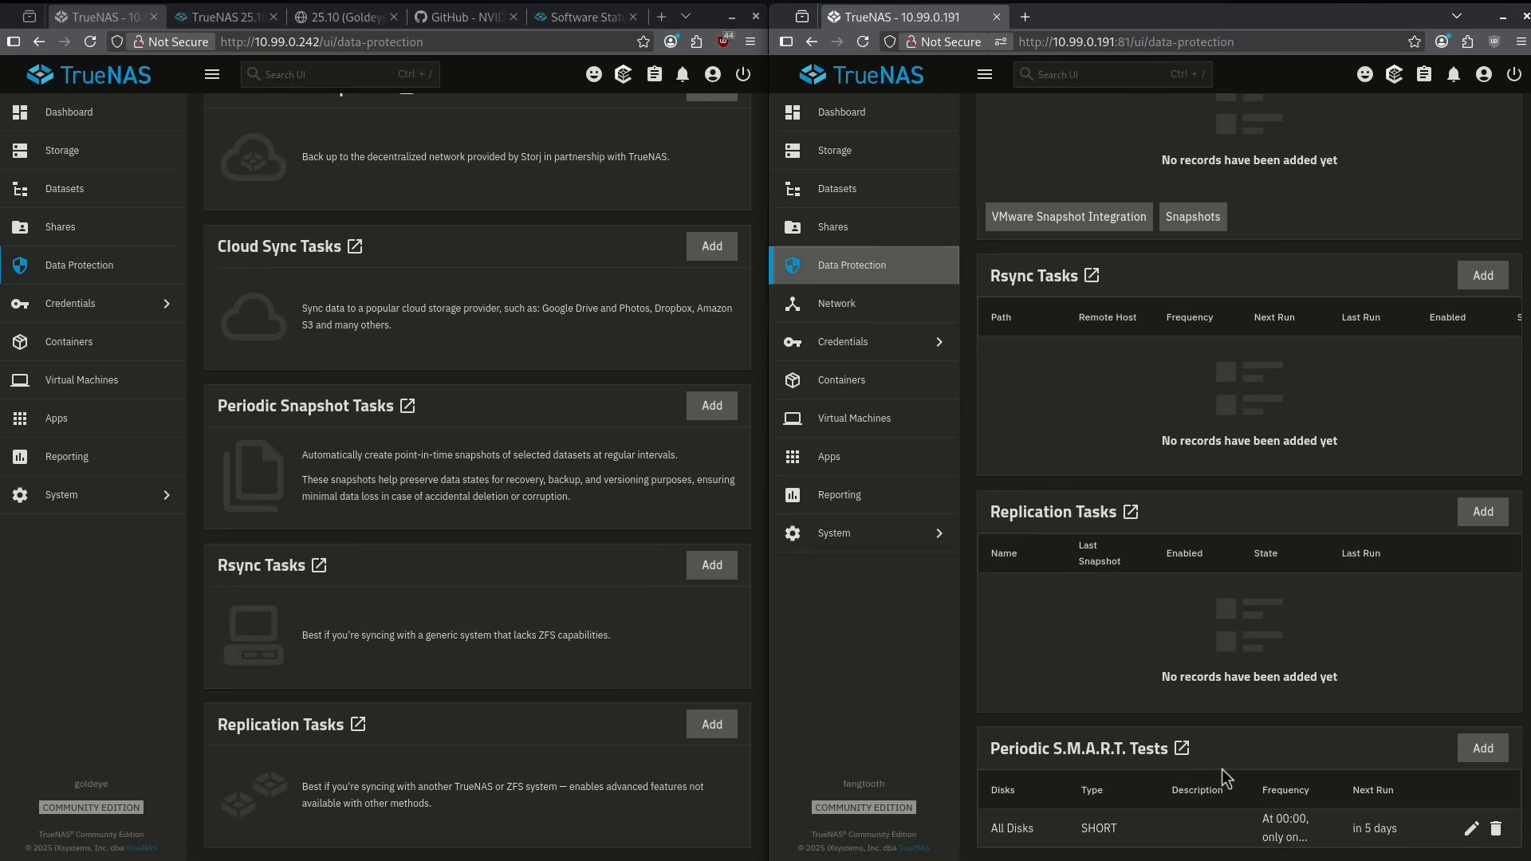
mouse_move(1220, 773)
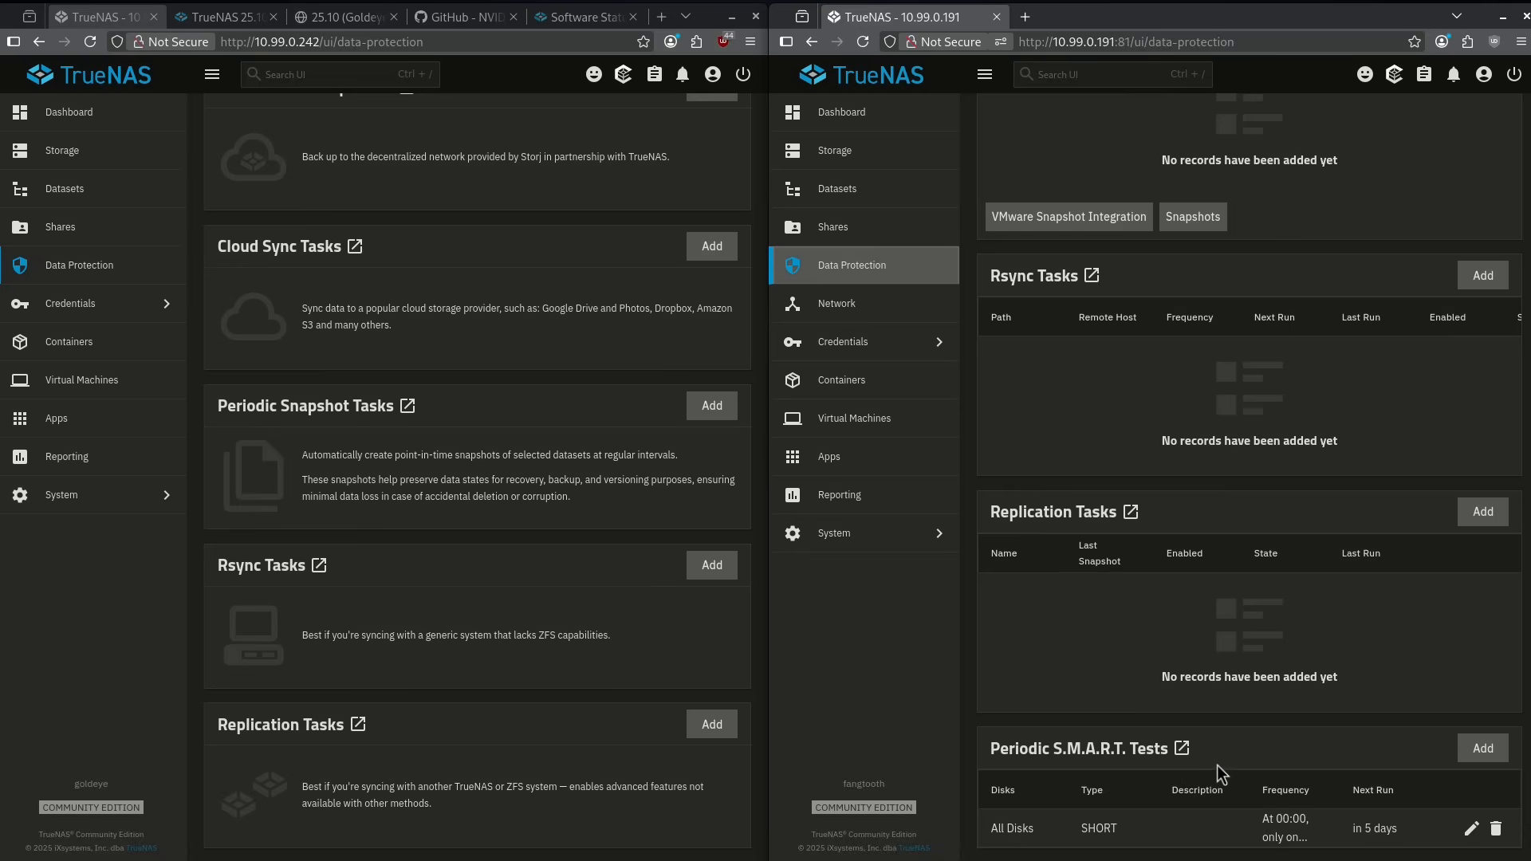
click(61, 151)
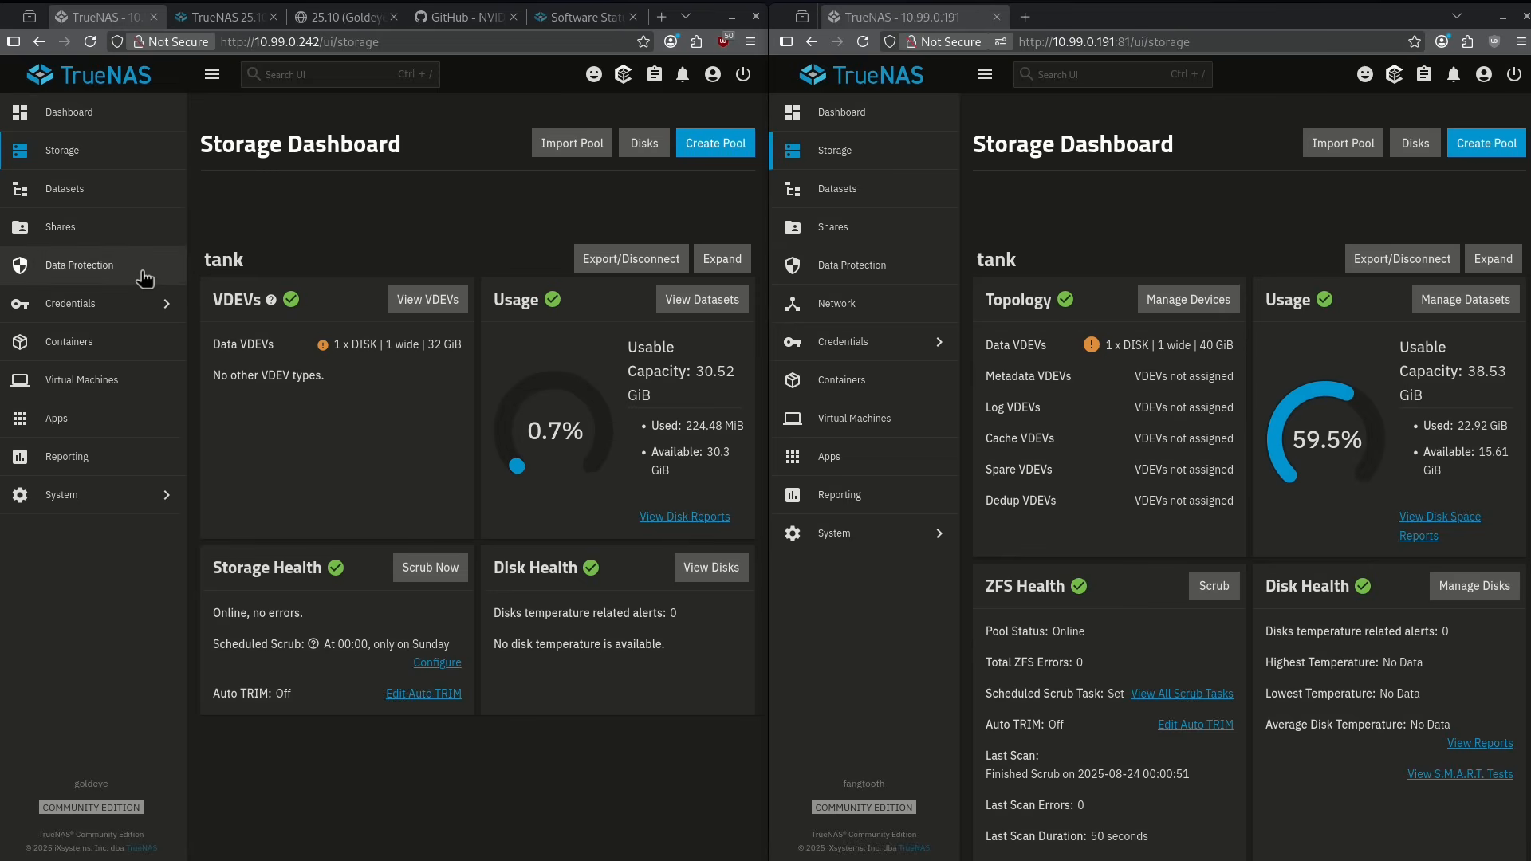
click(79, 265)
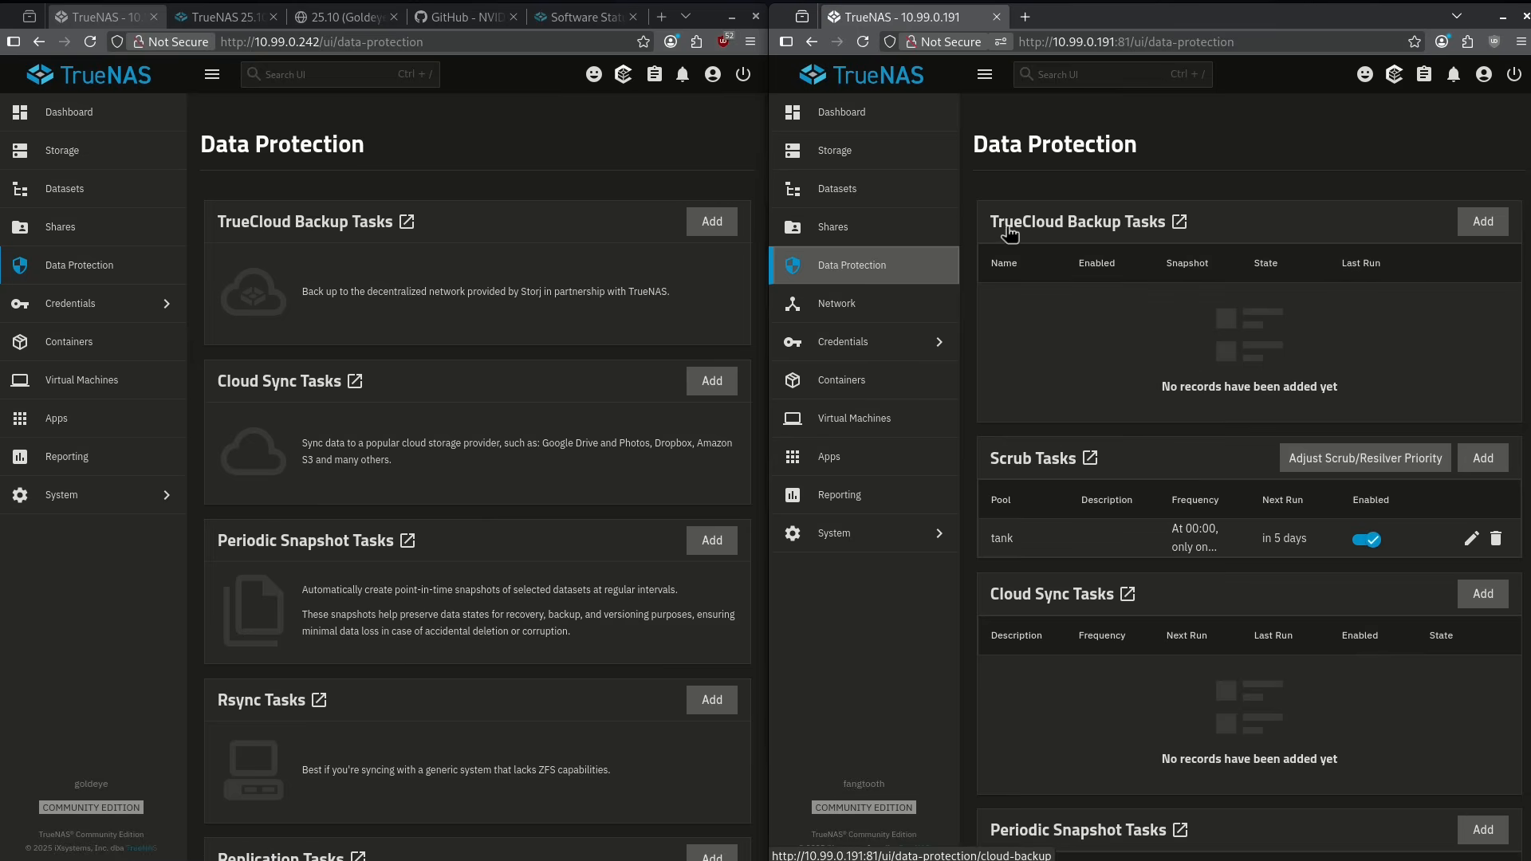
mouse_move(1005, 256)
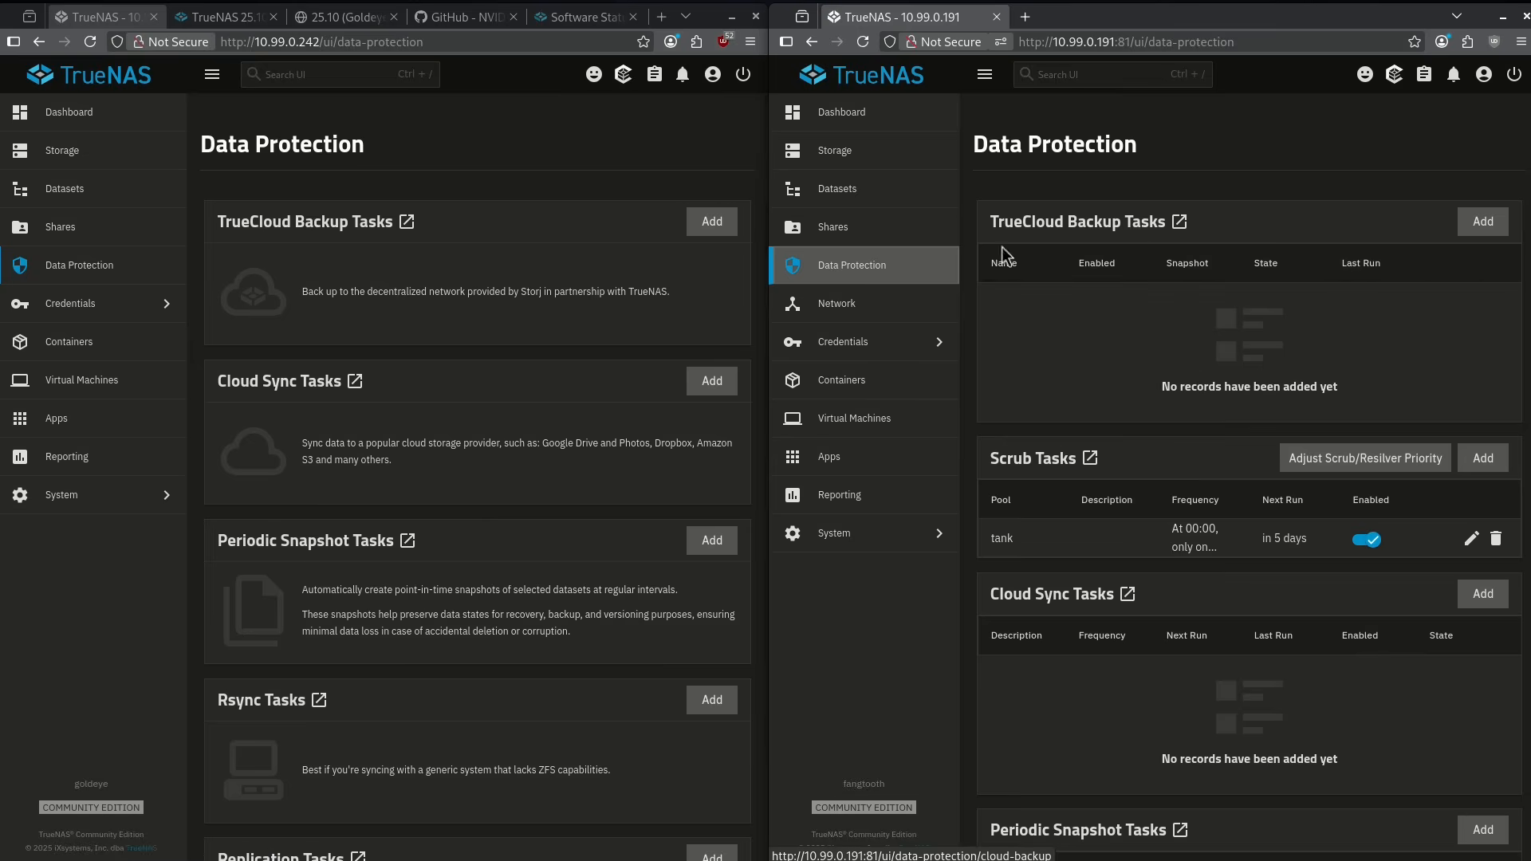
drag(300, 291, 670, 291)
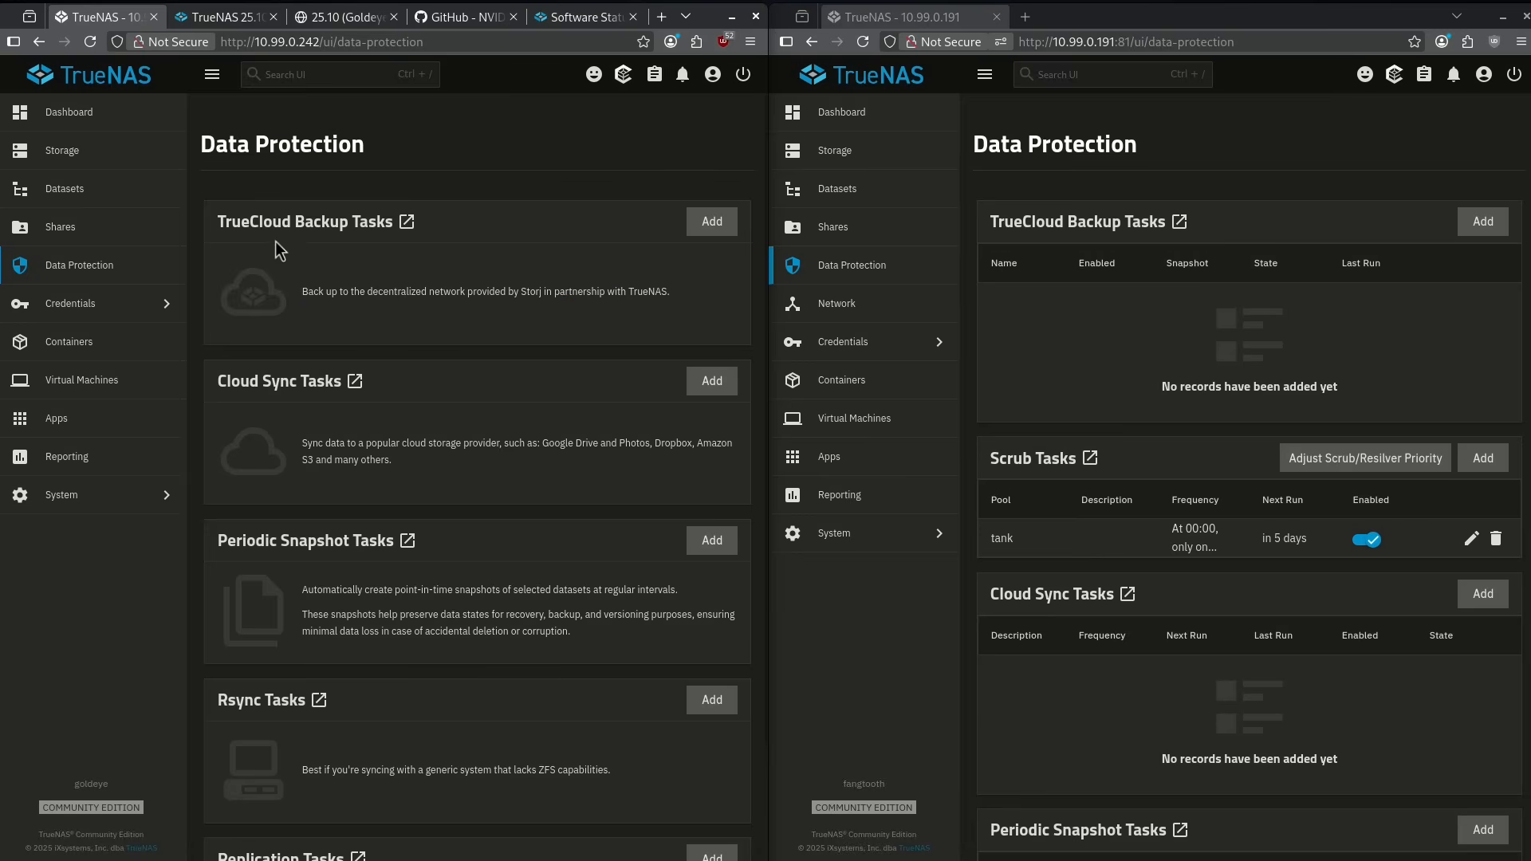
mouse_move(306, 297)
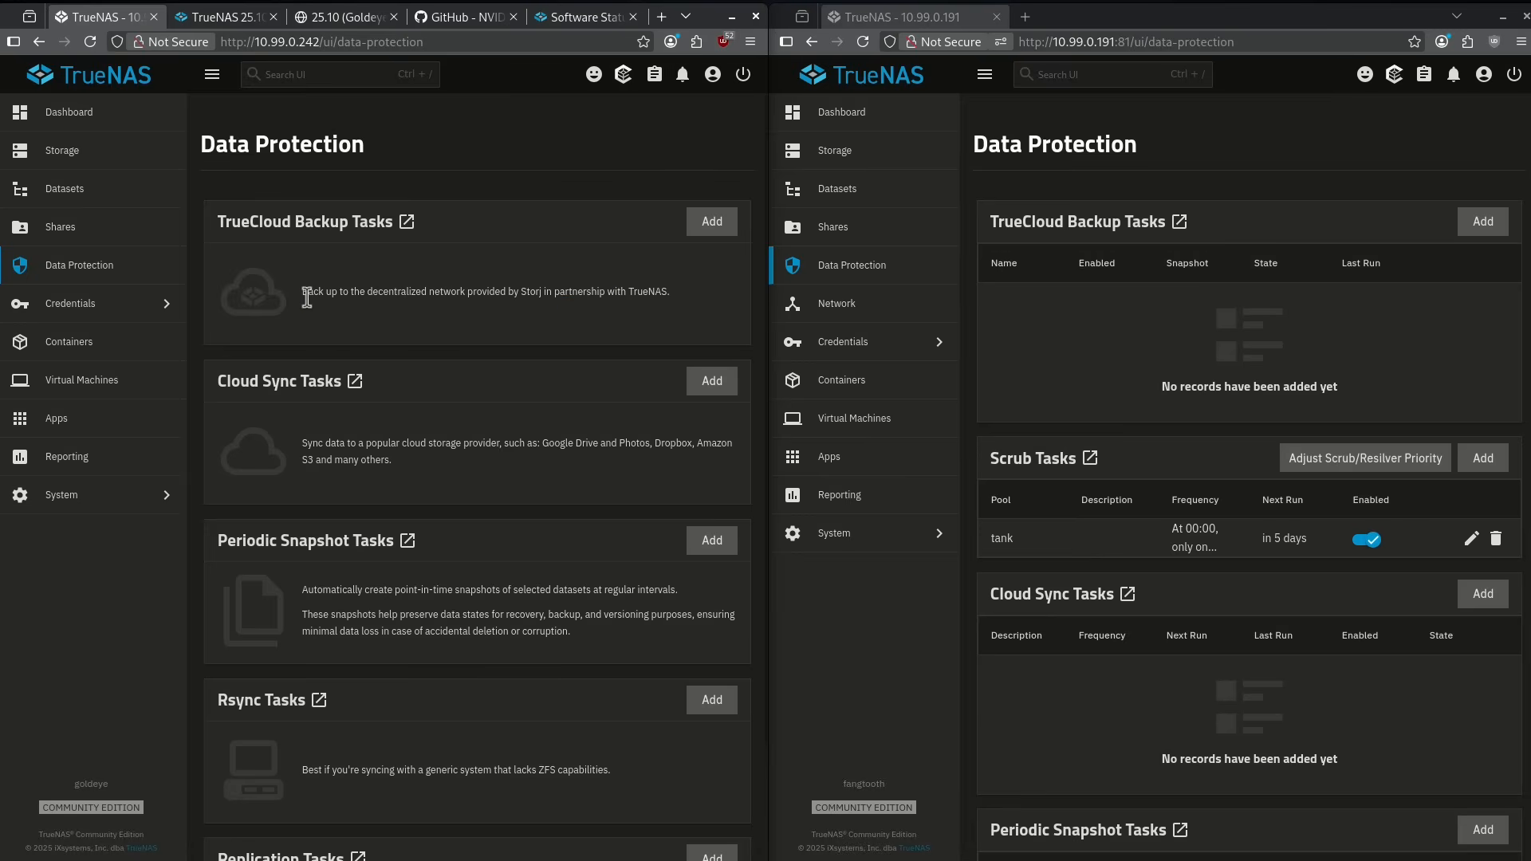
mouse_move(521, 296)
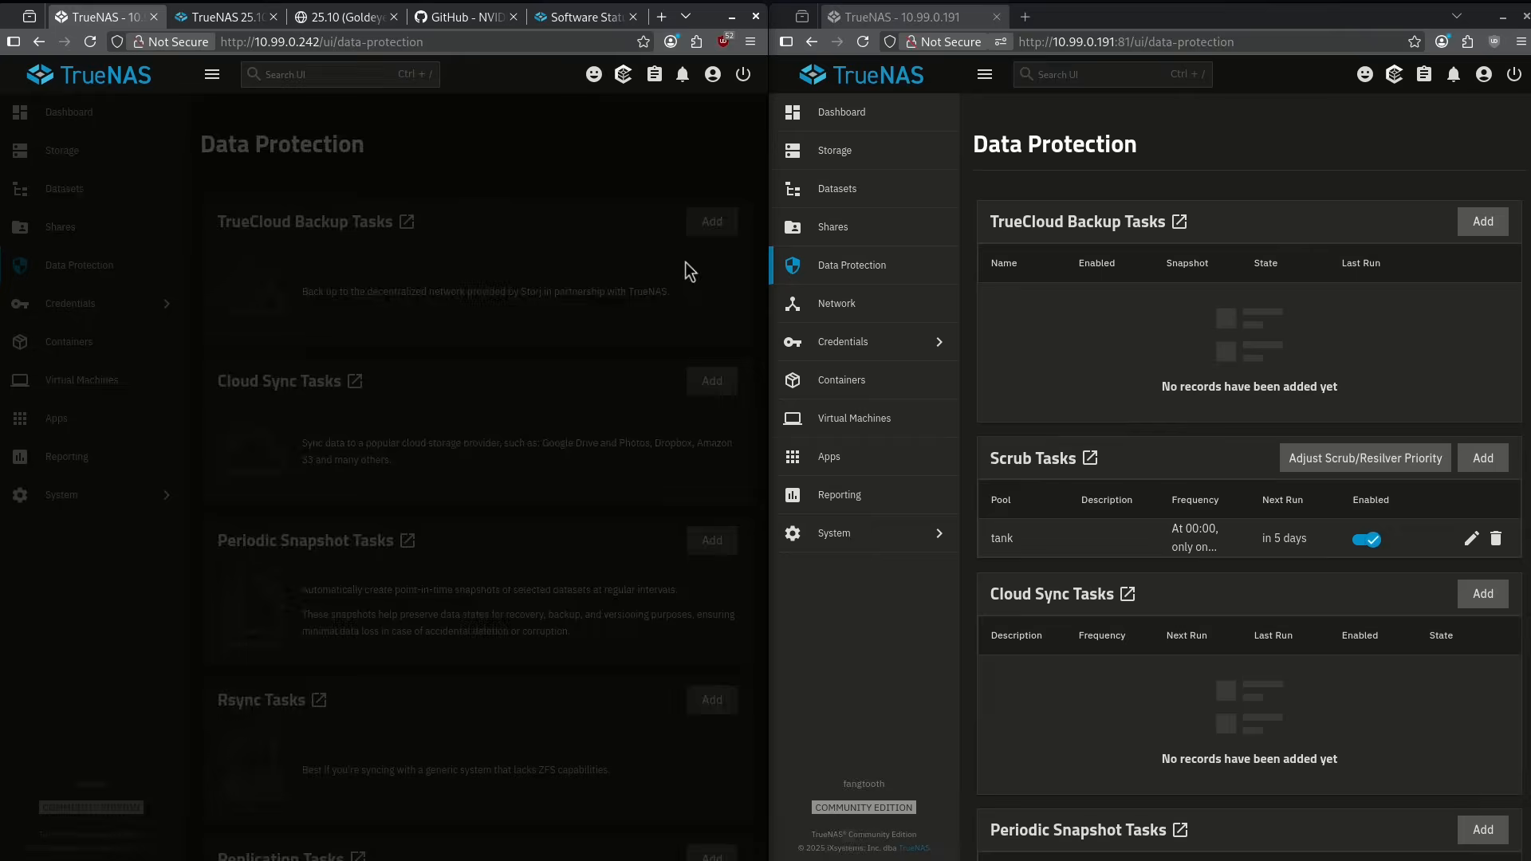
click(1482, 222)
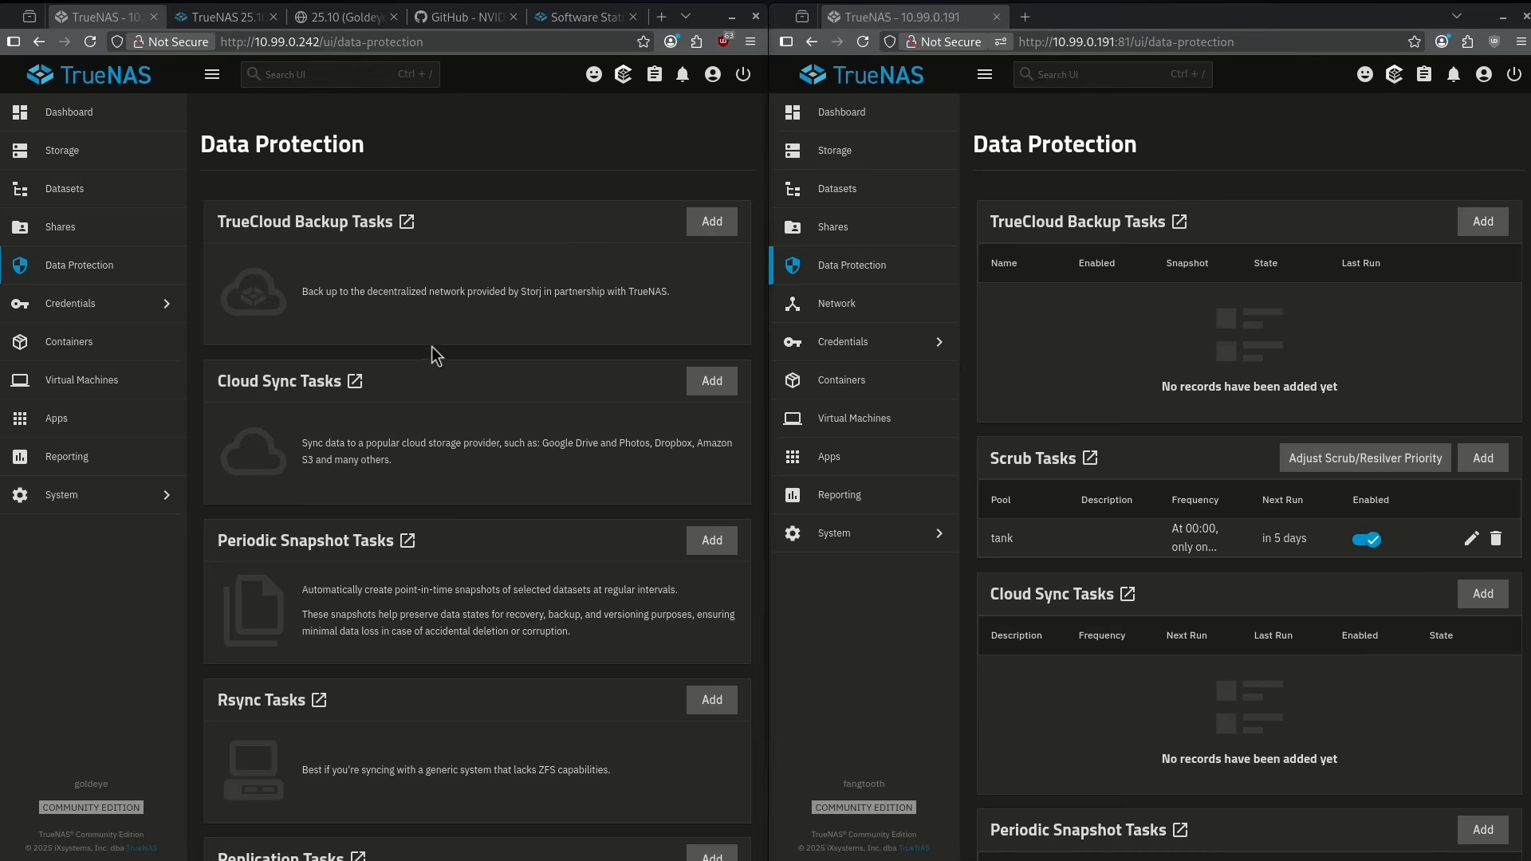
mouse_move(143, 232)
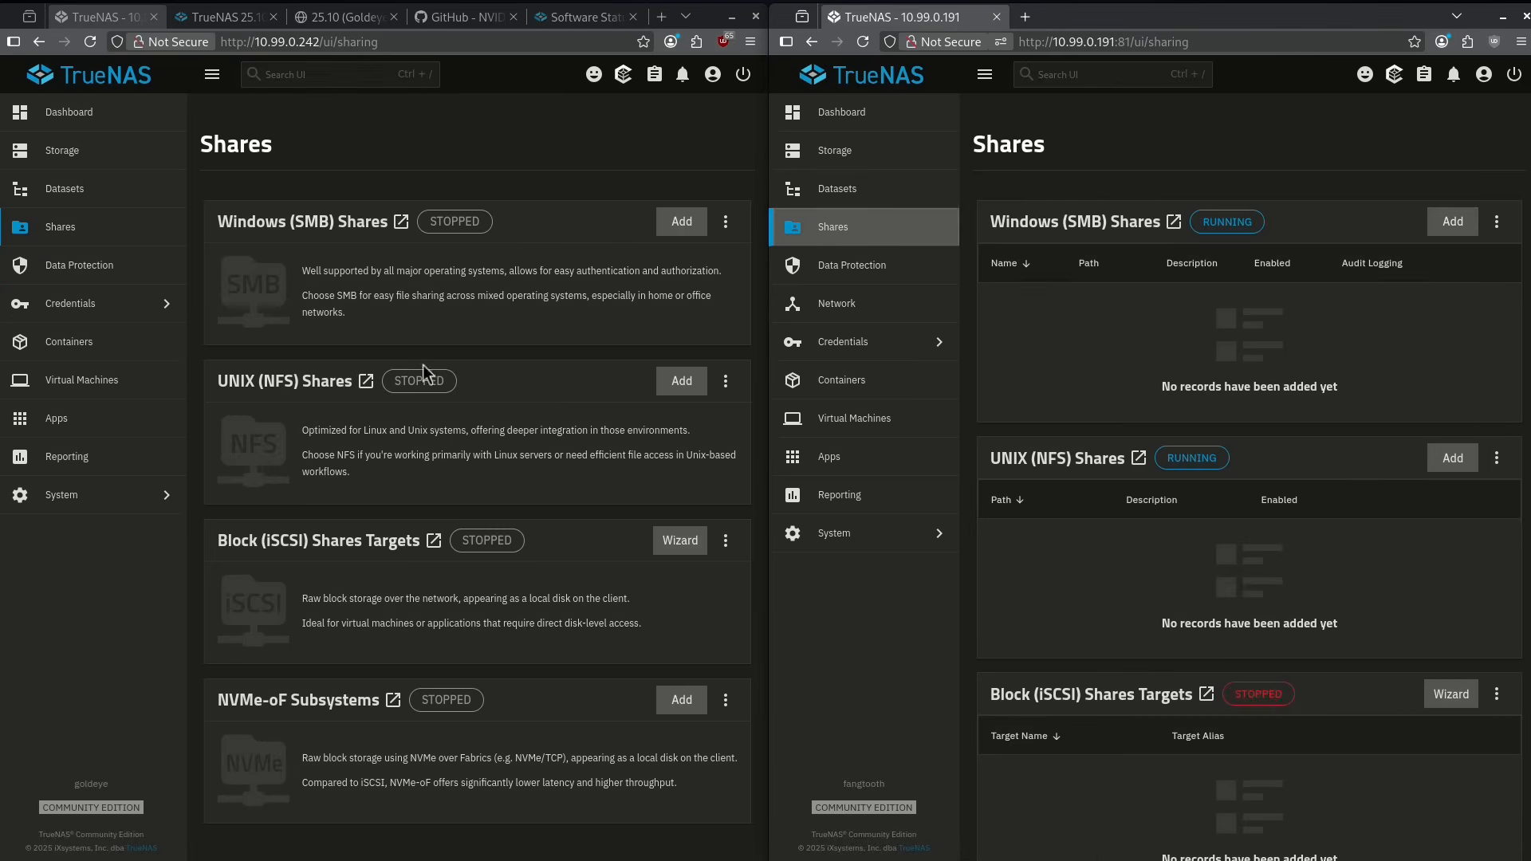
mouse_move(938, 239)
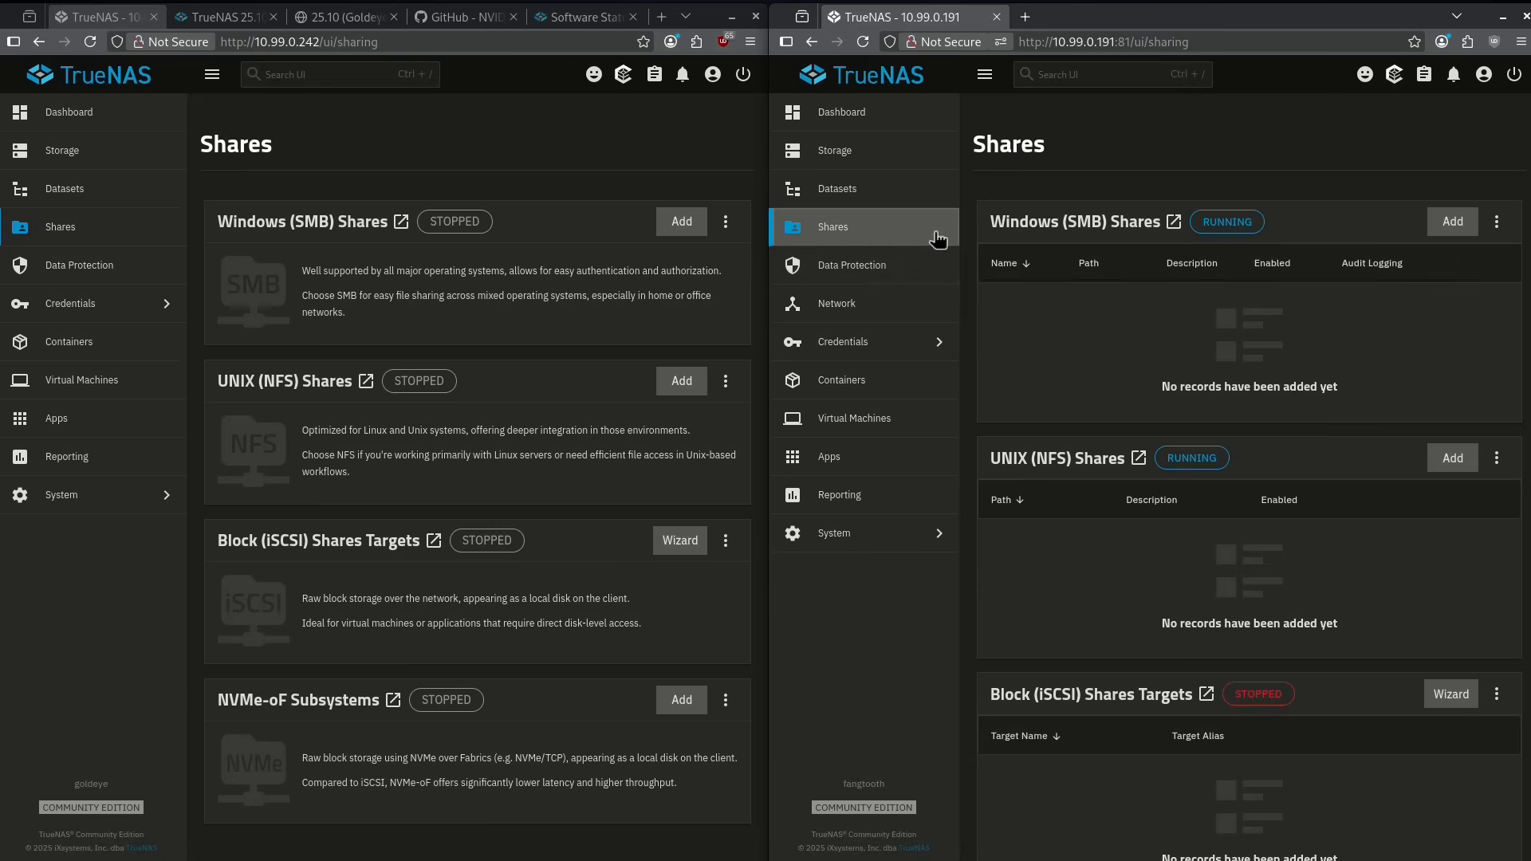
mouse_move(735, 442)
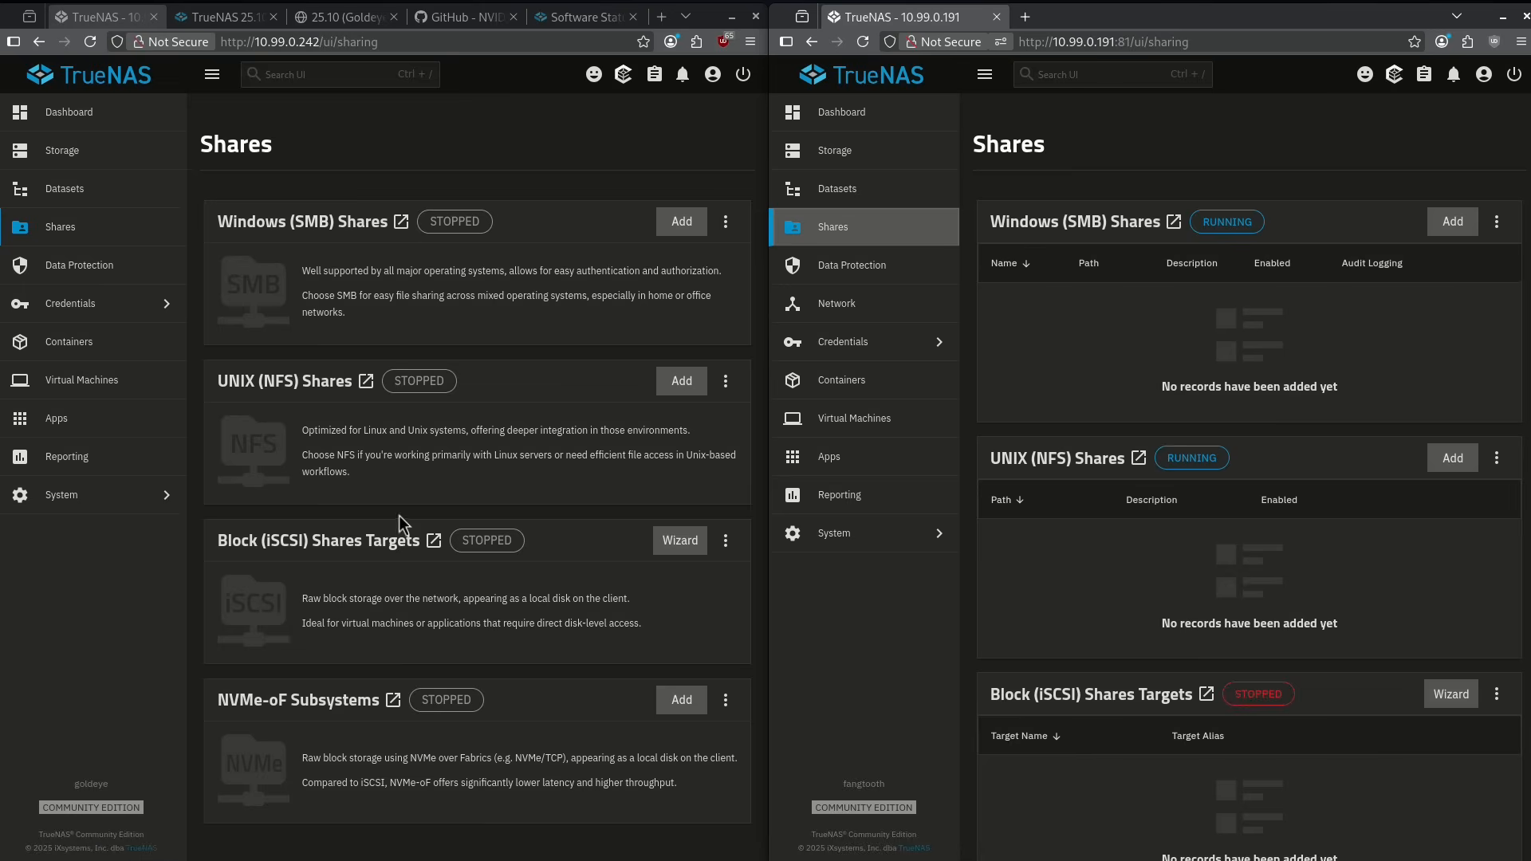
mouse_move(341, 290)
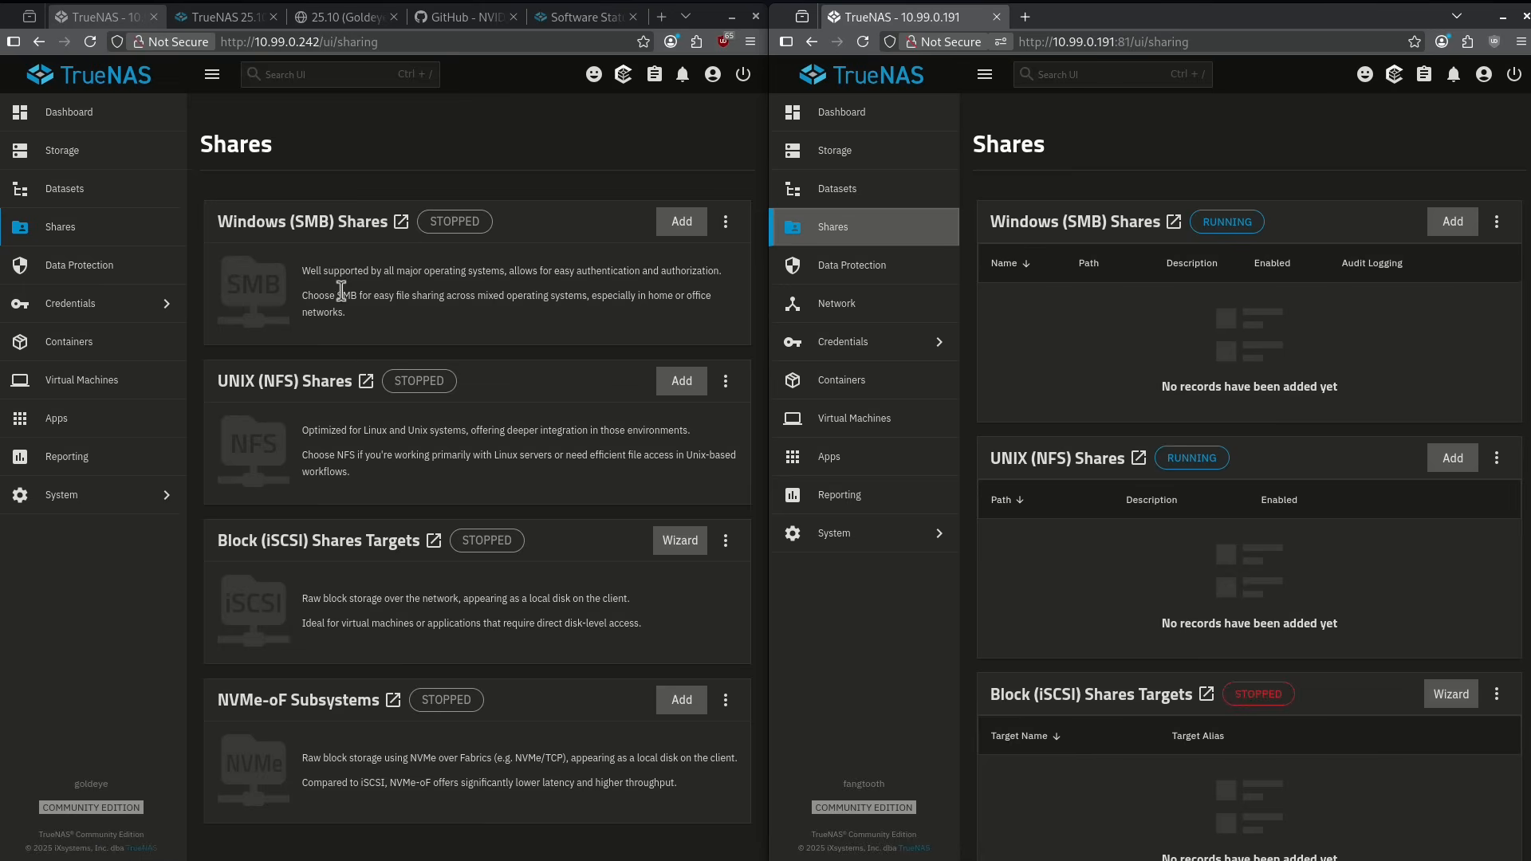
mouse_move(305, 271)
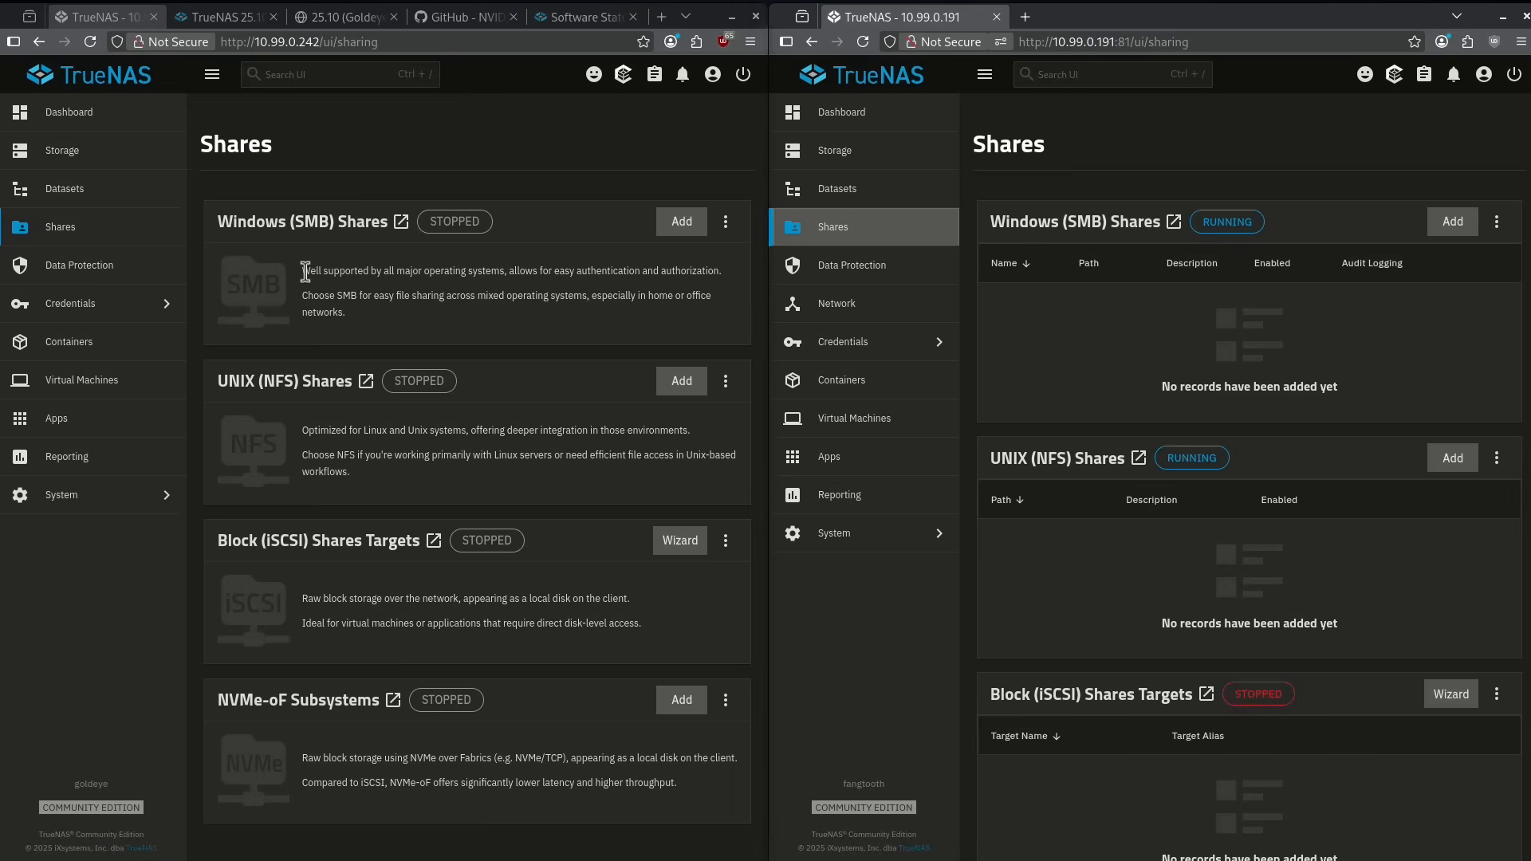
mouse_move(396, 596)
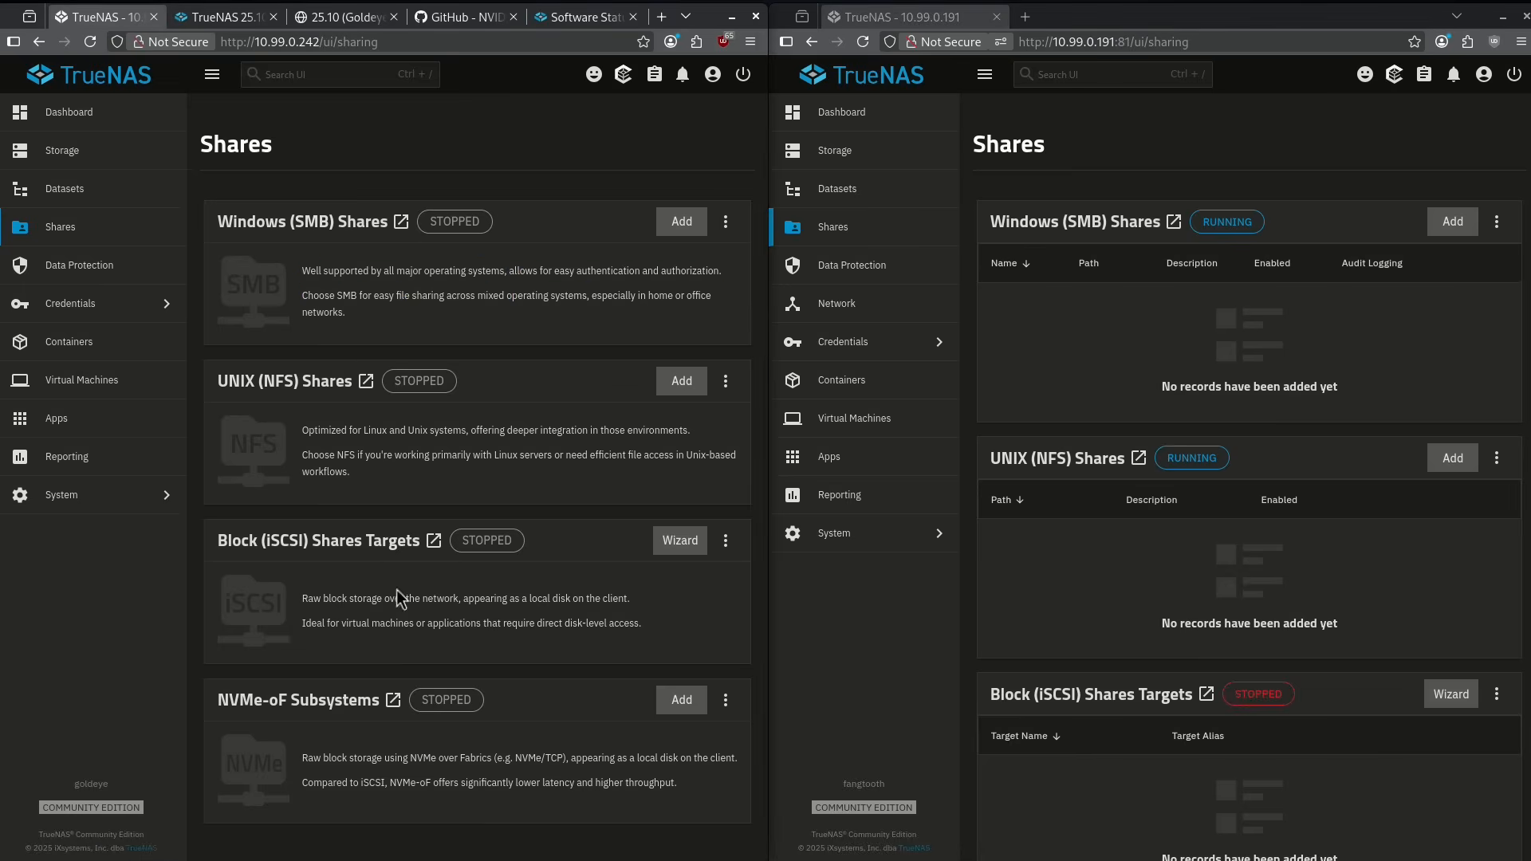
mouse_move(351, 722)
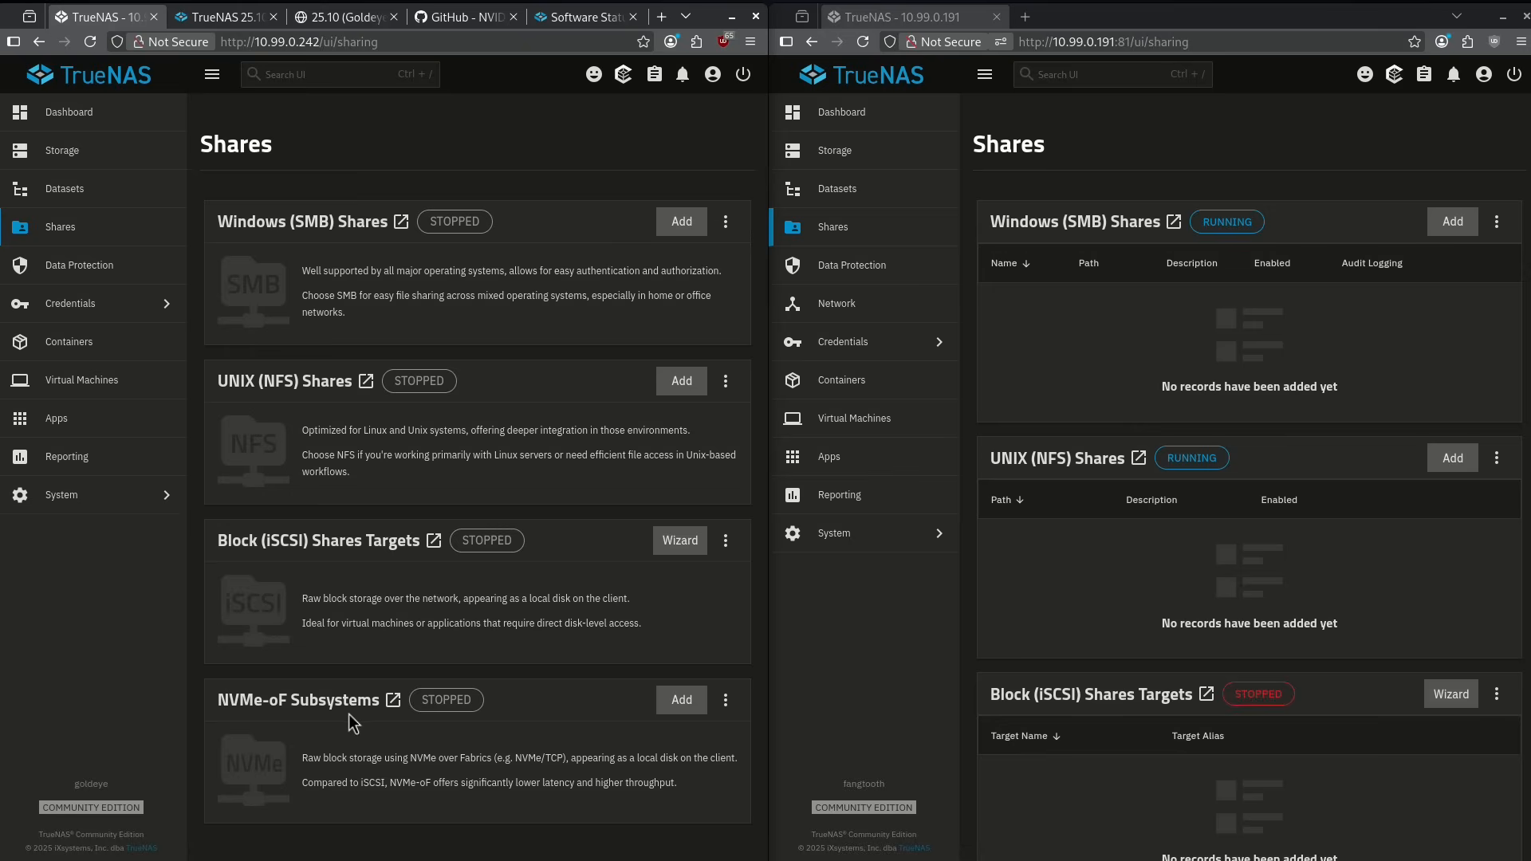
mouse_move(1038, 233)
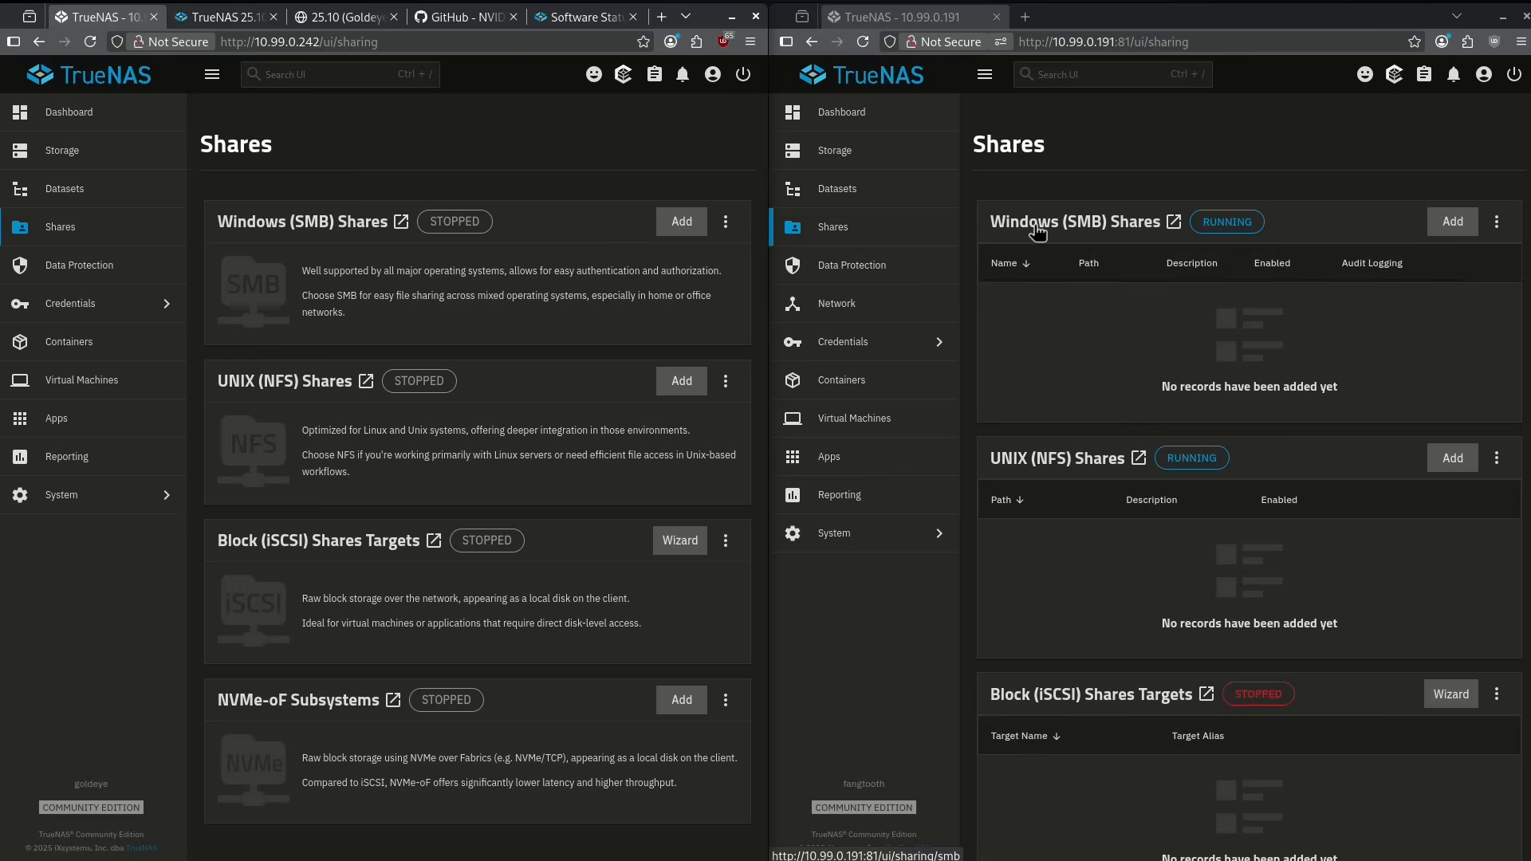
scroll(down, 3)
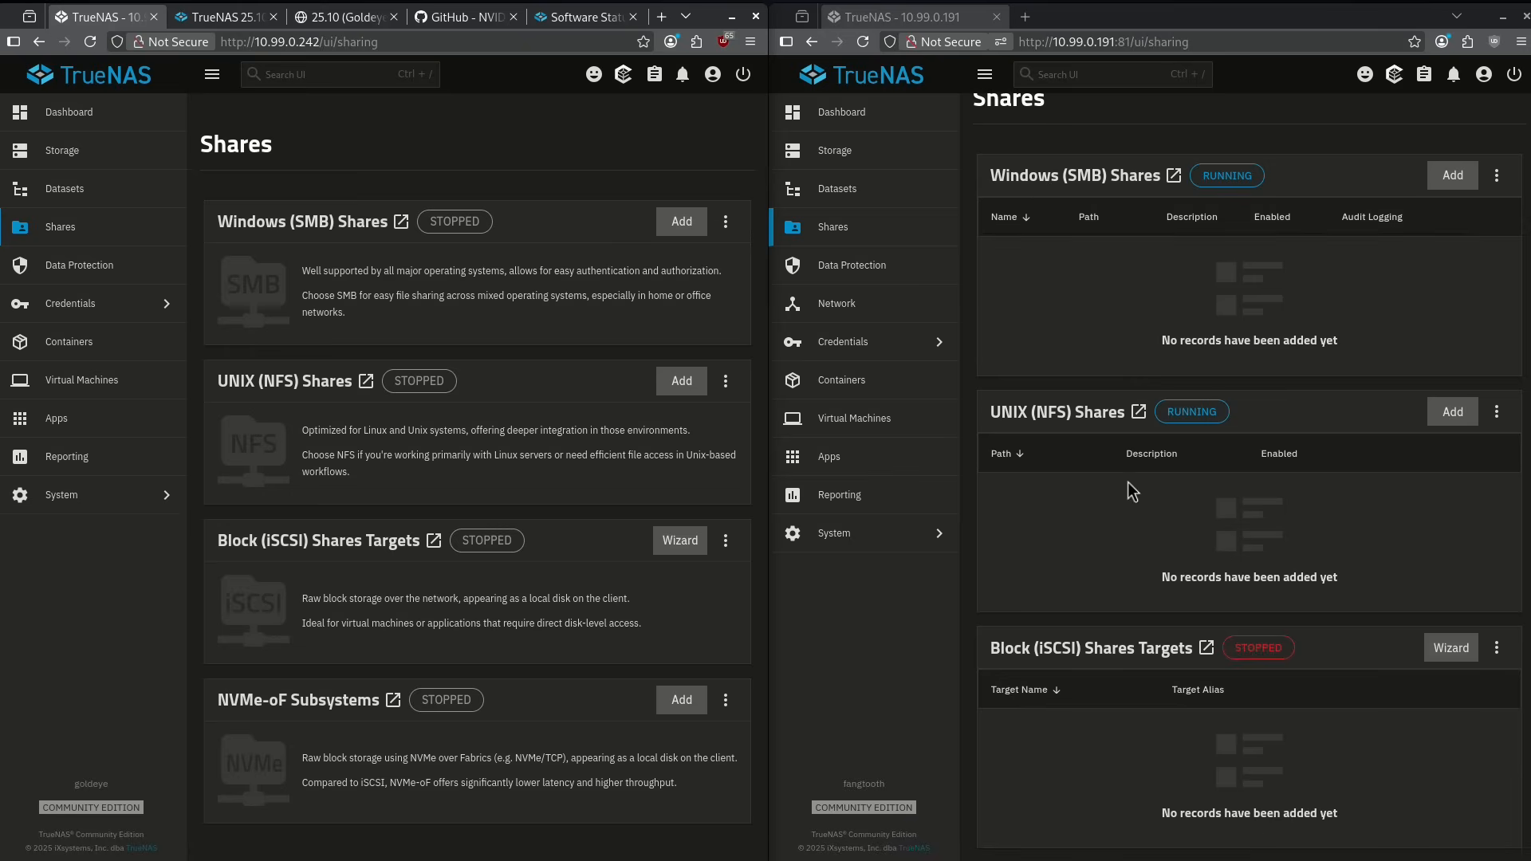
mouse_move(333, 252)
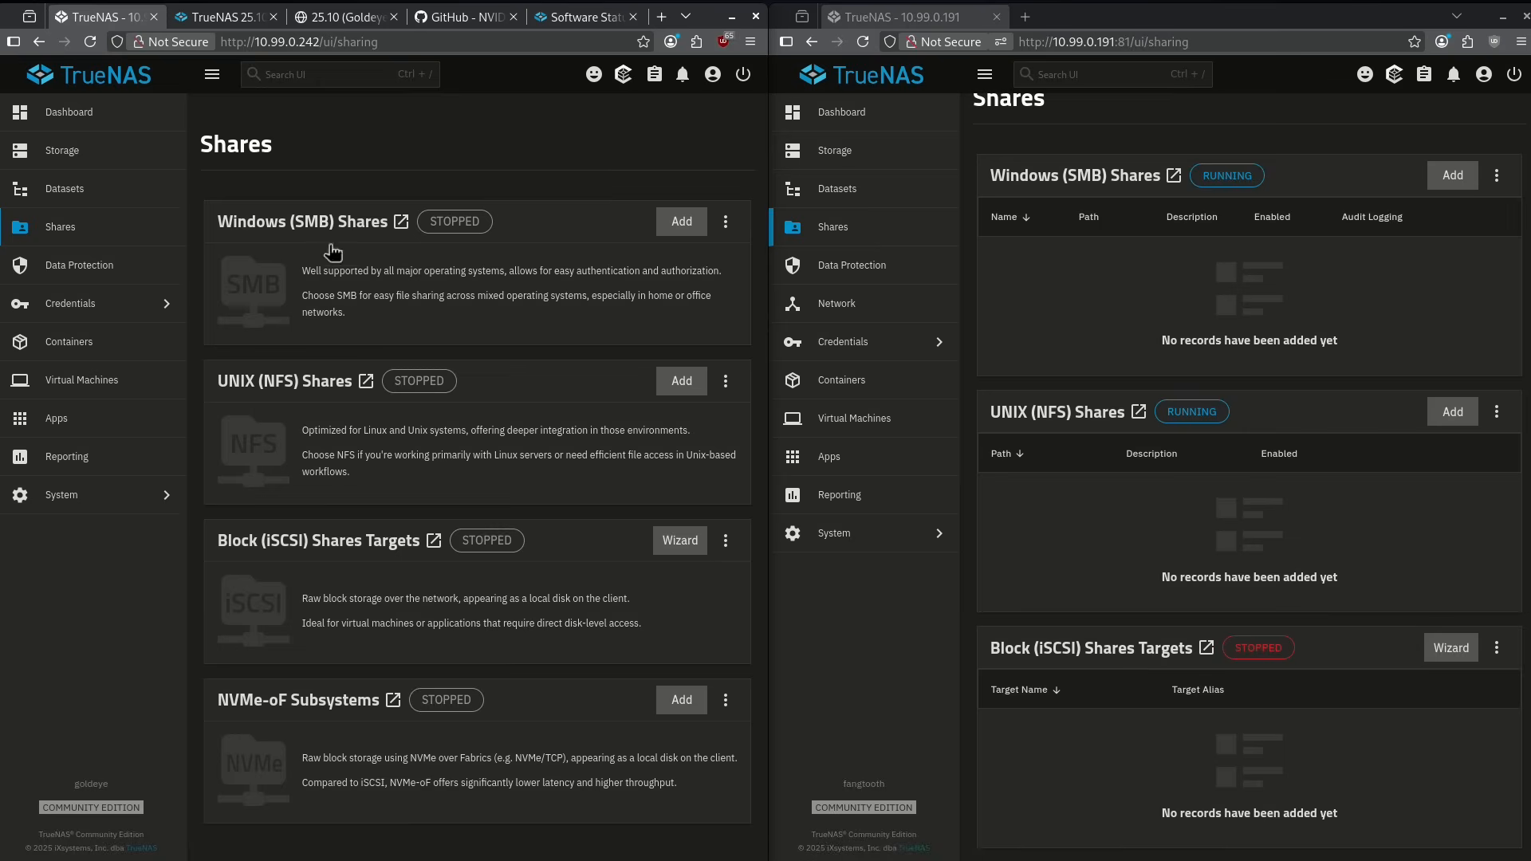
mouse_move(392, 544)
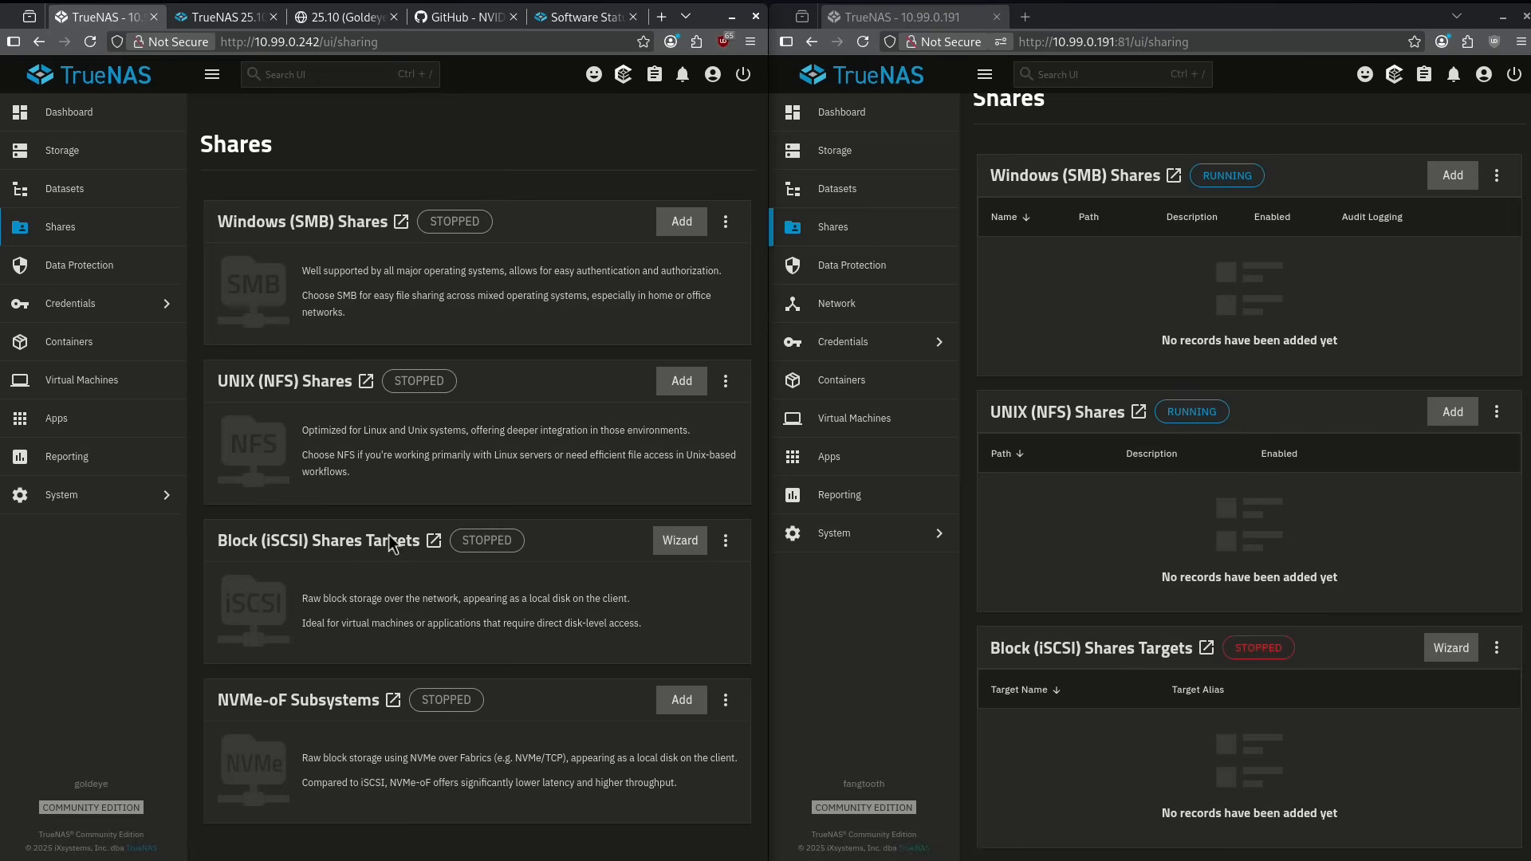
mouse_move(273, 727)
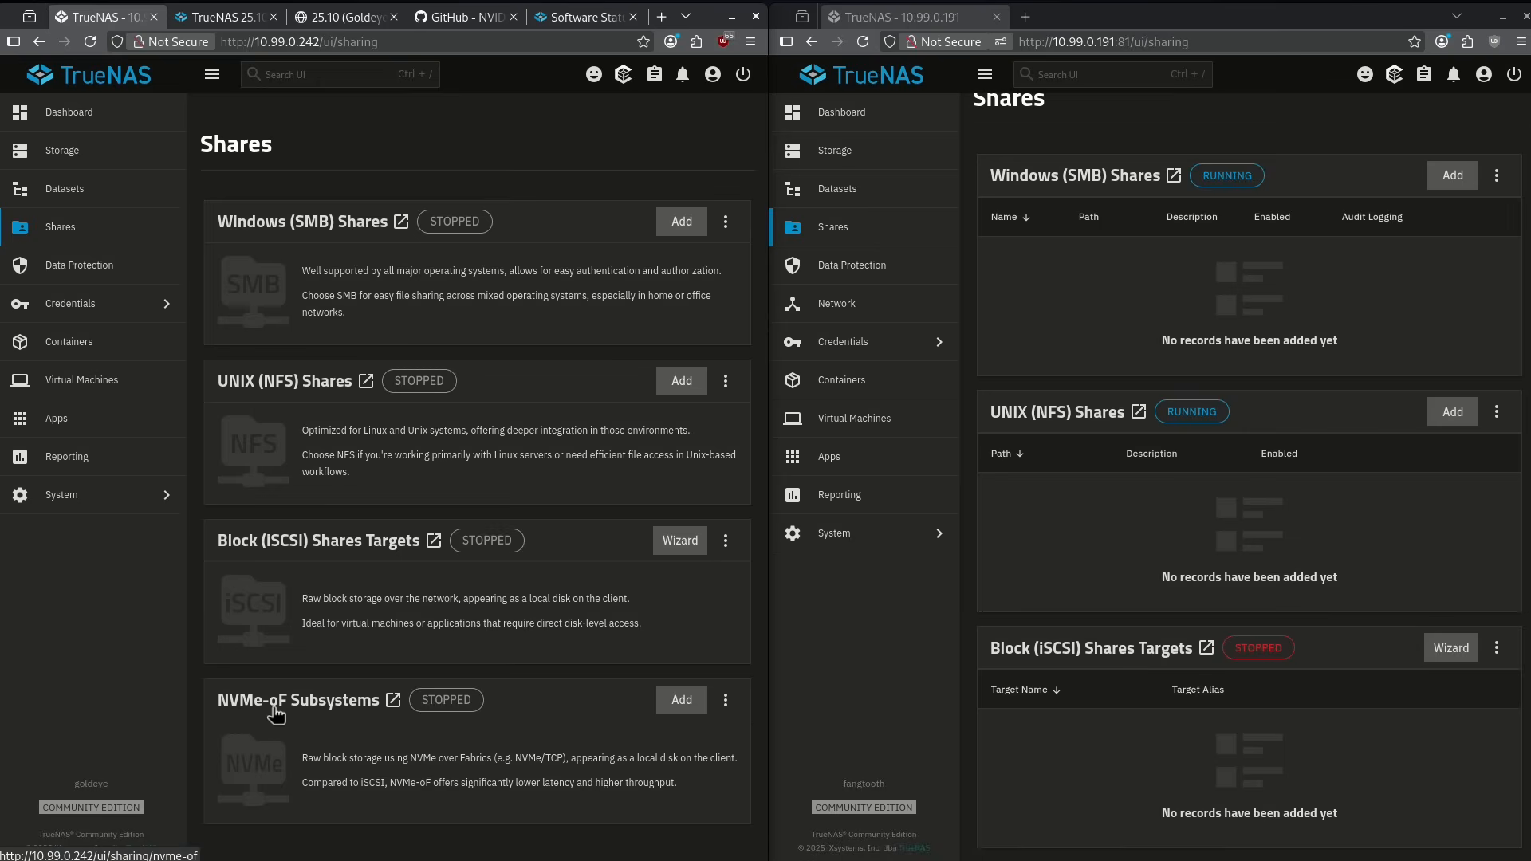
mouse_move(240, 713)
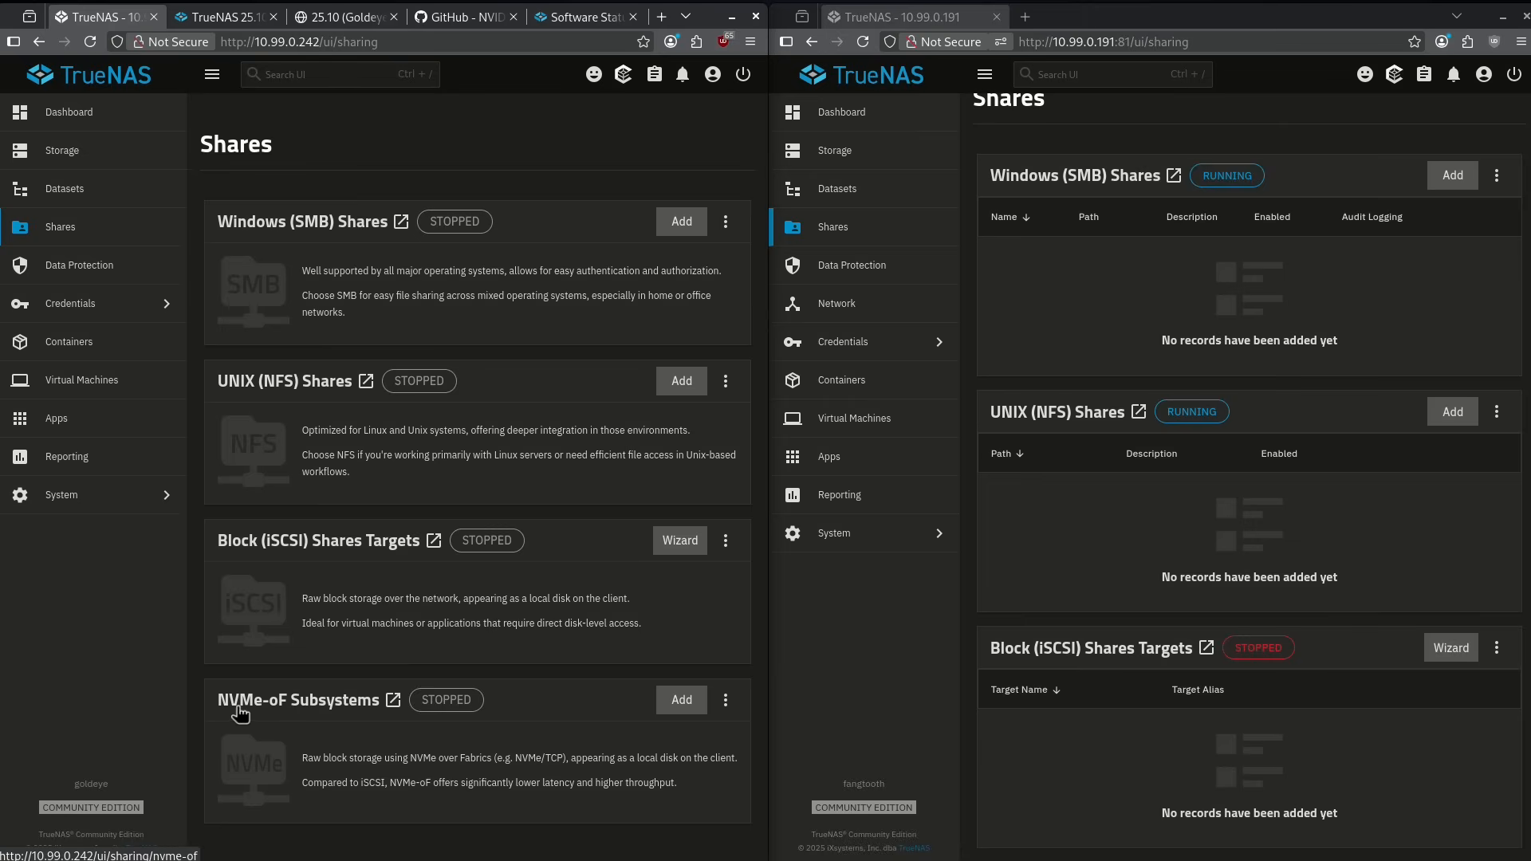
mouse_move(446, 738)
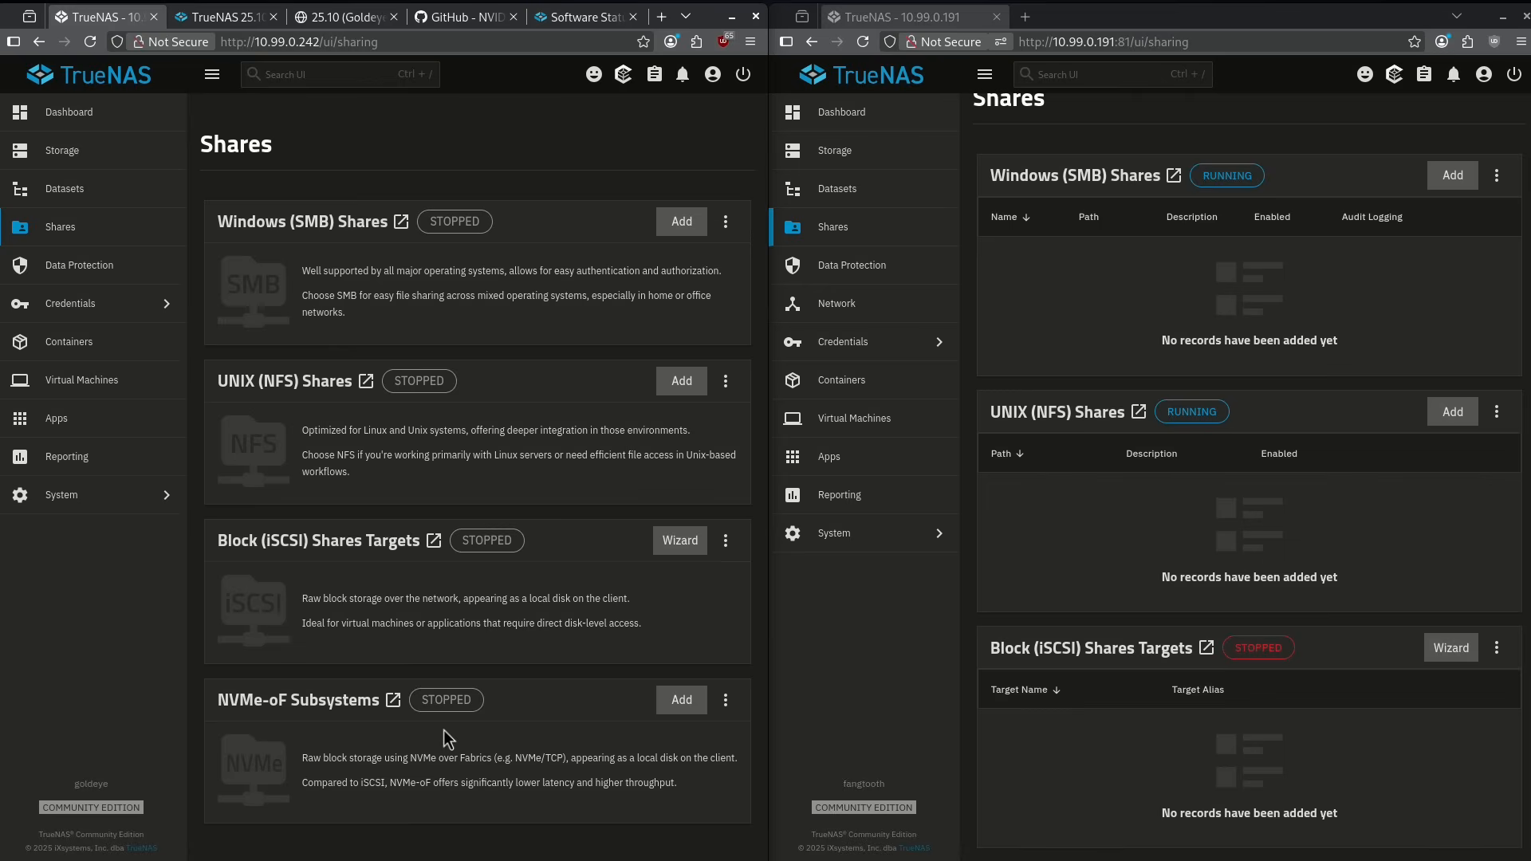
mouse_move(361, 705)
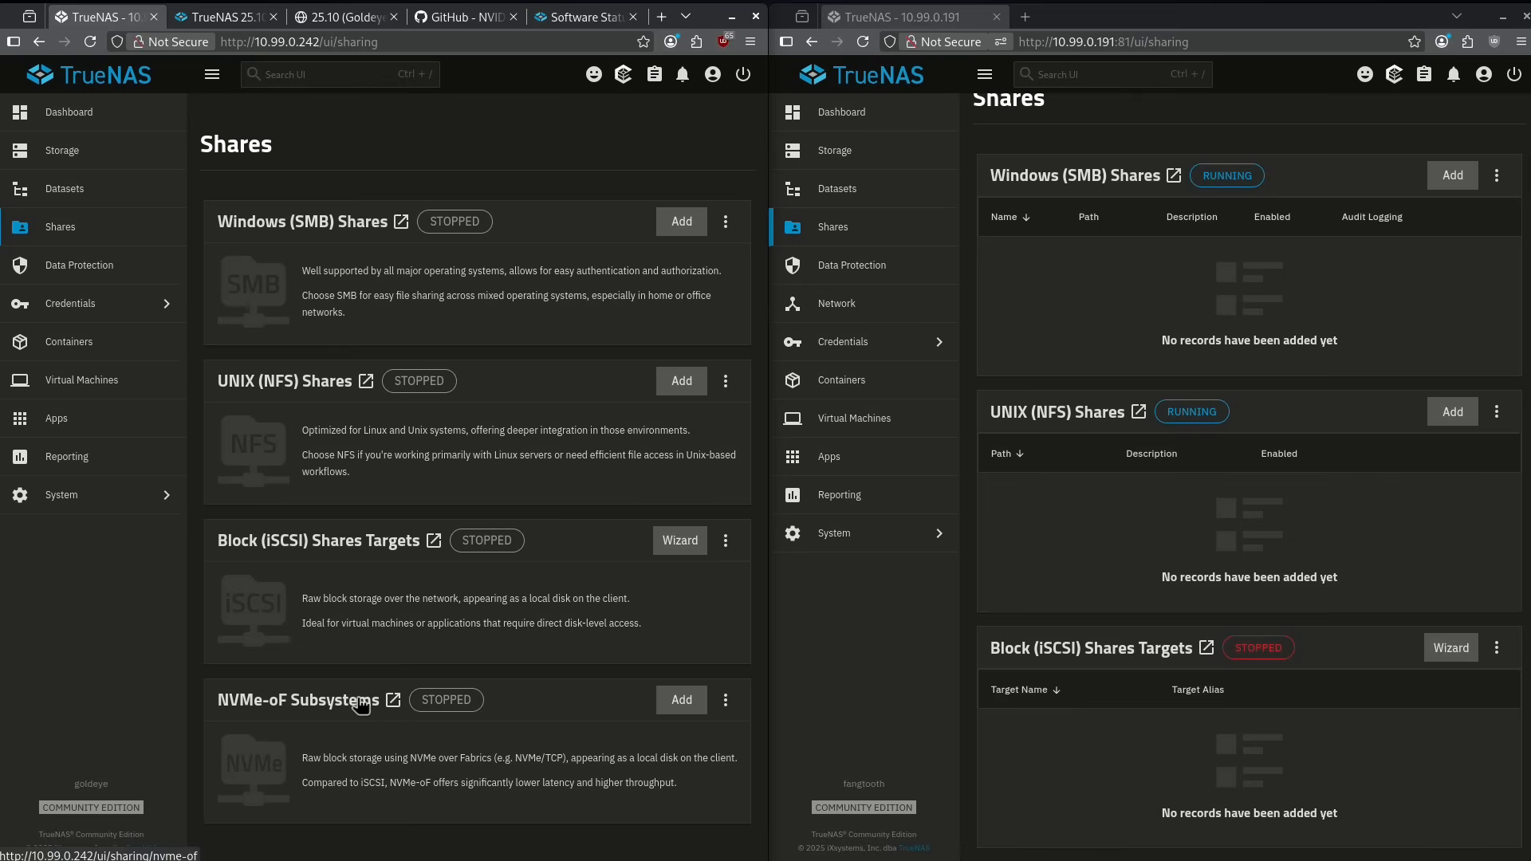
mouse_move(388, 727)
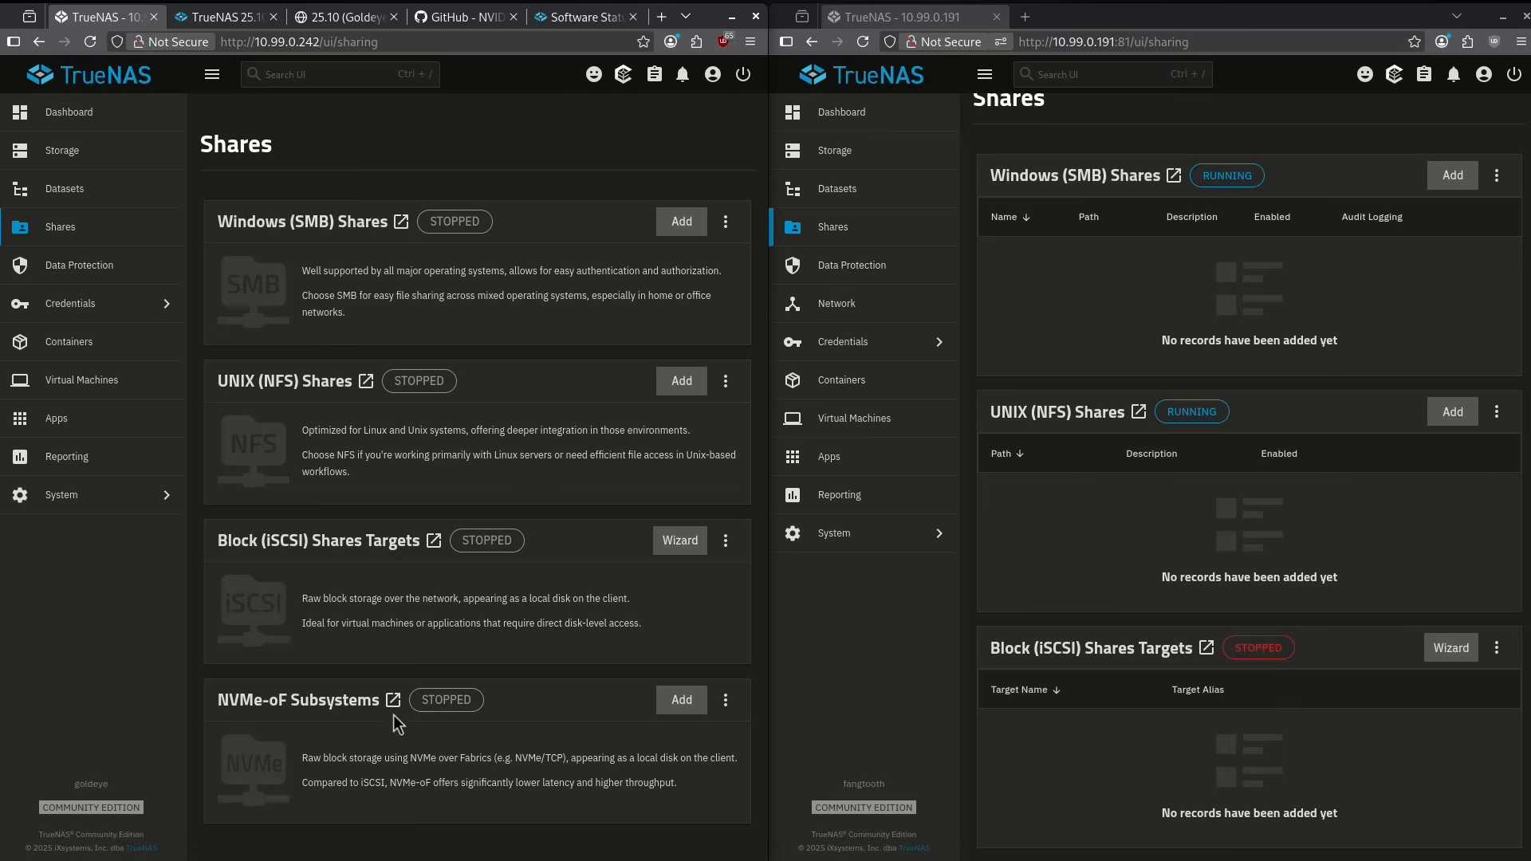
mouse_move(404, 729)
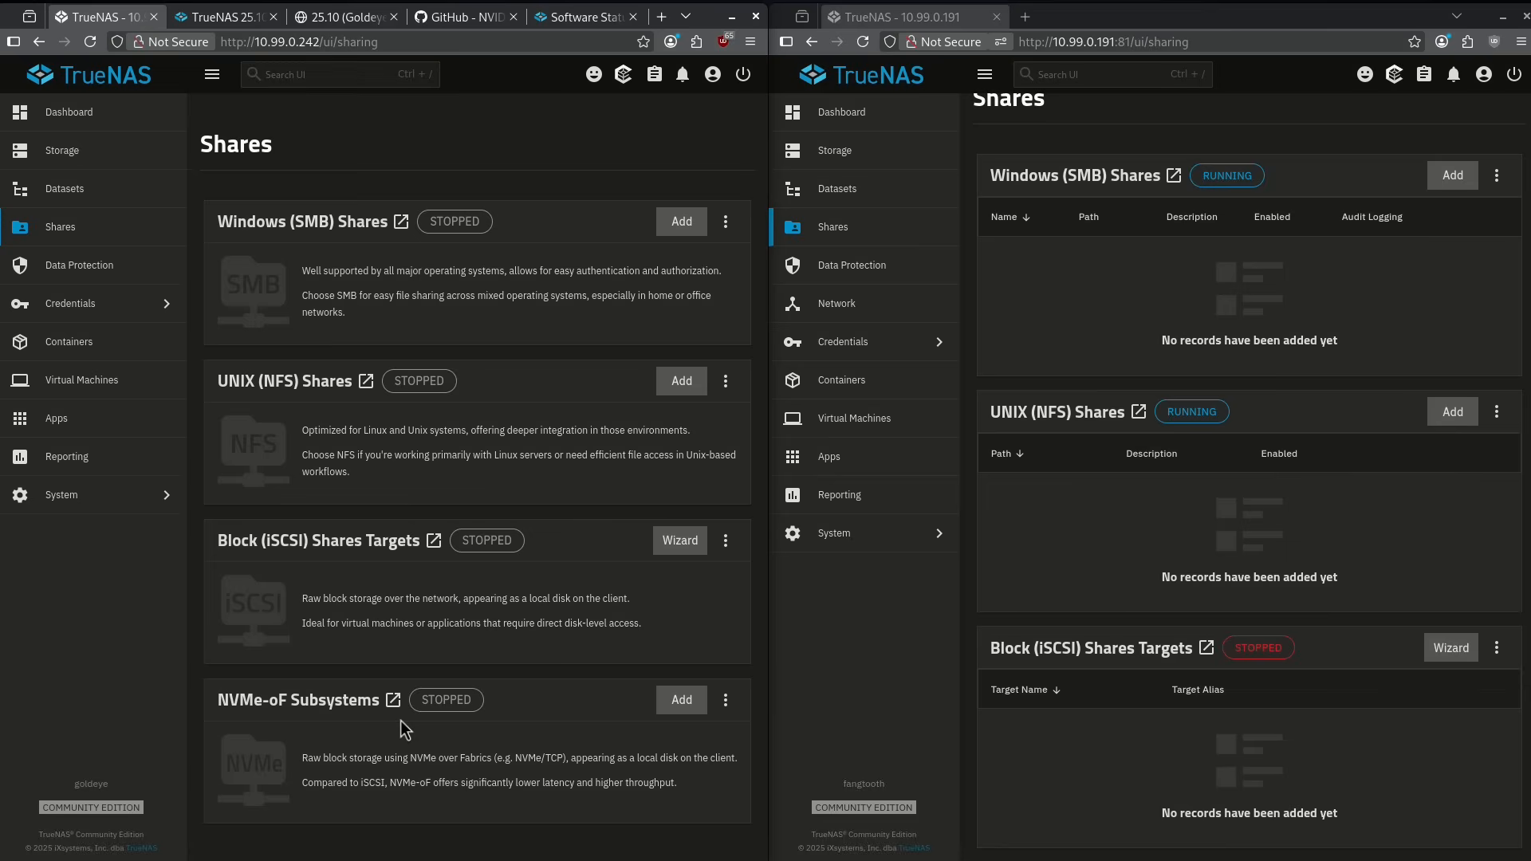
mouse_move(392, 700)
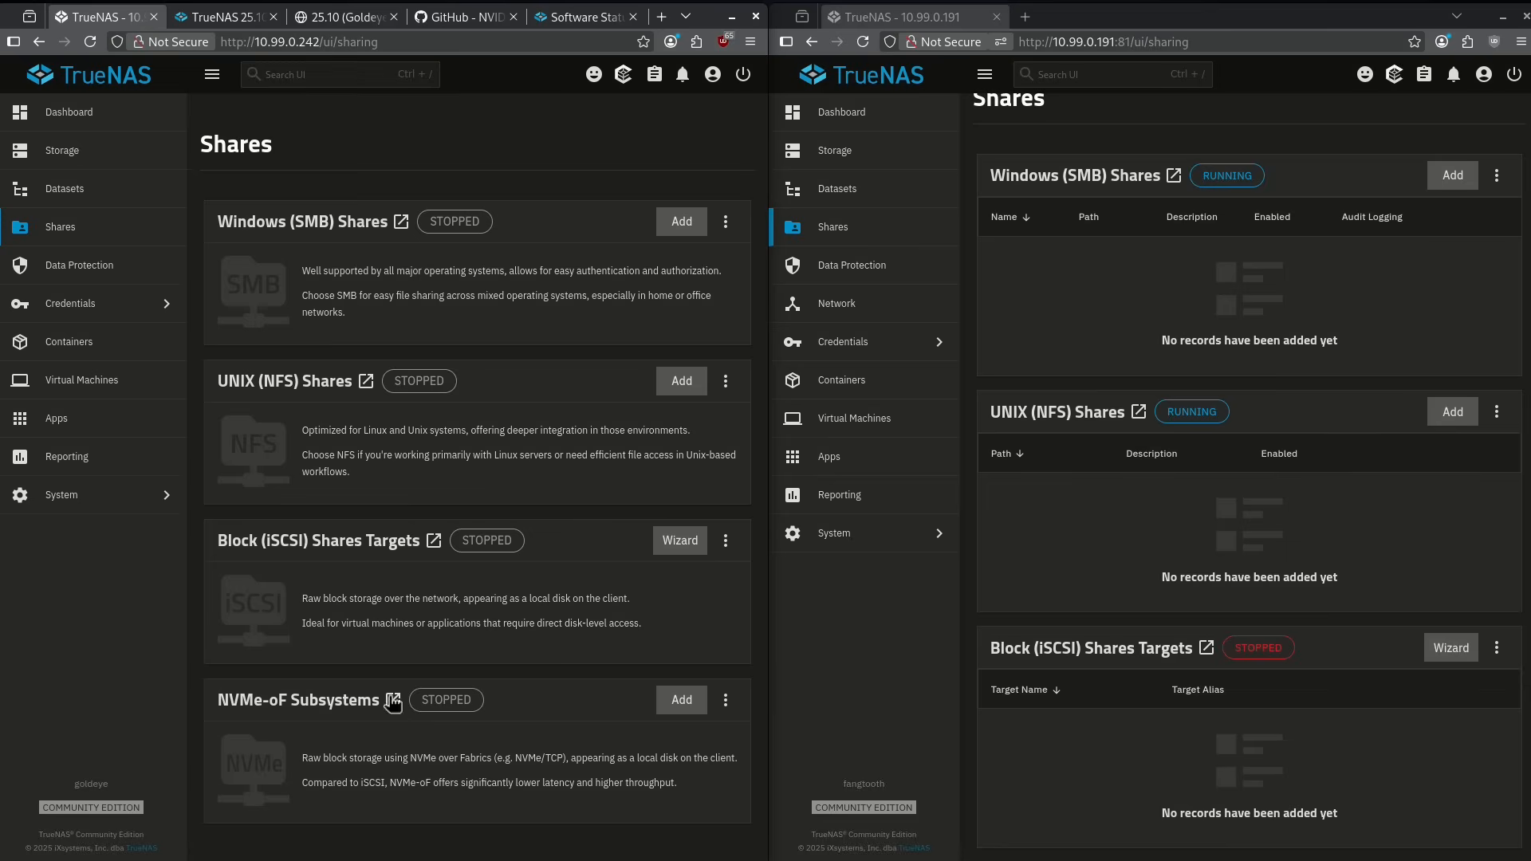
mouse_move(392, 700)
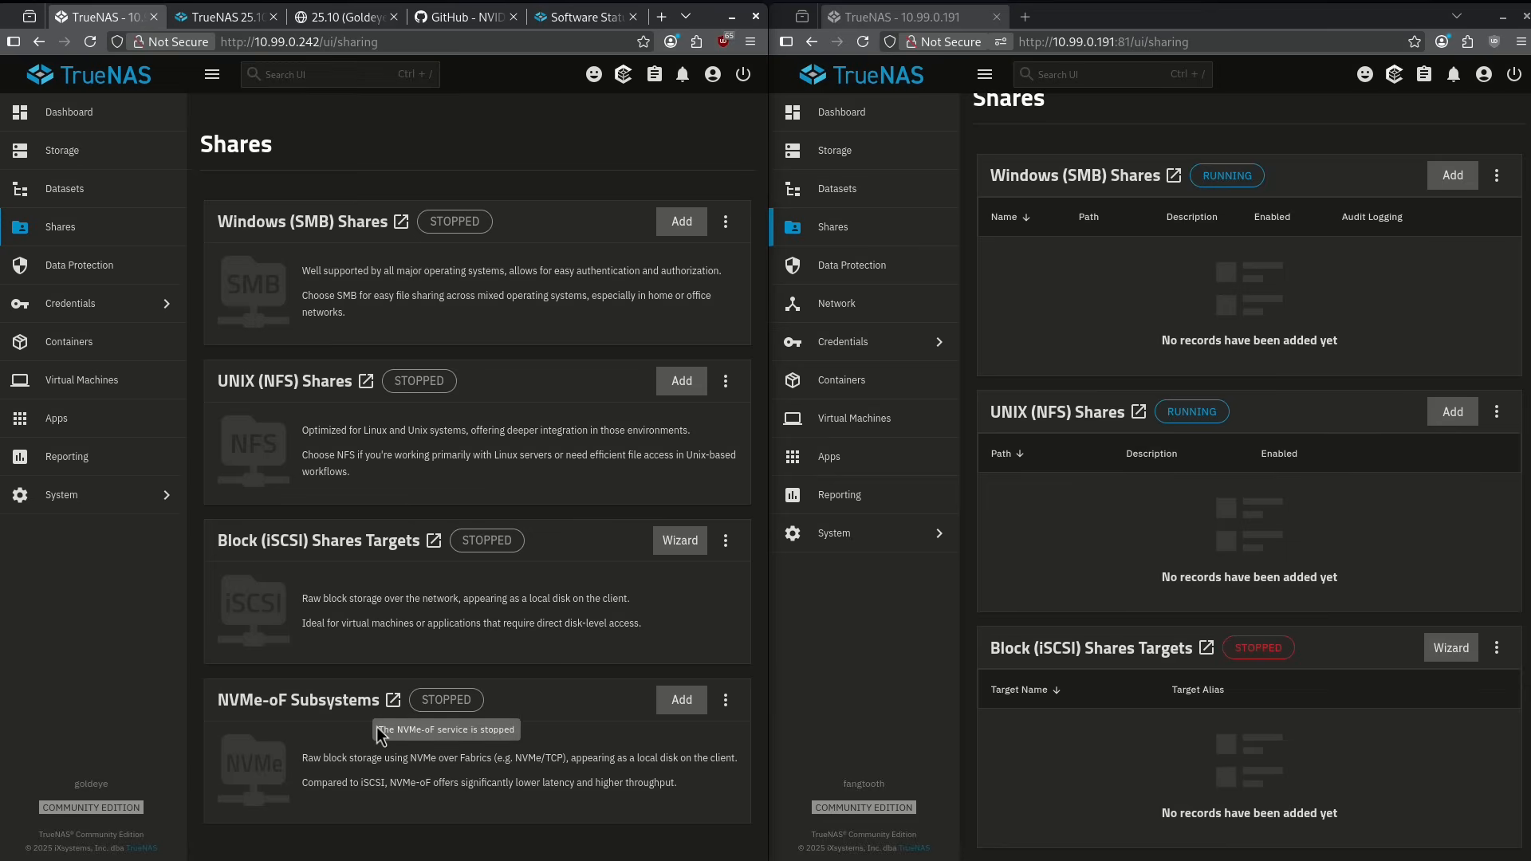
mouse_move(305, 571)
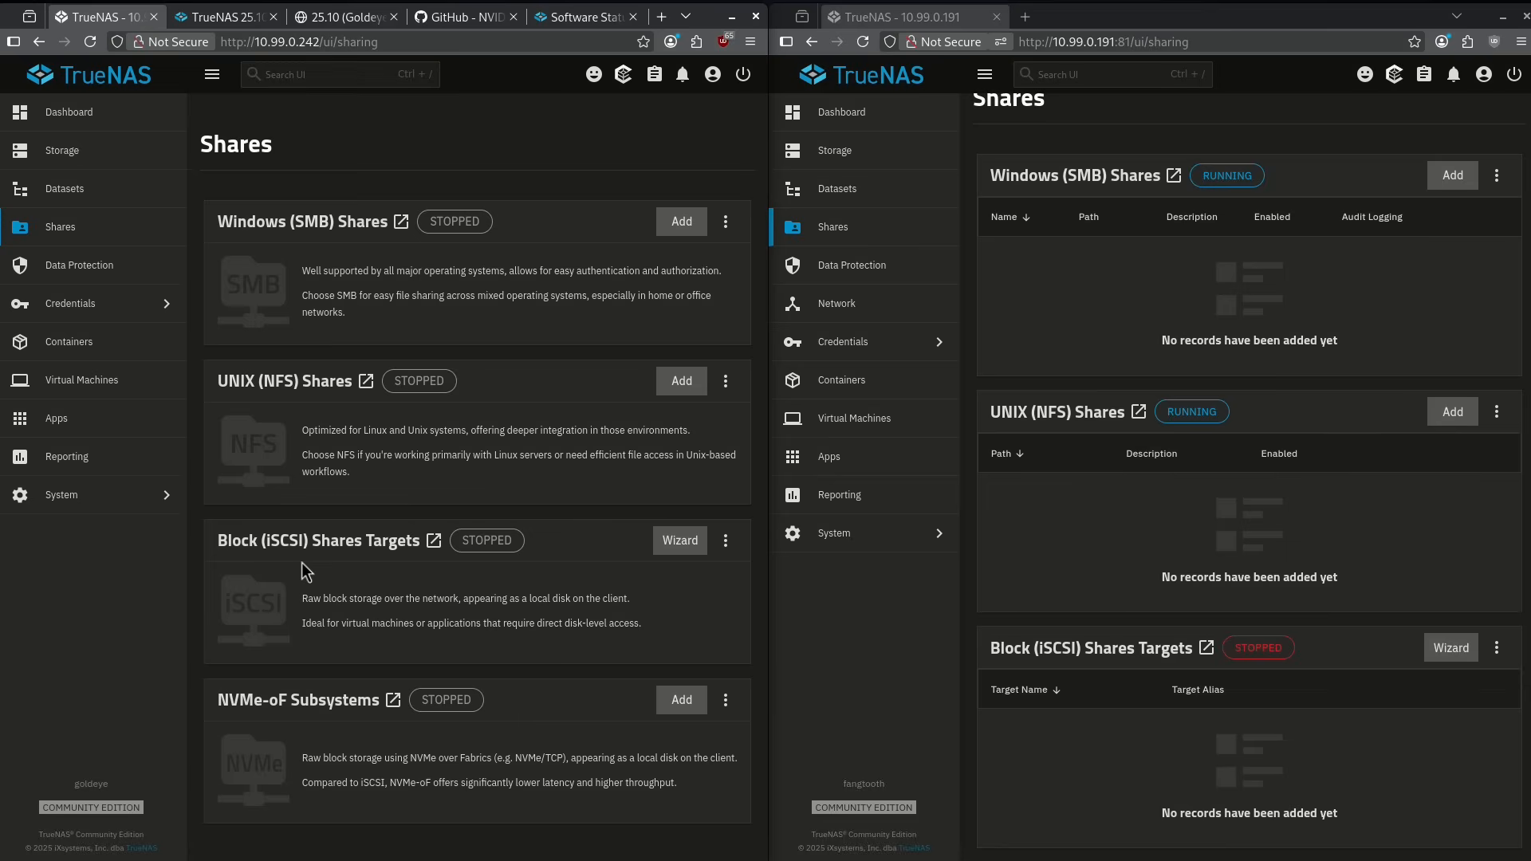
mouse_move(605, 542)
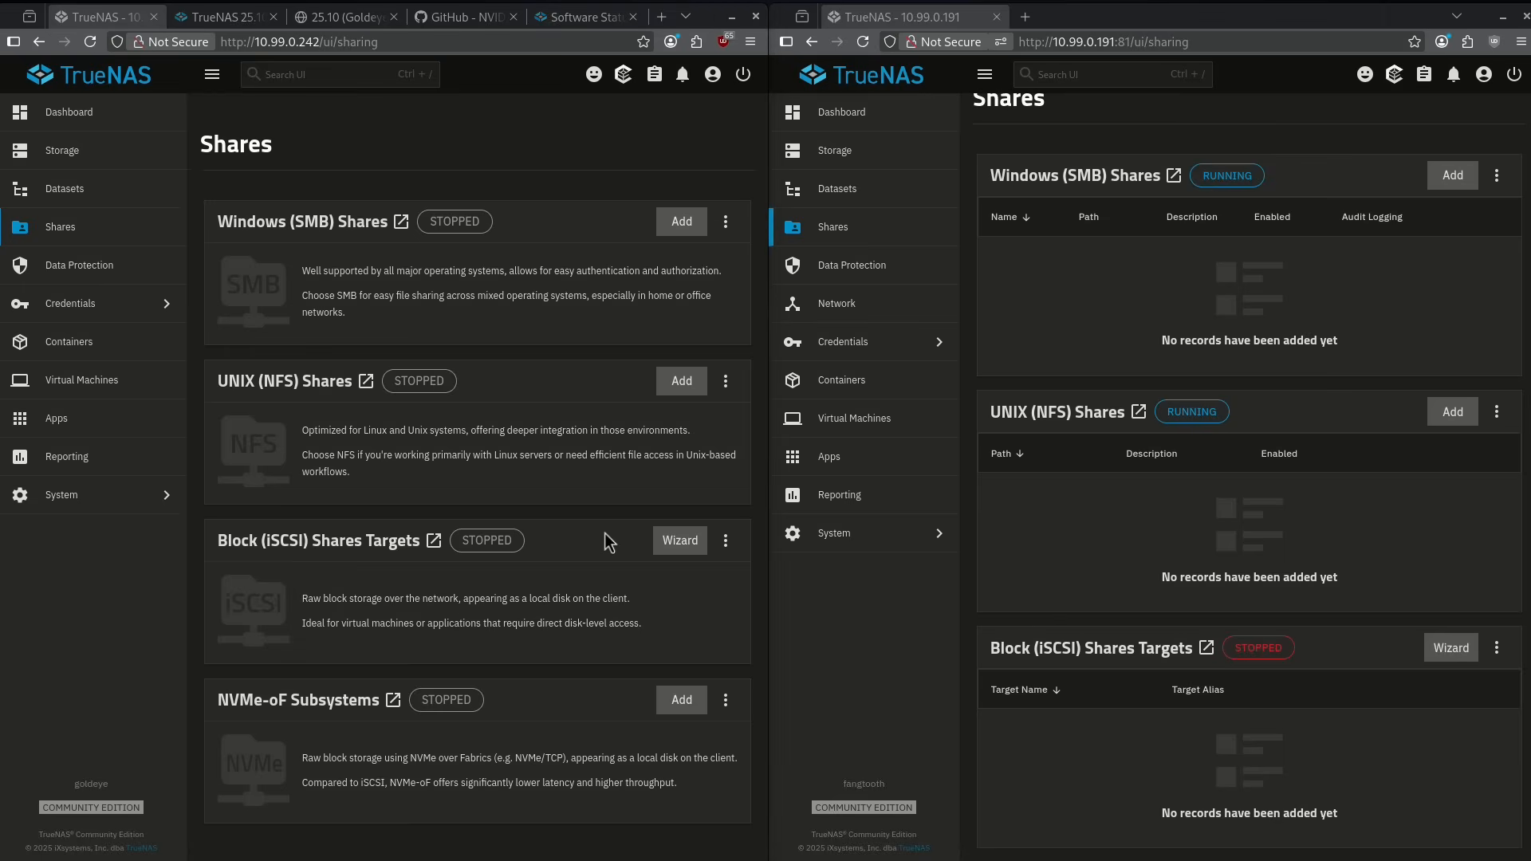
Show both Network pages with DNS 1.1.1.1/9.9.9.9, then open and close Goldeye's global network settings
click(836, 303)
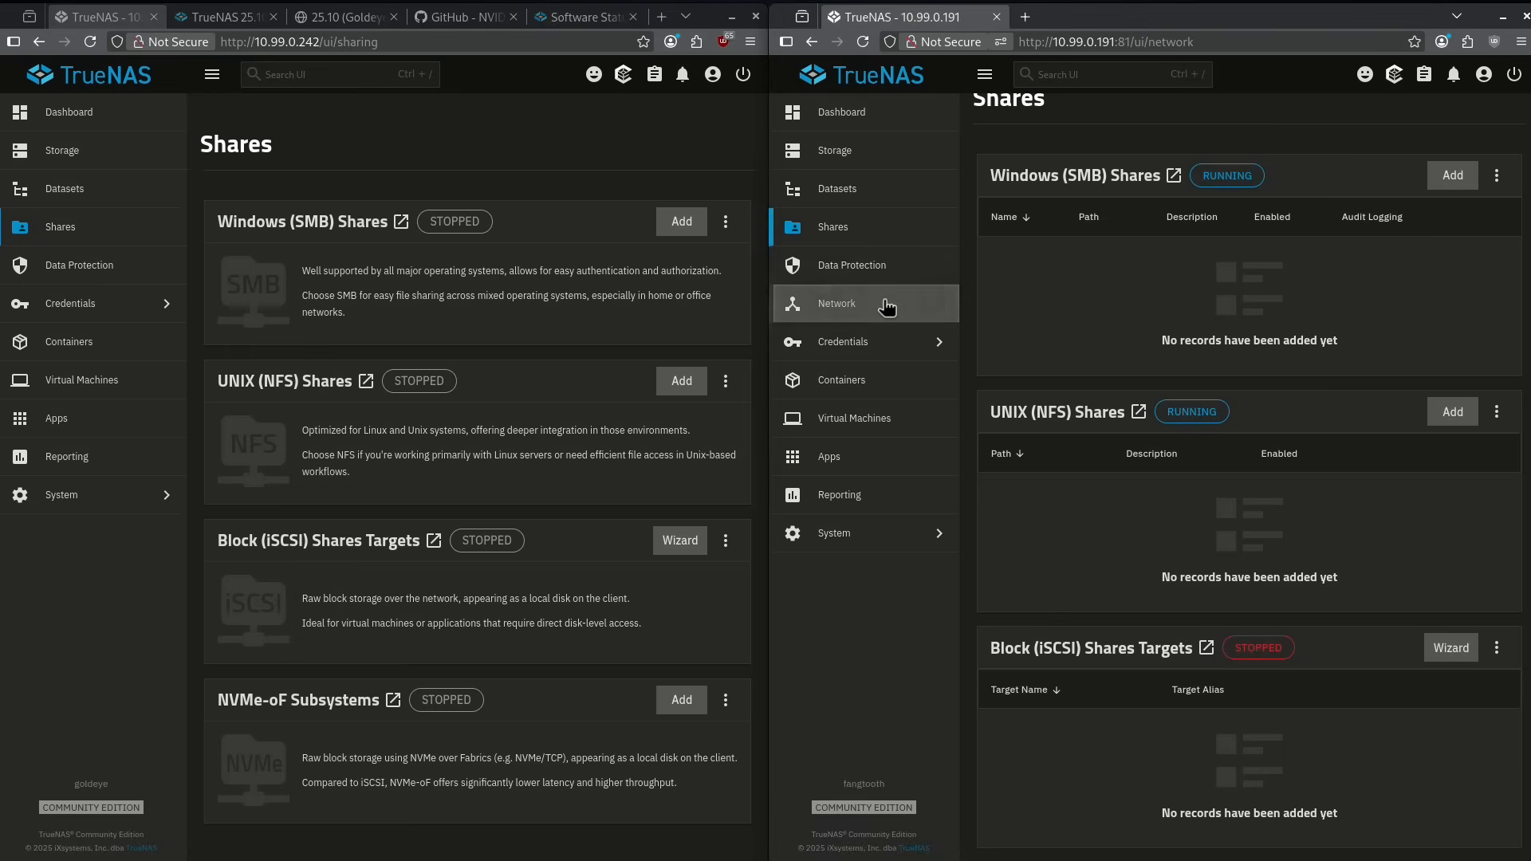
click(836, 304)
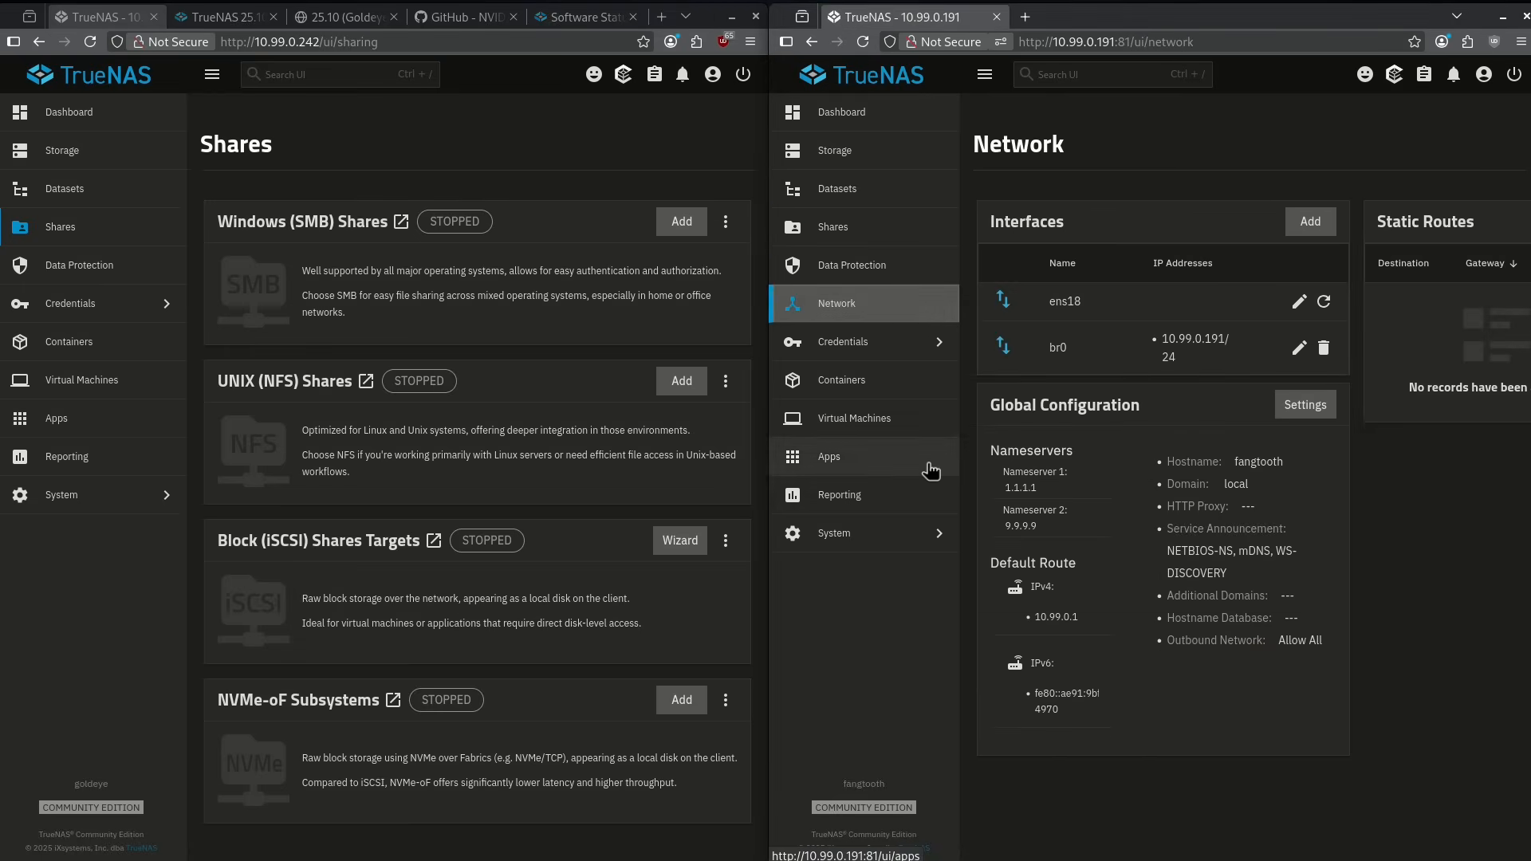
mouse_move(962, 460)
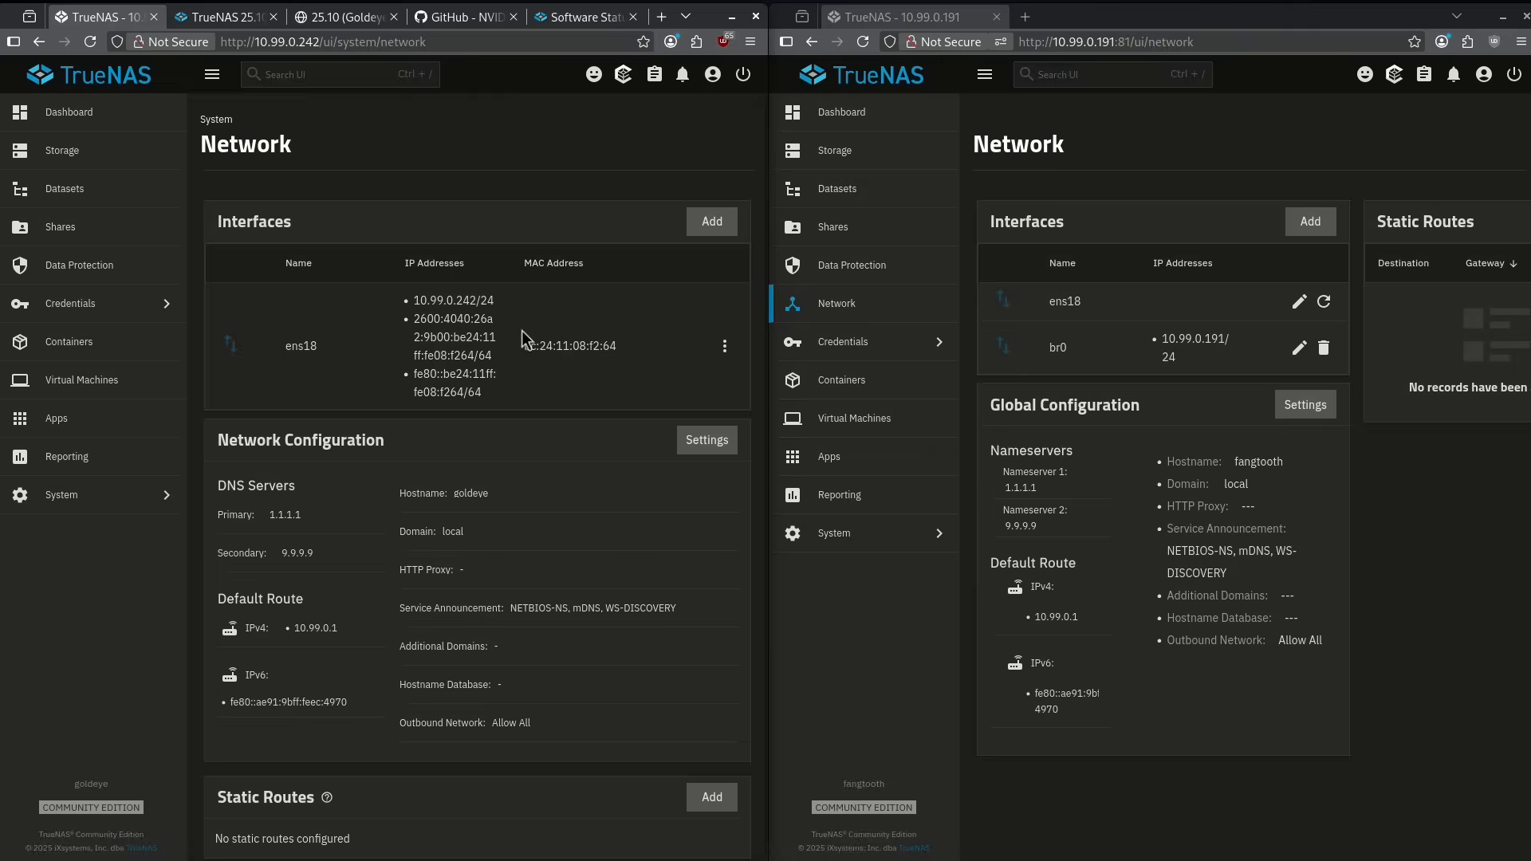
mouse_move(863, 342)
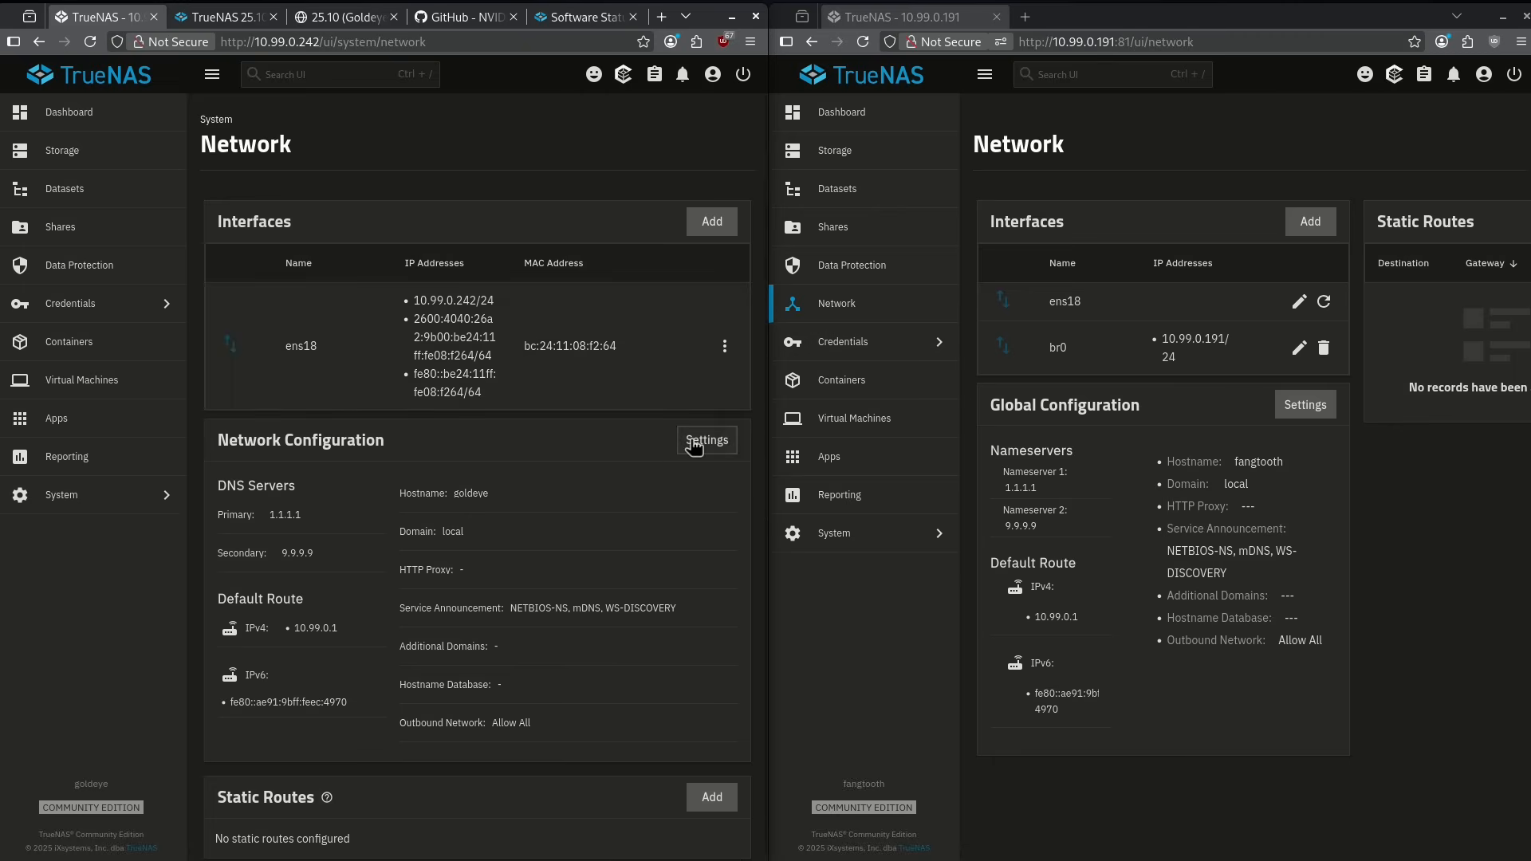
click(706, 440)
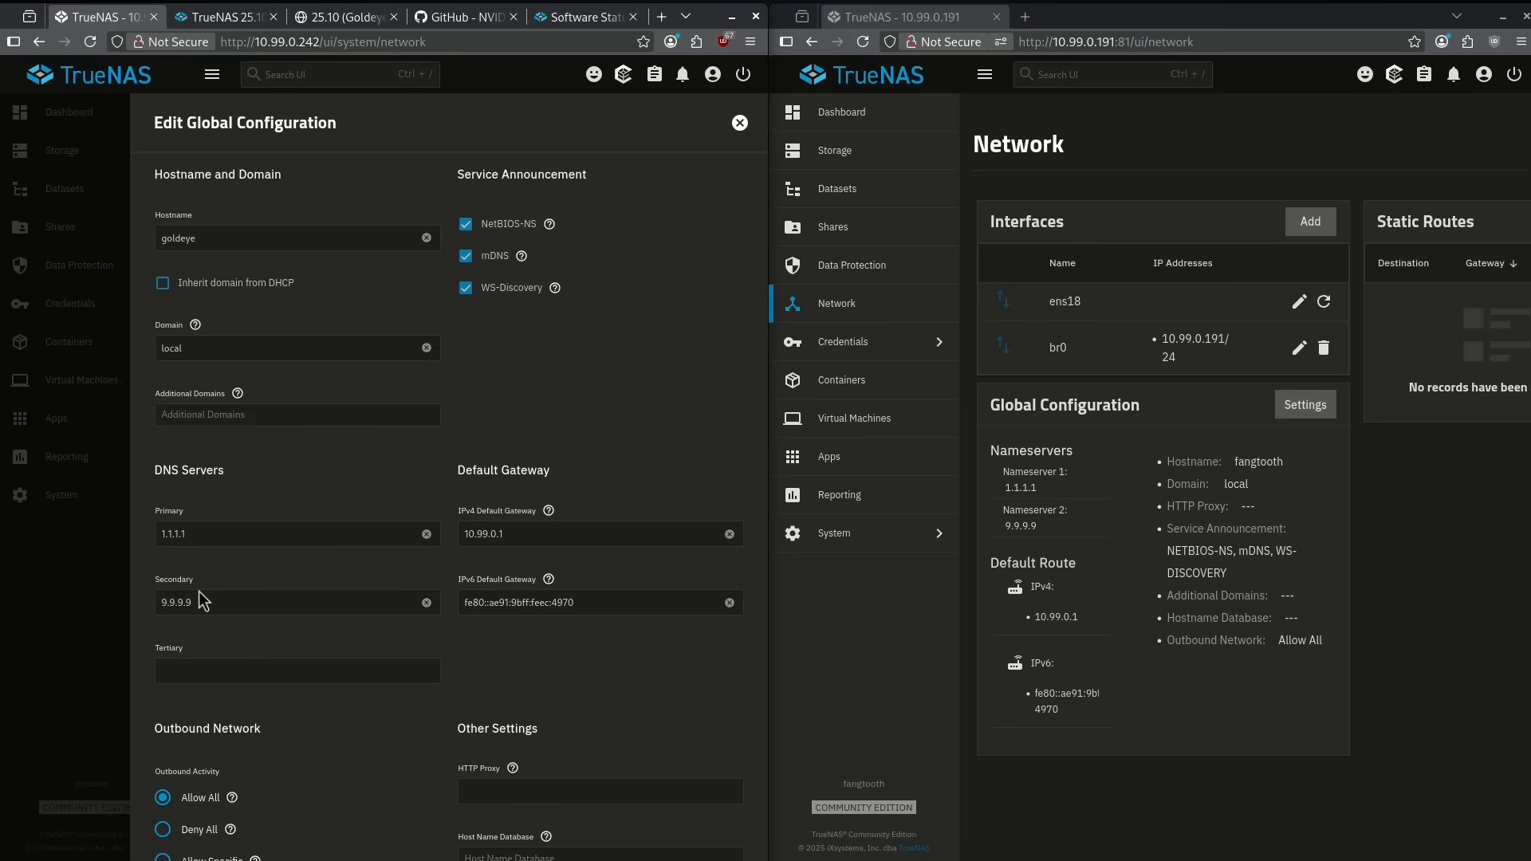
mouse_move(432, 566)
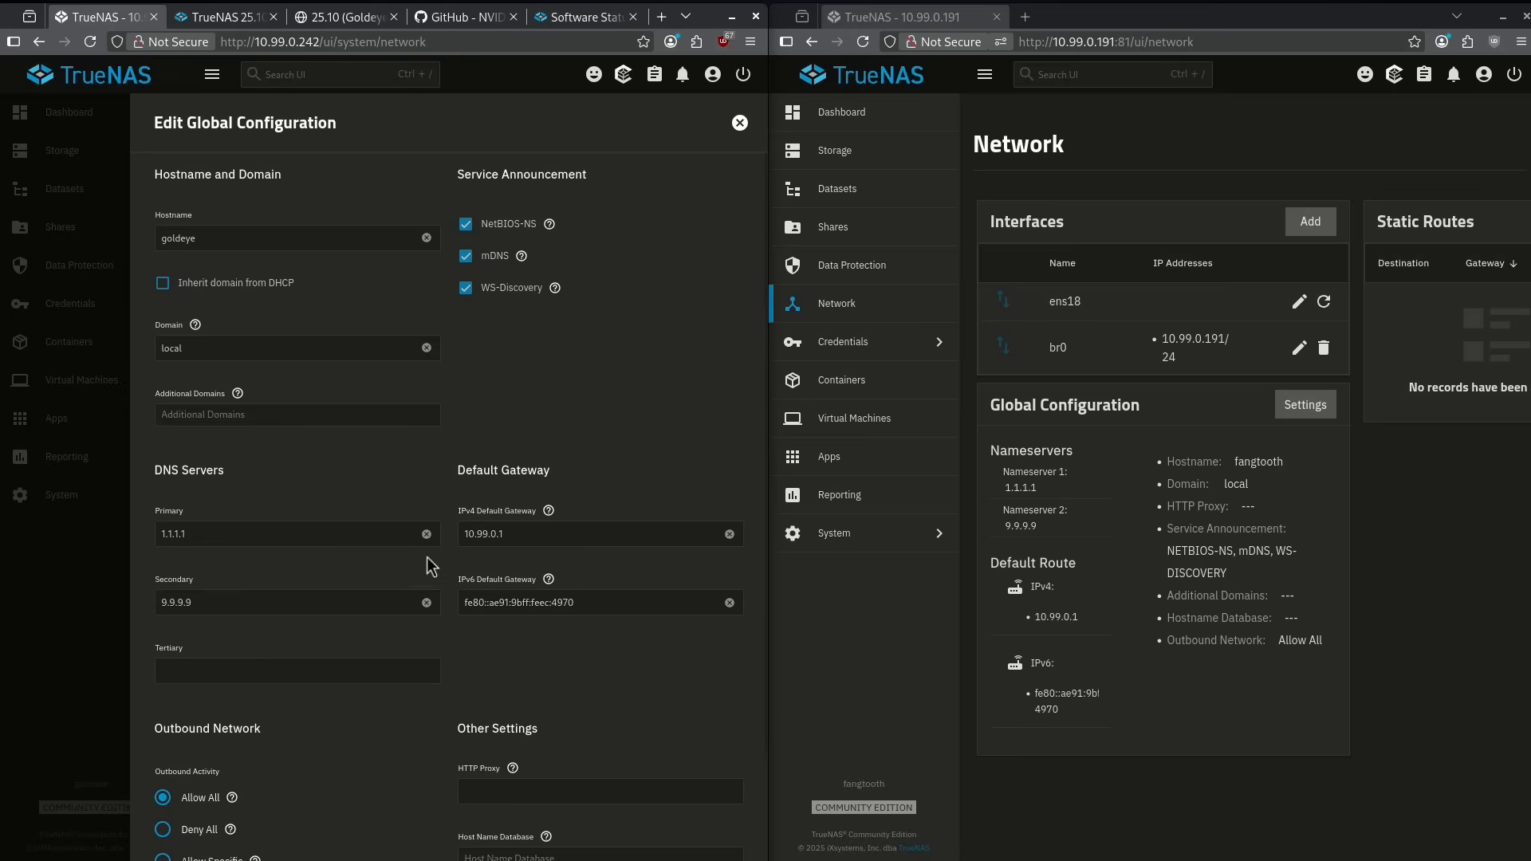
click(739, 122)
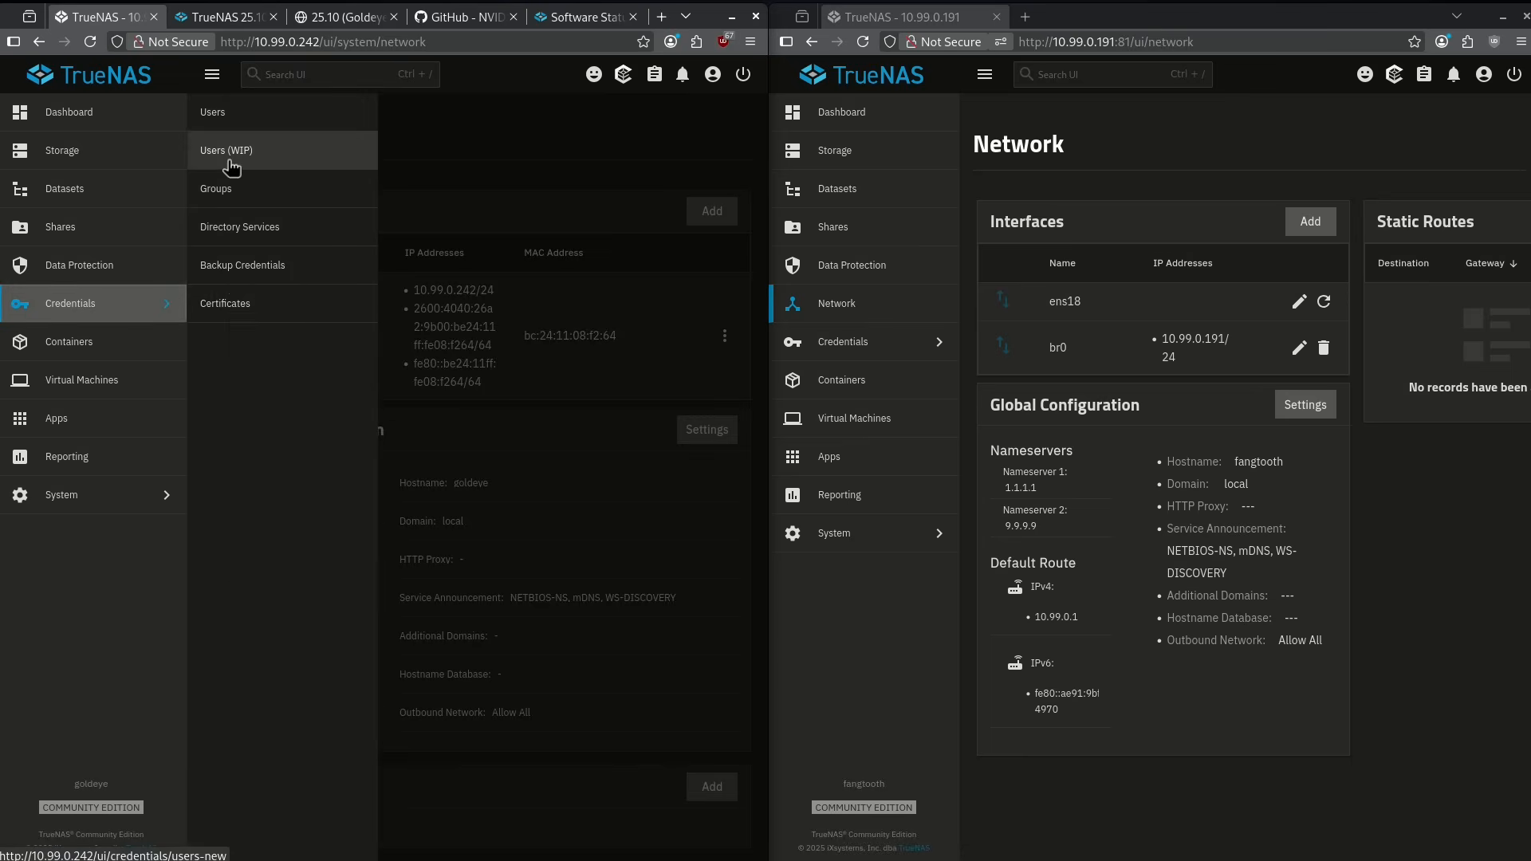
Open Goldeye's new Users page and hide built-in accounts in Fangtooth's user list
click(225, 149)
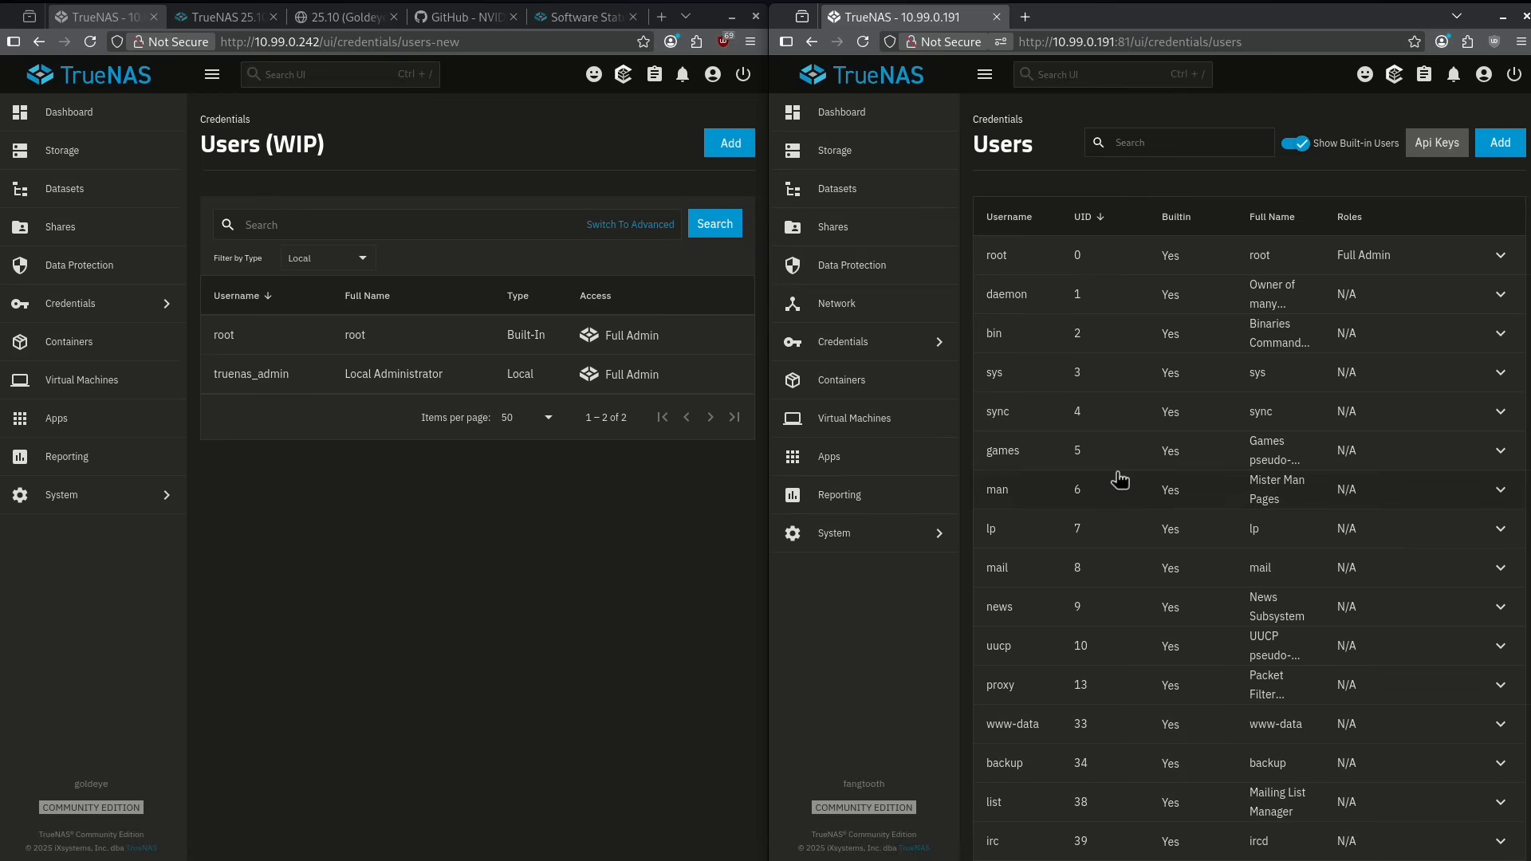
click(1295, 143)
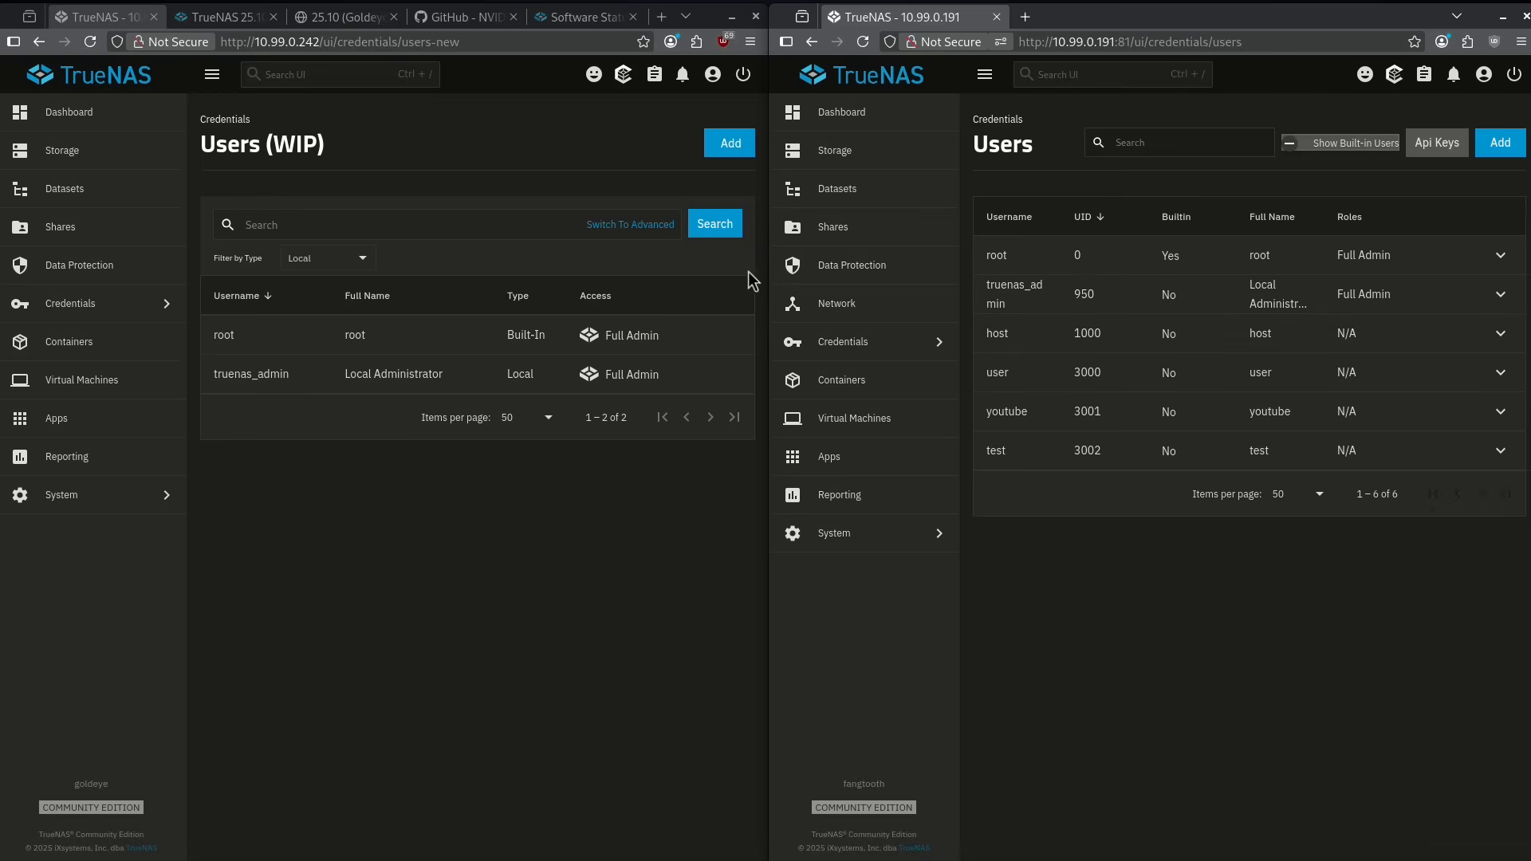
click(1499, 142)
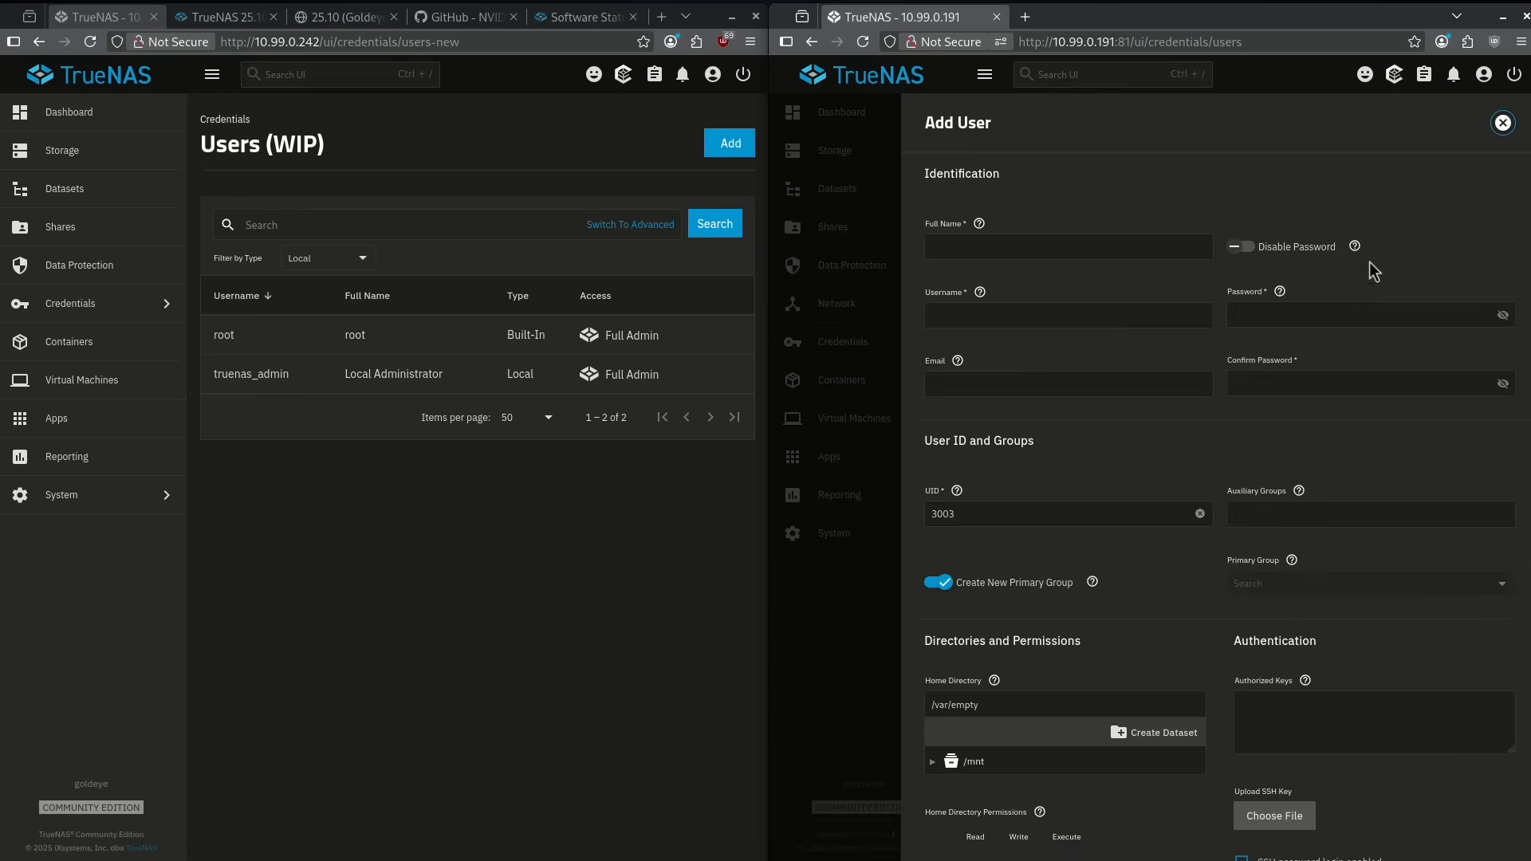
scroll(down, 3)
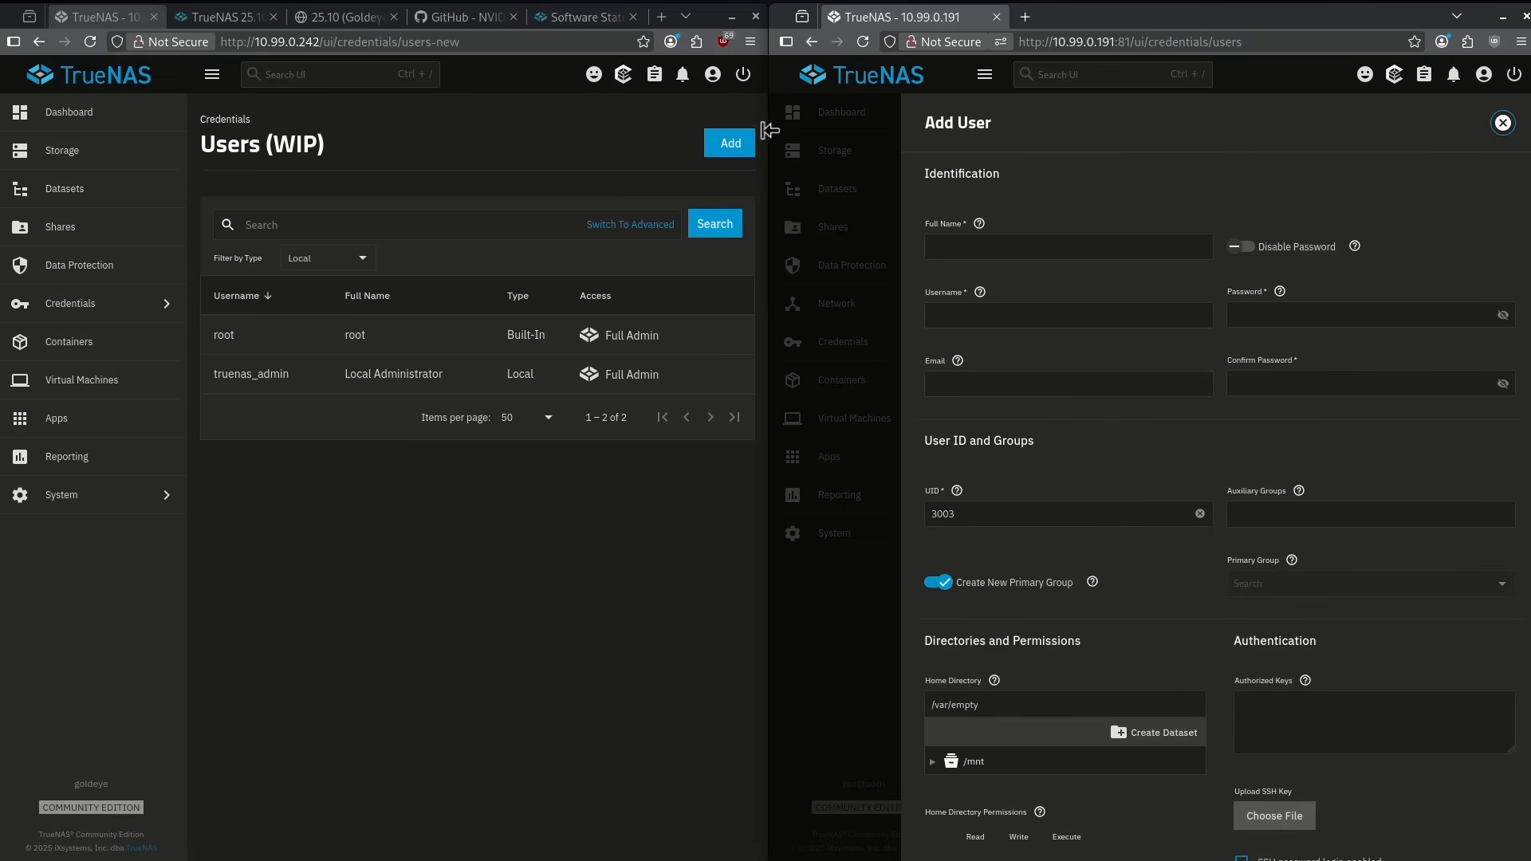
Add a Goldeye user with TrueNAS and Shell access, SSH off and no role selected
click(728, 143)
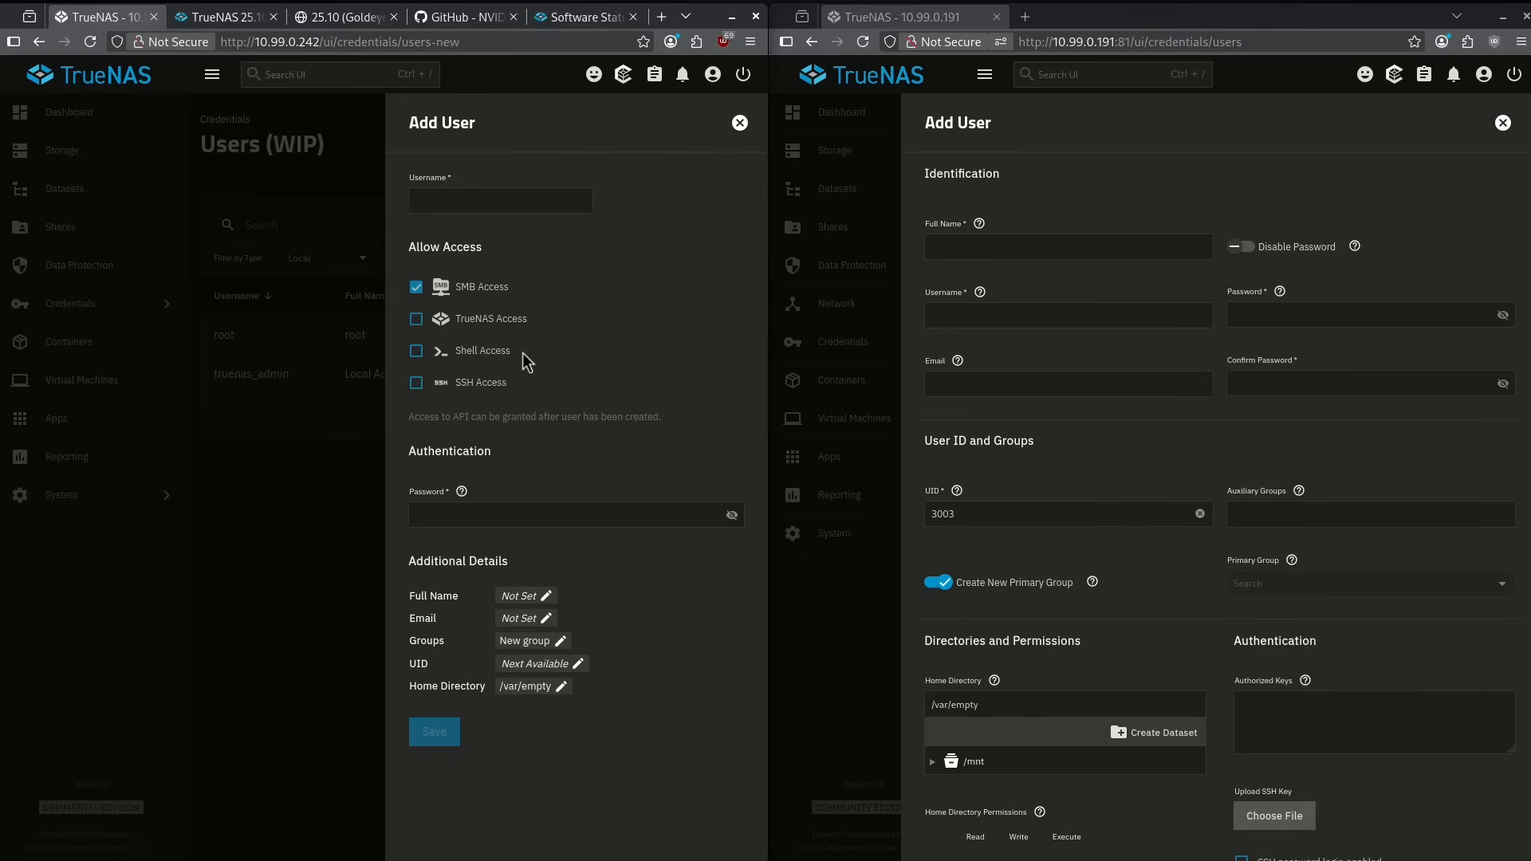
click(499, 201)
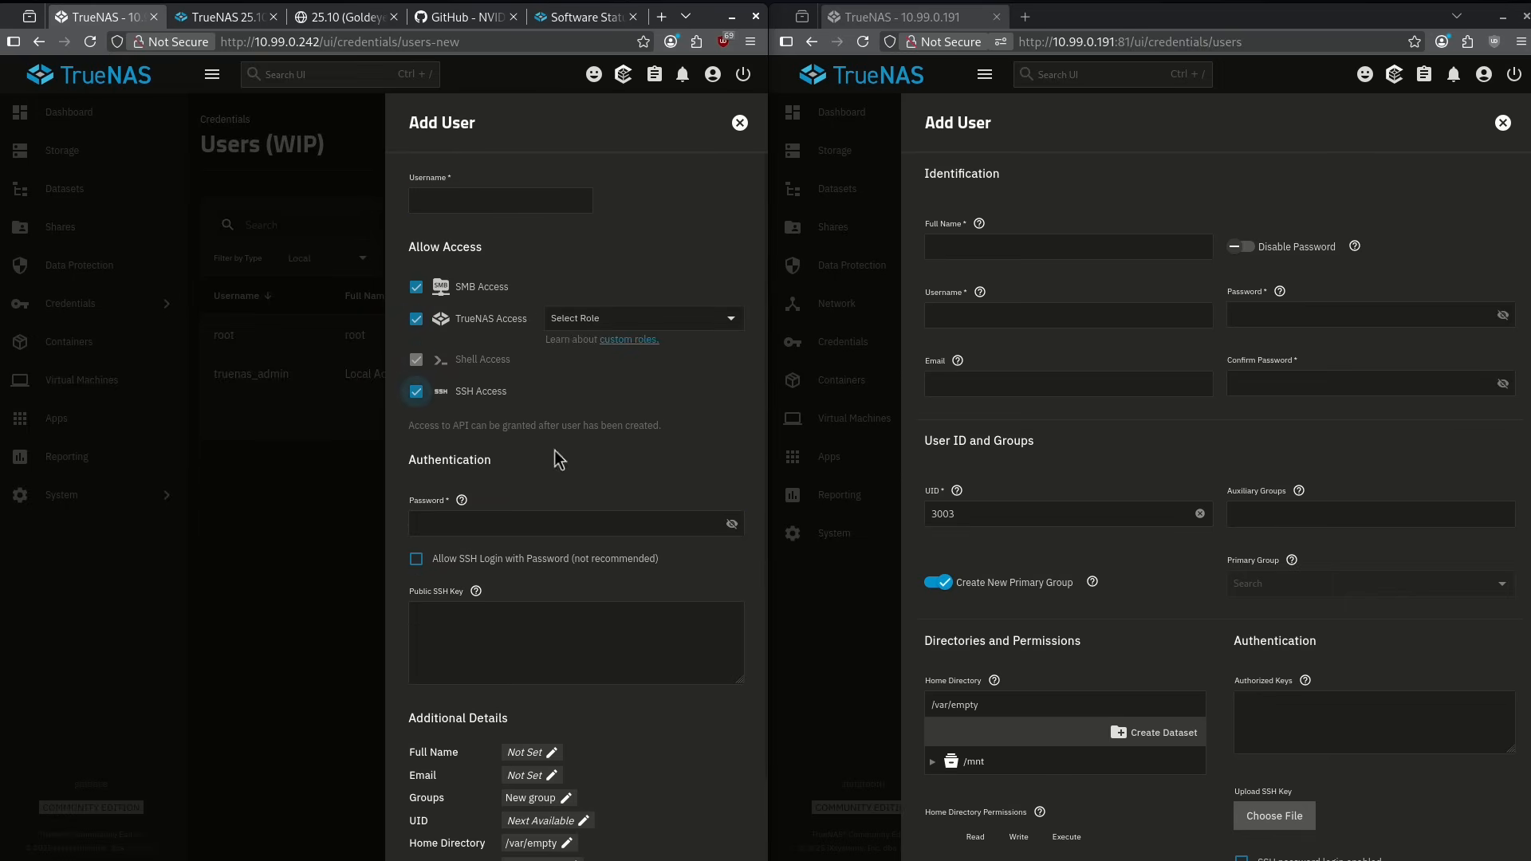
click(575, 523)
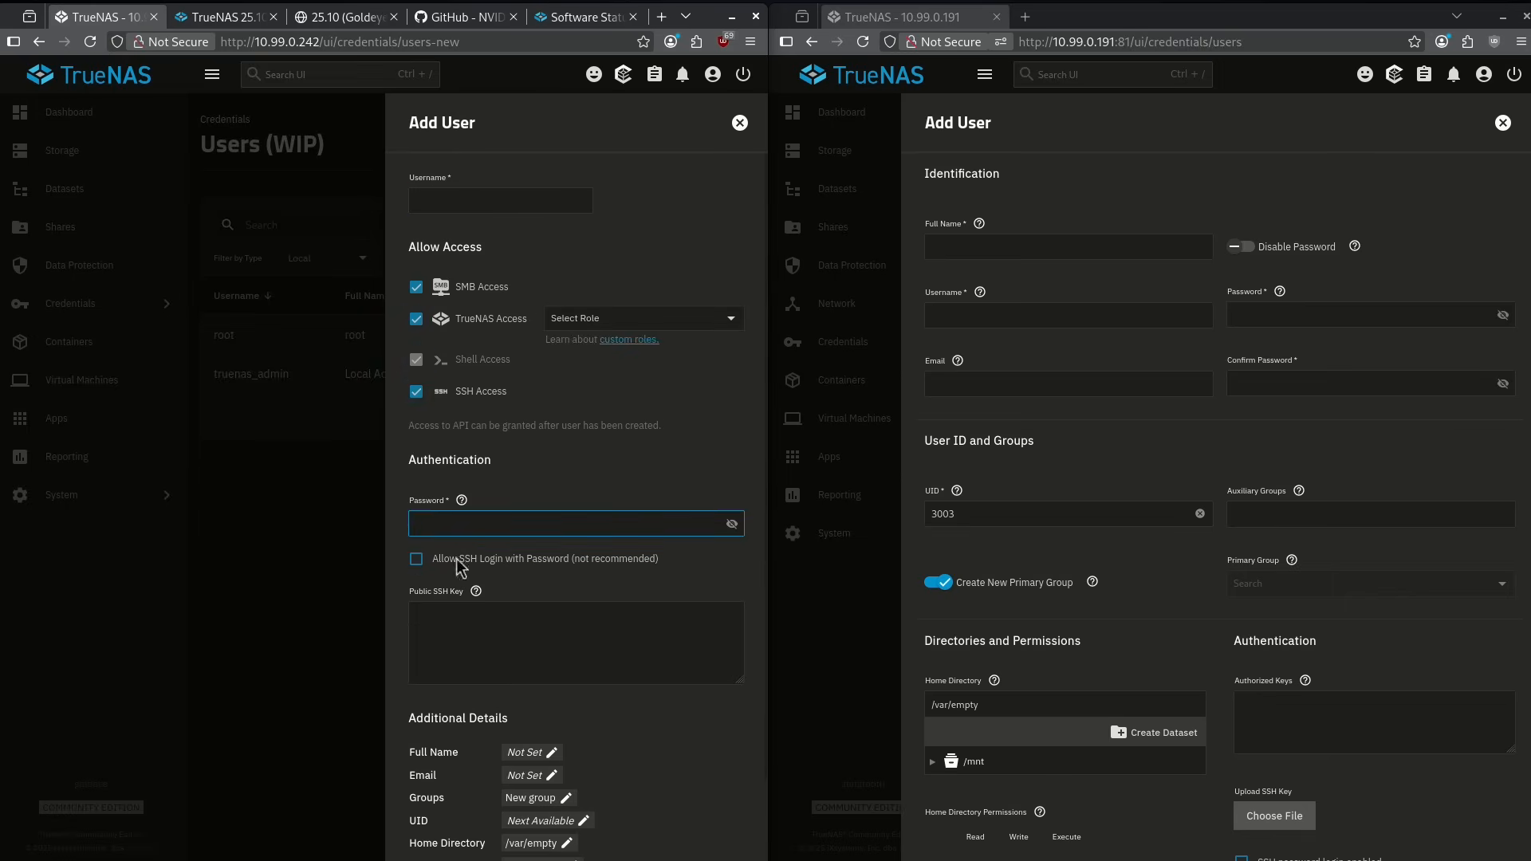
click(416, 391)
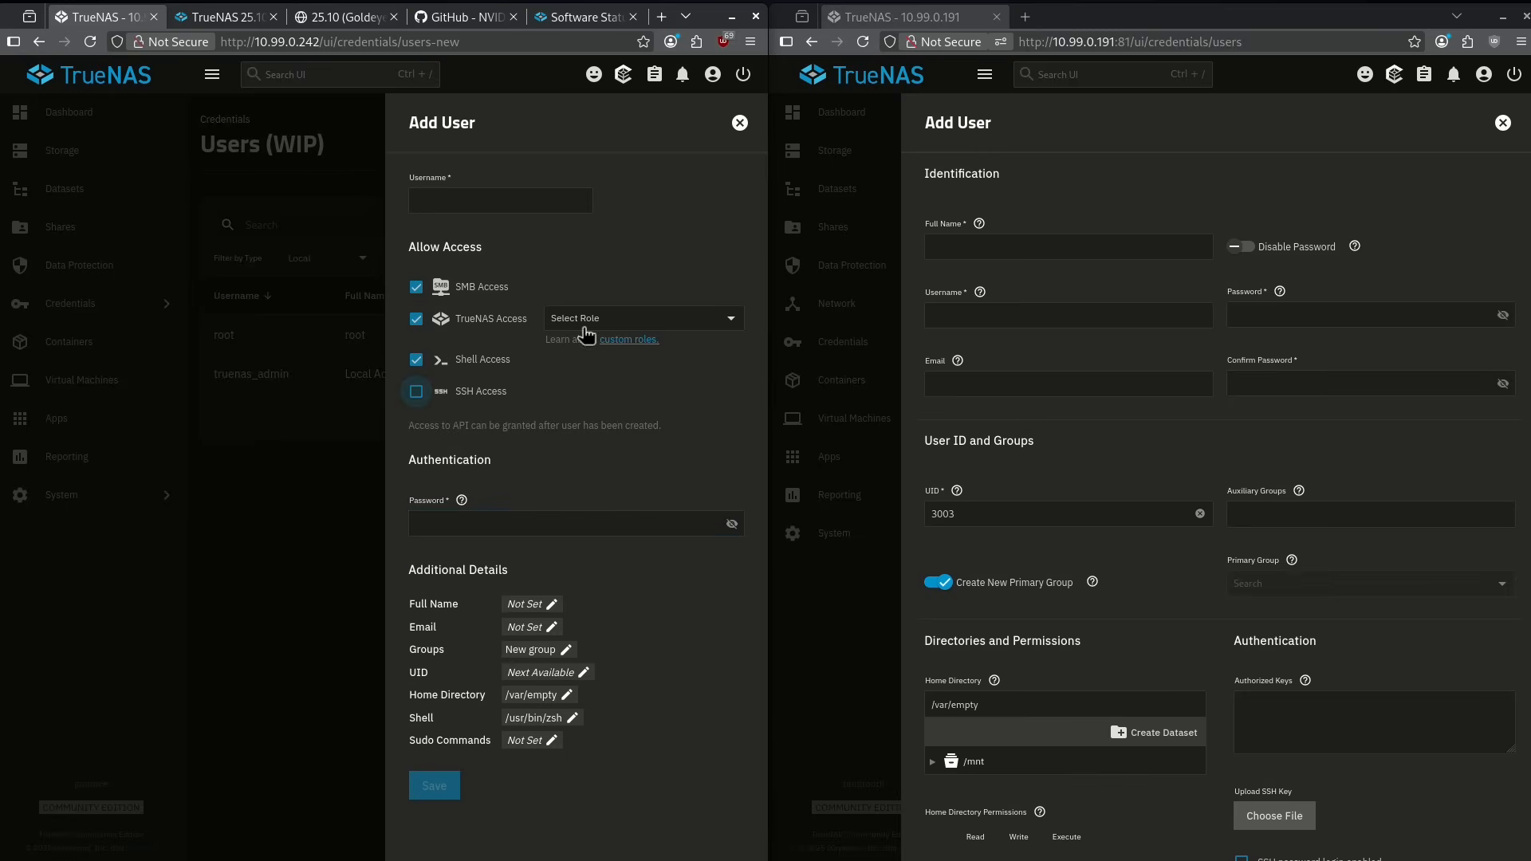
click(643, 317)
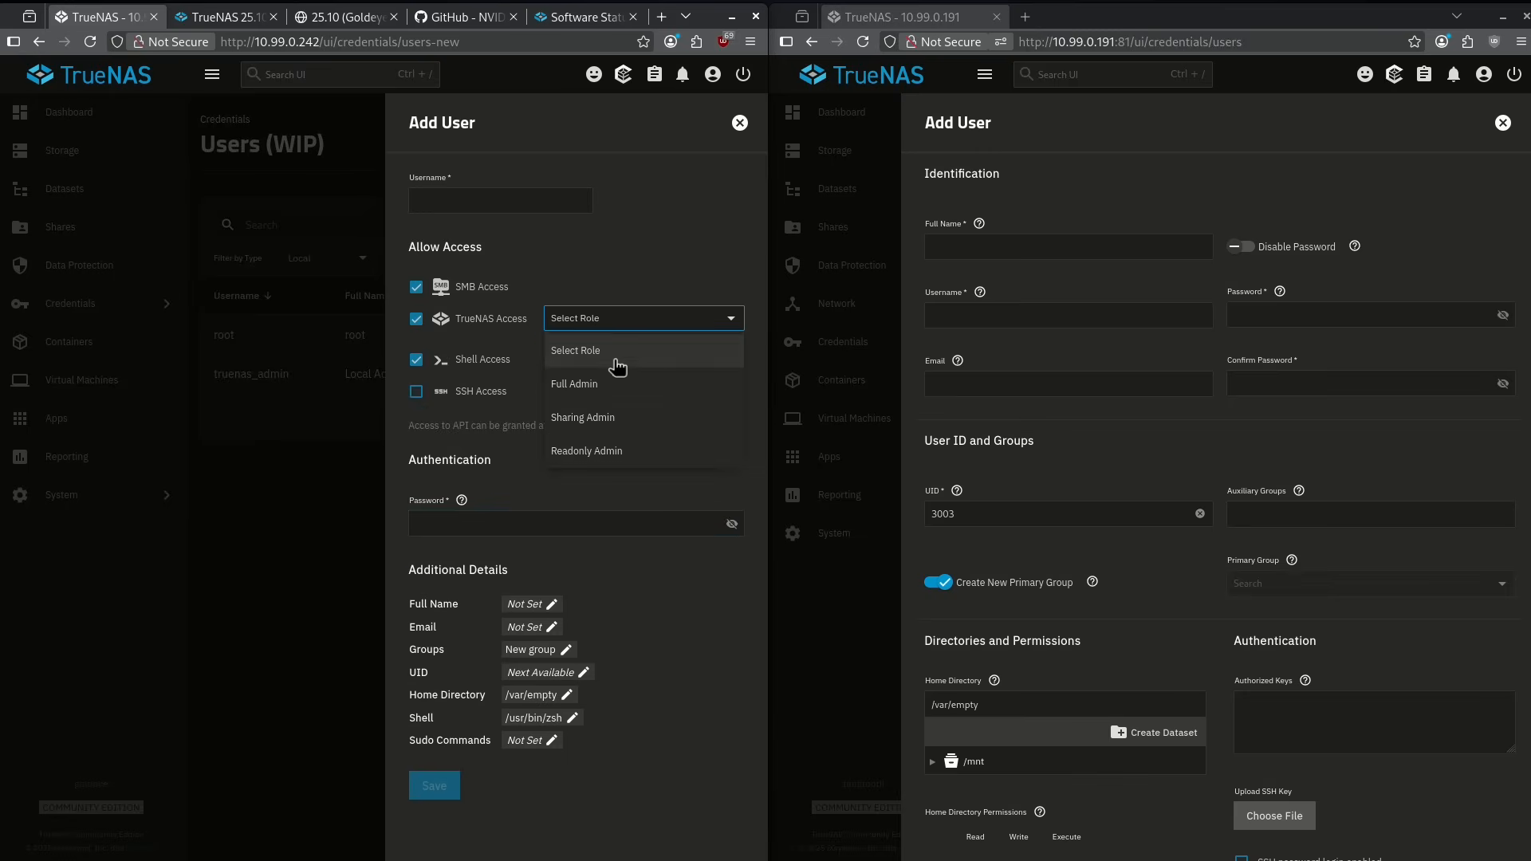
click(641, 319)
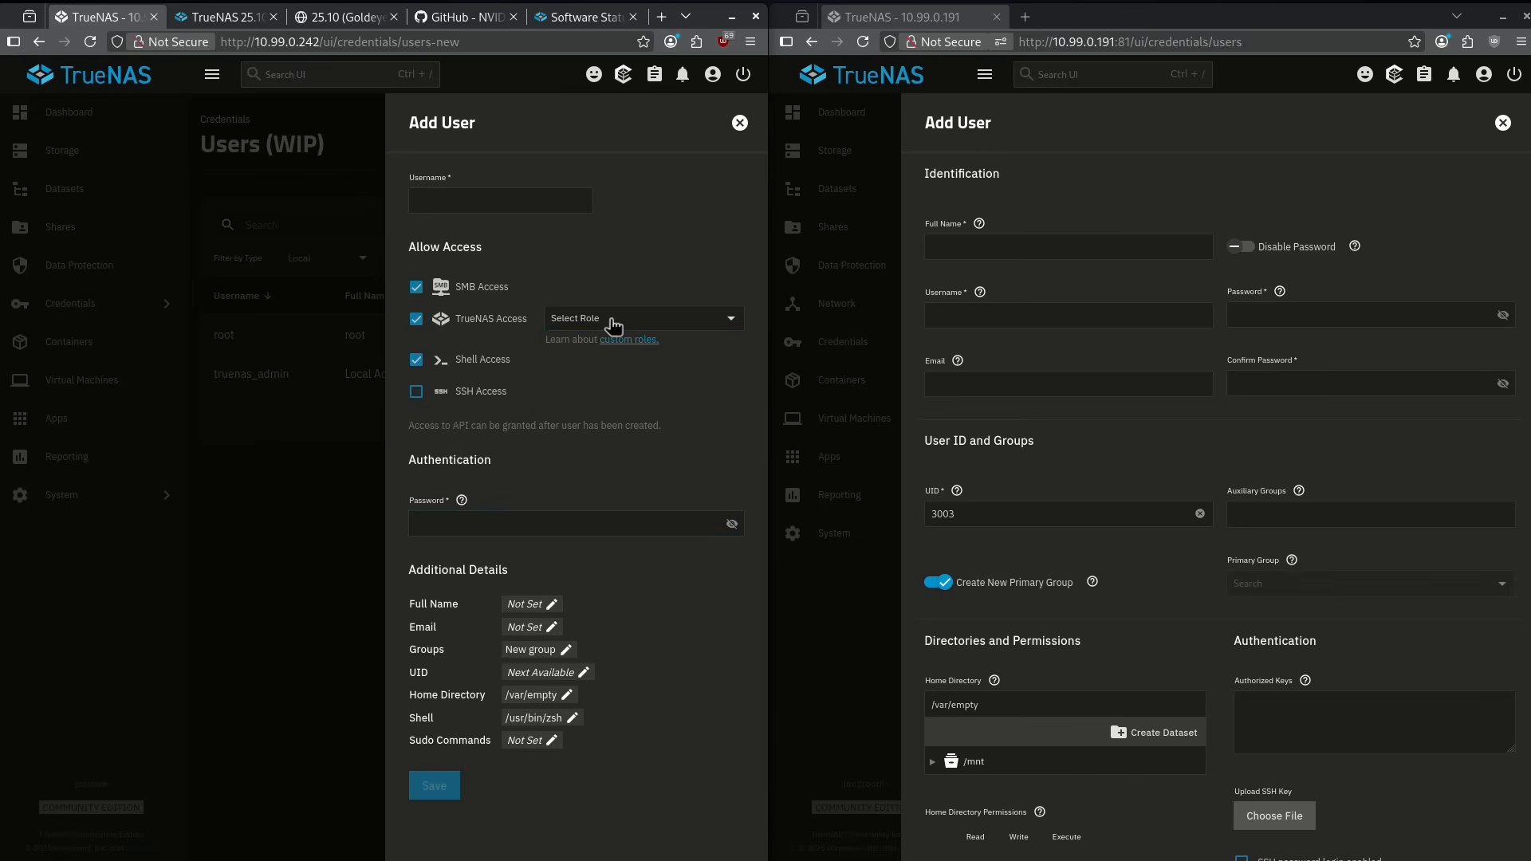
mouse_move(1132, 283)
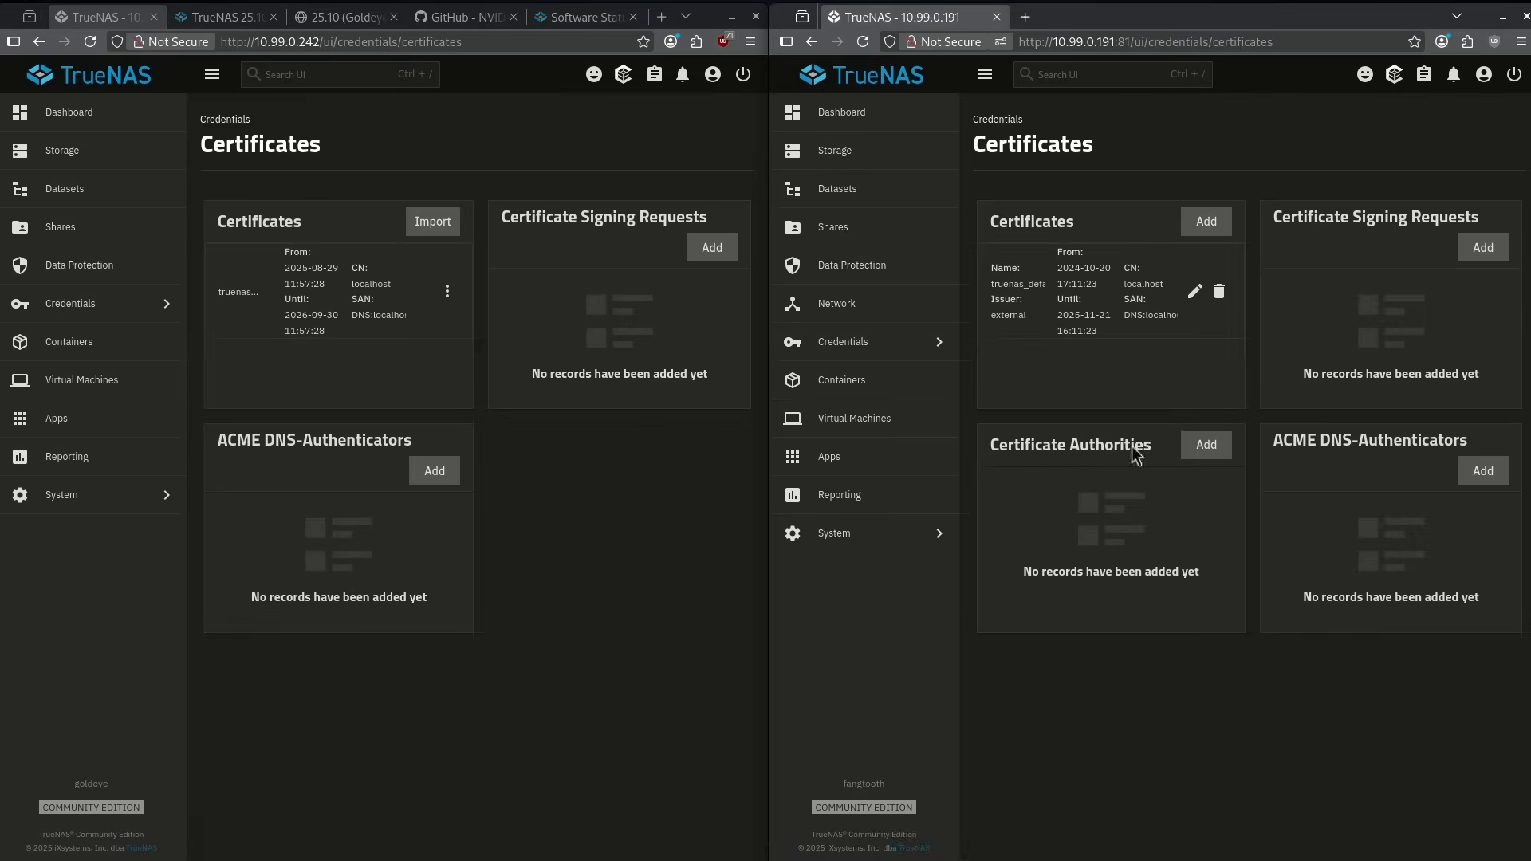
mouse_move(1184, 462)
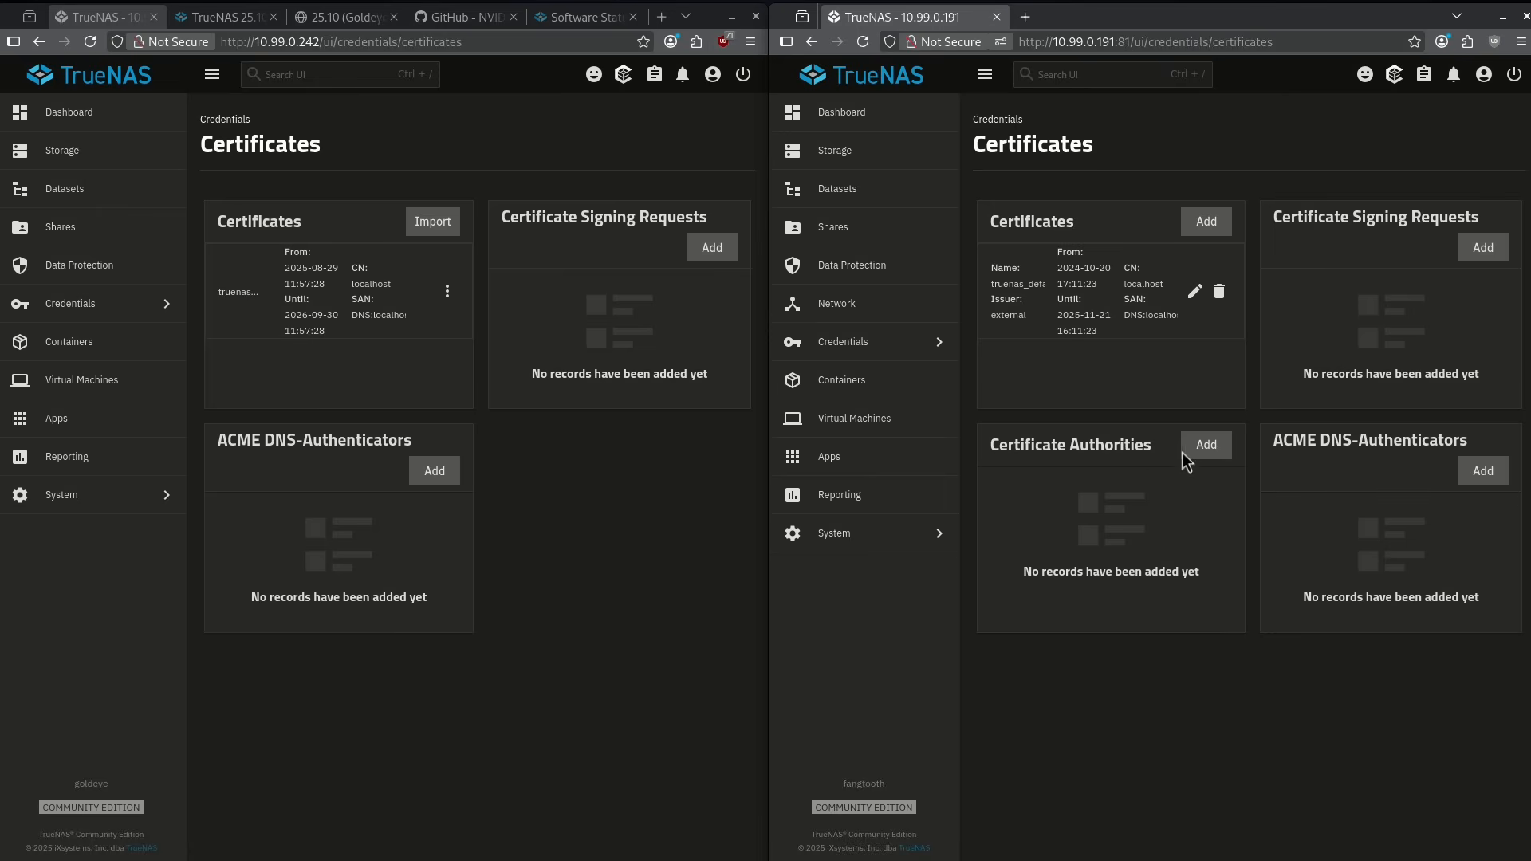
mouse_move(1015, 496)
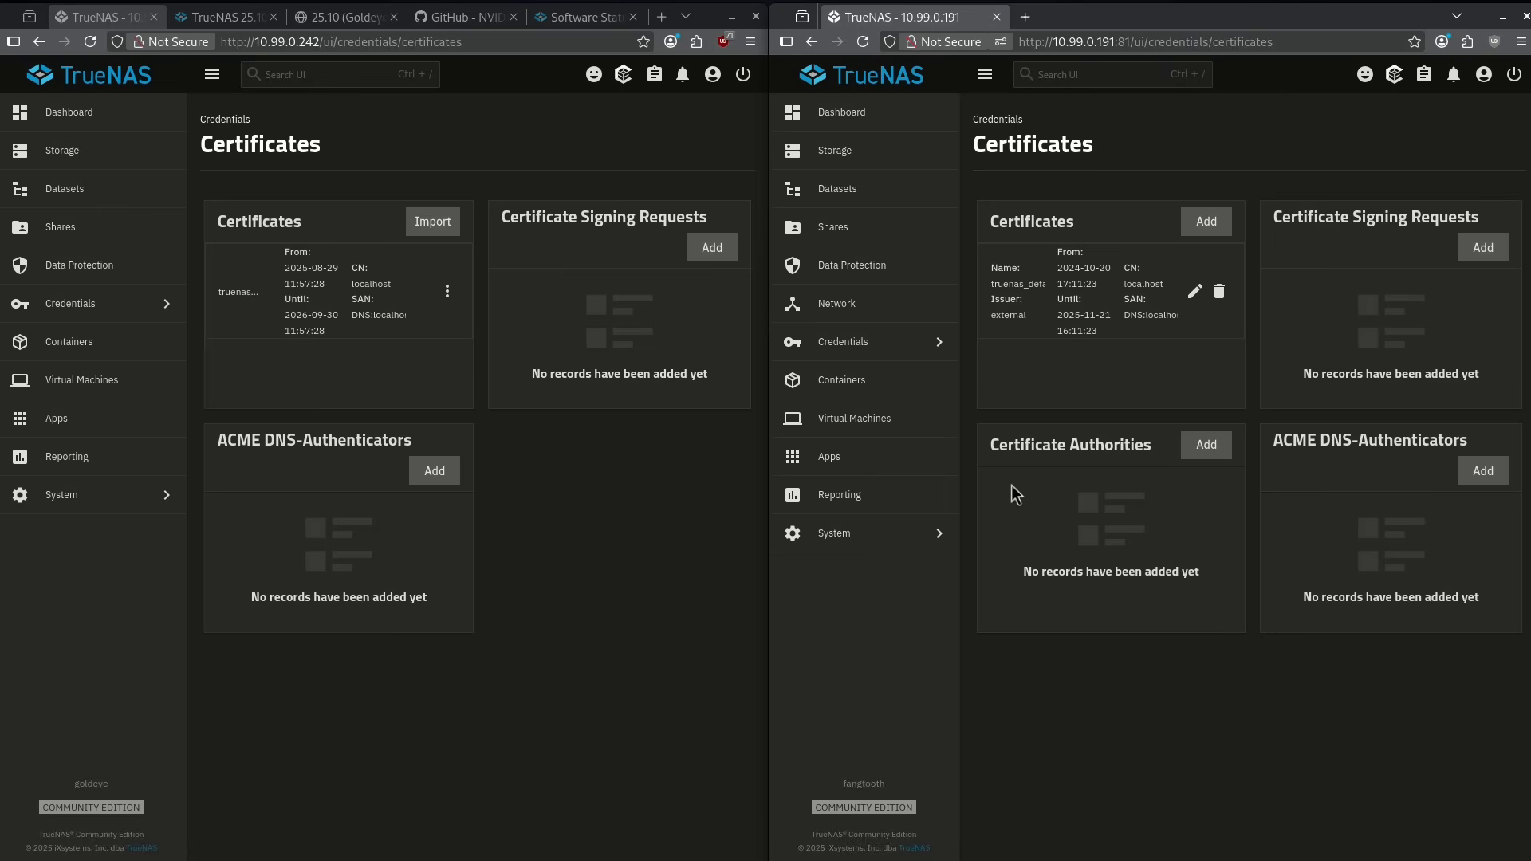
mouse_move(1072, 493)
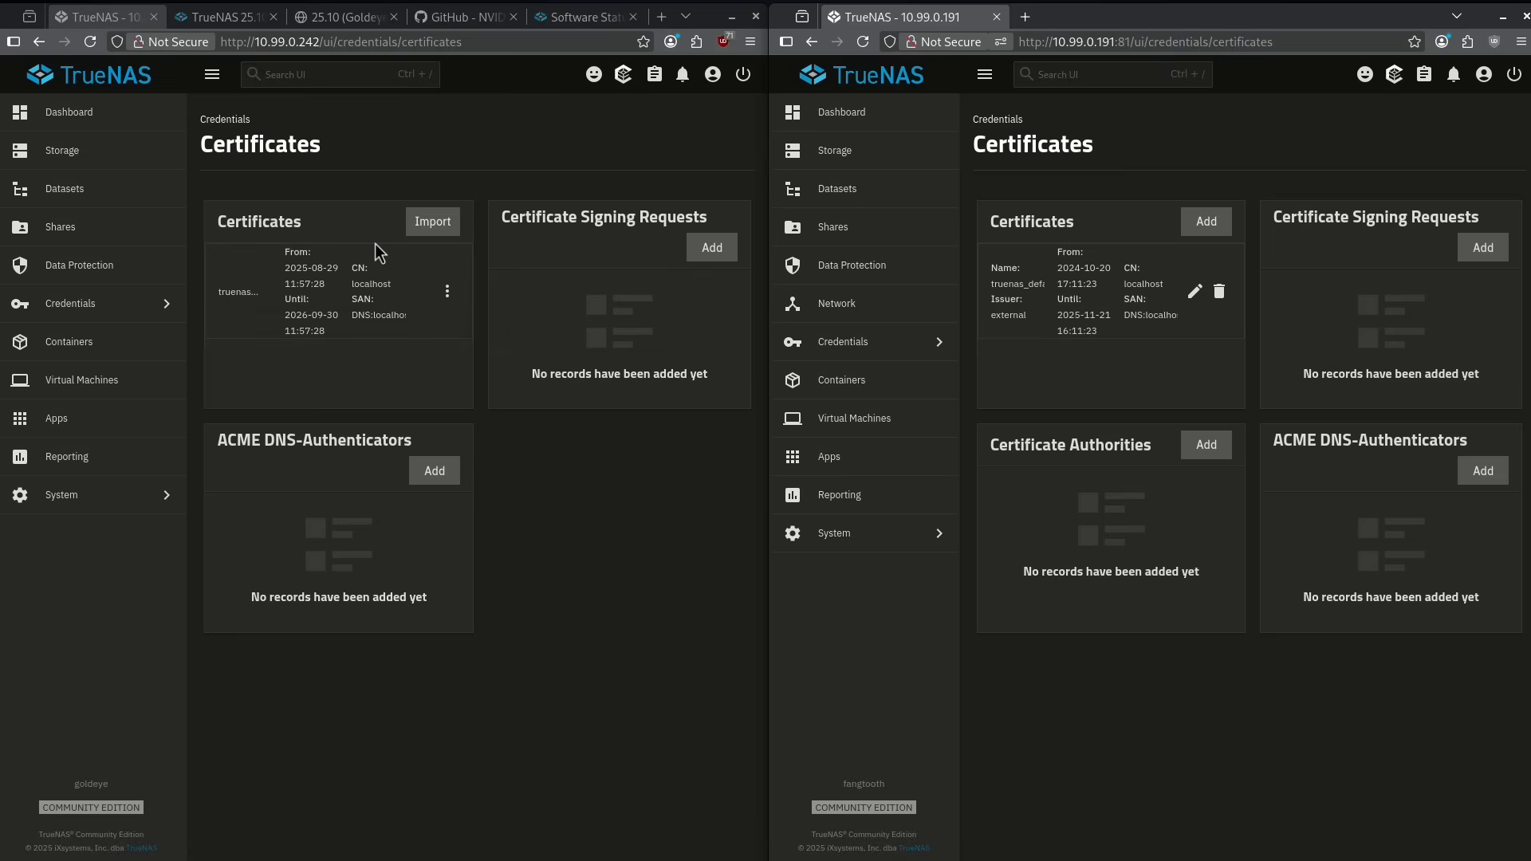
mouse_move(736, 505)
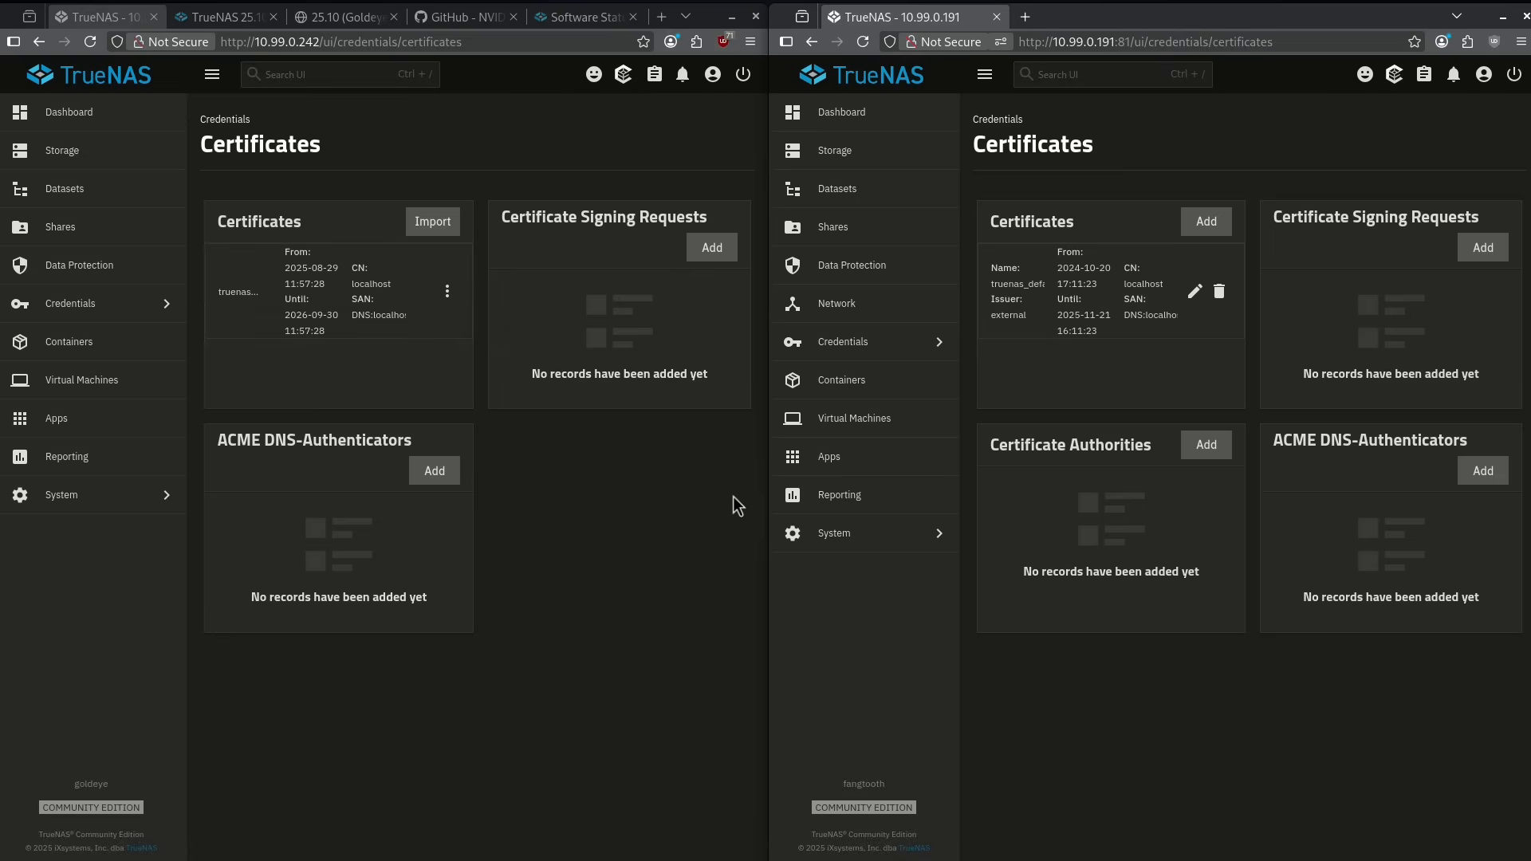
mouse_move(450, 444)
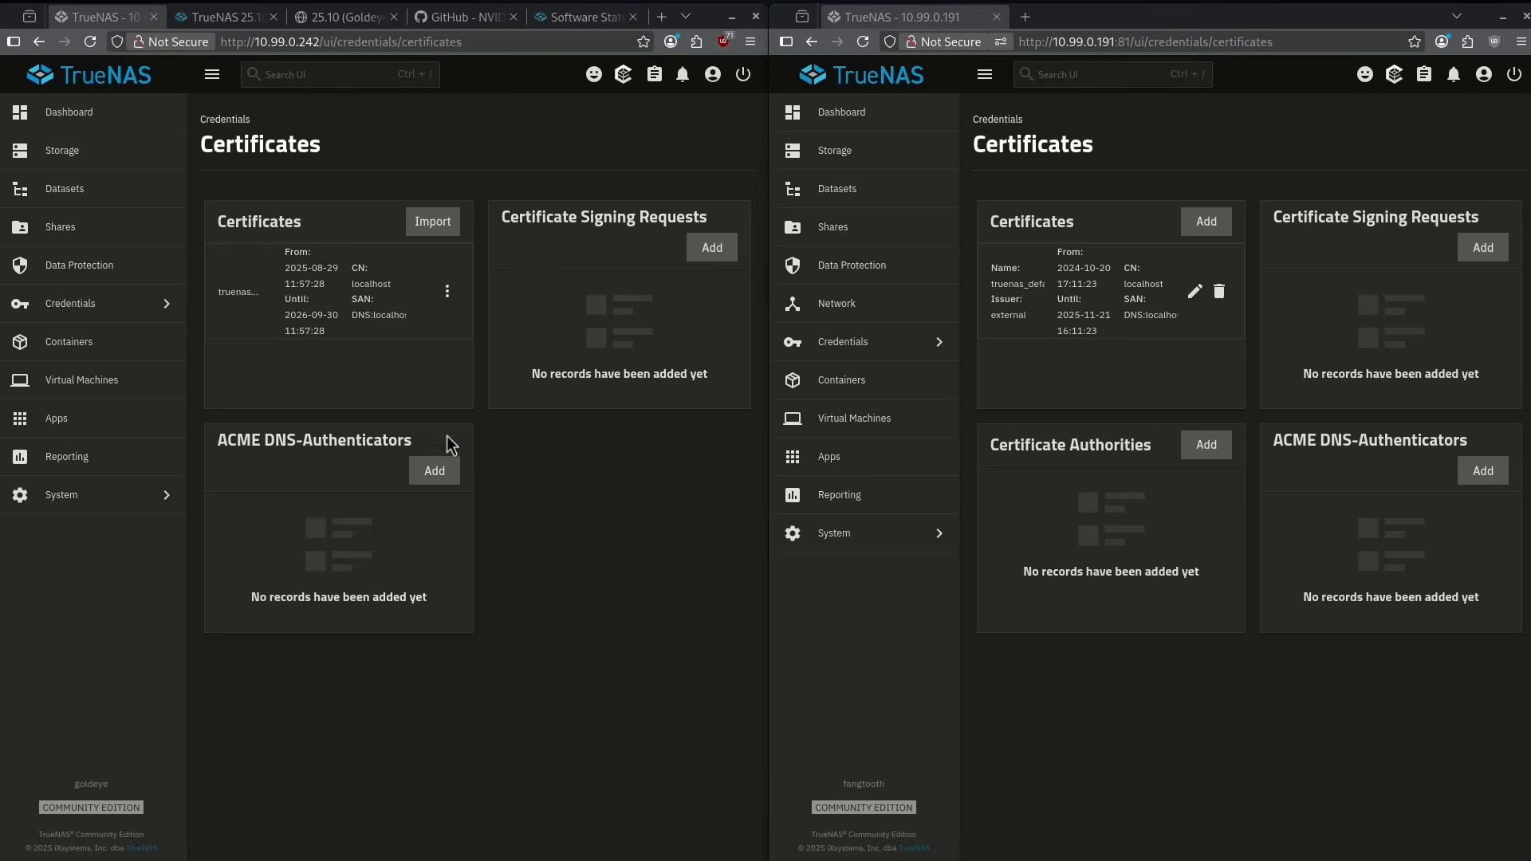
Show Goldeye's empty Containers page beside Fangtooth's stopped ptero and qbit containers
click(70, 341)
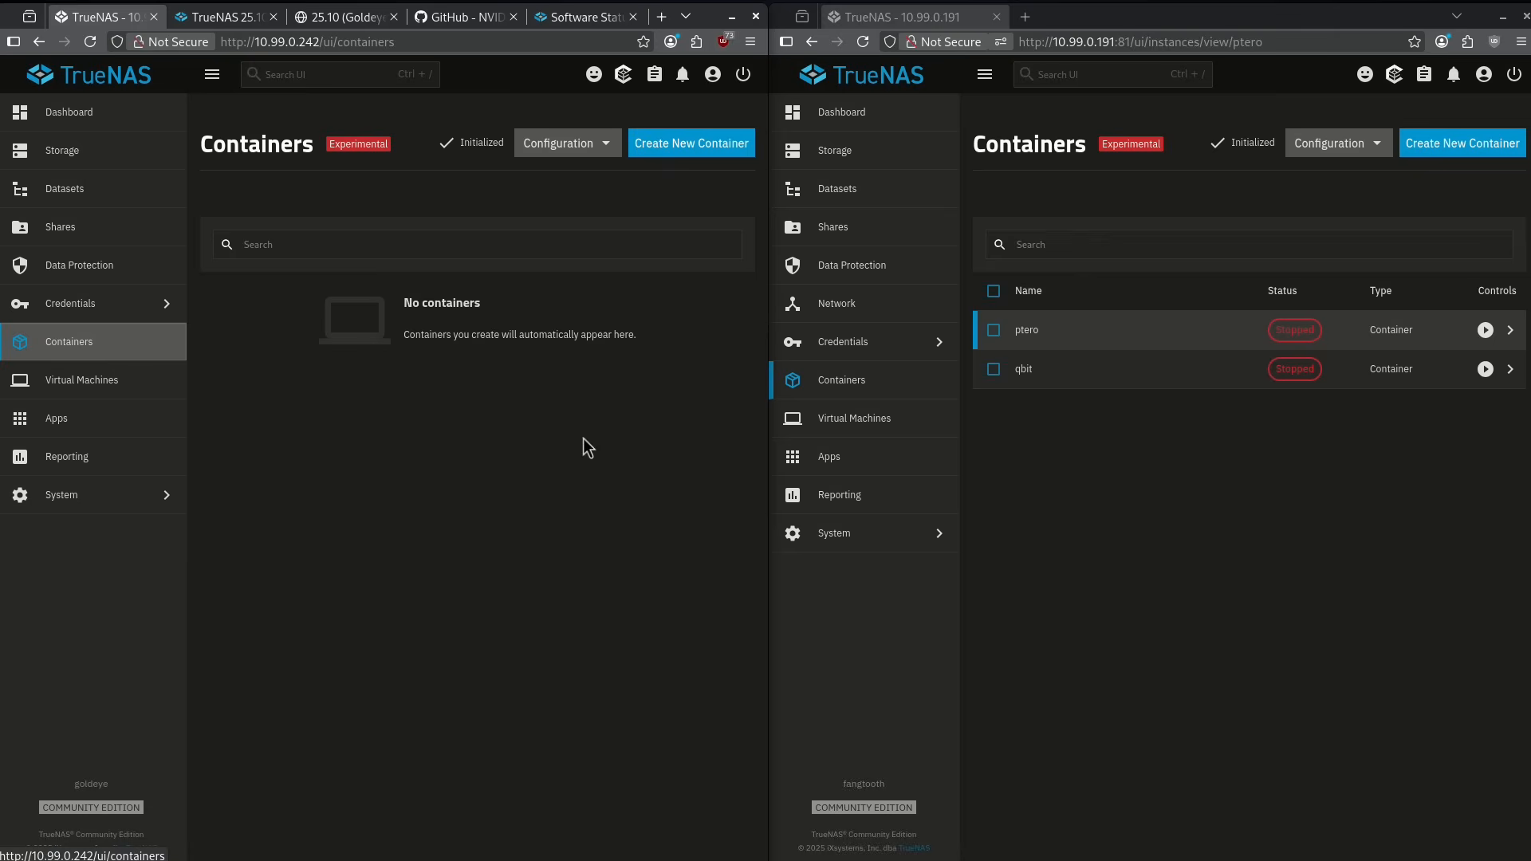
mouse_move(1323, 282)
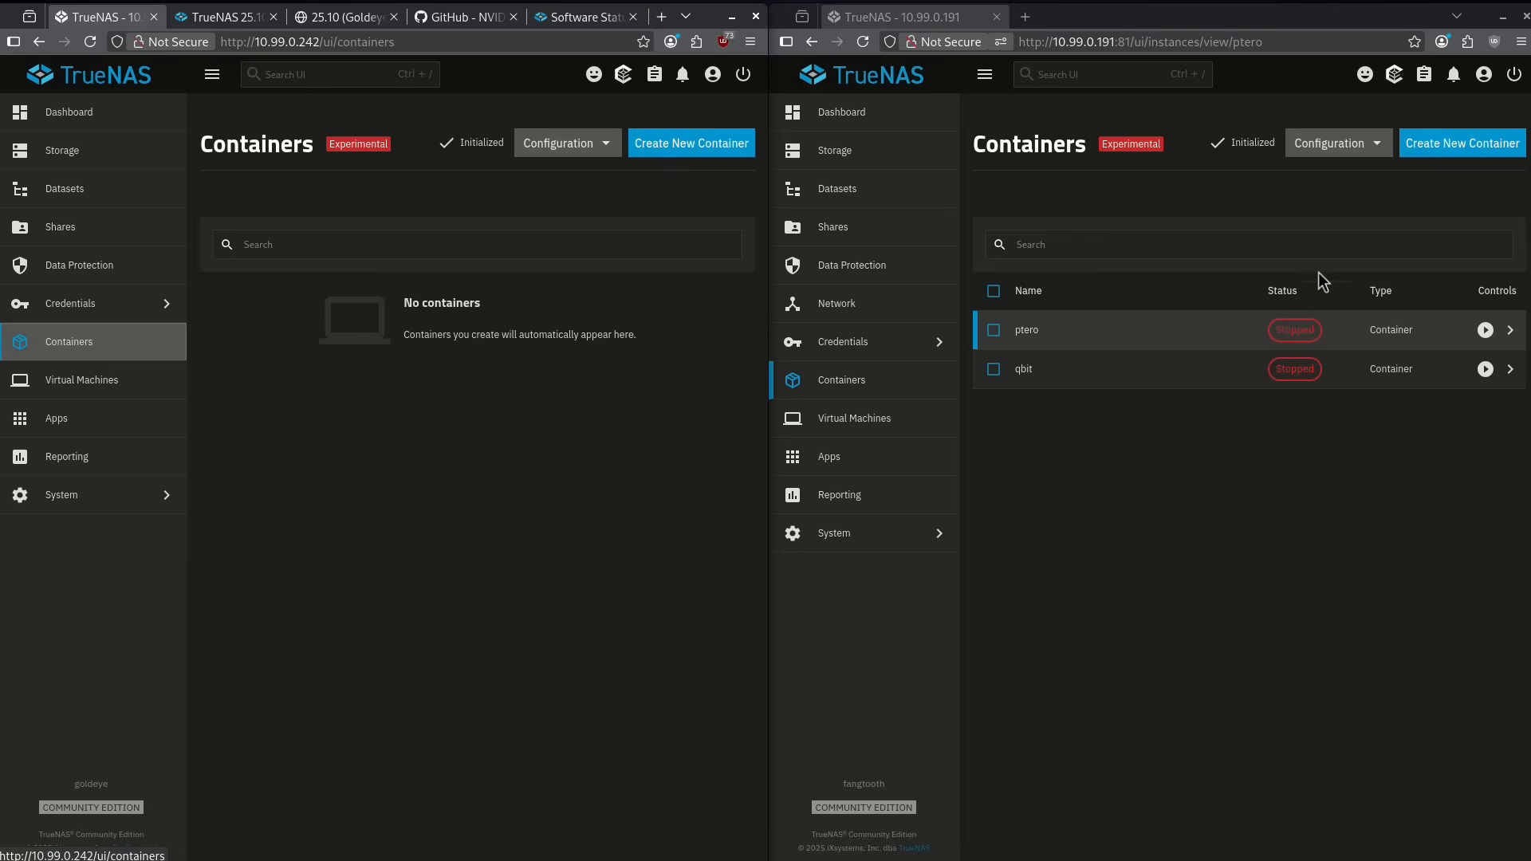
mouse_move(1200, 436)
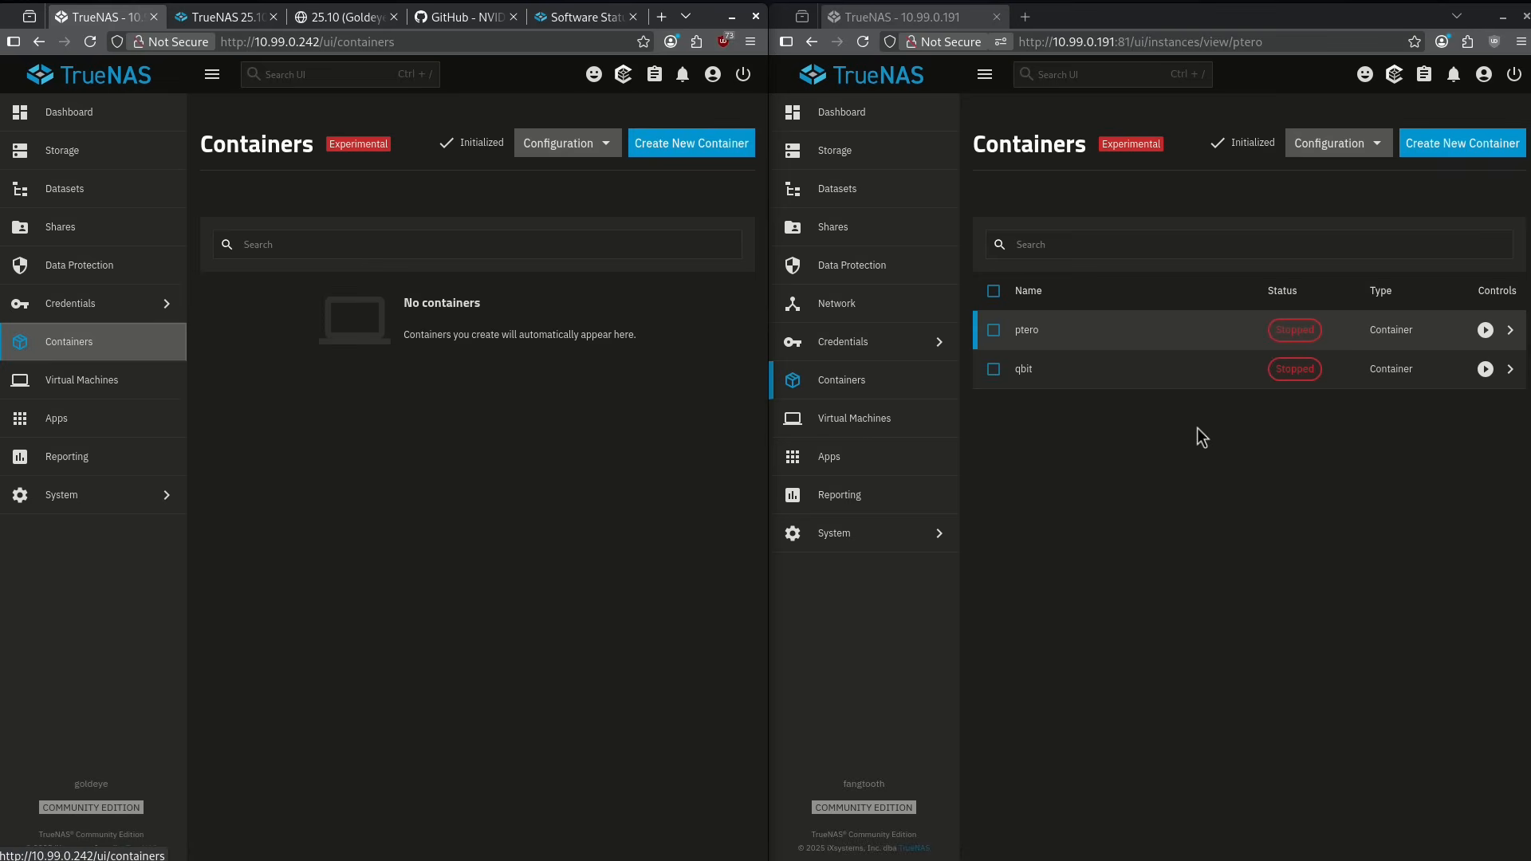
mouse_move(669, 298)
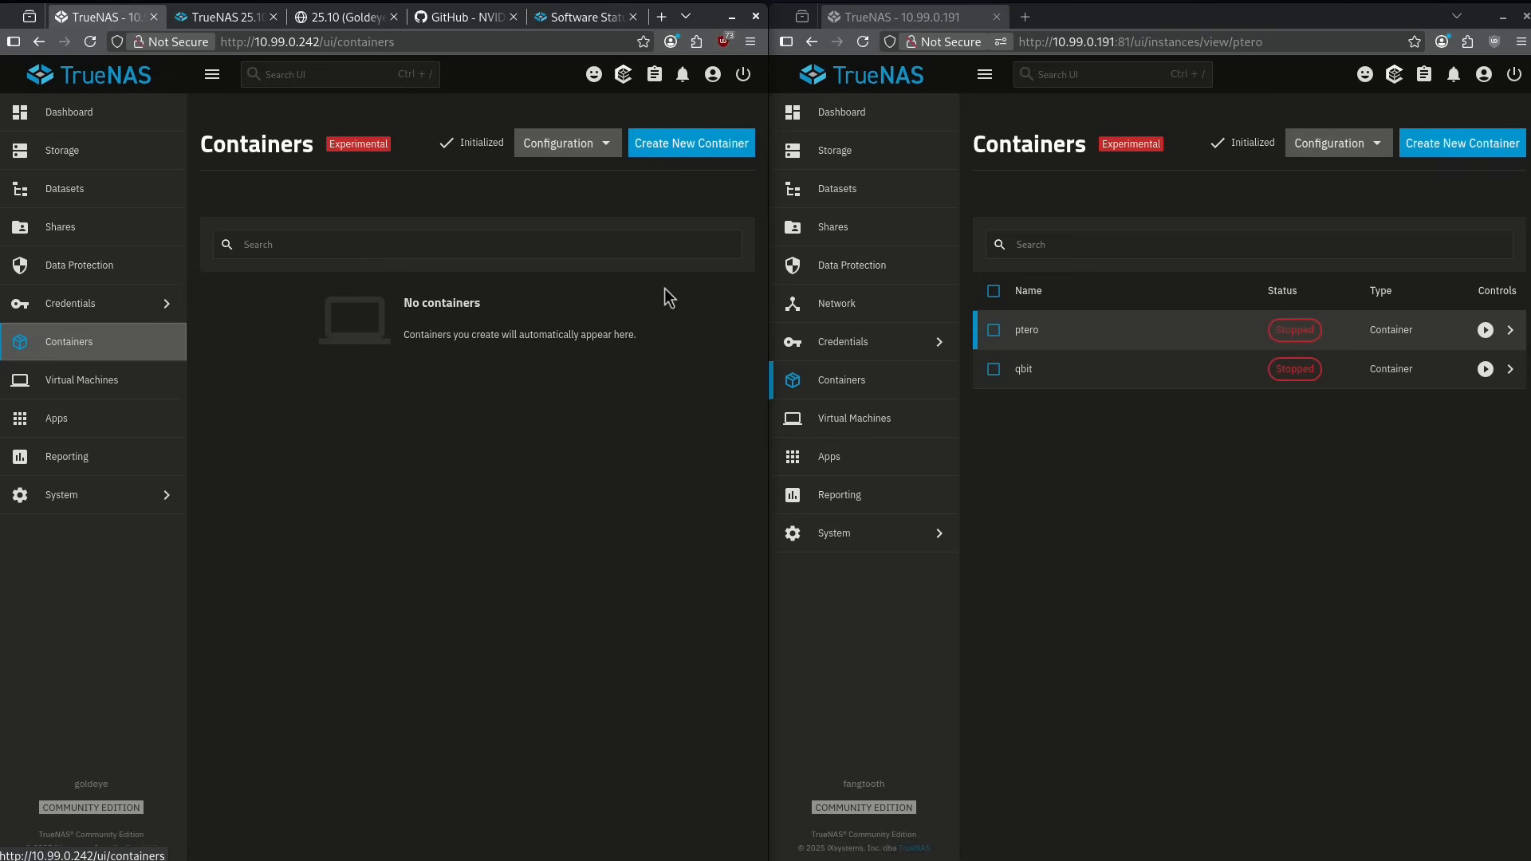
mouse_move(651, 318)
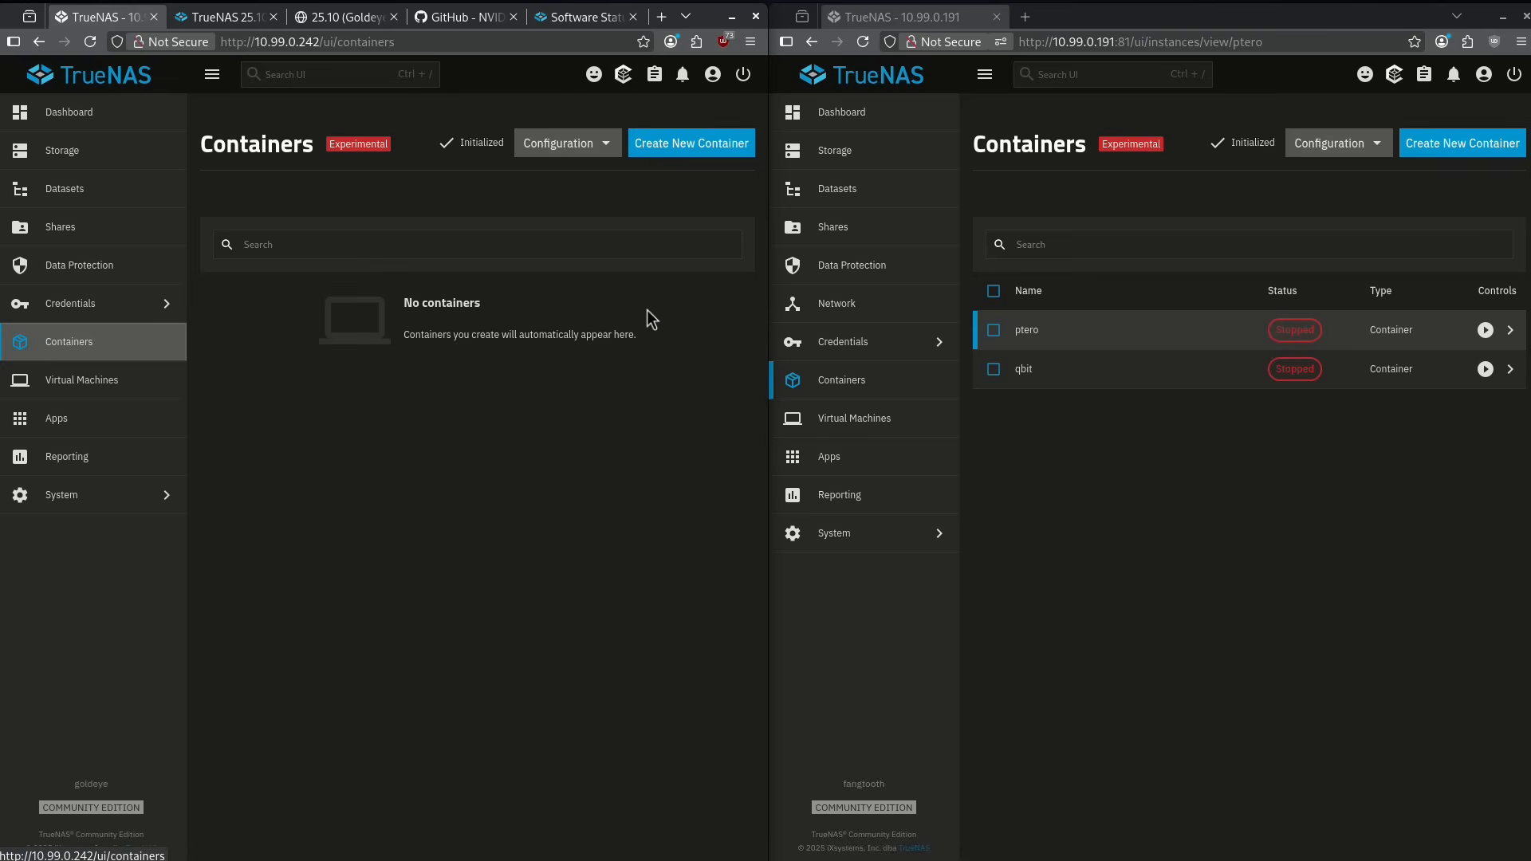
mouse_move(489, 278)
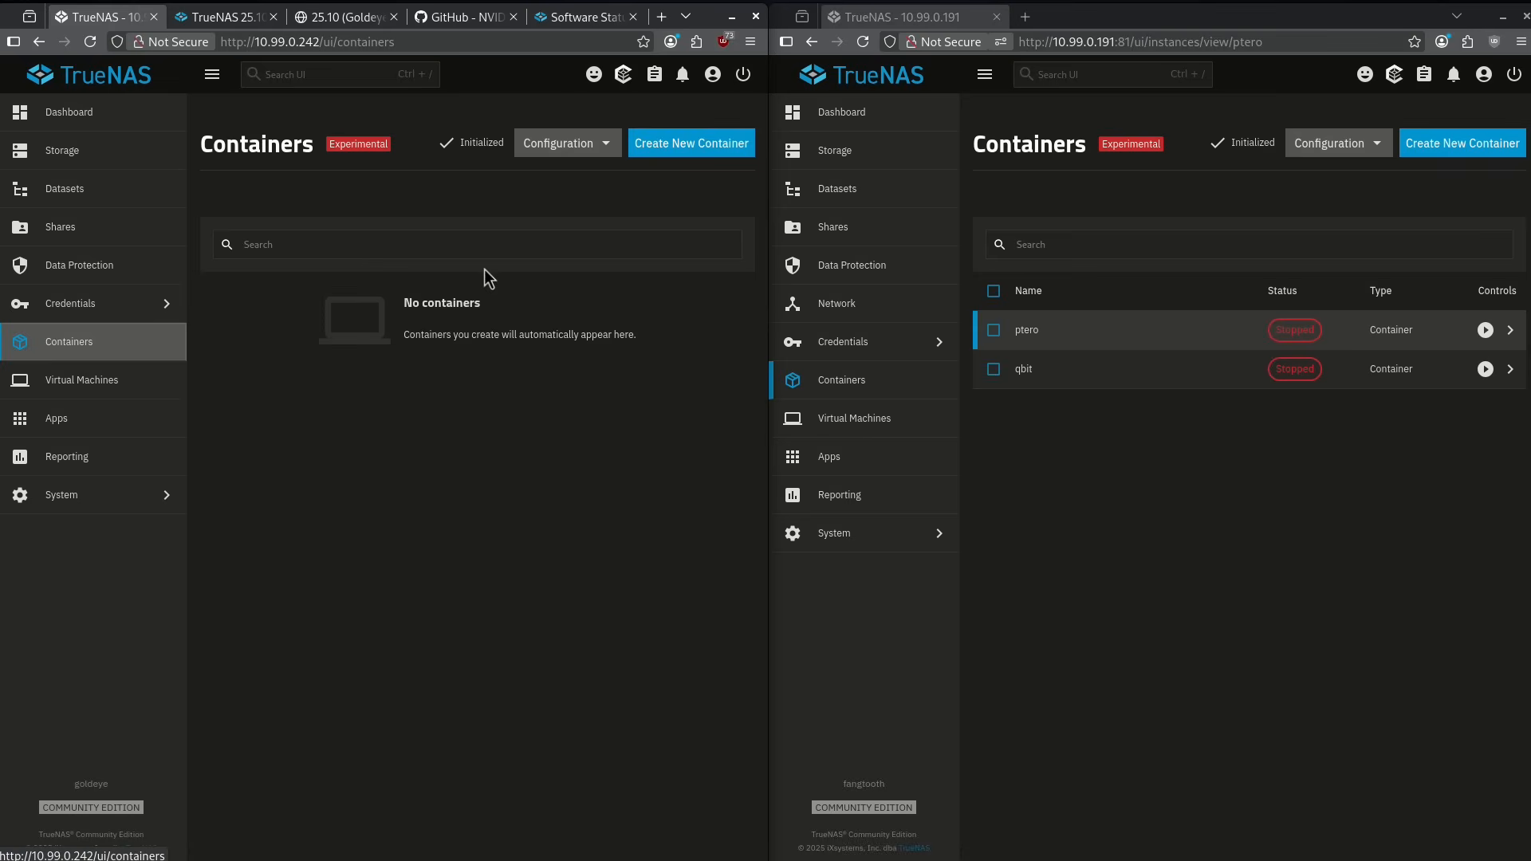
mouse_move(655, 374)
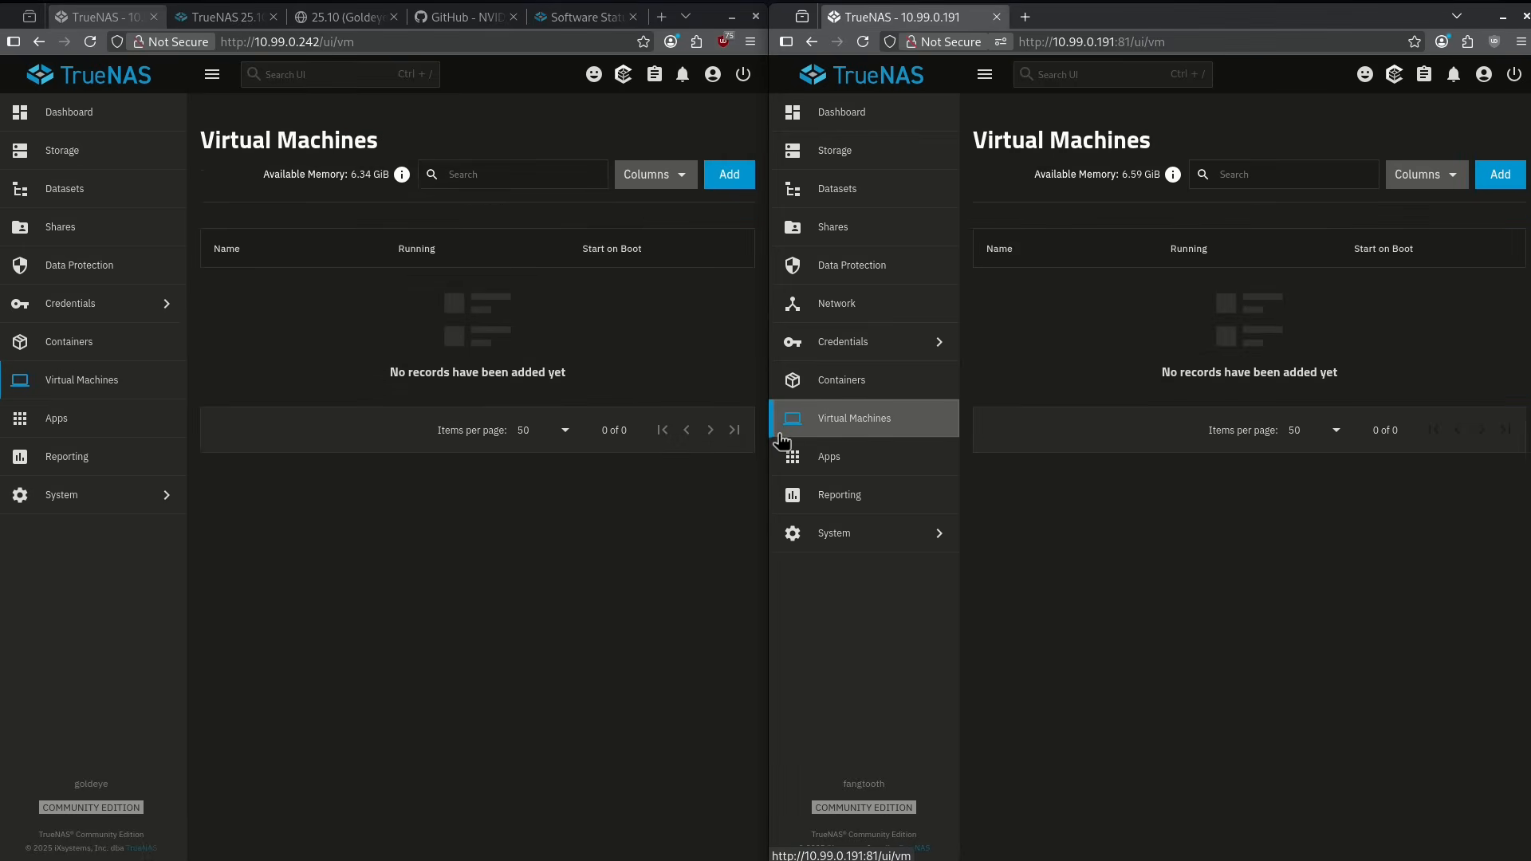
mouse_move(952, 418)
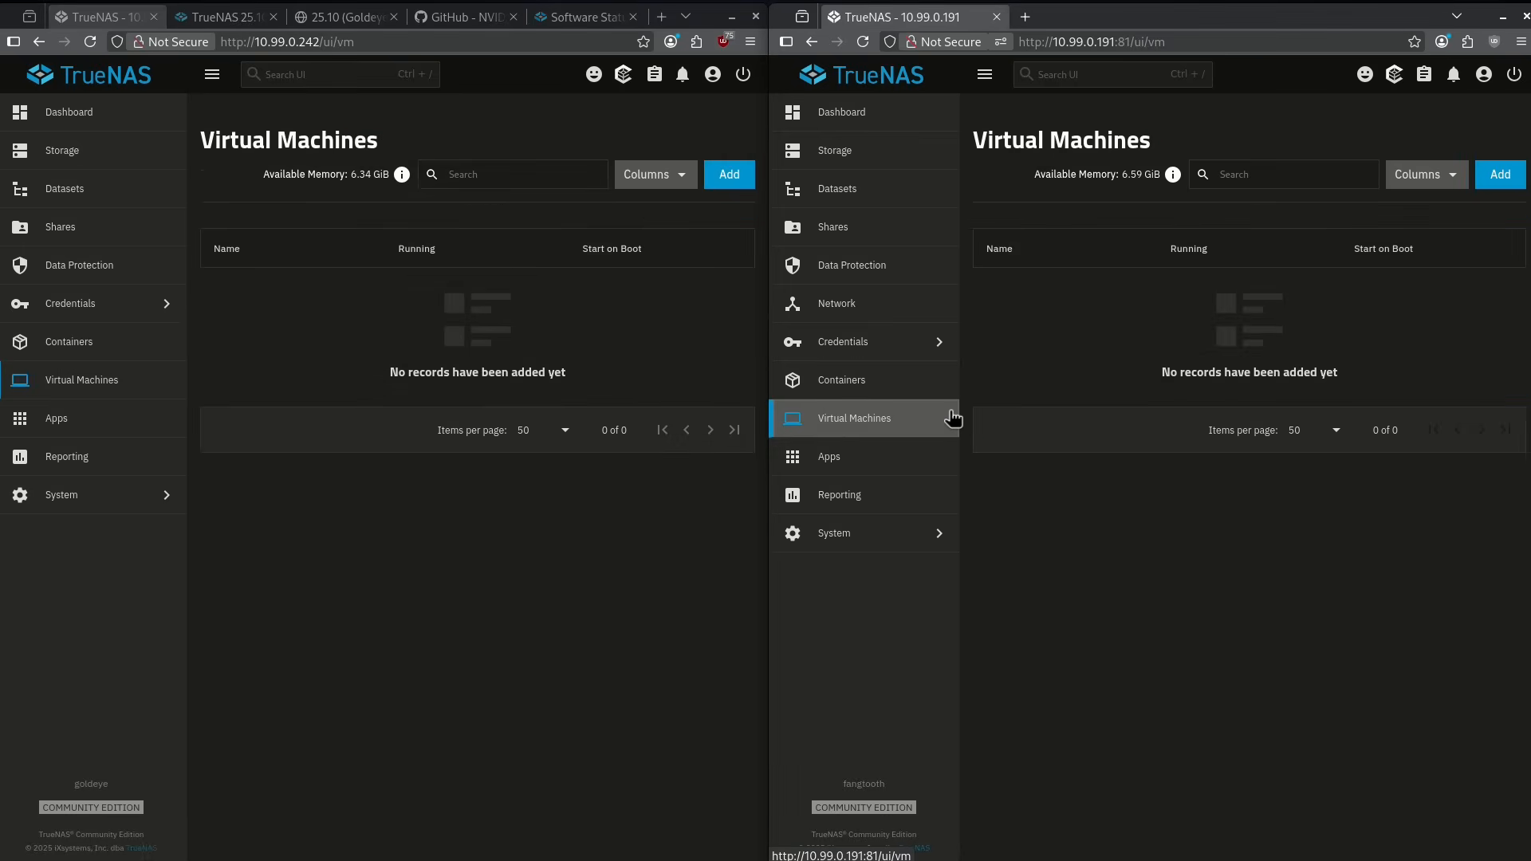
mouse_move(1001, 413)
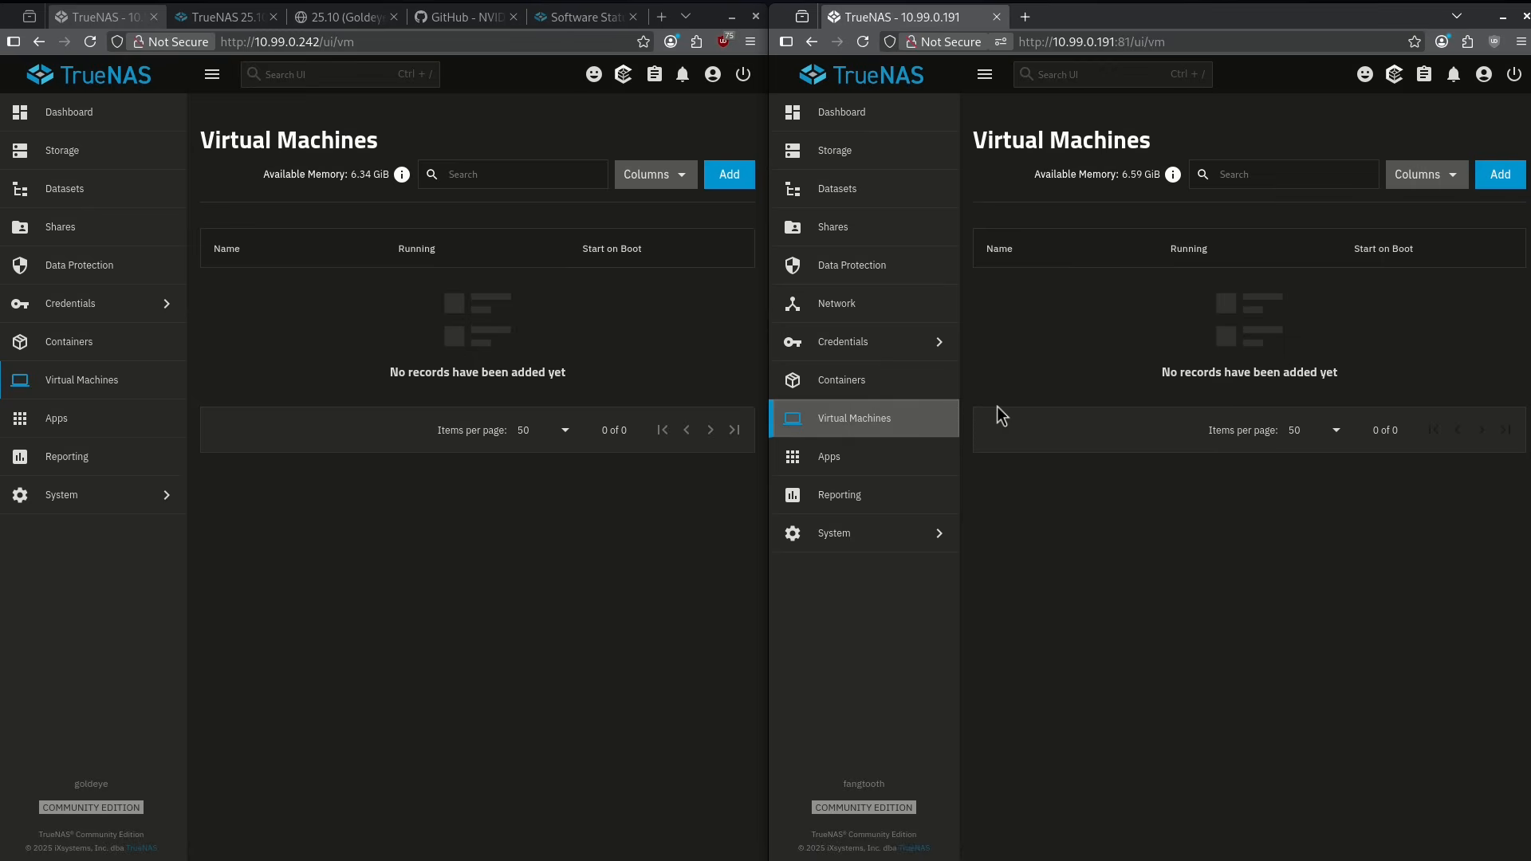
mouse_move(1145, 510)
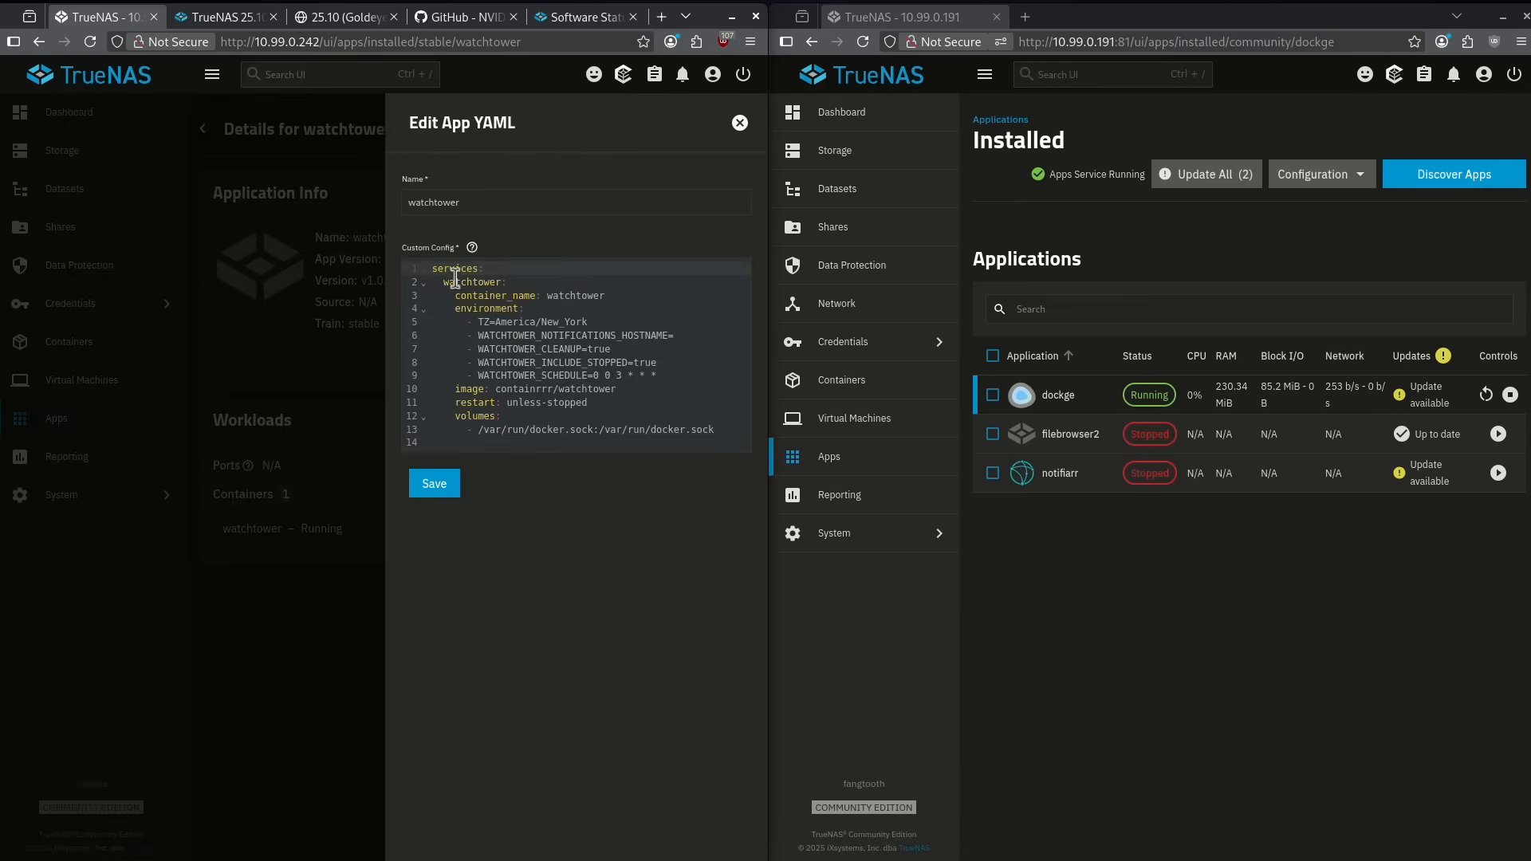
mouse_move(560, 308)
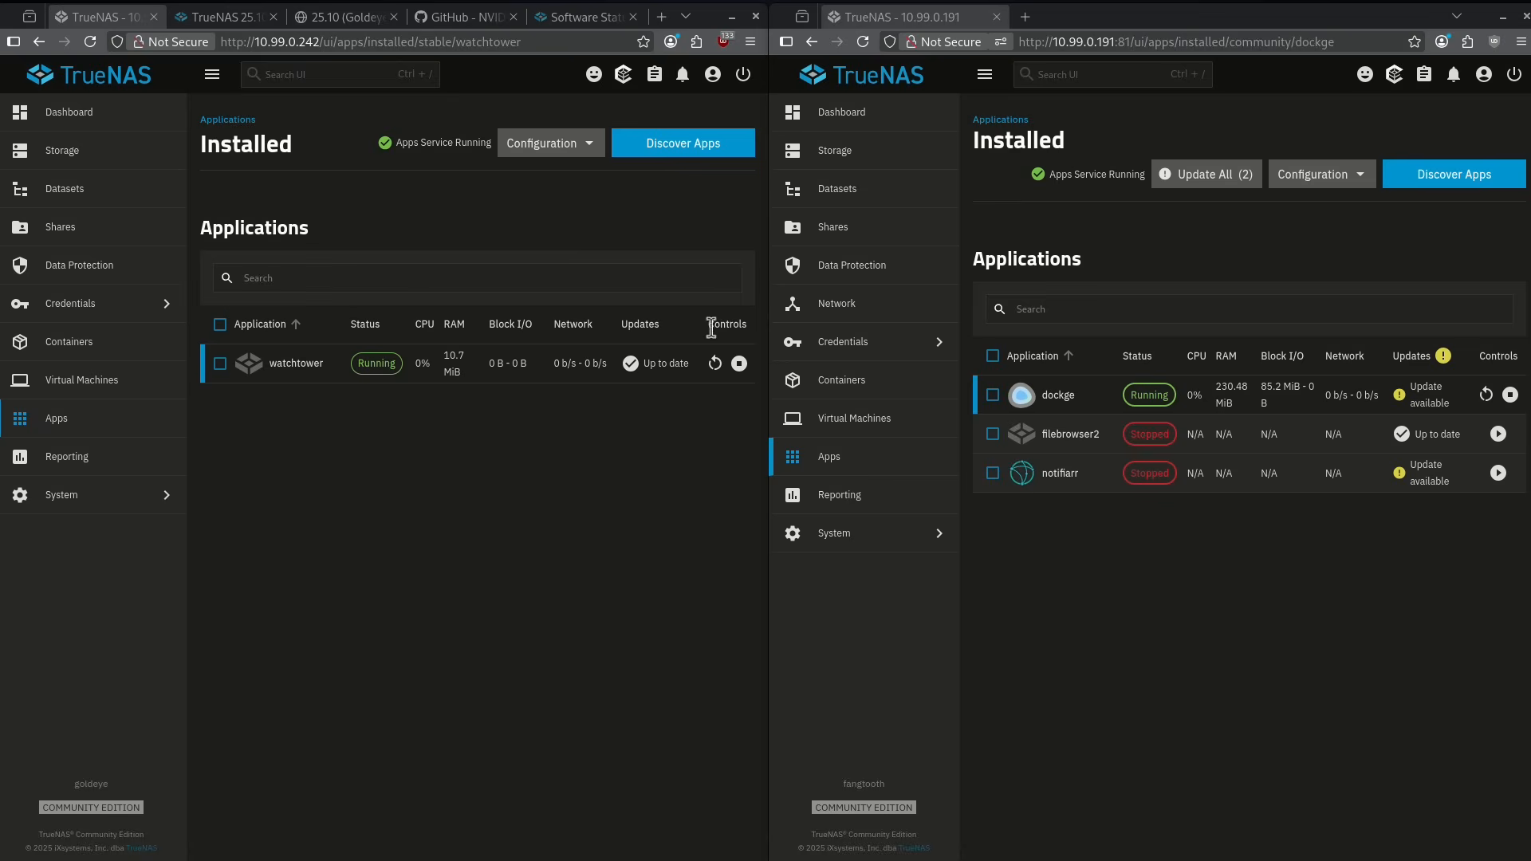
mouse_move(1317, 174)
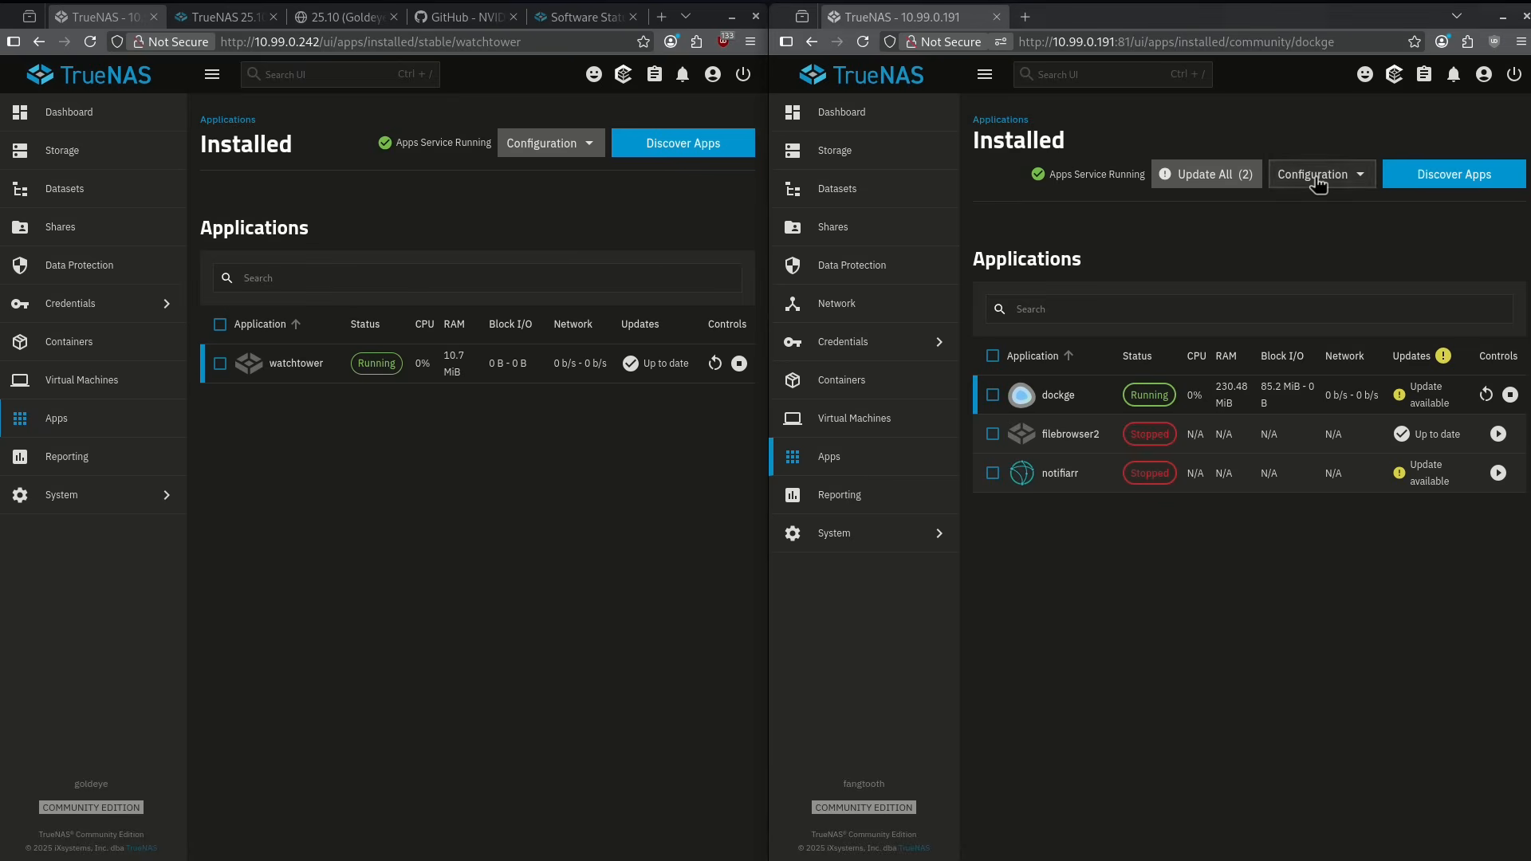
Check the Apps pool choice on both servers, confirm tank is offered, and cancel
click(1317, 173)
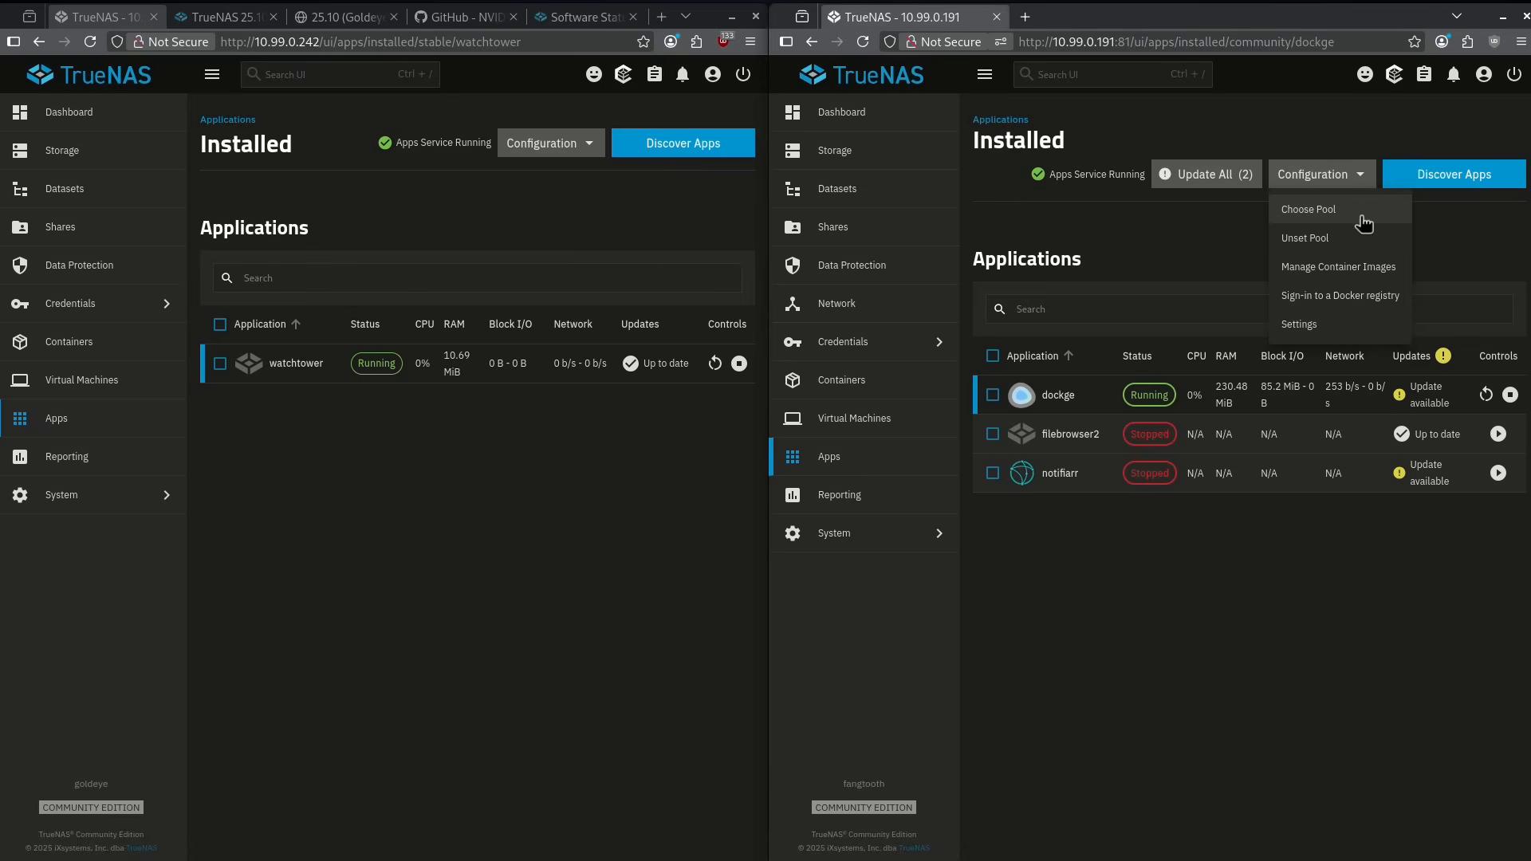
click(1308, 209)
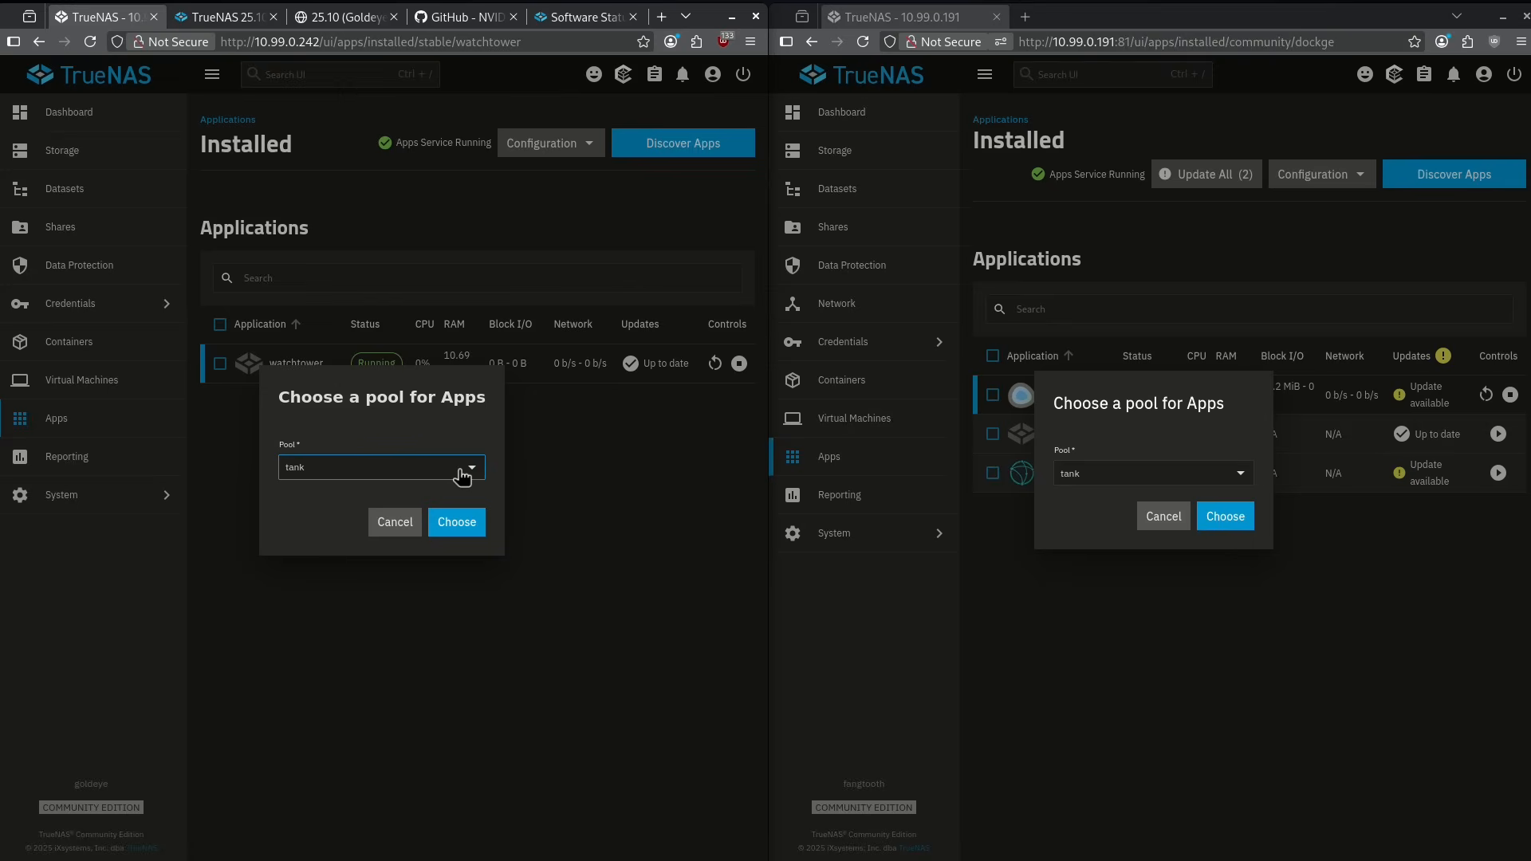
mouse_move(142, 808)
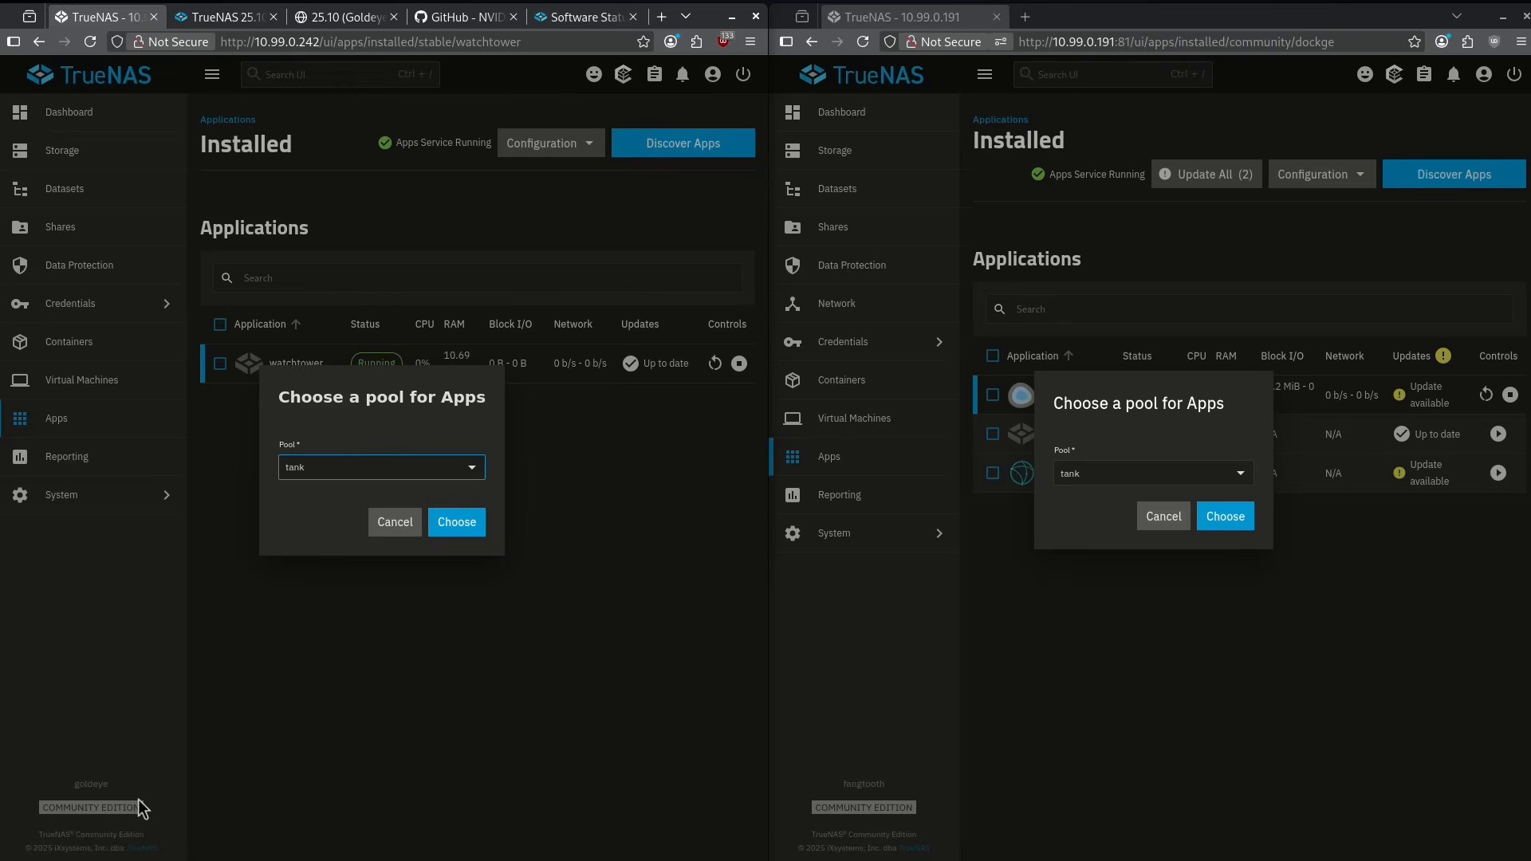
click(378, 466)
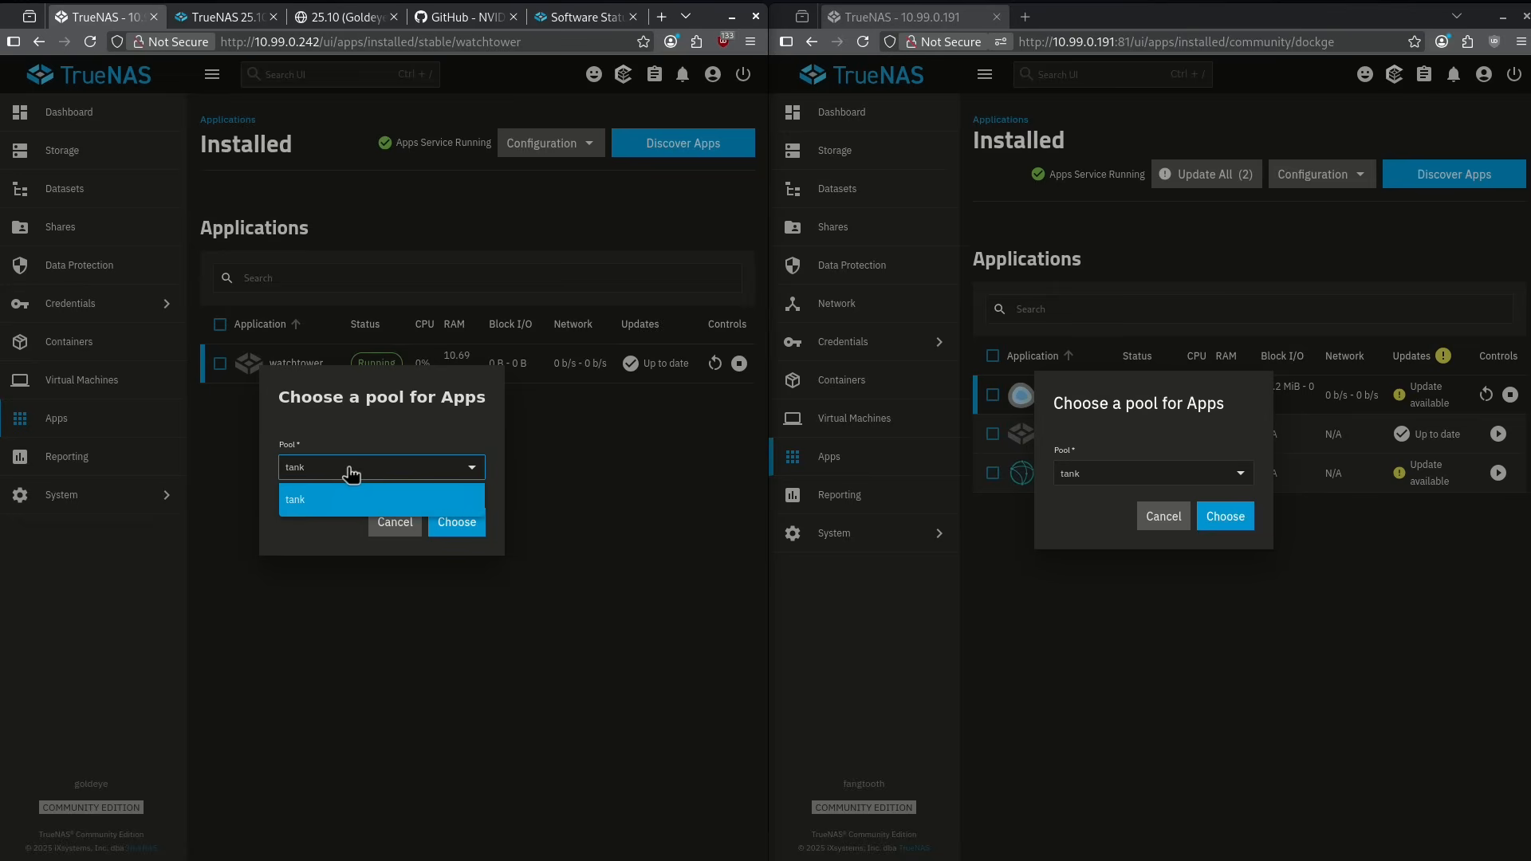
click(295, 500)
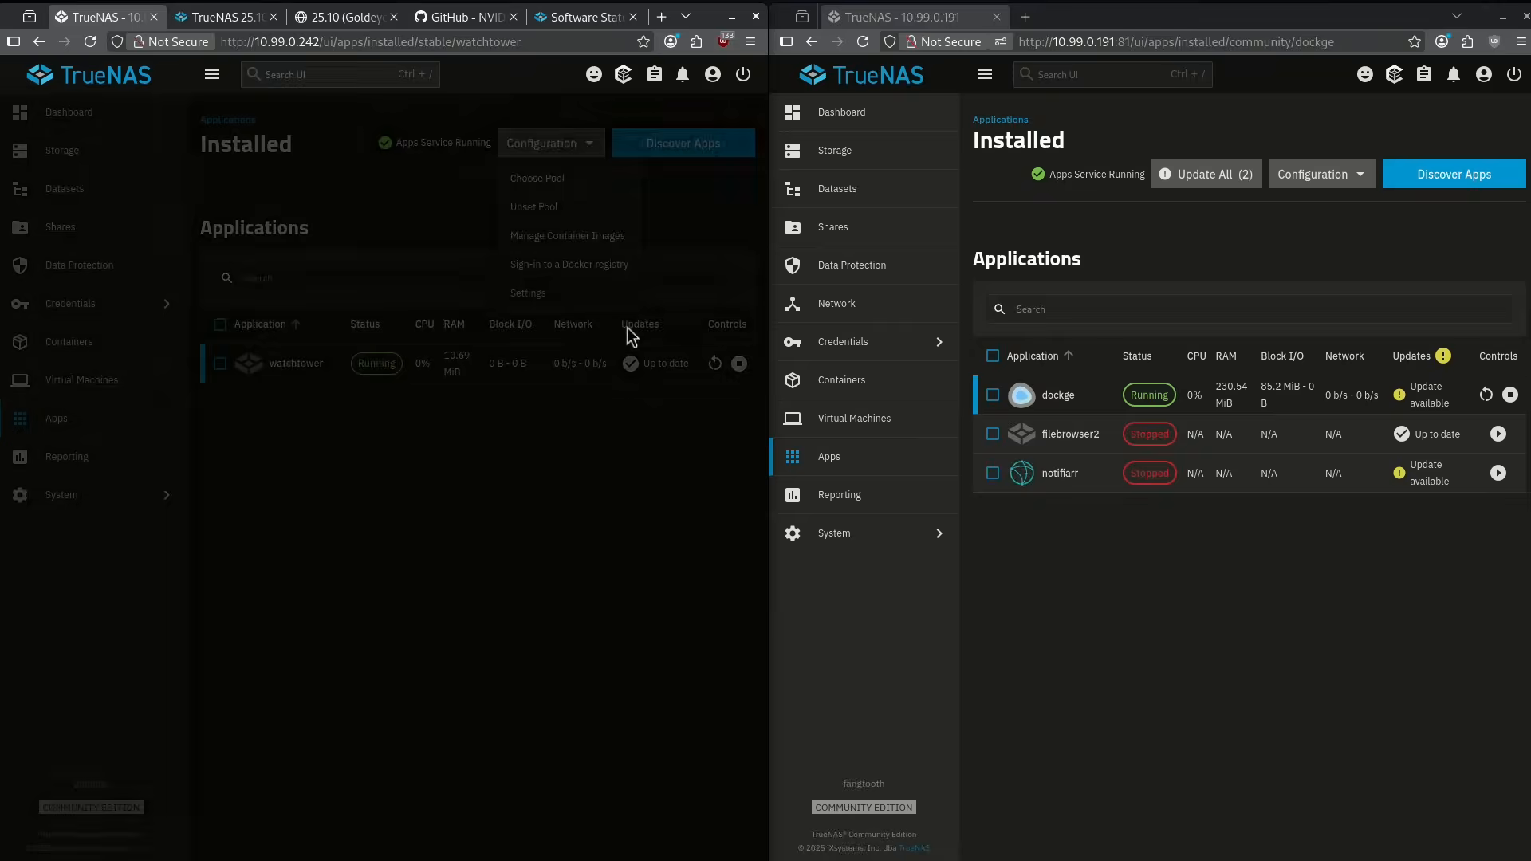
Open Goldeye's Apps Settings panel showing preferred trains and the two address pools
click(527, 292)
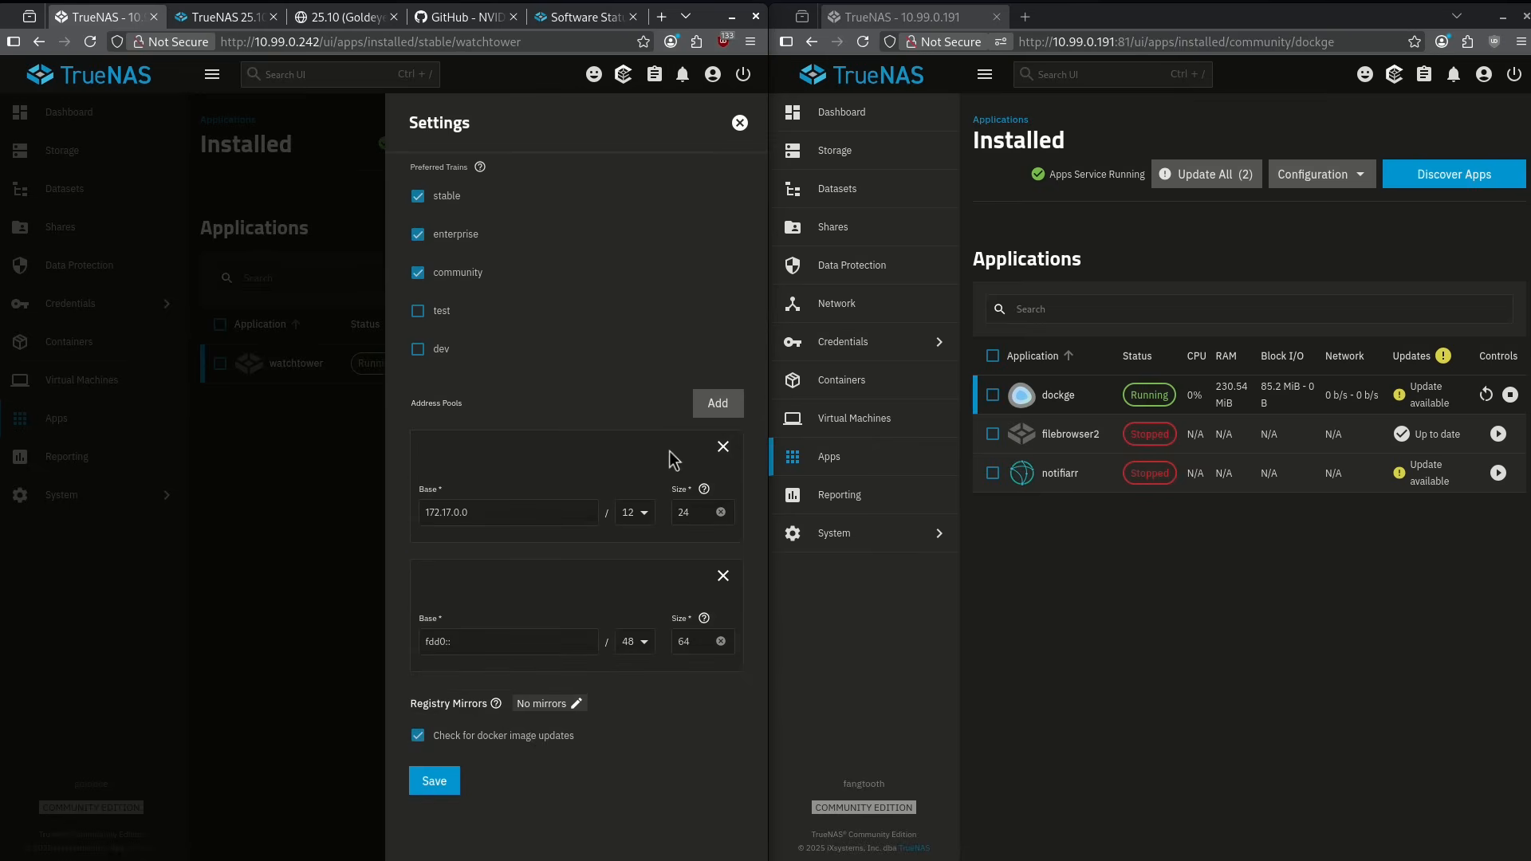
mouse_move(497, 653)
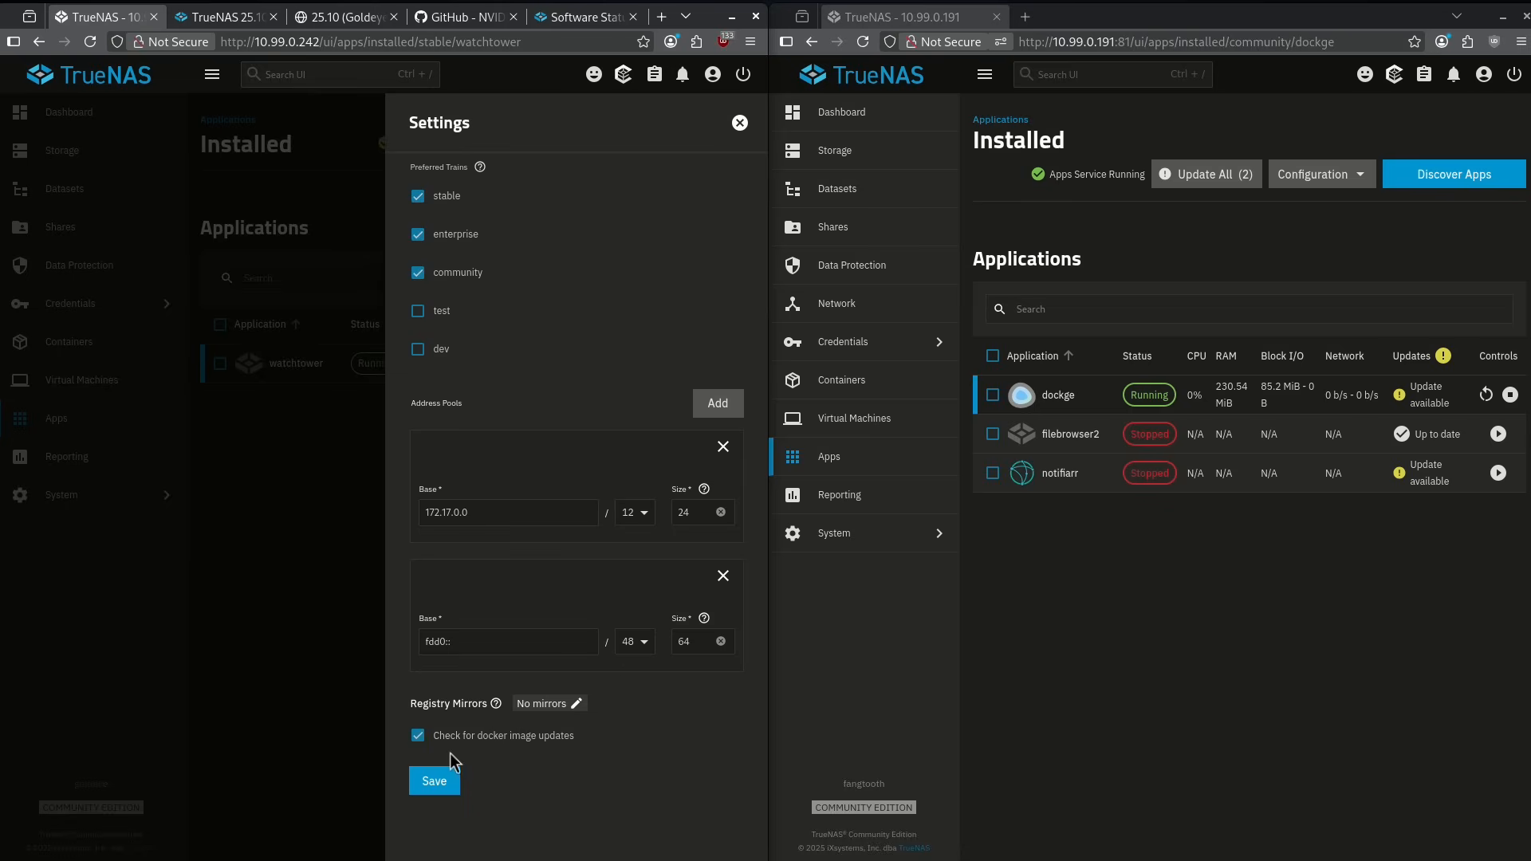
mouse_move(460, 757)
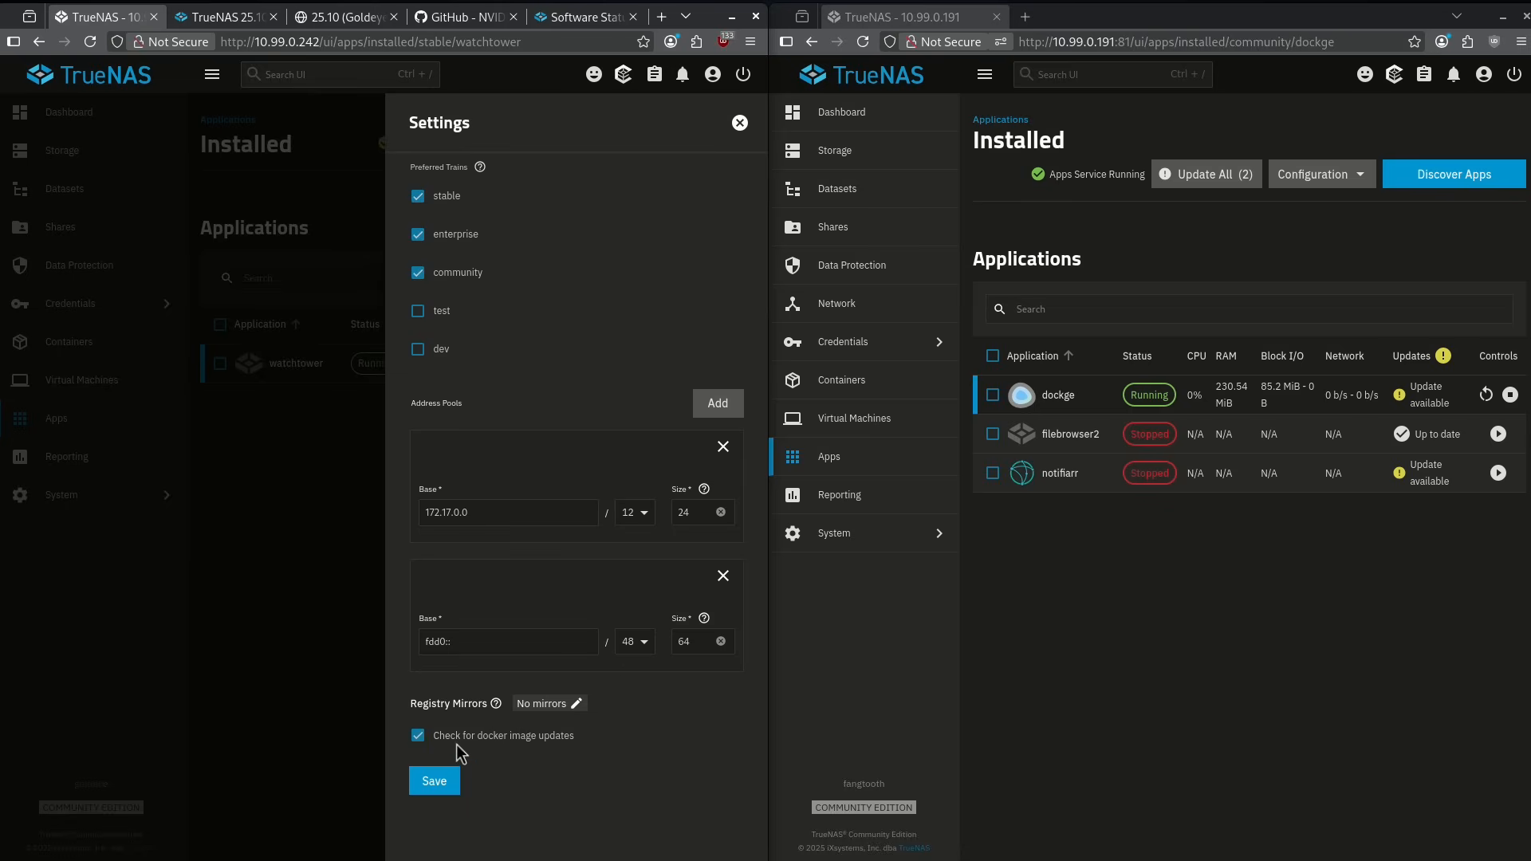
mouse_move(452, 760)
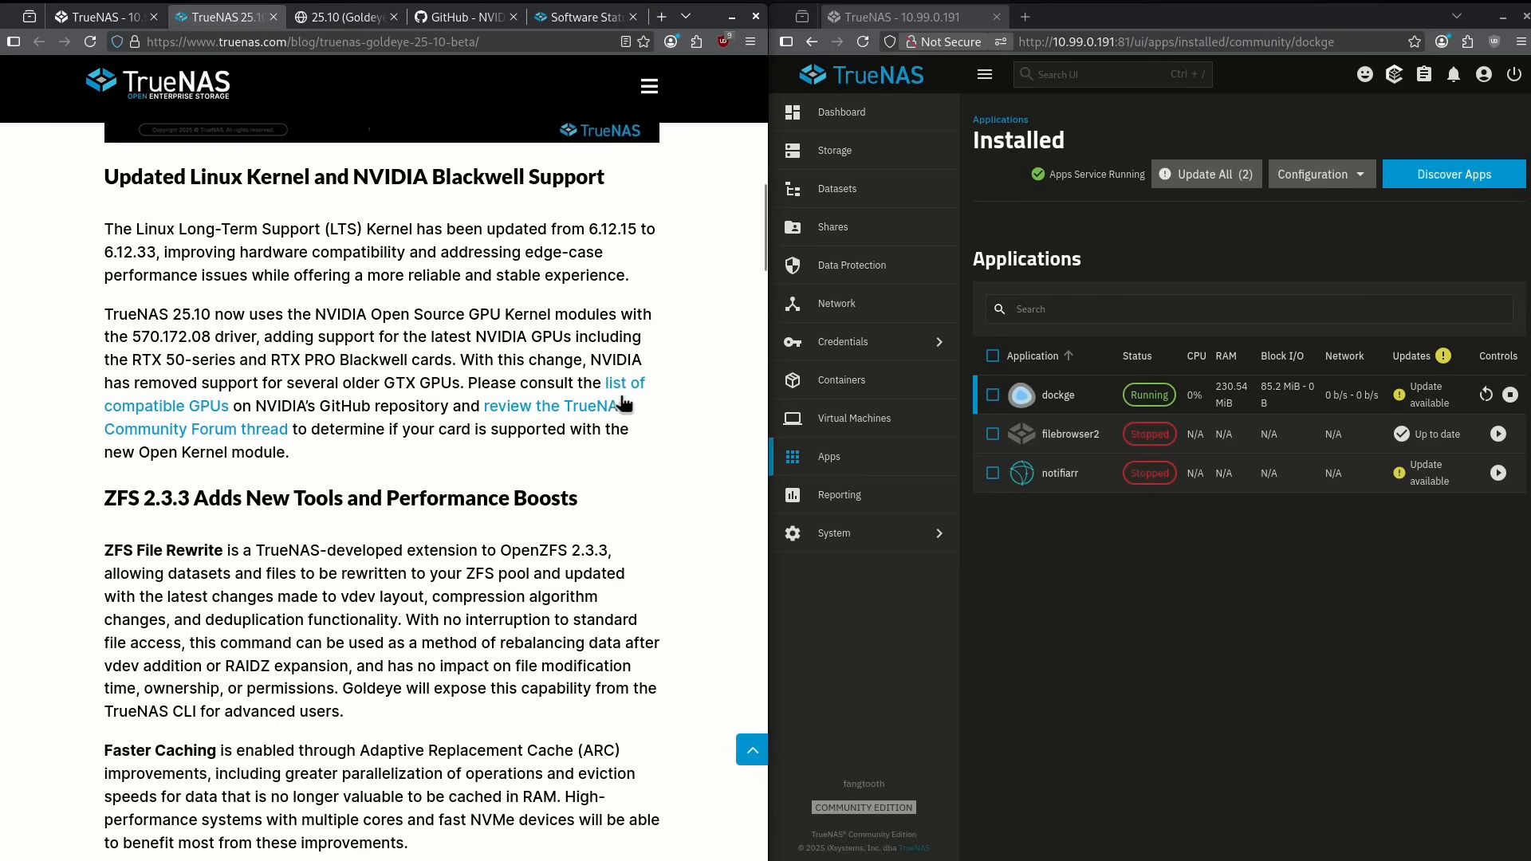
mouse_move(621, 400)
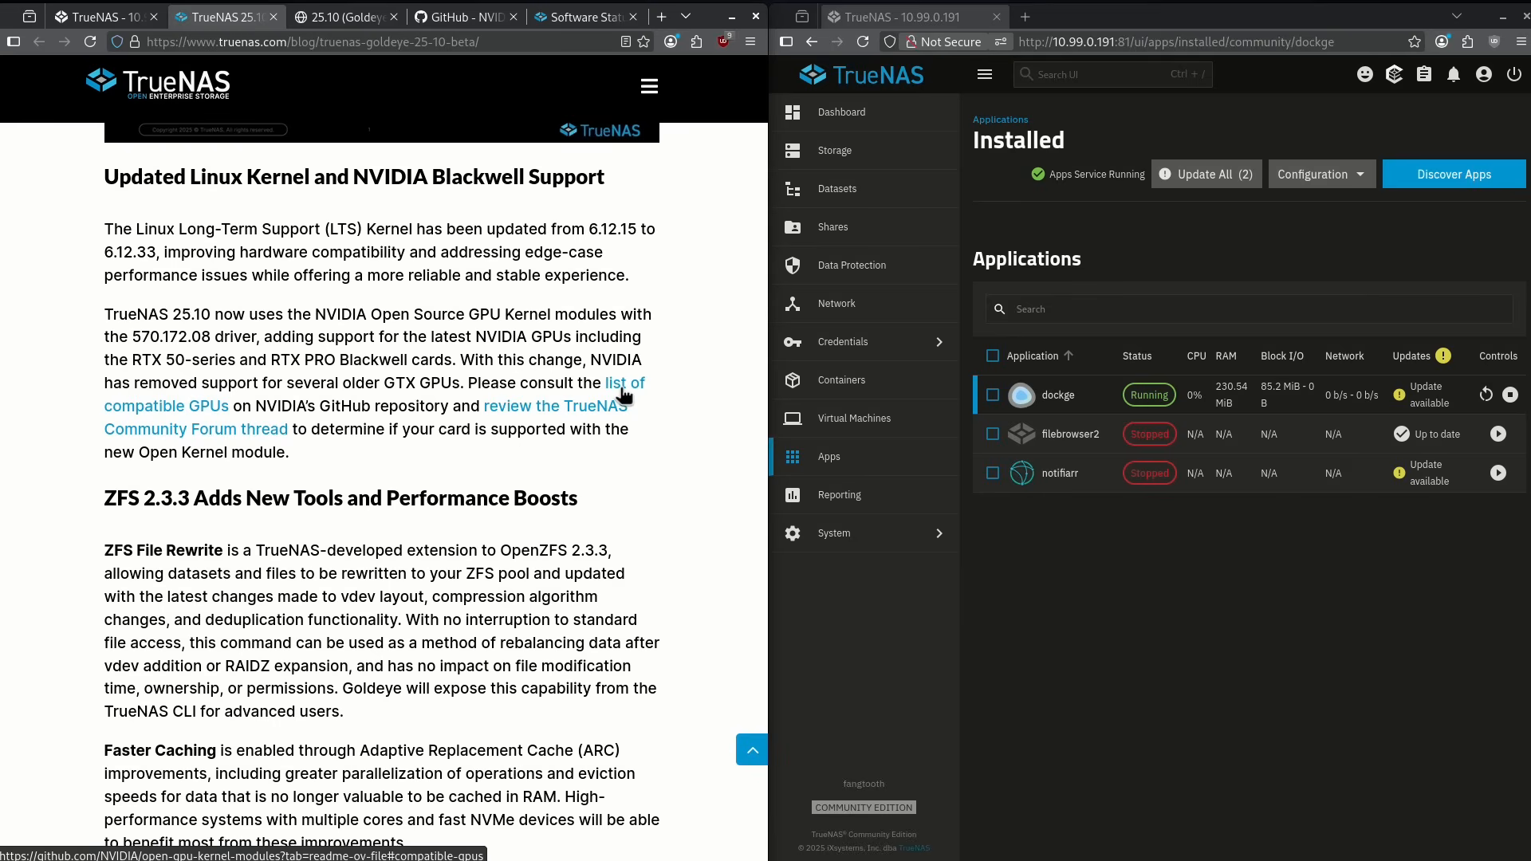
mouse_move(679, 436)
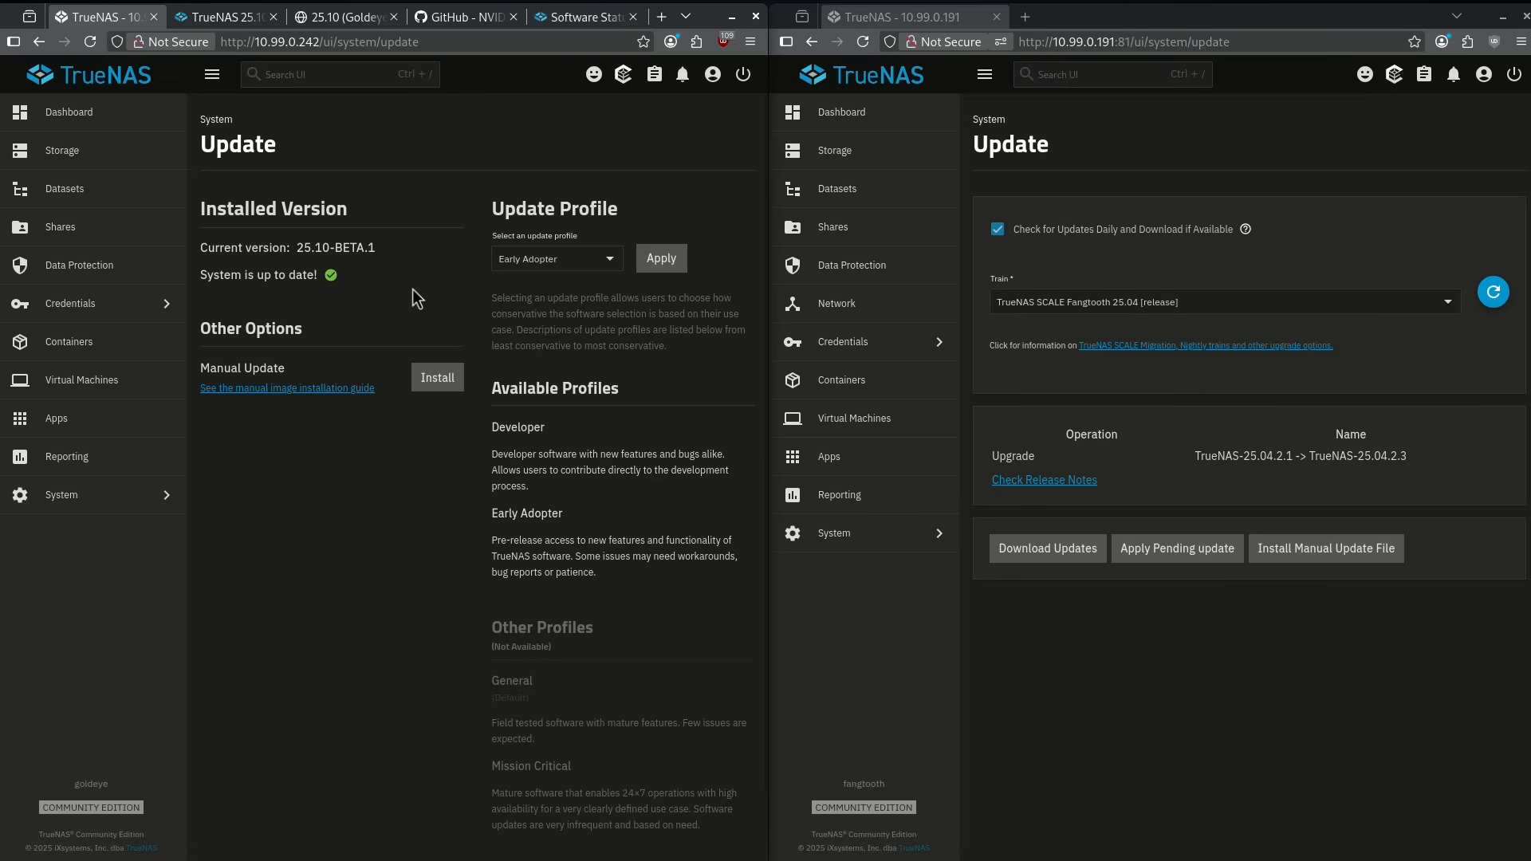
mouse_move(515, 379)
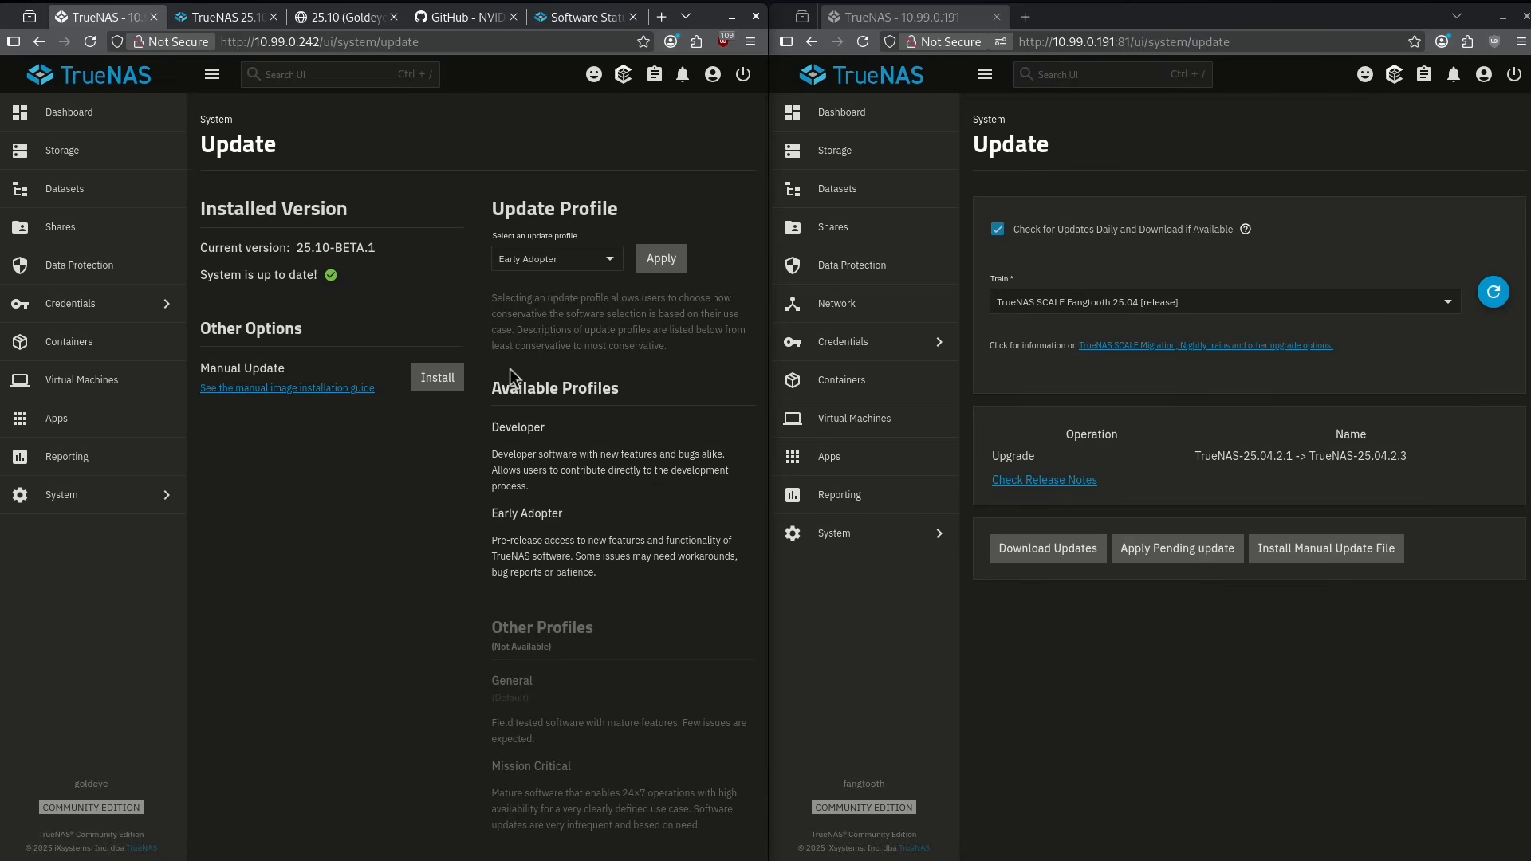
Inspect Fangtooth's update train list unchanged, then view Goldeye's update profile options
click(1221, 301)
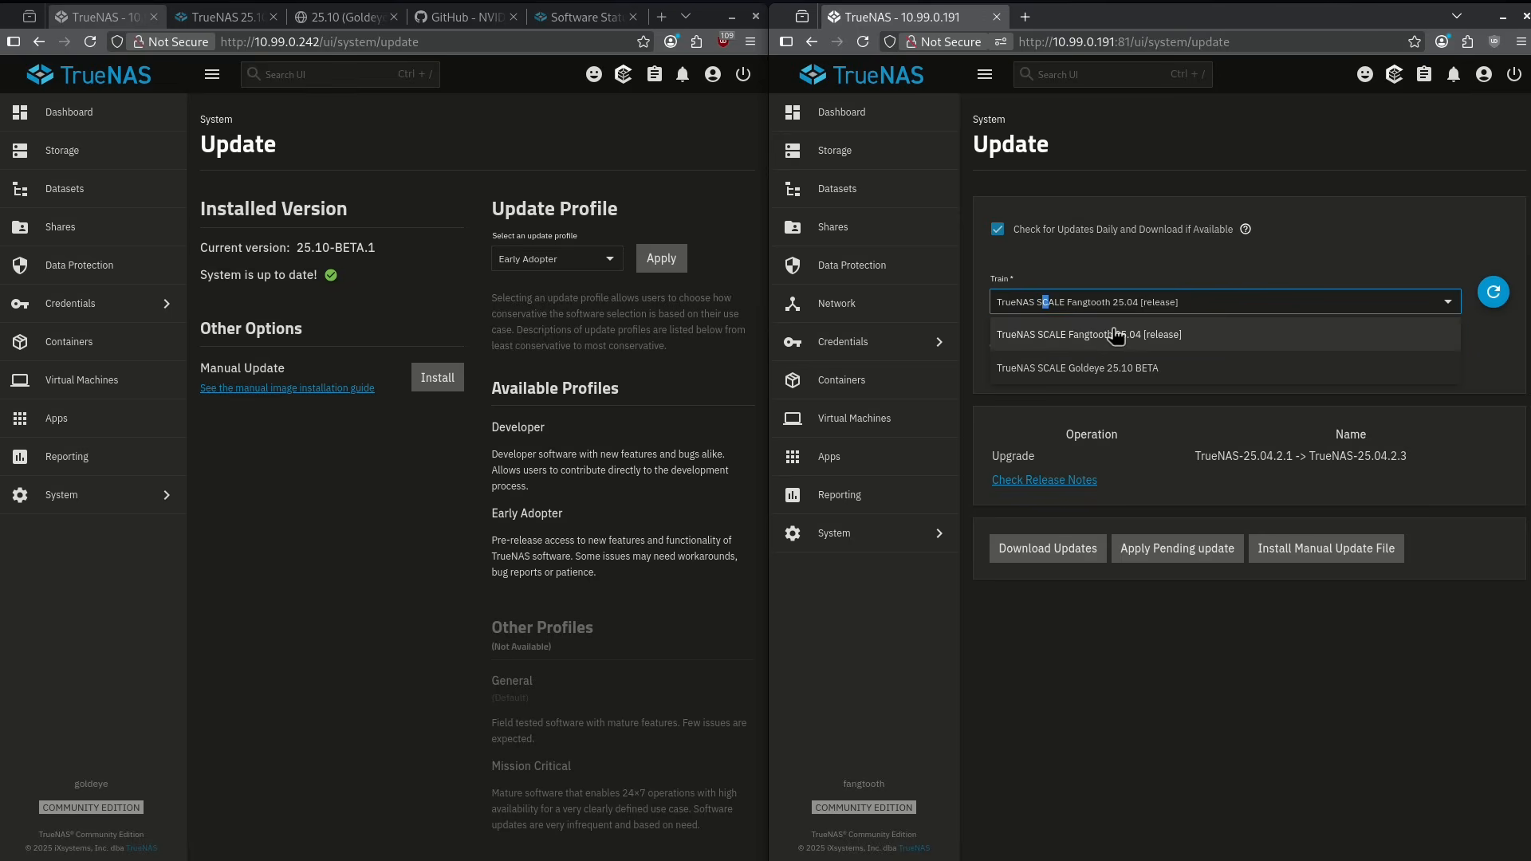
click(1087, 334)
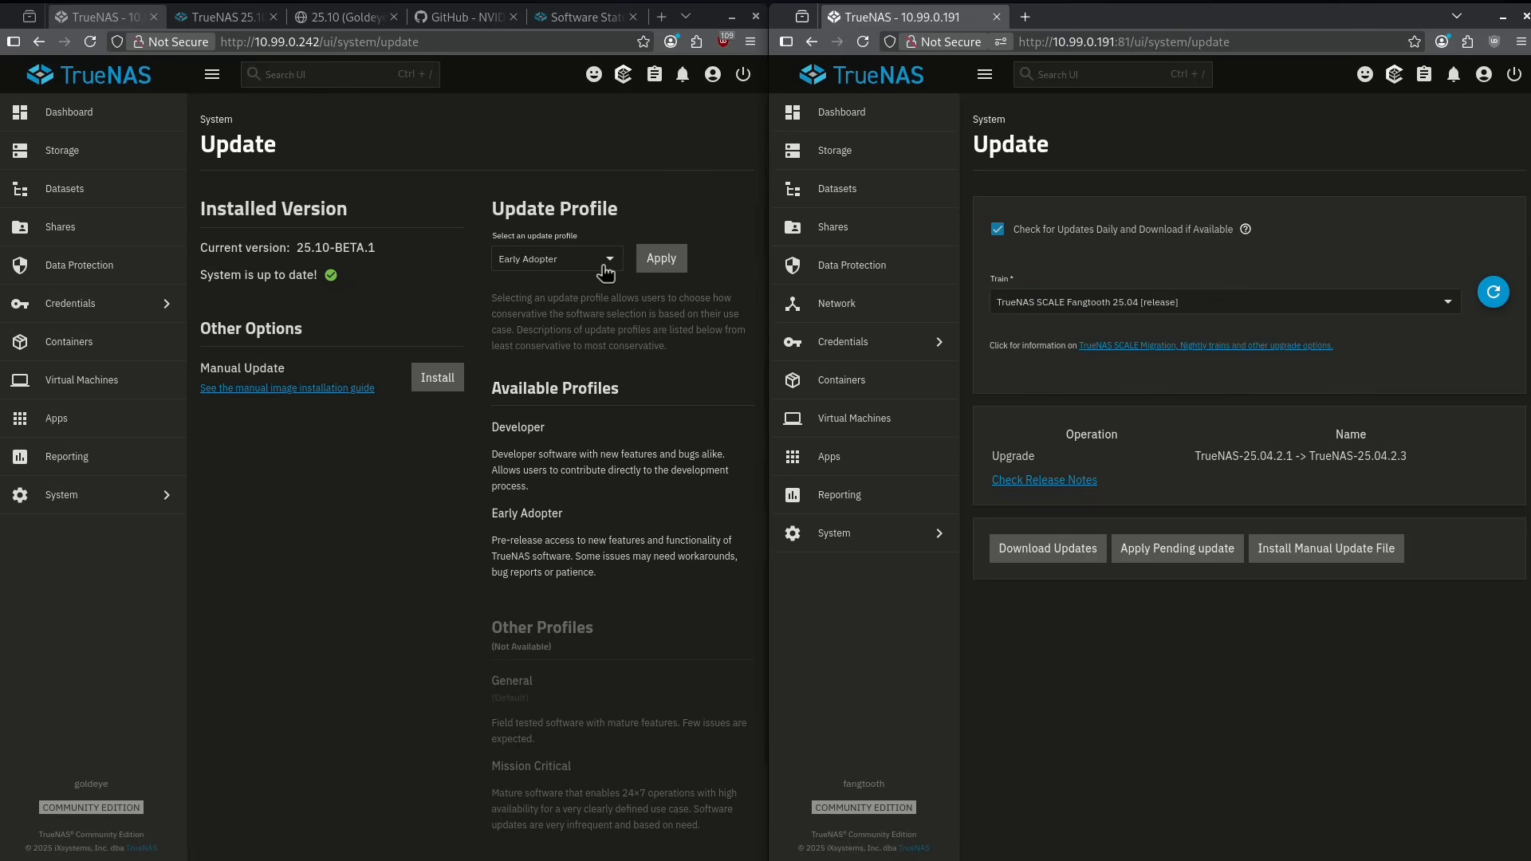
click(556, 257)
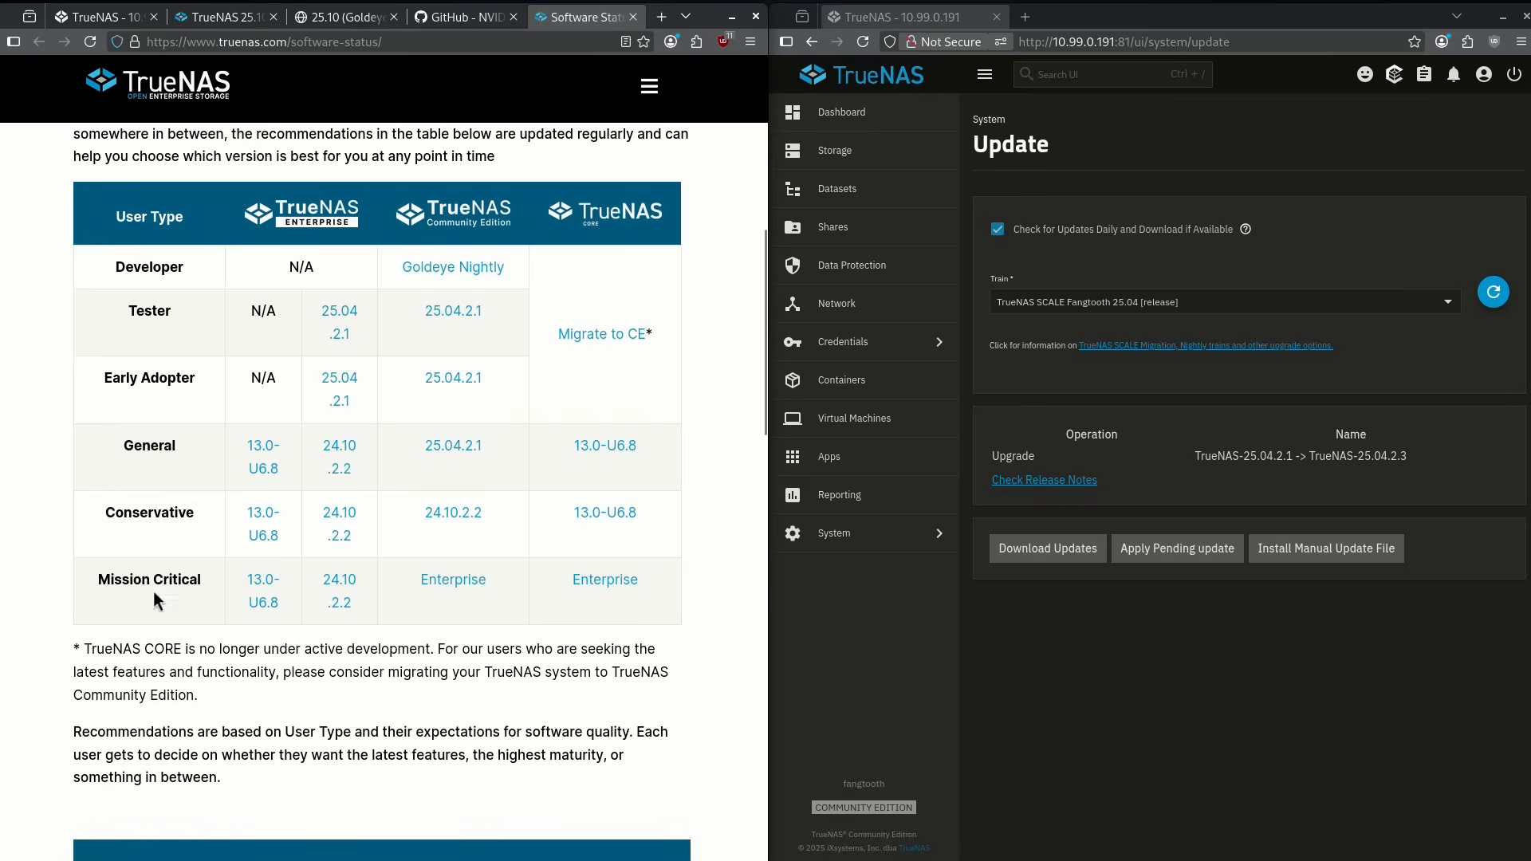
mouse_move(283, 542)
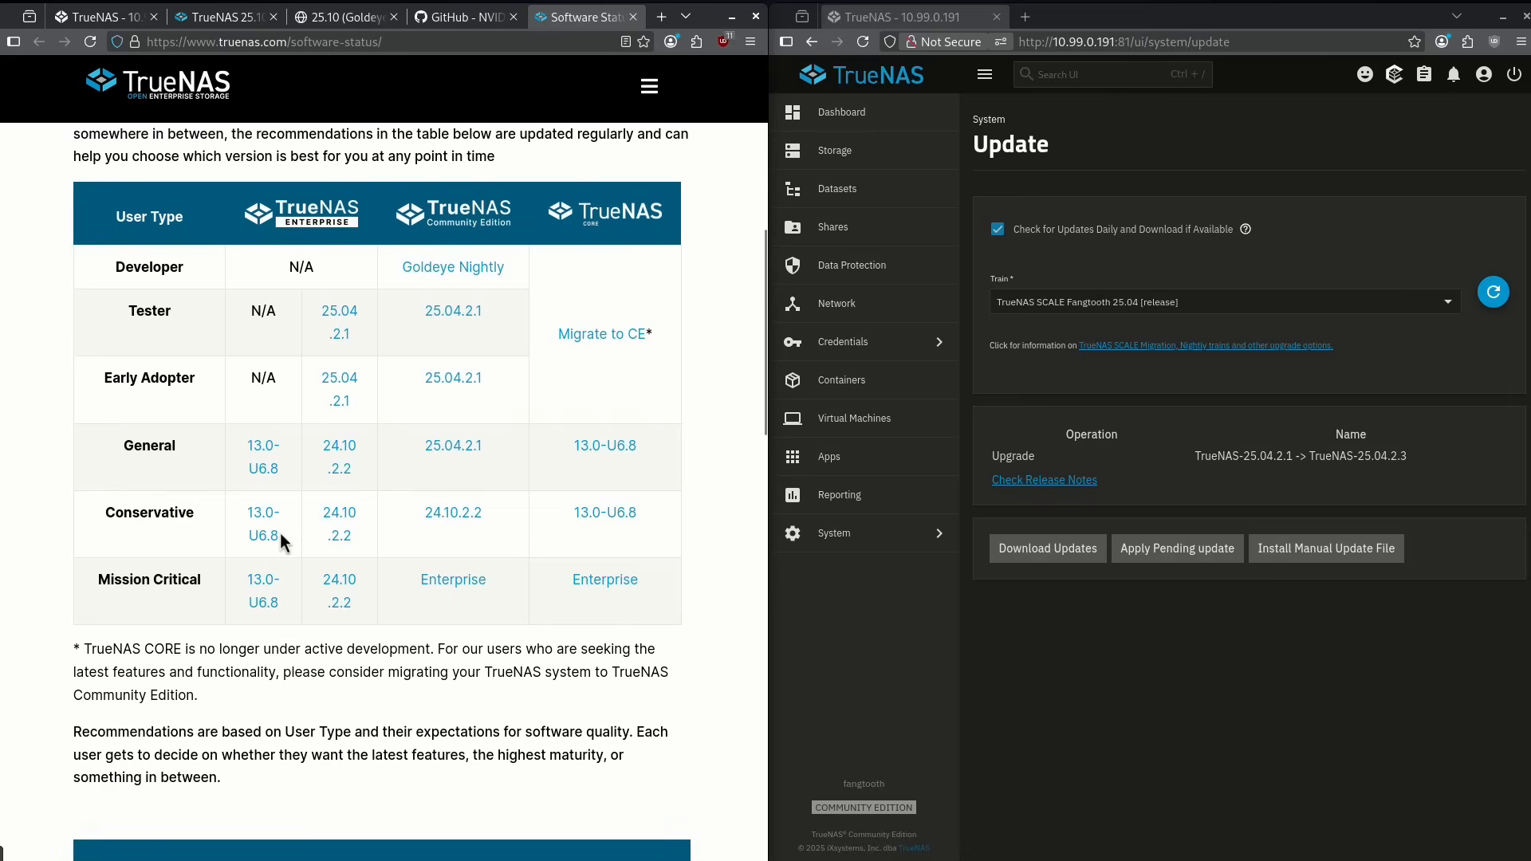
mouse_move(181, 343)
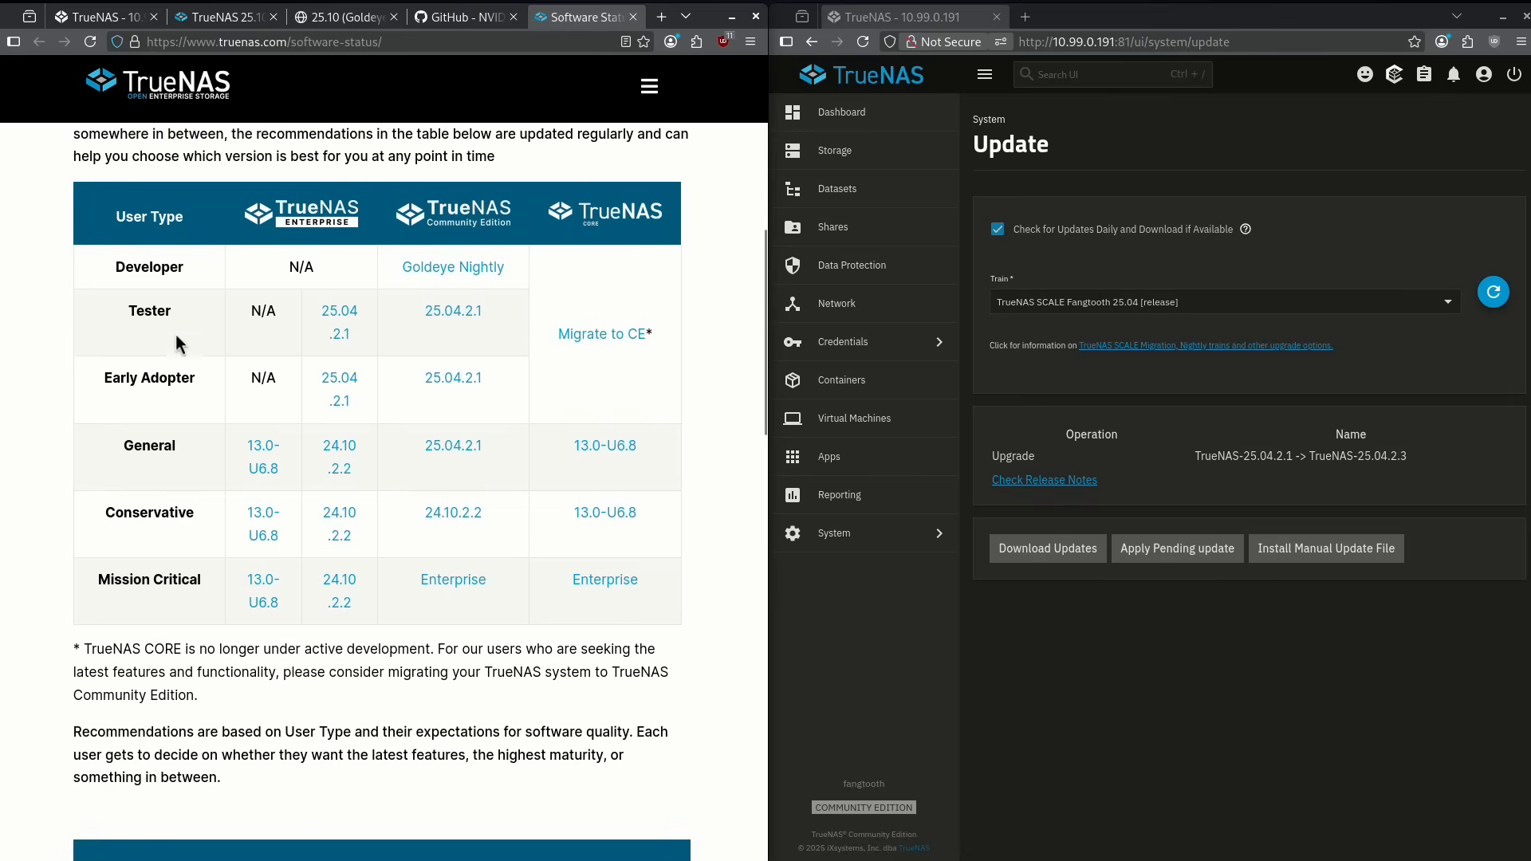
mouse_move(173, 288)
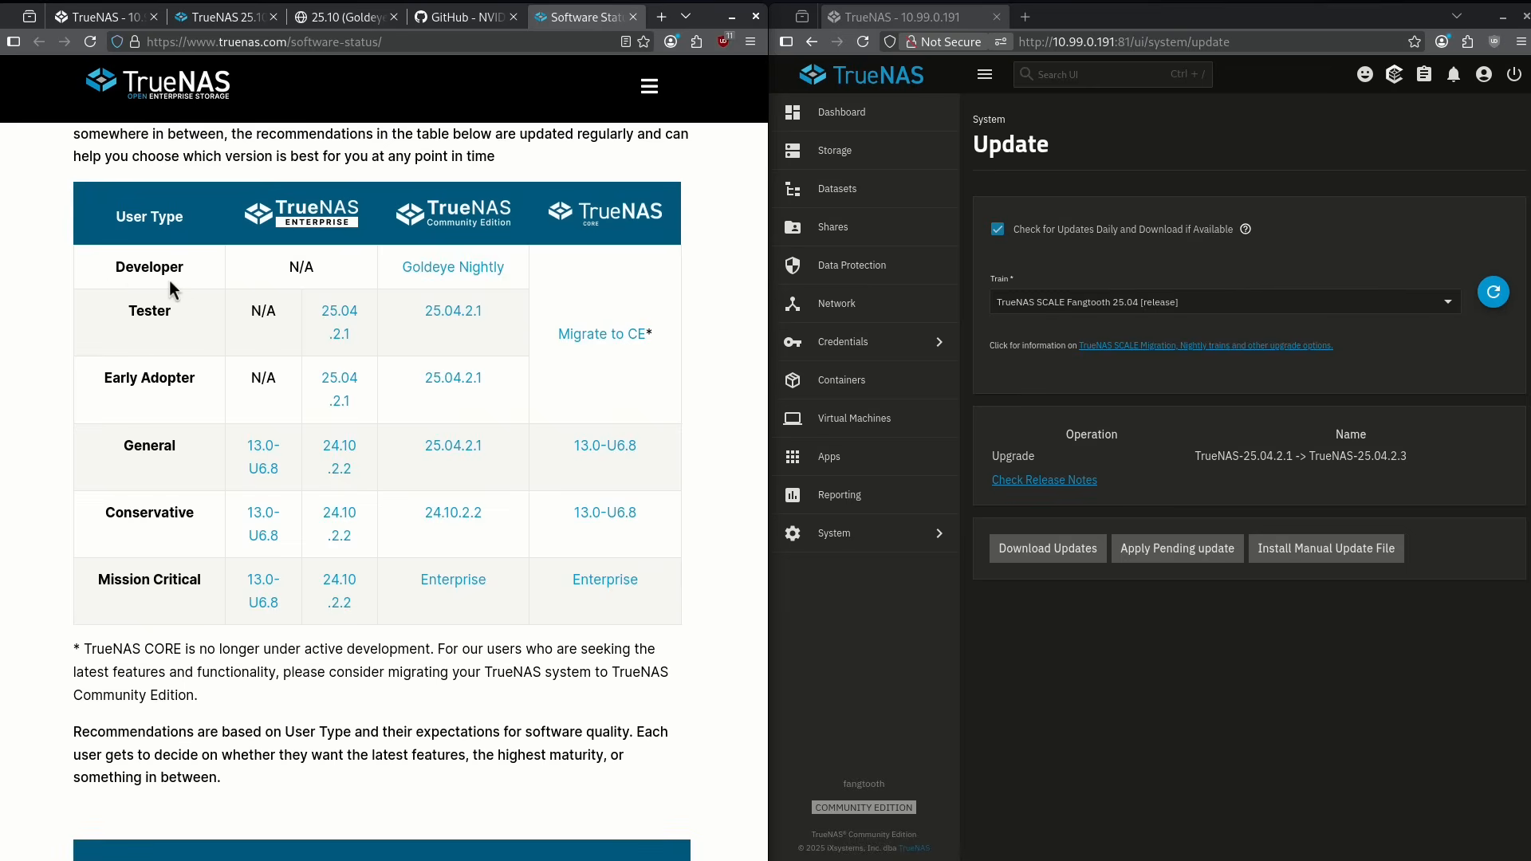
mouse_move(478, 274)
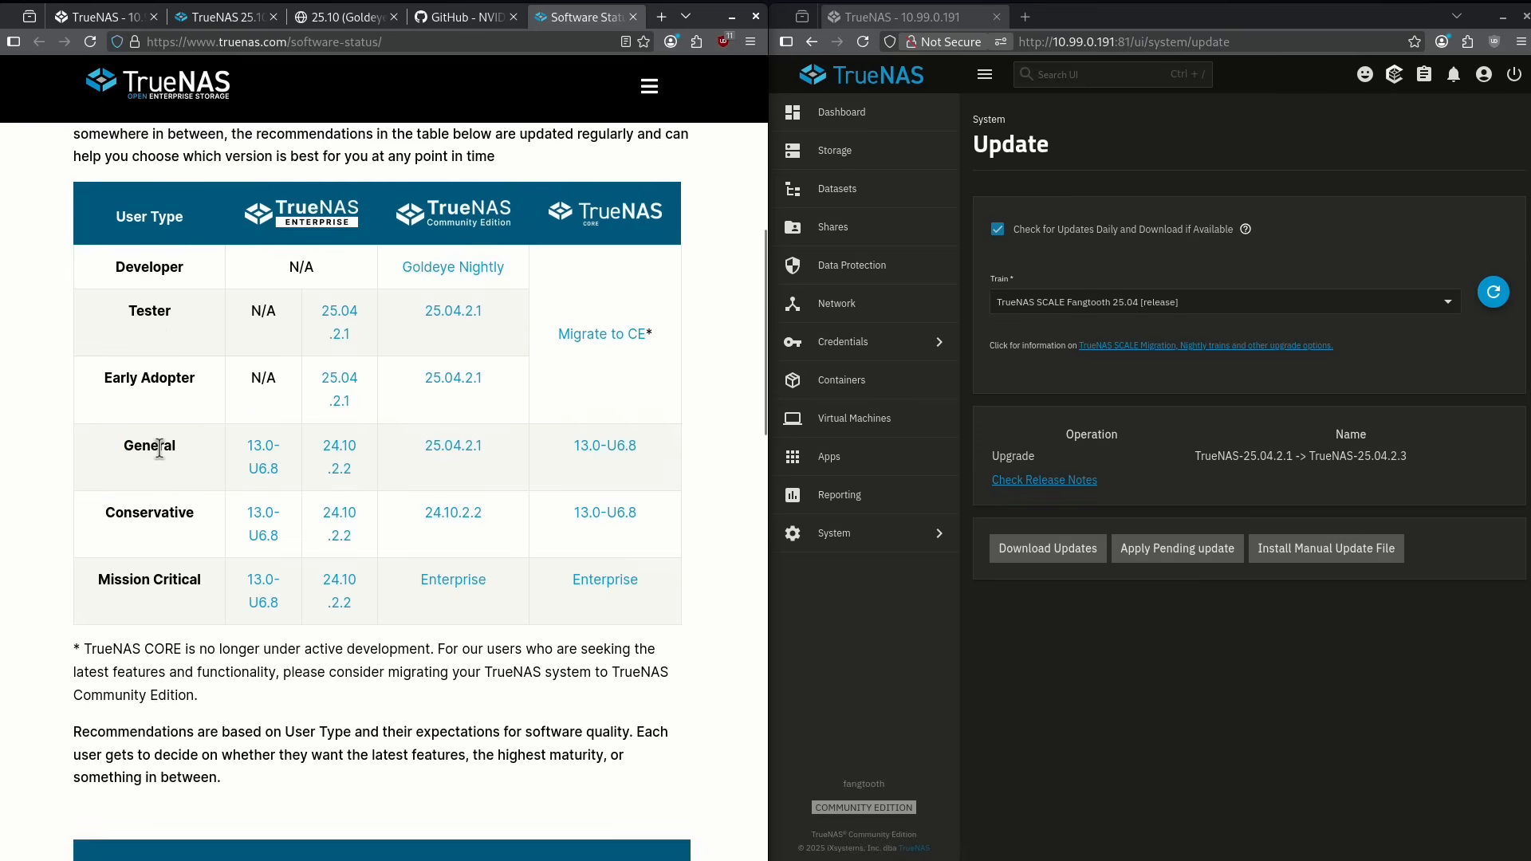
mouse_move(161, 520)
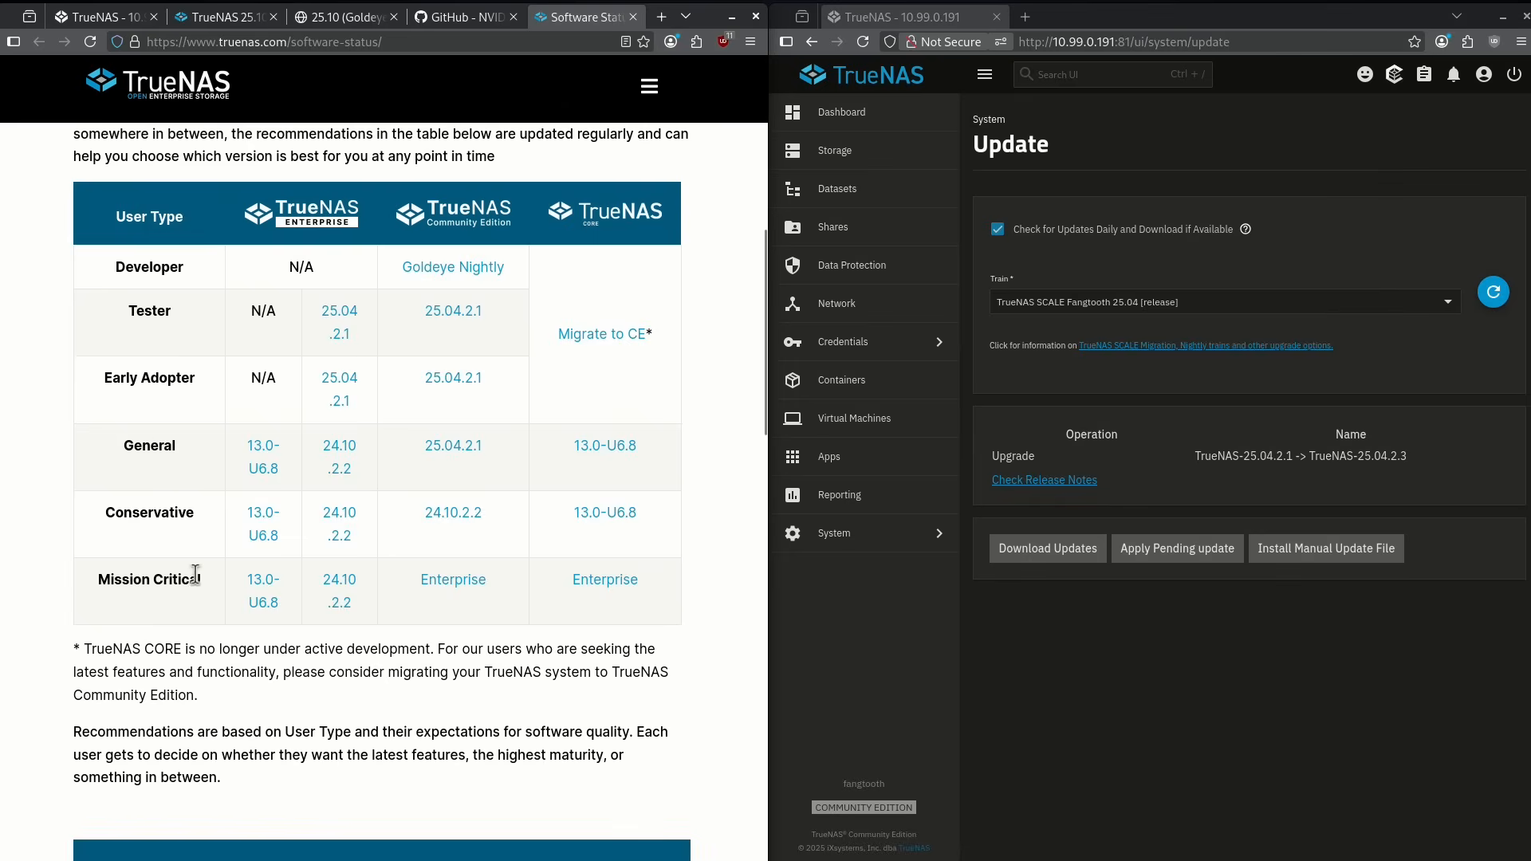
Highlight the Mission Critical row in the software status recommendations table
double_click(149, 578)
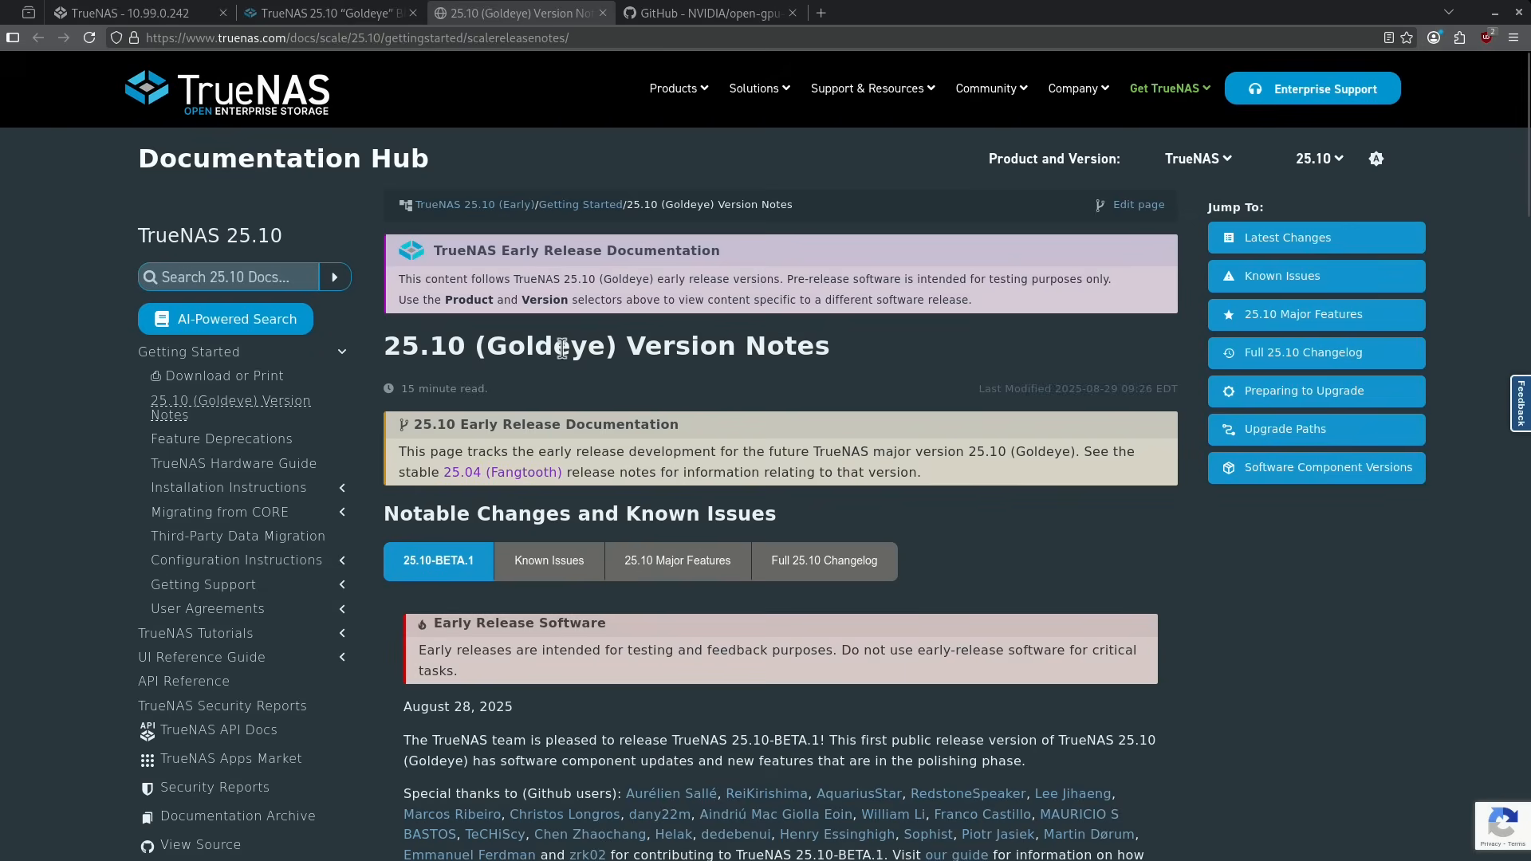
Scroll through the 25.10-BETA.1 notable changes, then return to the Goldeye dashboard
scroll(down, 3)
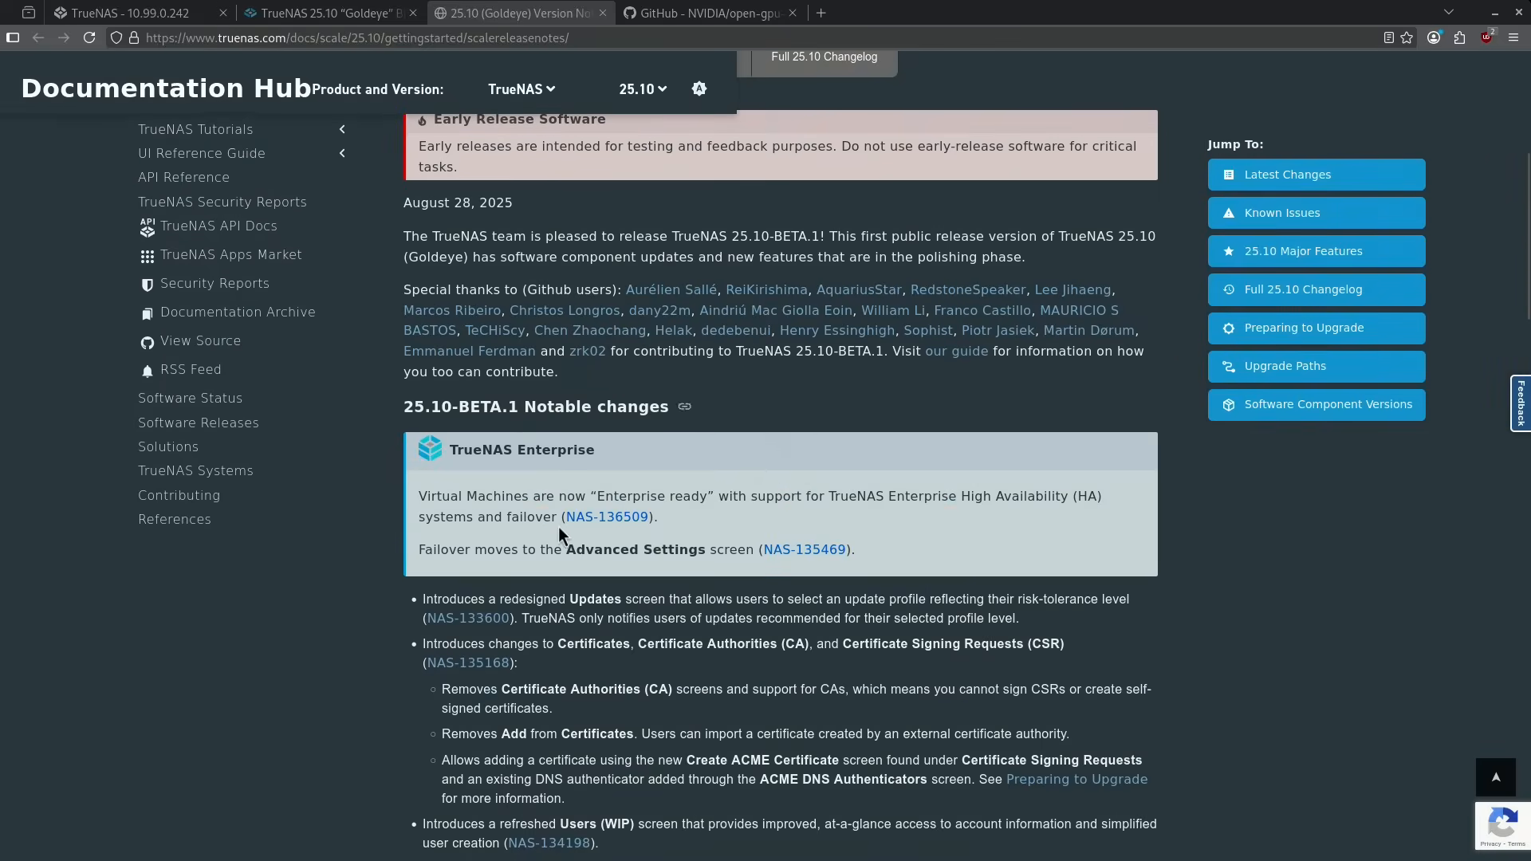
scroll(down, 3)
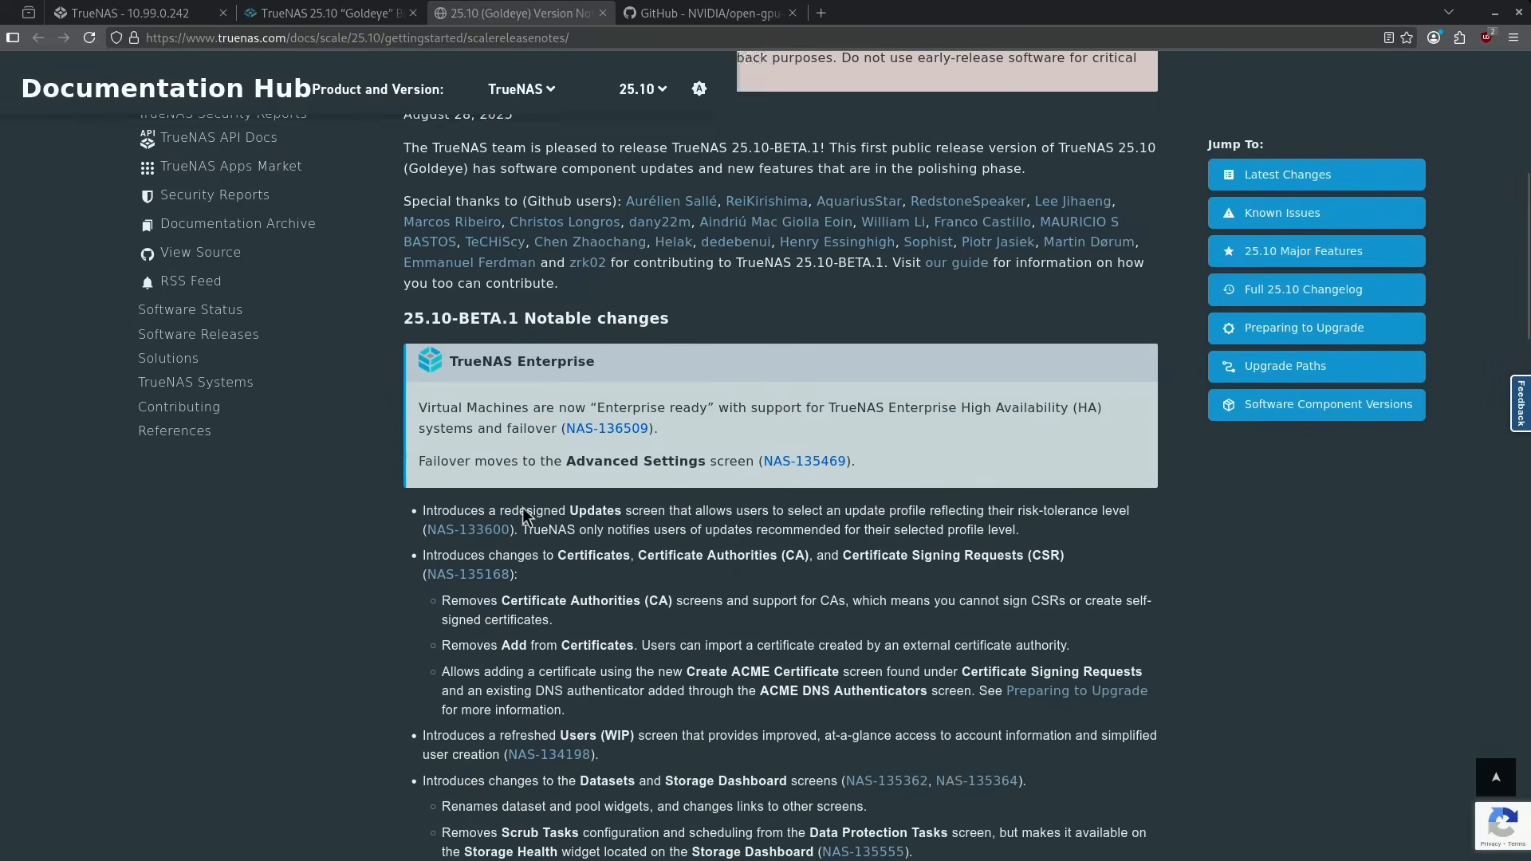
scroll(down, 3)
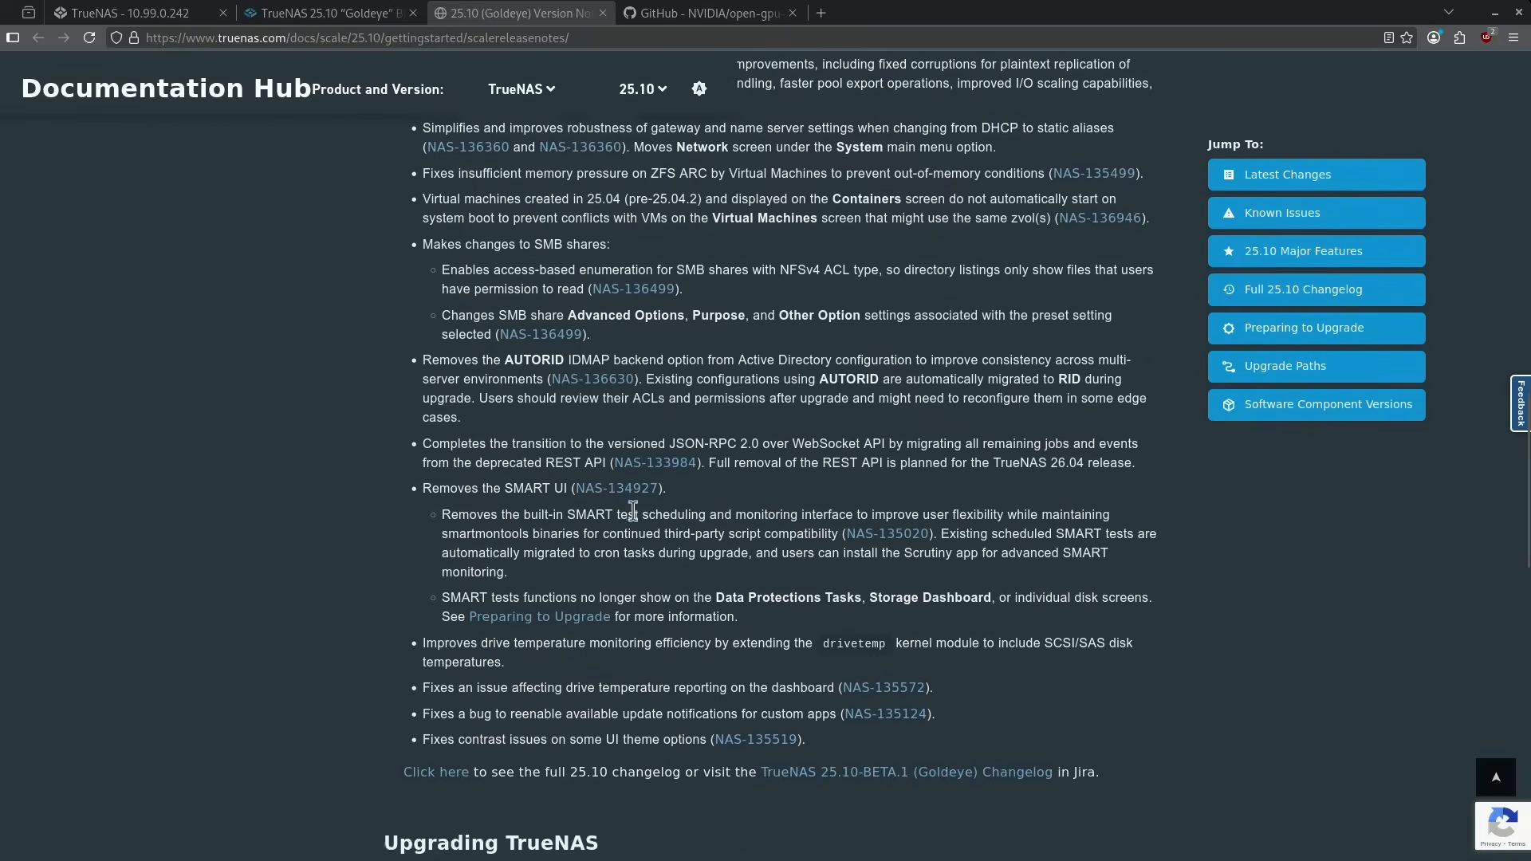
scroll(down, 3)
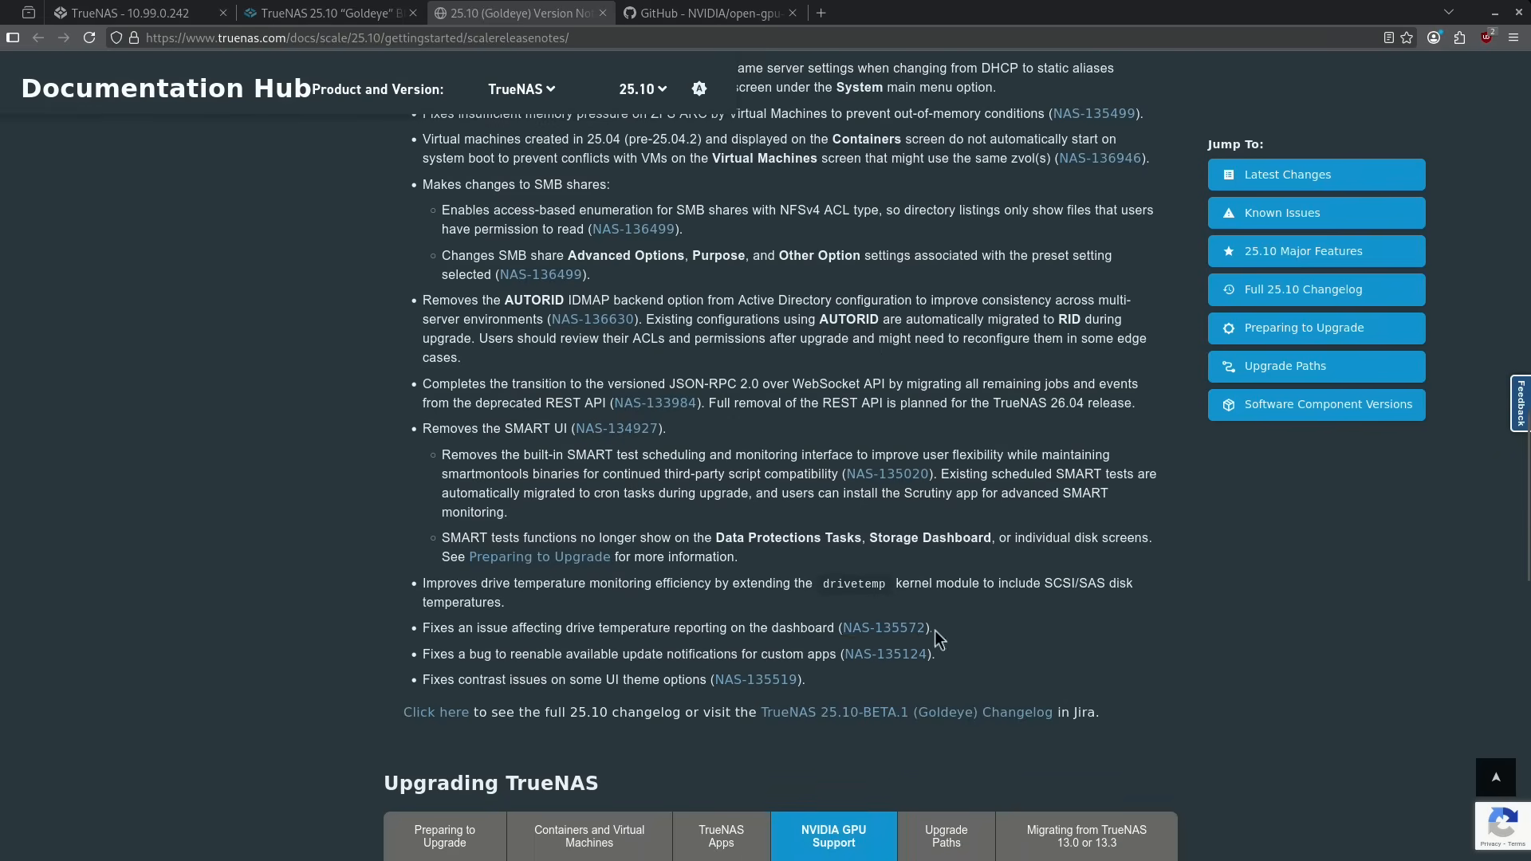
click(132, 13)
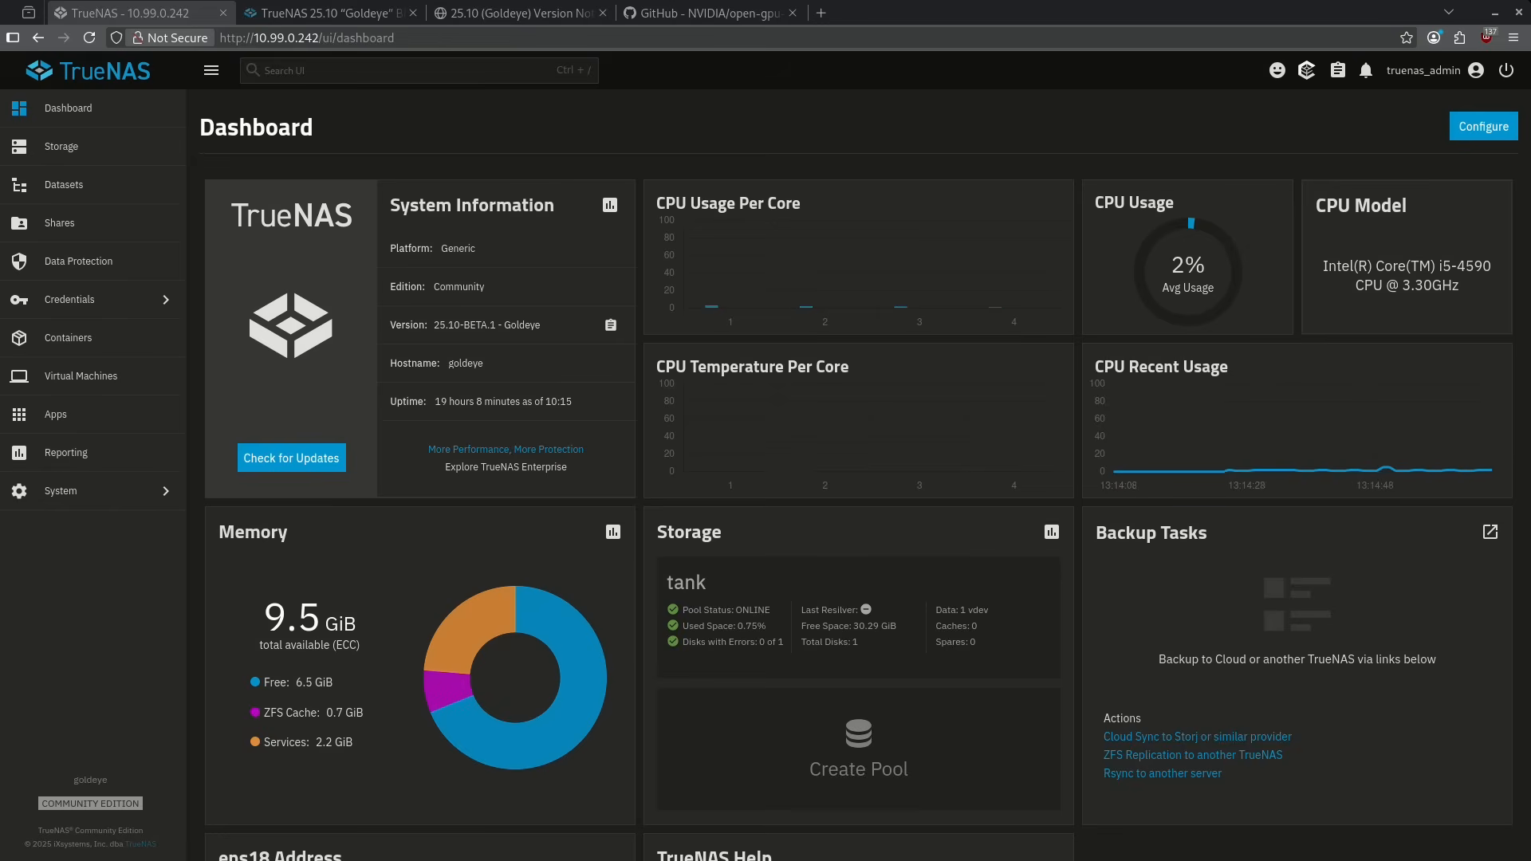
mouse_move(727, 405)
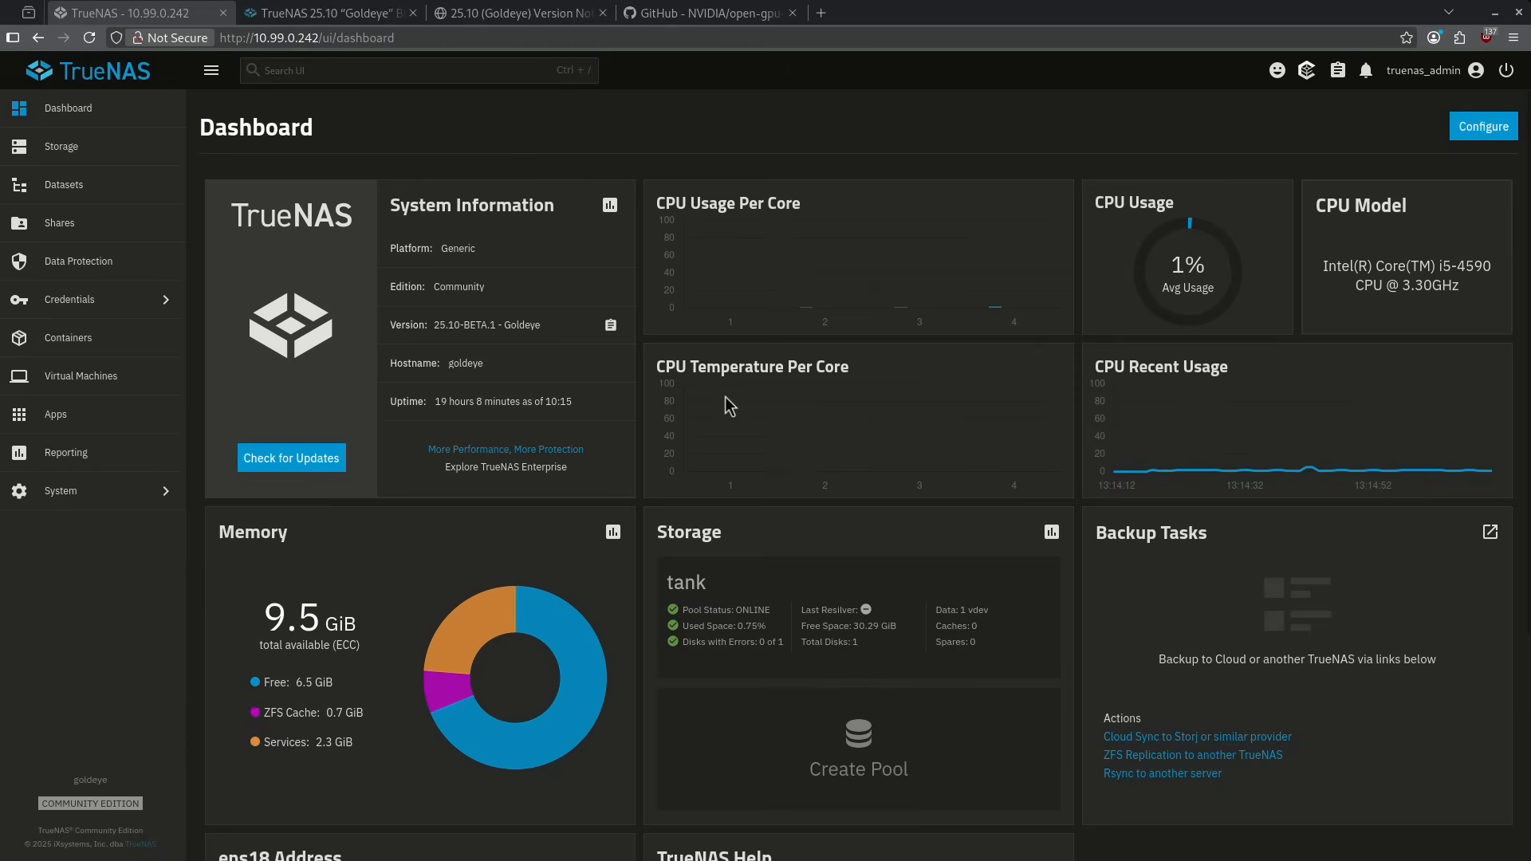
mouse_move(734, 406)
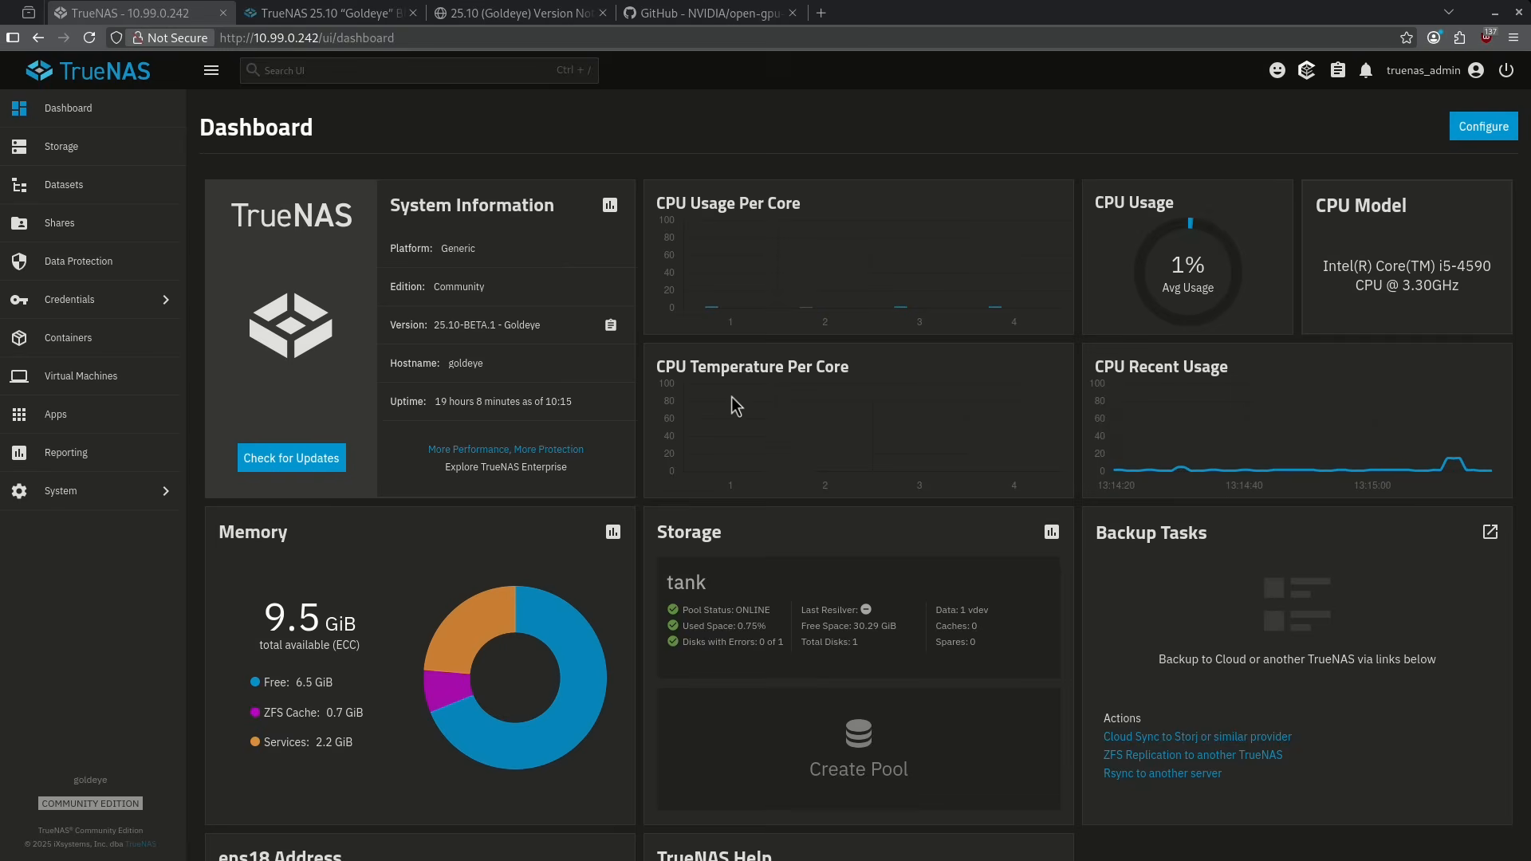
mouse_move(693, 423)
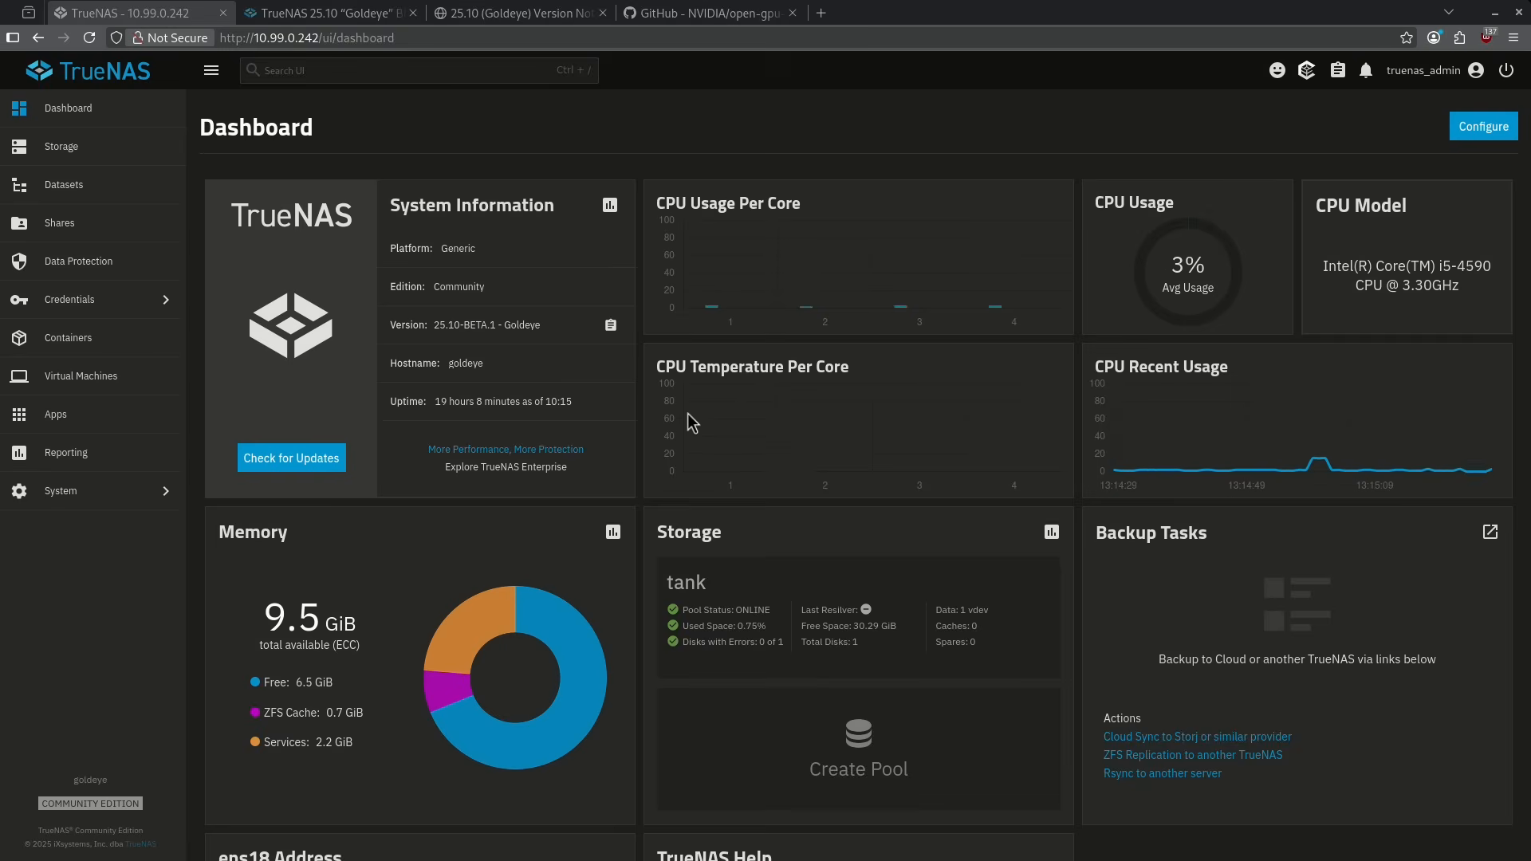